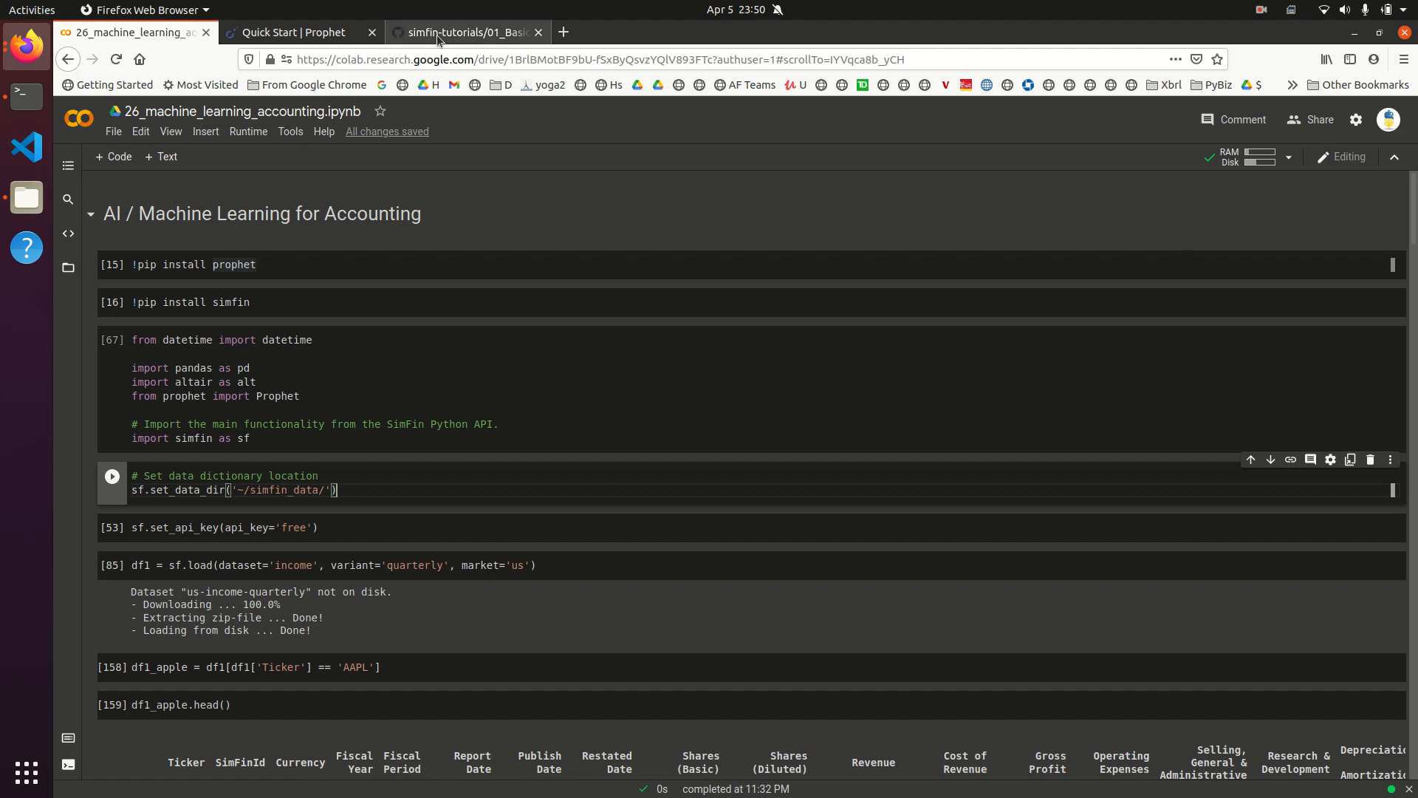
Step: Show the Prophet Quick Start page and scroll through its Python API section, ending back at the top
click(298, 32)
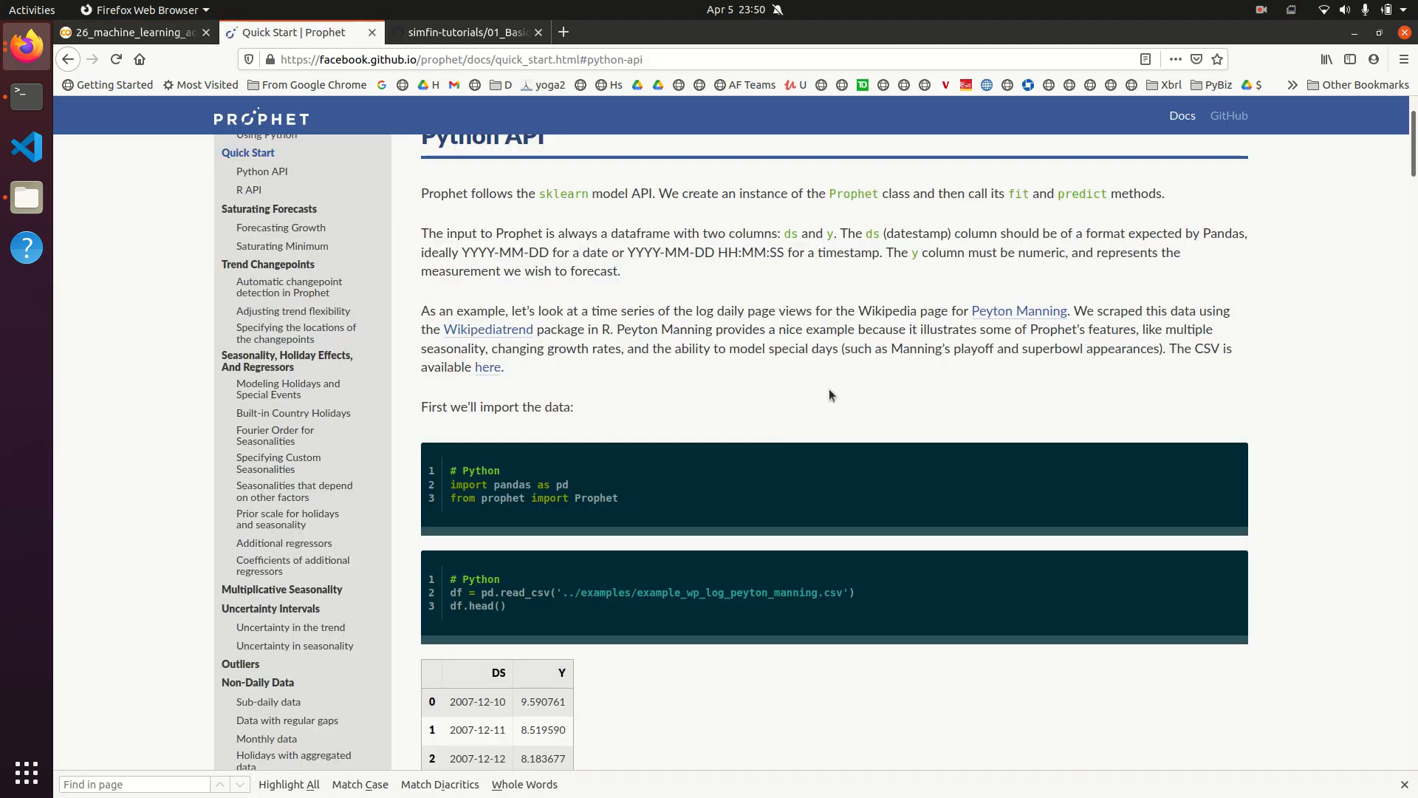
scroll(up, 3)
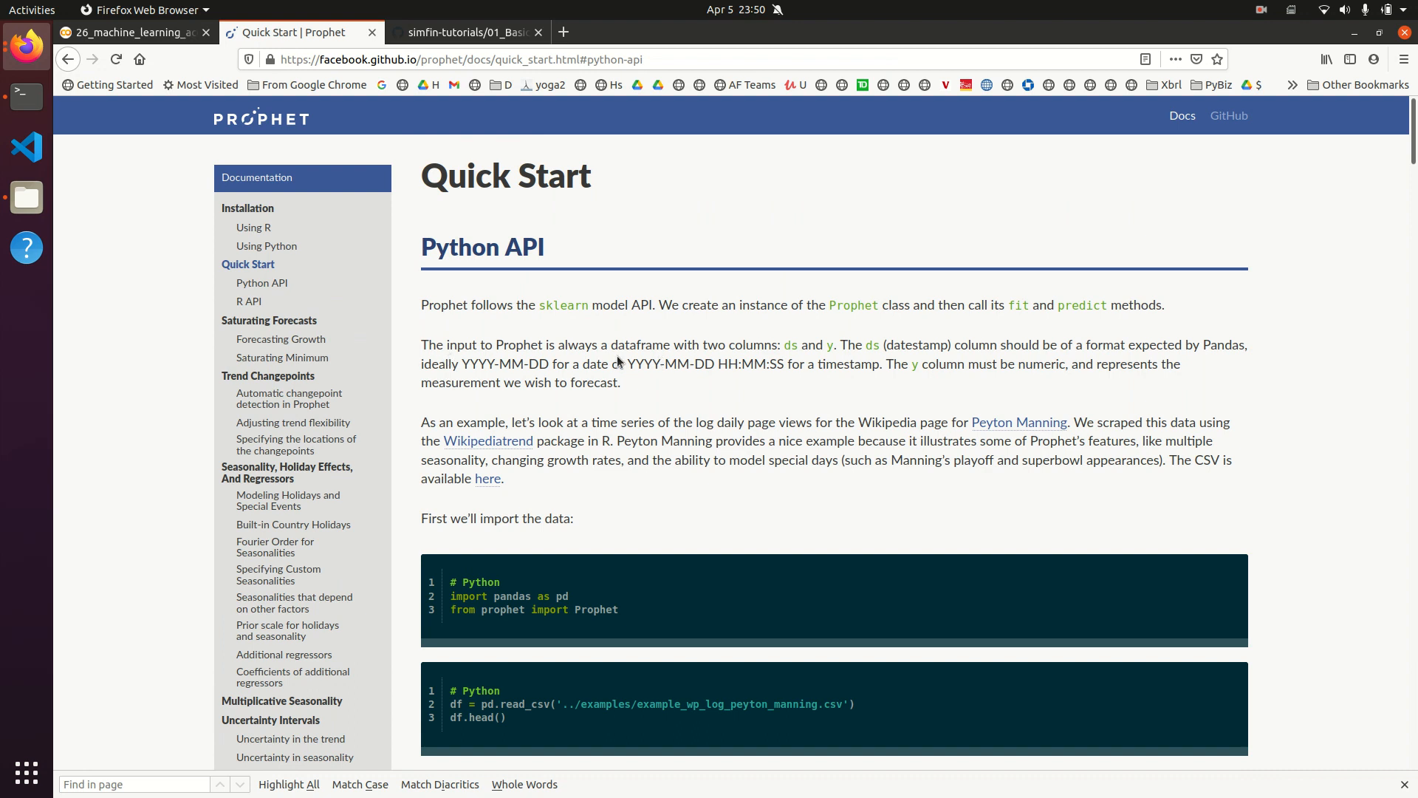
mouse_move(504, 427)
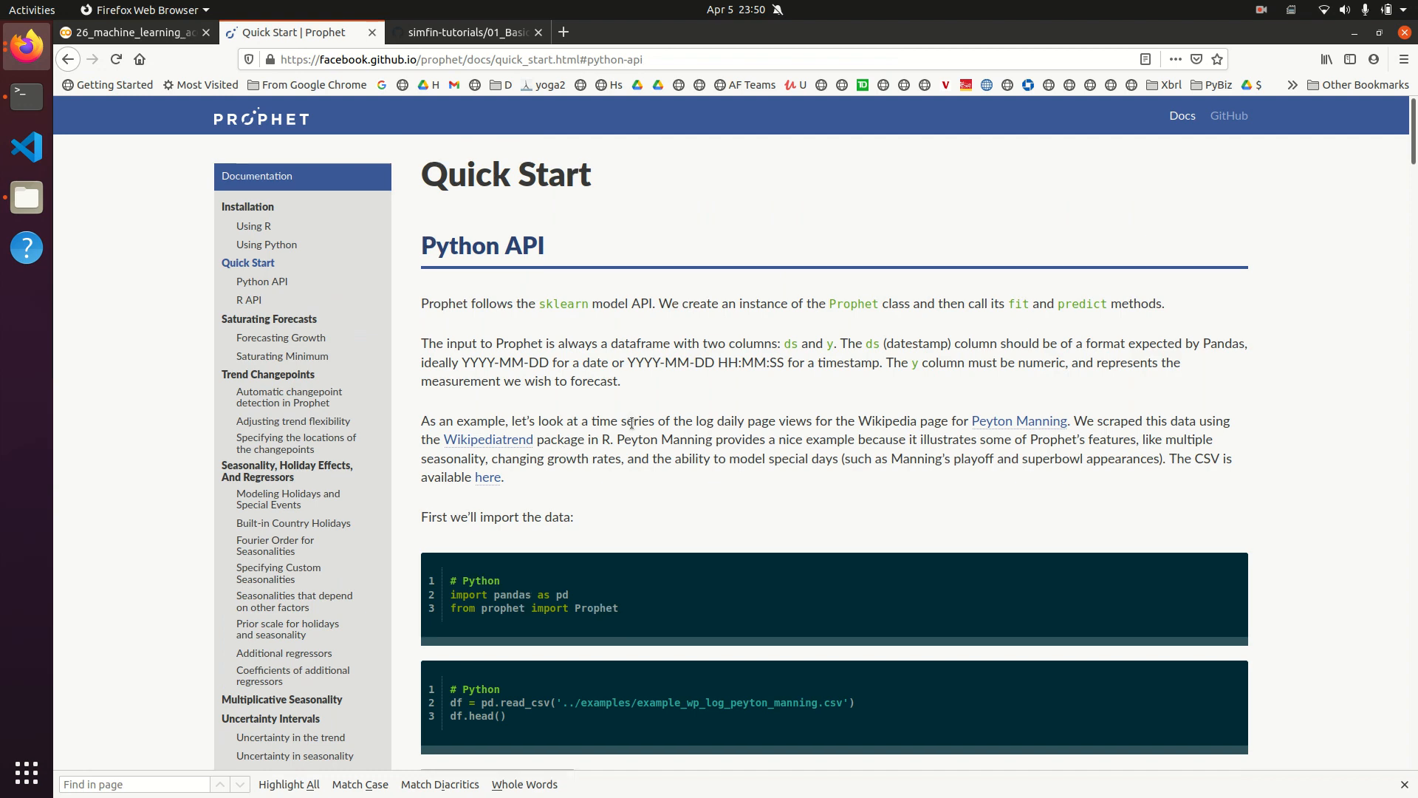
scroll(down, 3)
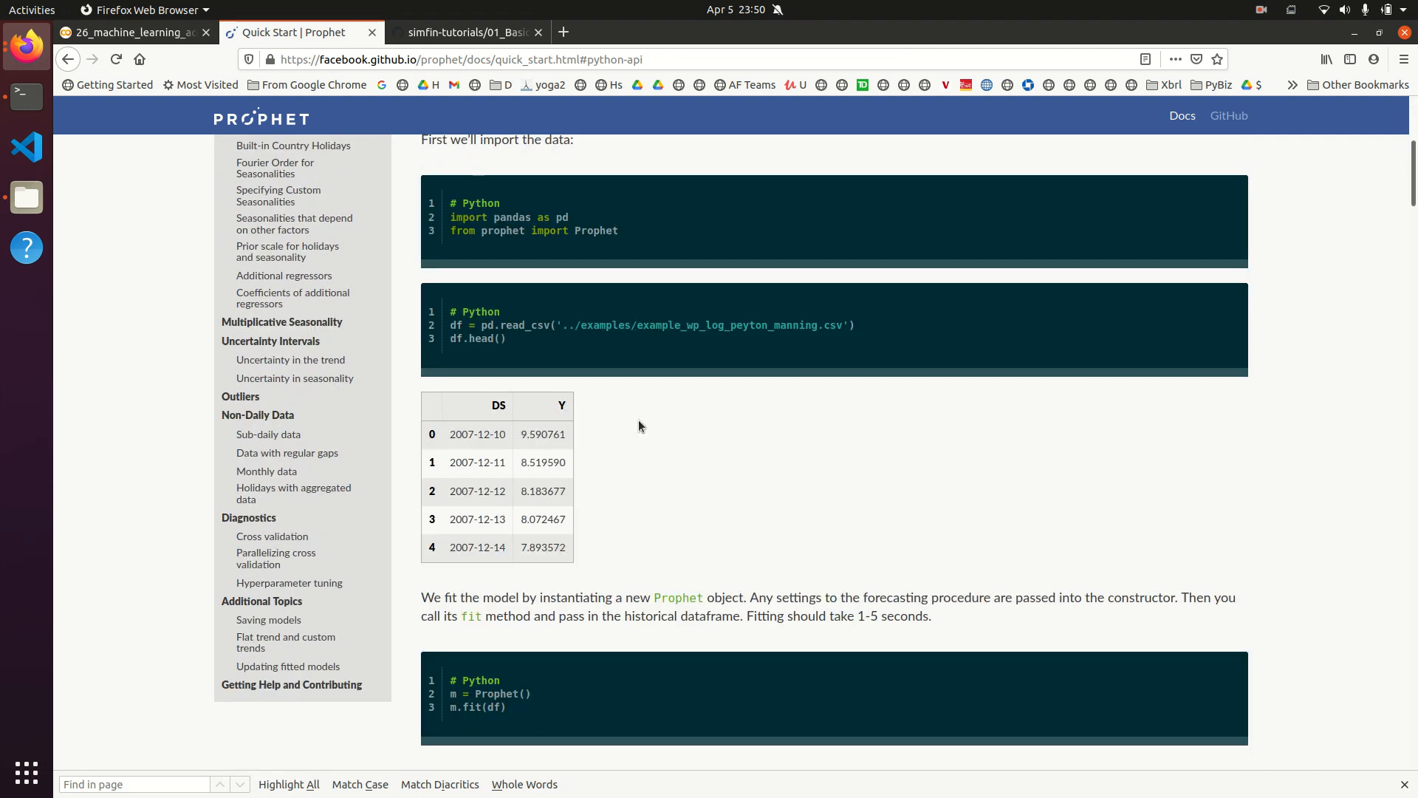
mouse_move(638, 383)
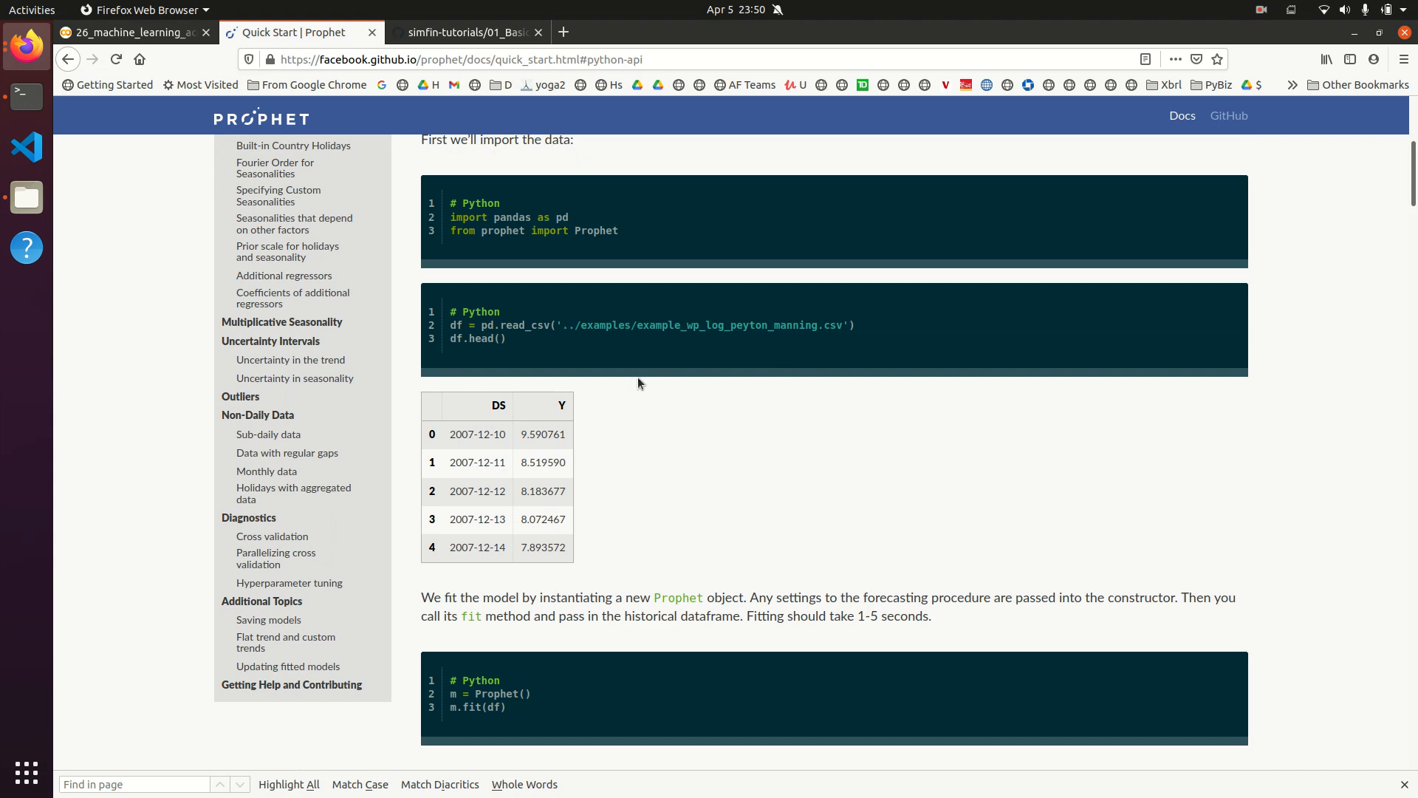
scroll(down, 3)
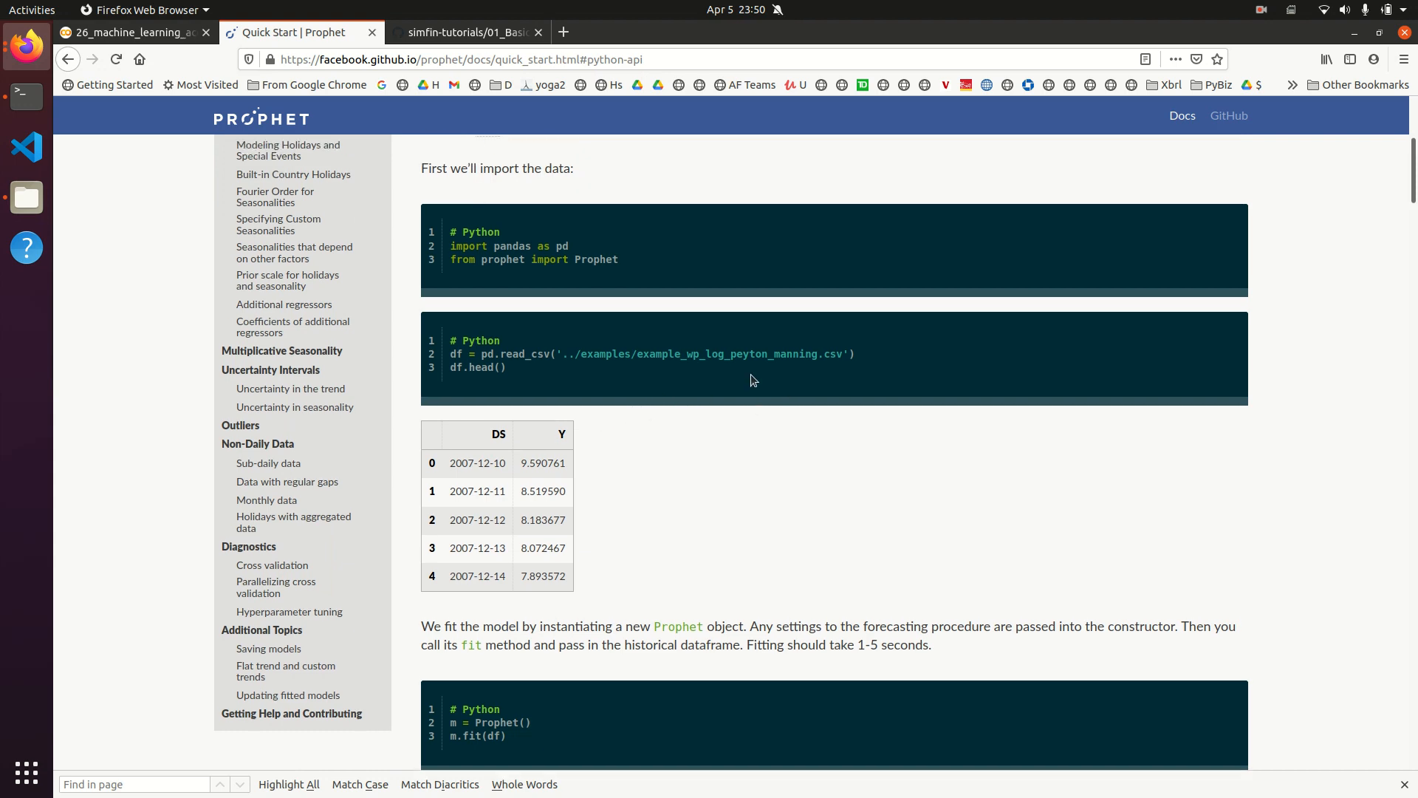
scroll(up, 3)
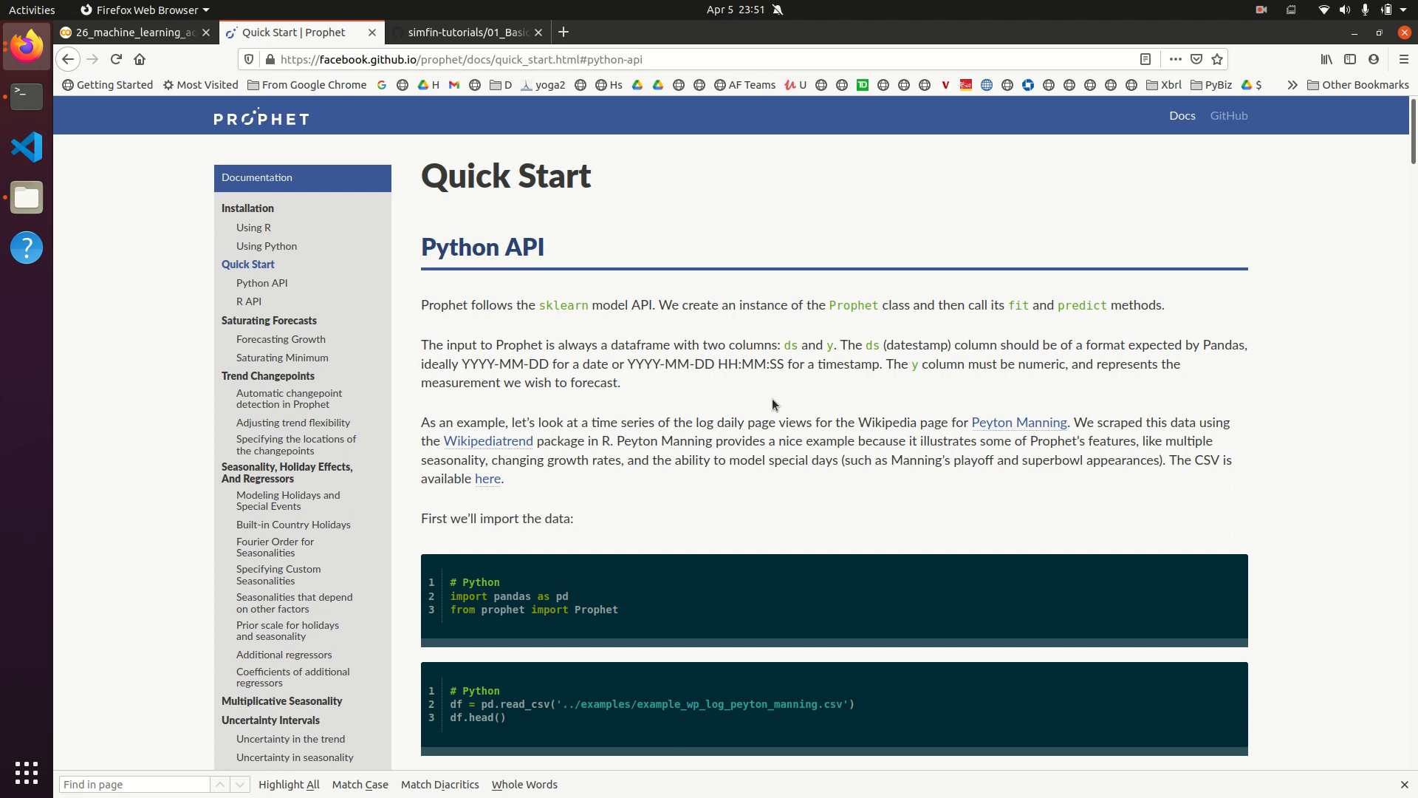
mouse_move(522, 222)
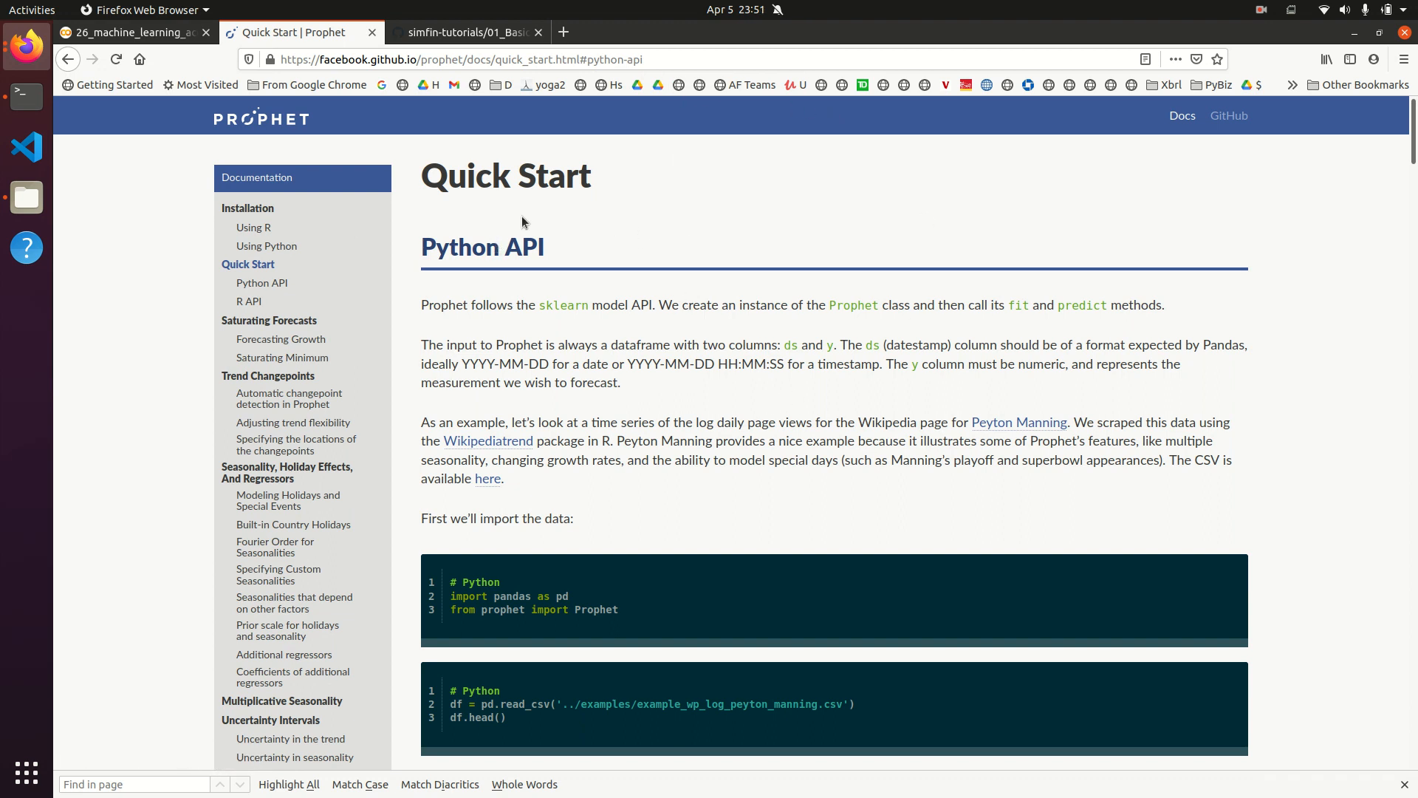
mouse_move(660, 342)
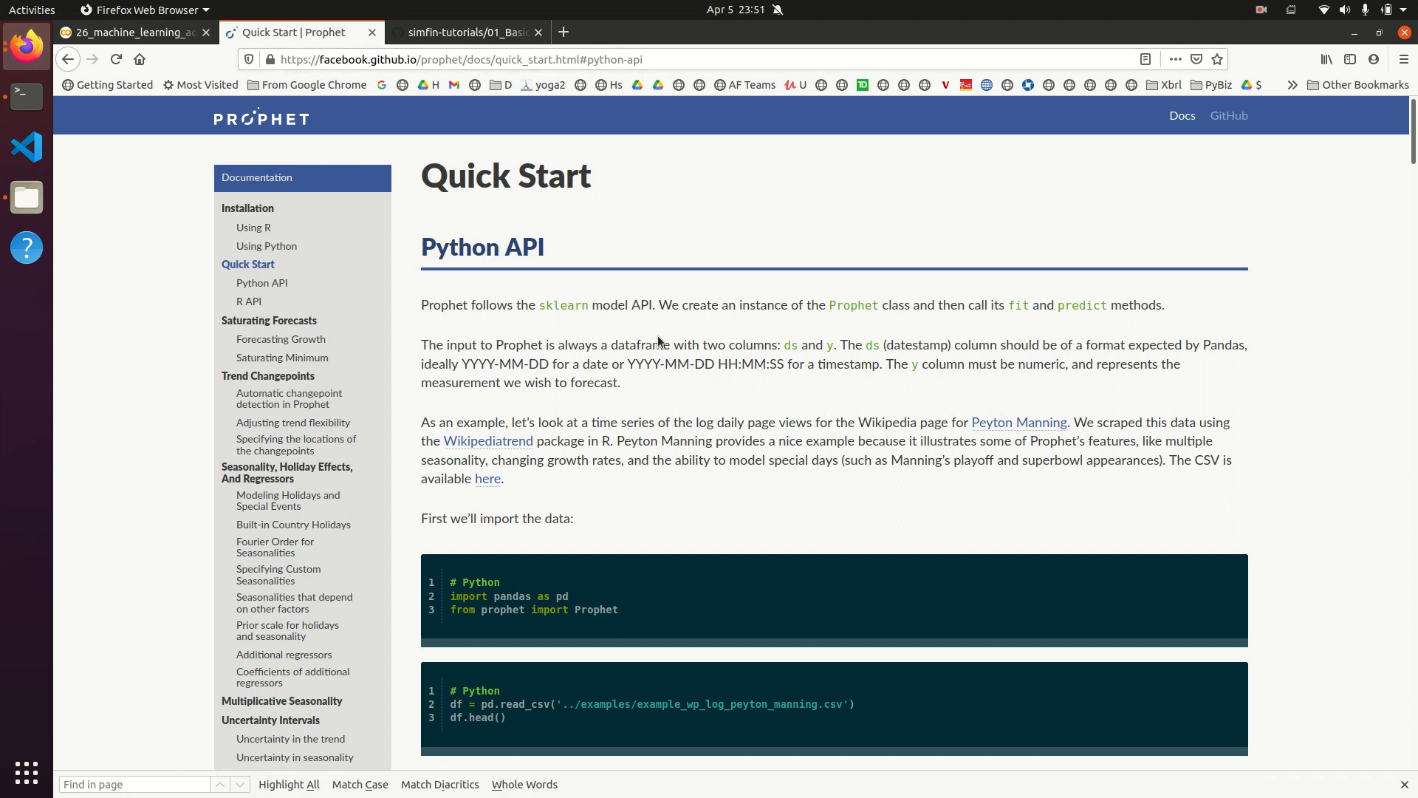
mouse_move(595, 486)
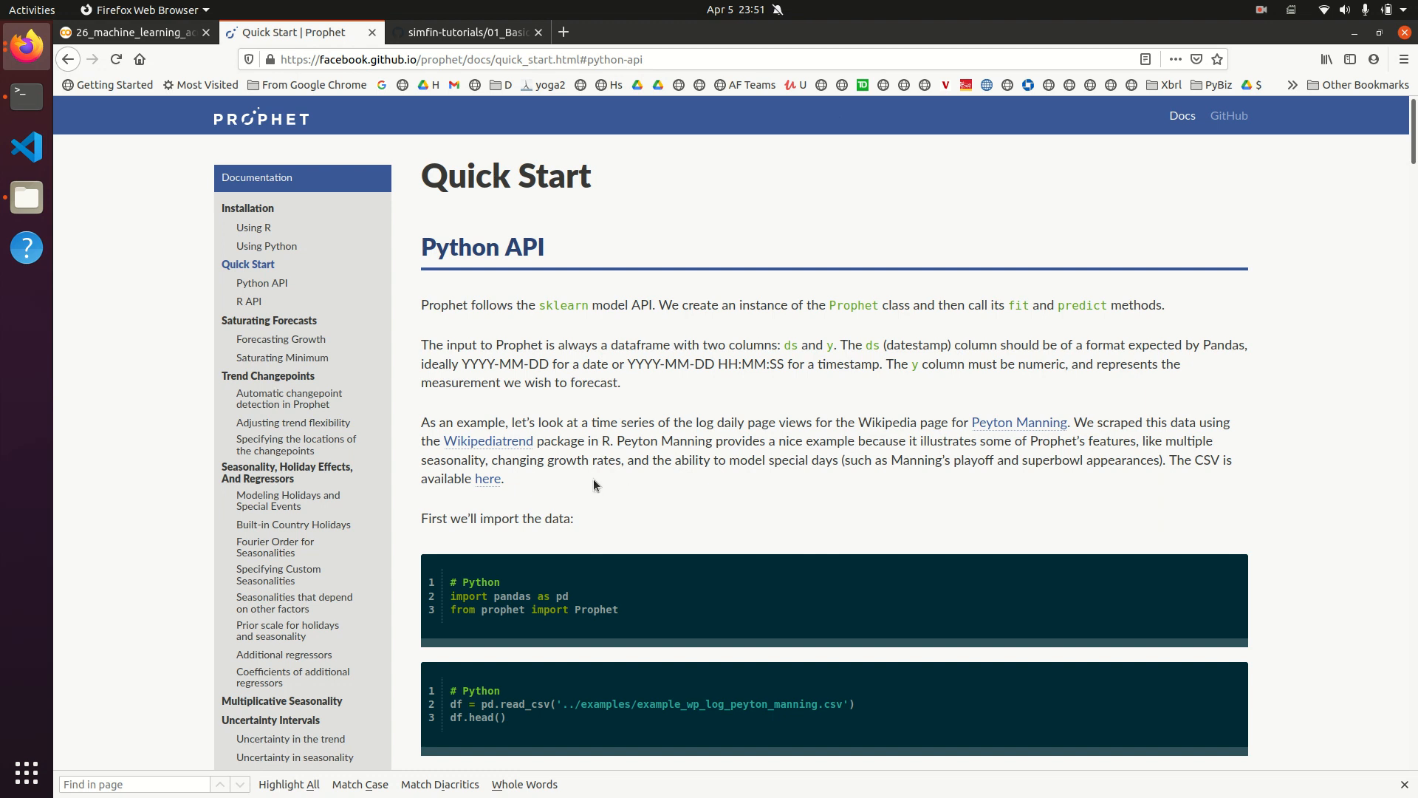
mouse_move(293, 257)
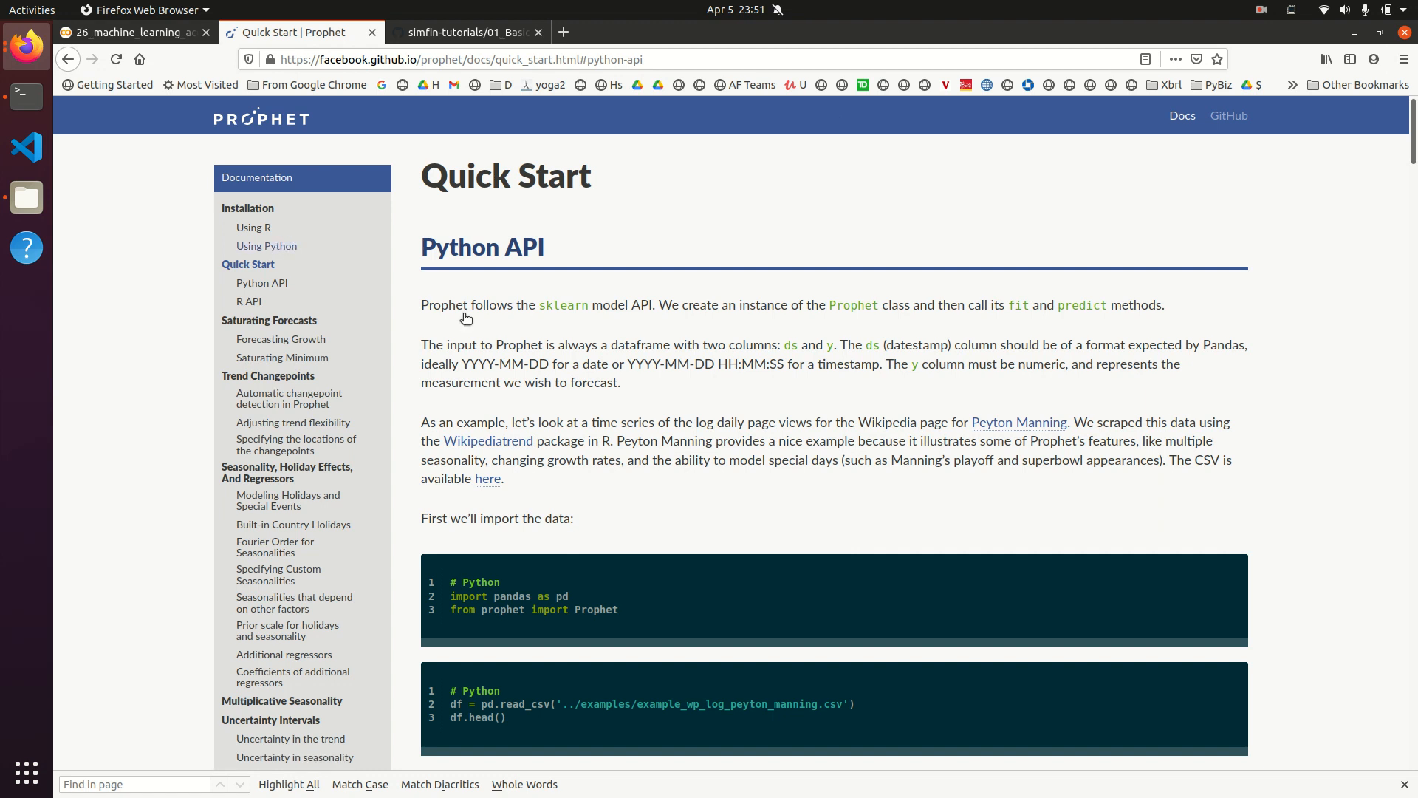
mouse_move(452, 618)
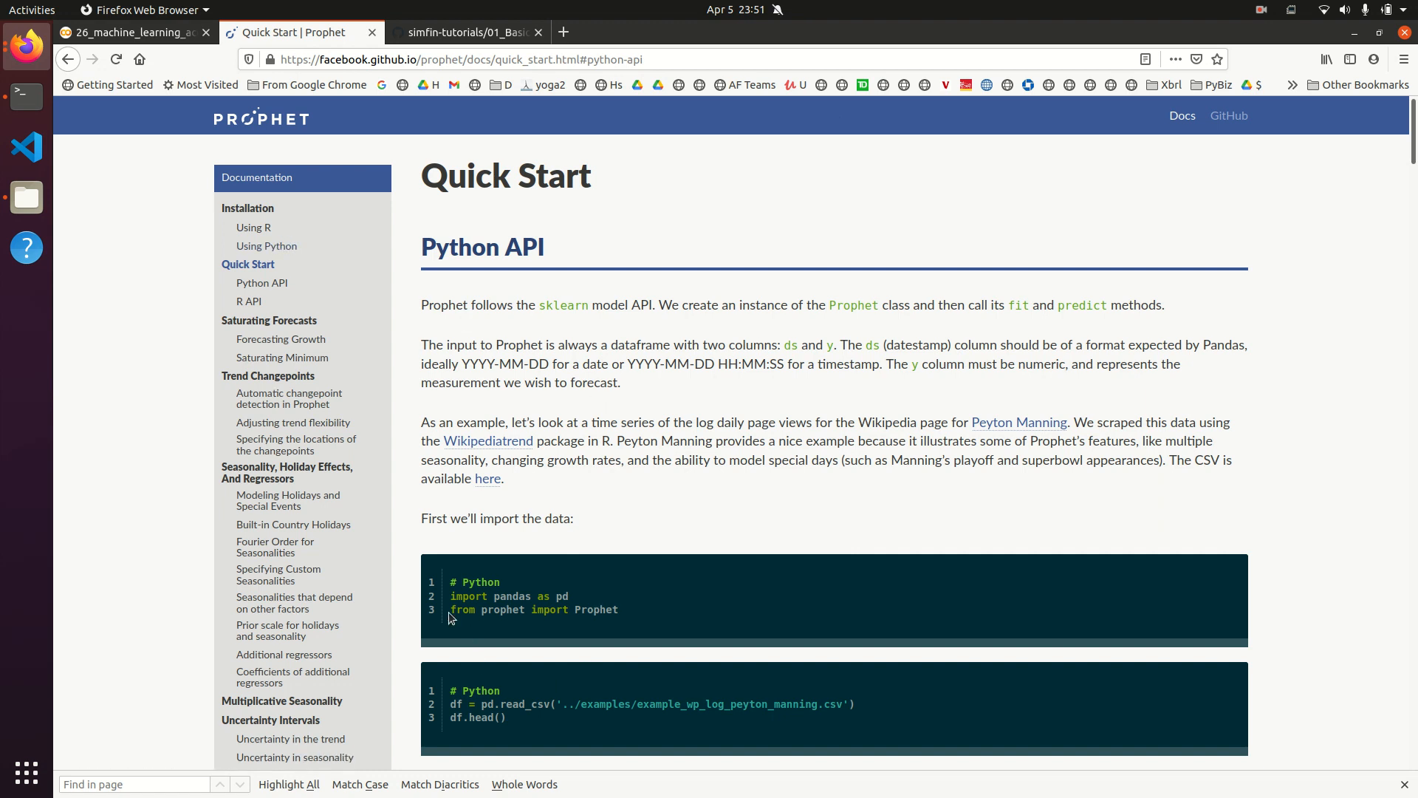
mouse_move(435, 93)
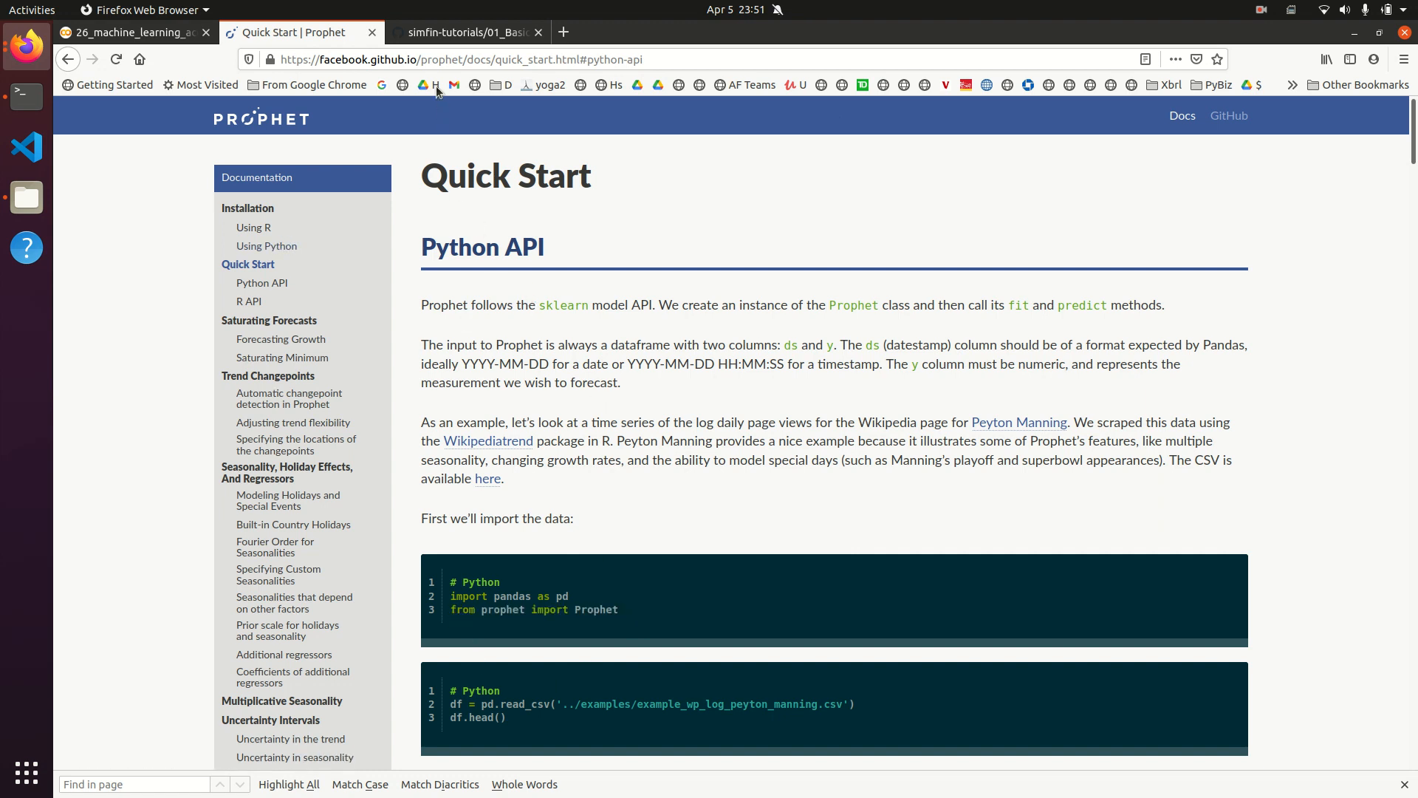
Step: Scroll the SimFin Tutorial 01 notebook on GitHub down to its Data Directory and API Key cells
click(464, 32)
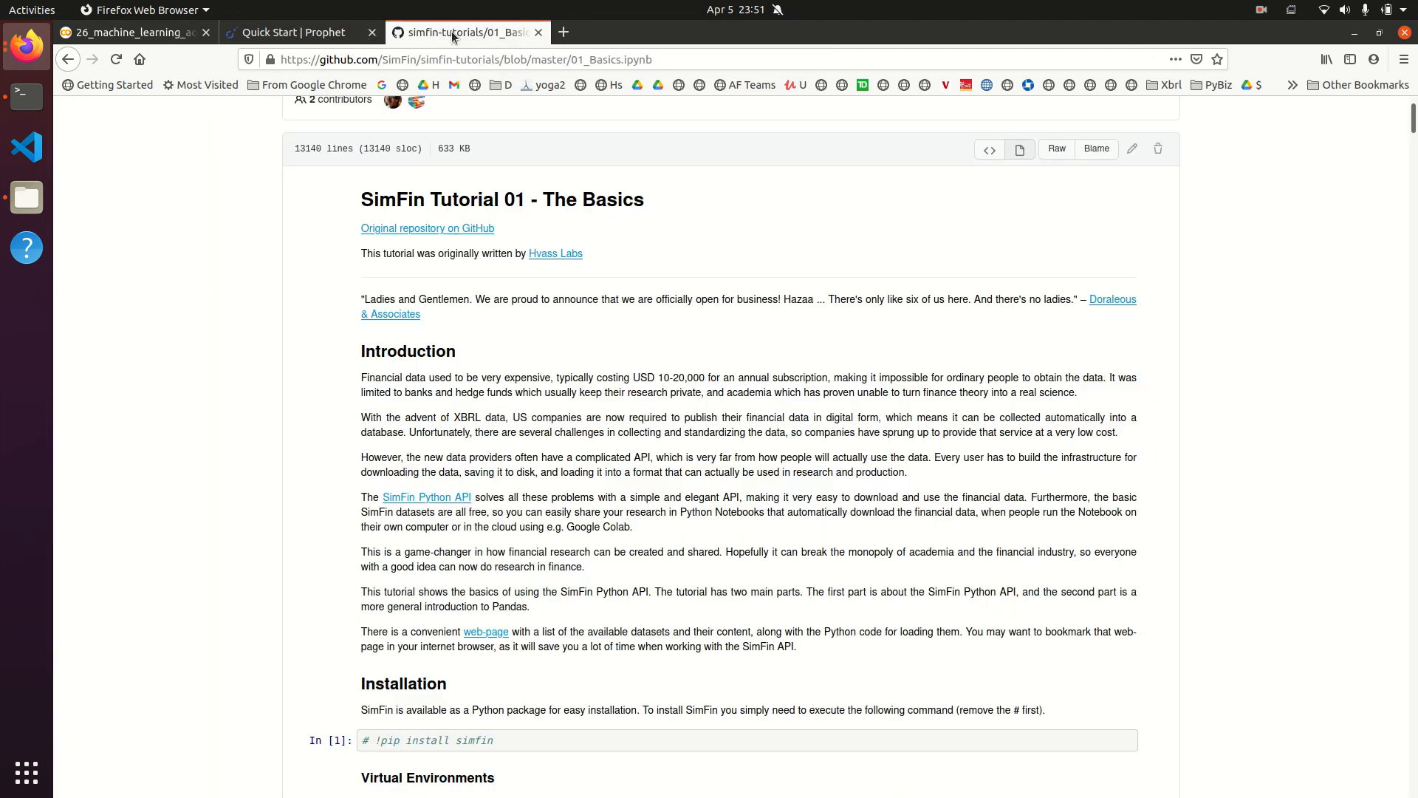
mouse_move(508, 395)
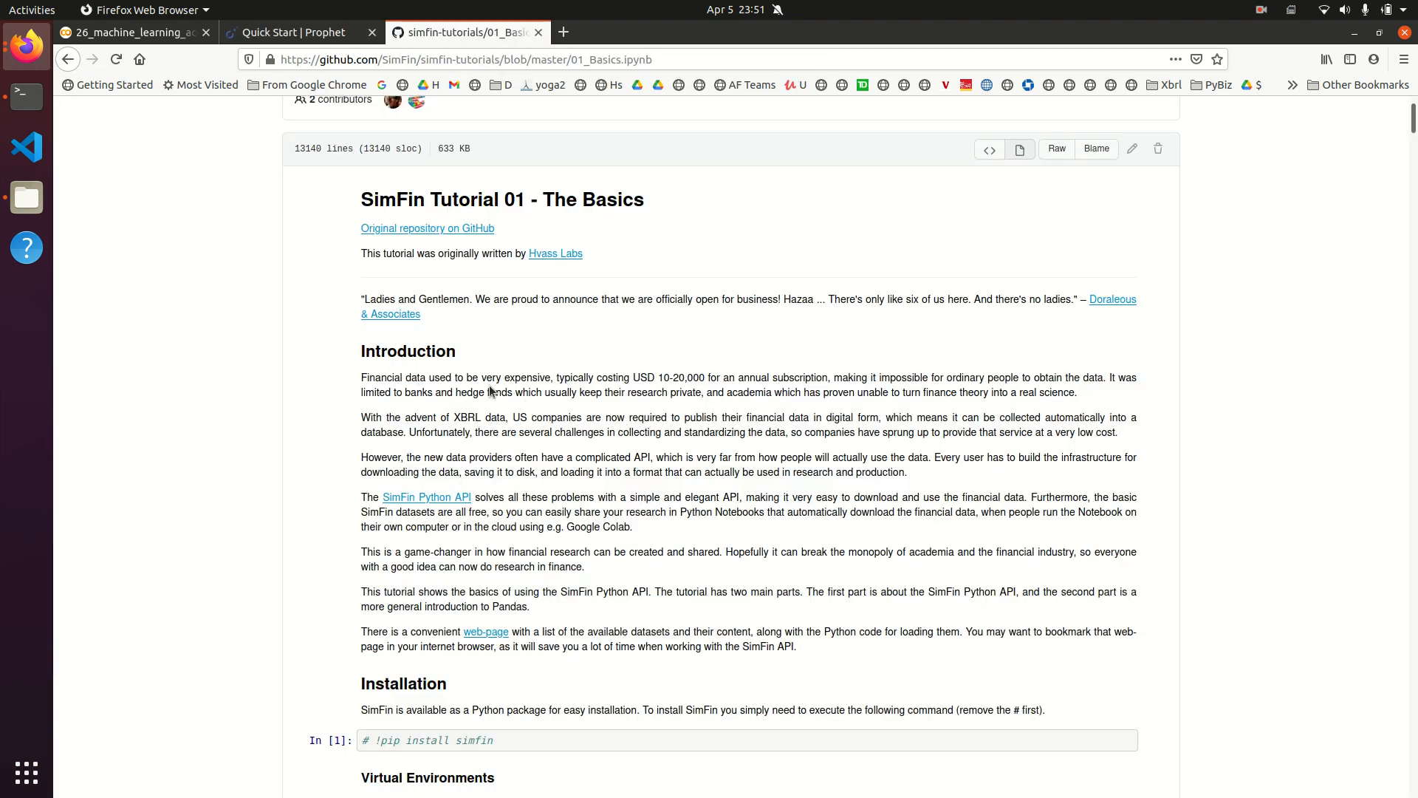
scroll(down, 3)
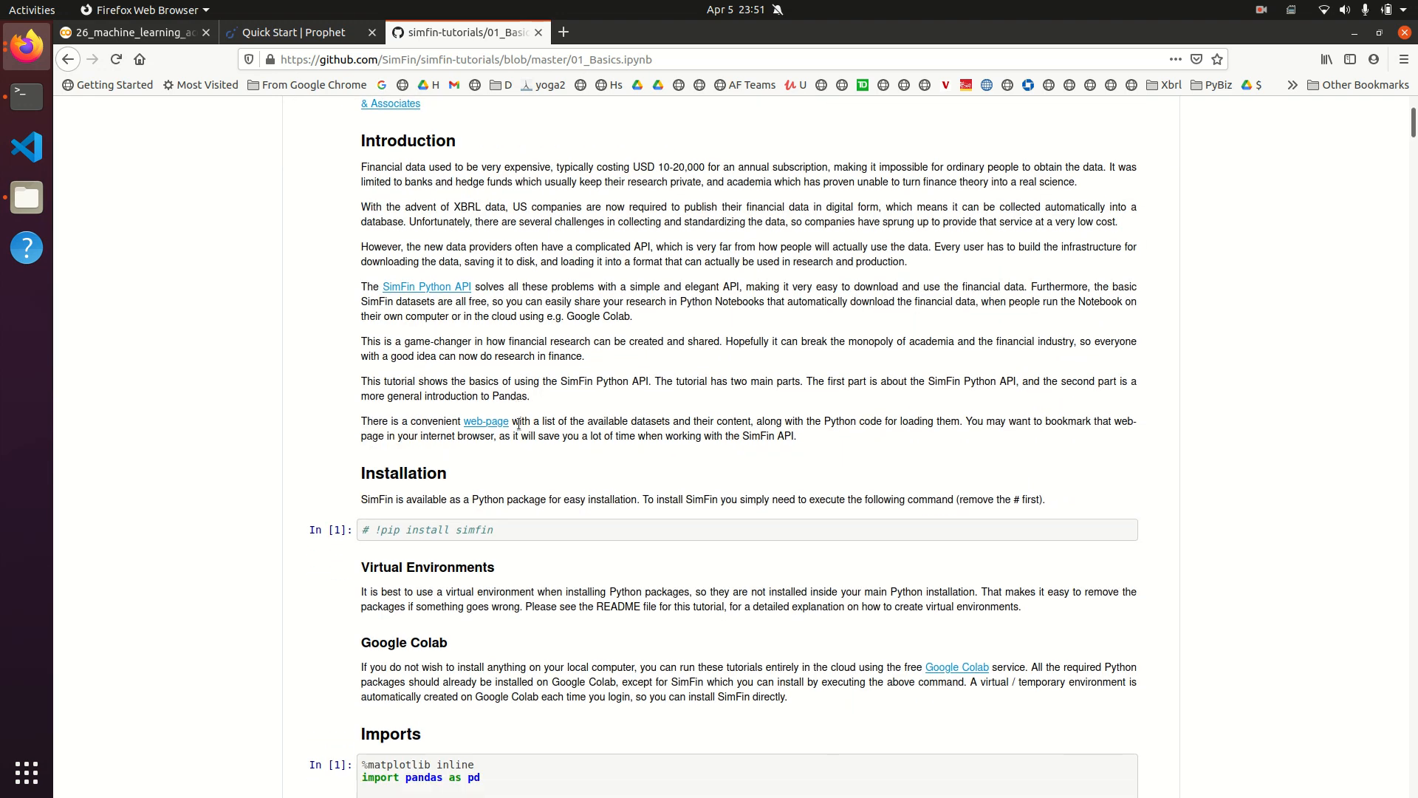
scroll(down, 3)
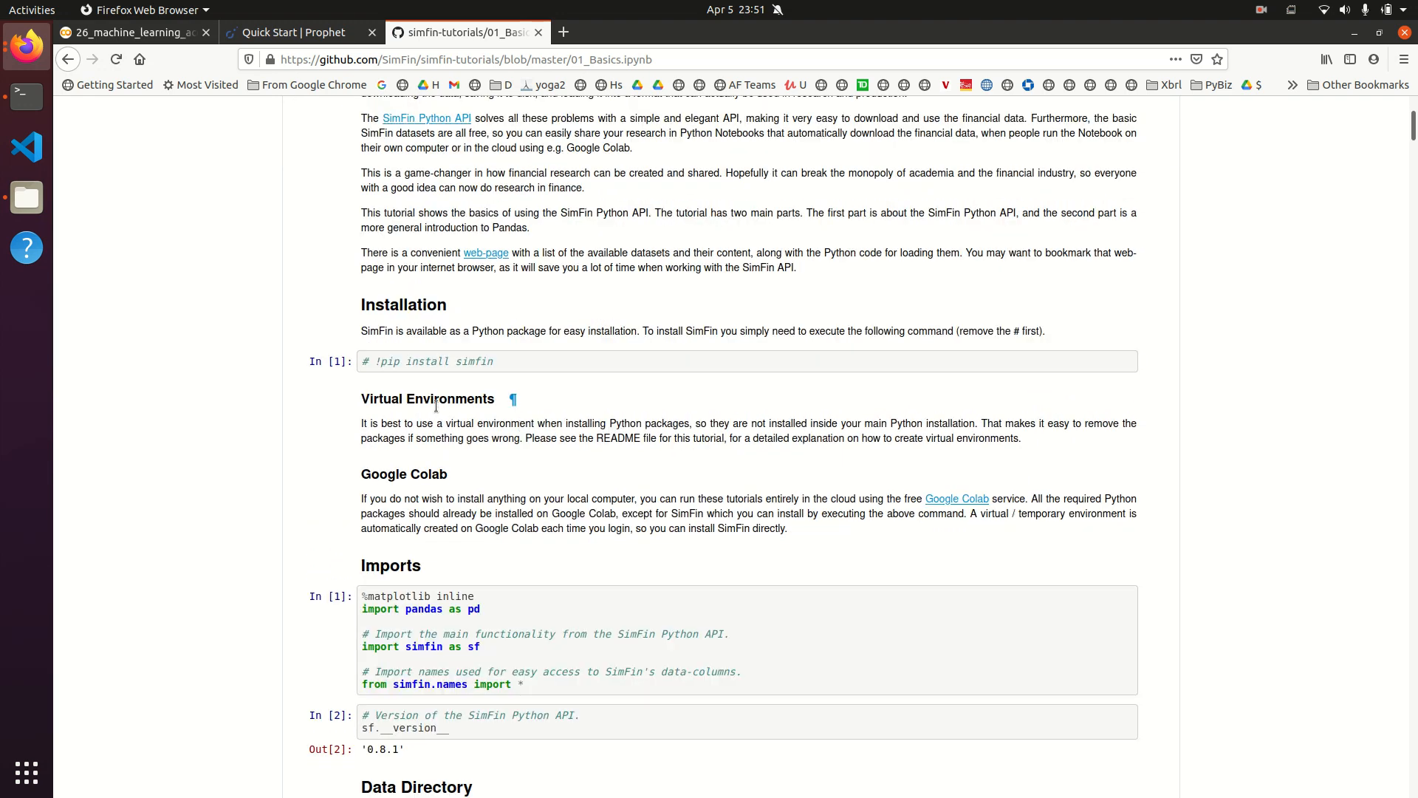
scroll(down, 3)
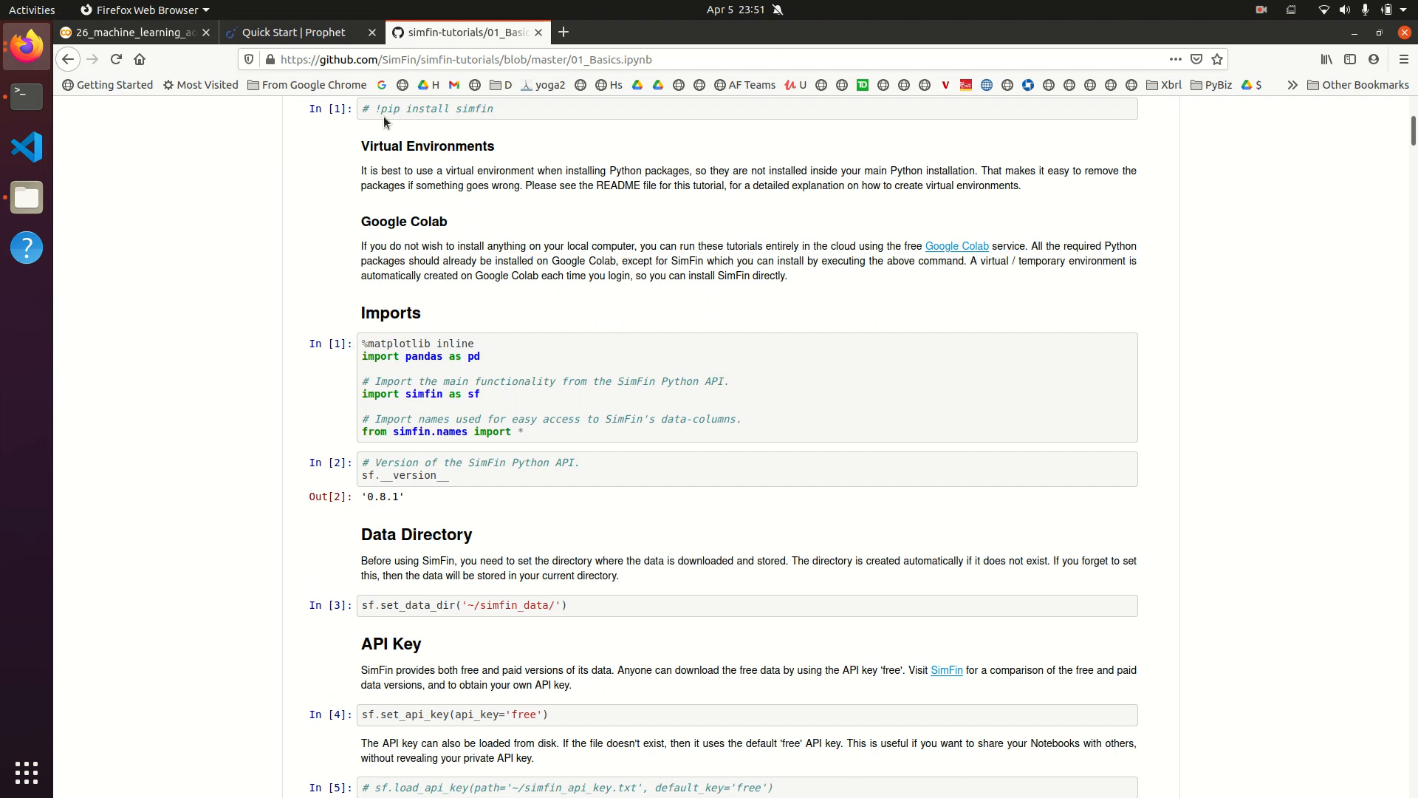
mouse_move(486, 456)
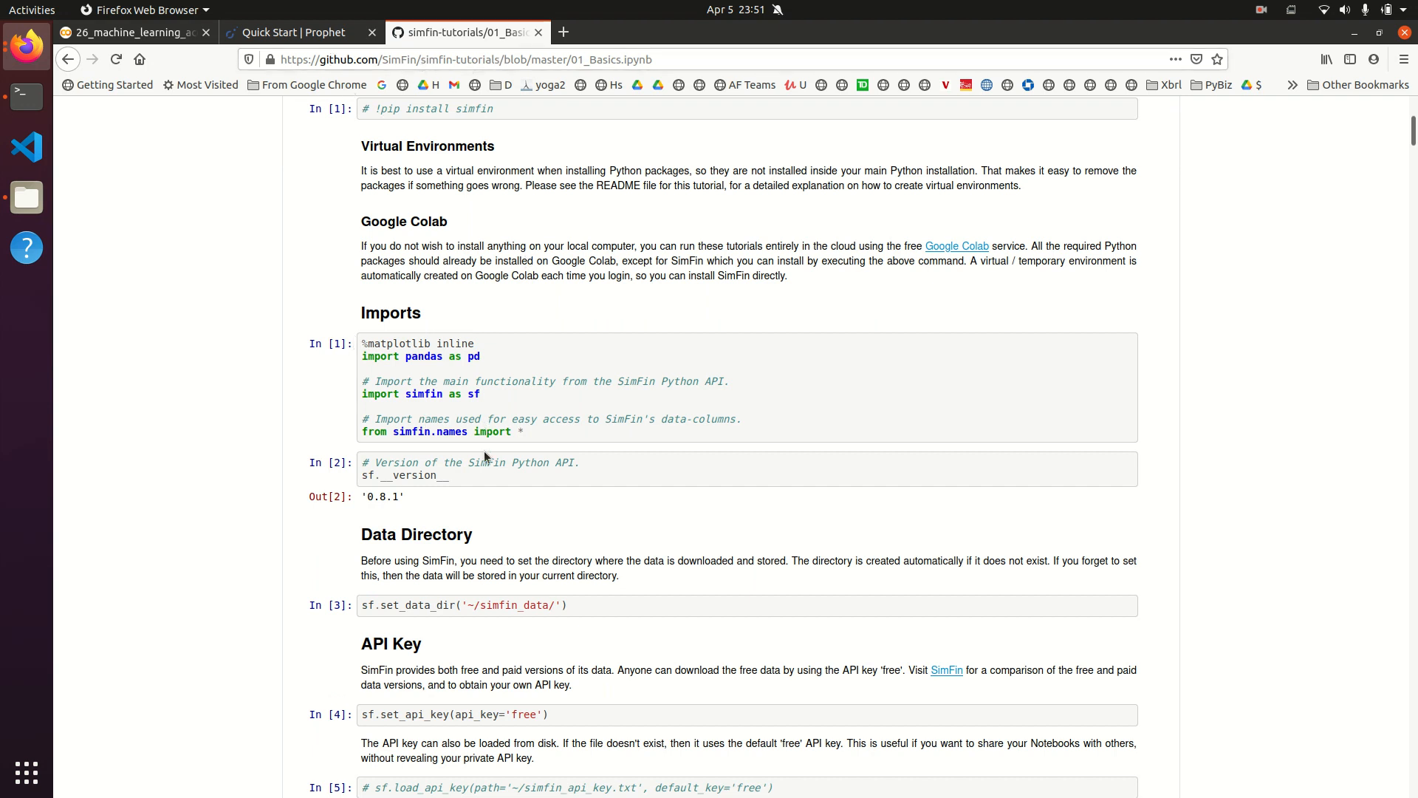
scroll(down, 3)
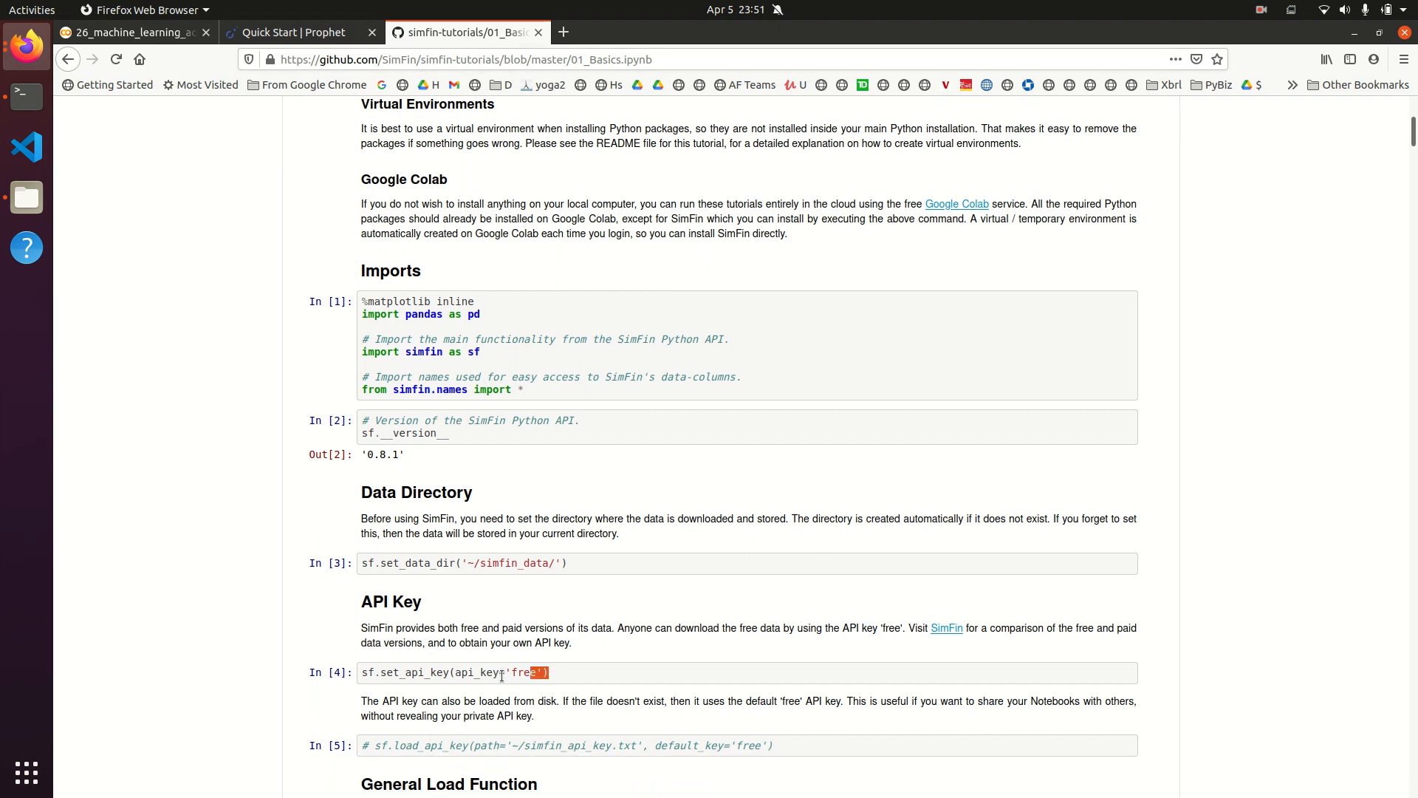
click(558, 679)
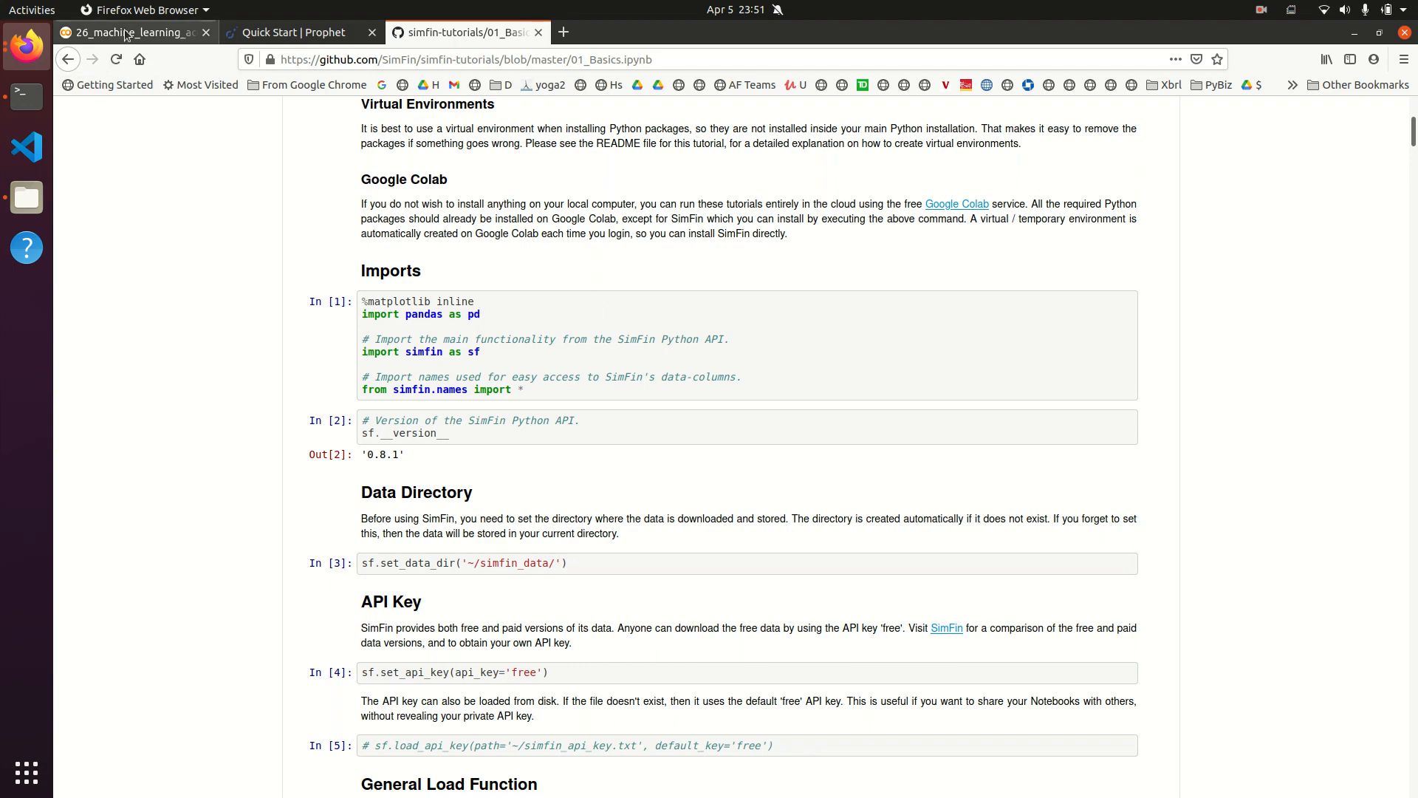
Step: Return to the Colab accounting notebook and rerun the library imports cell
click(131, 33)
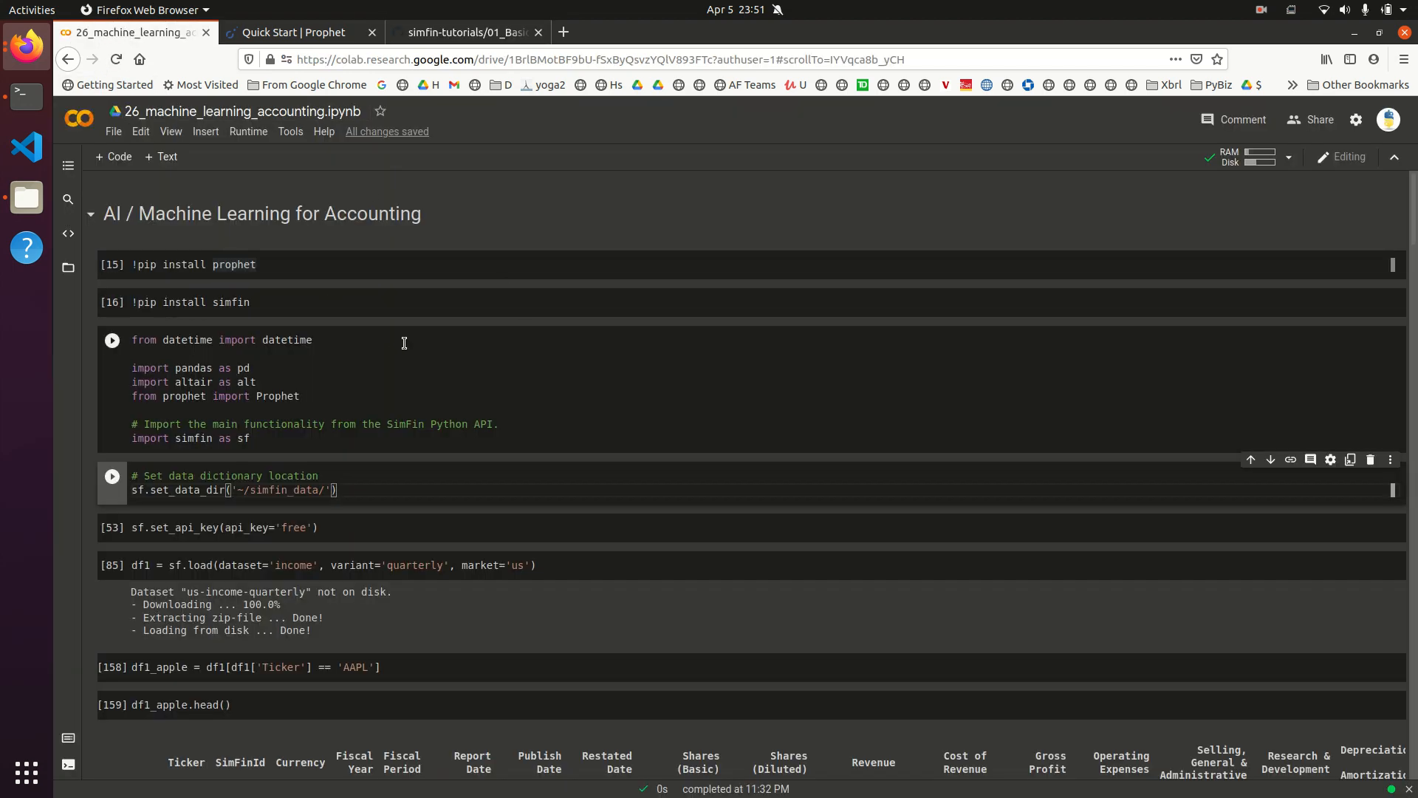
click(198, 265)
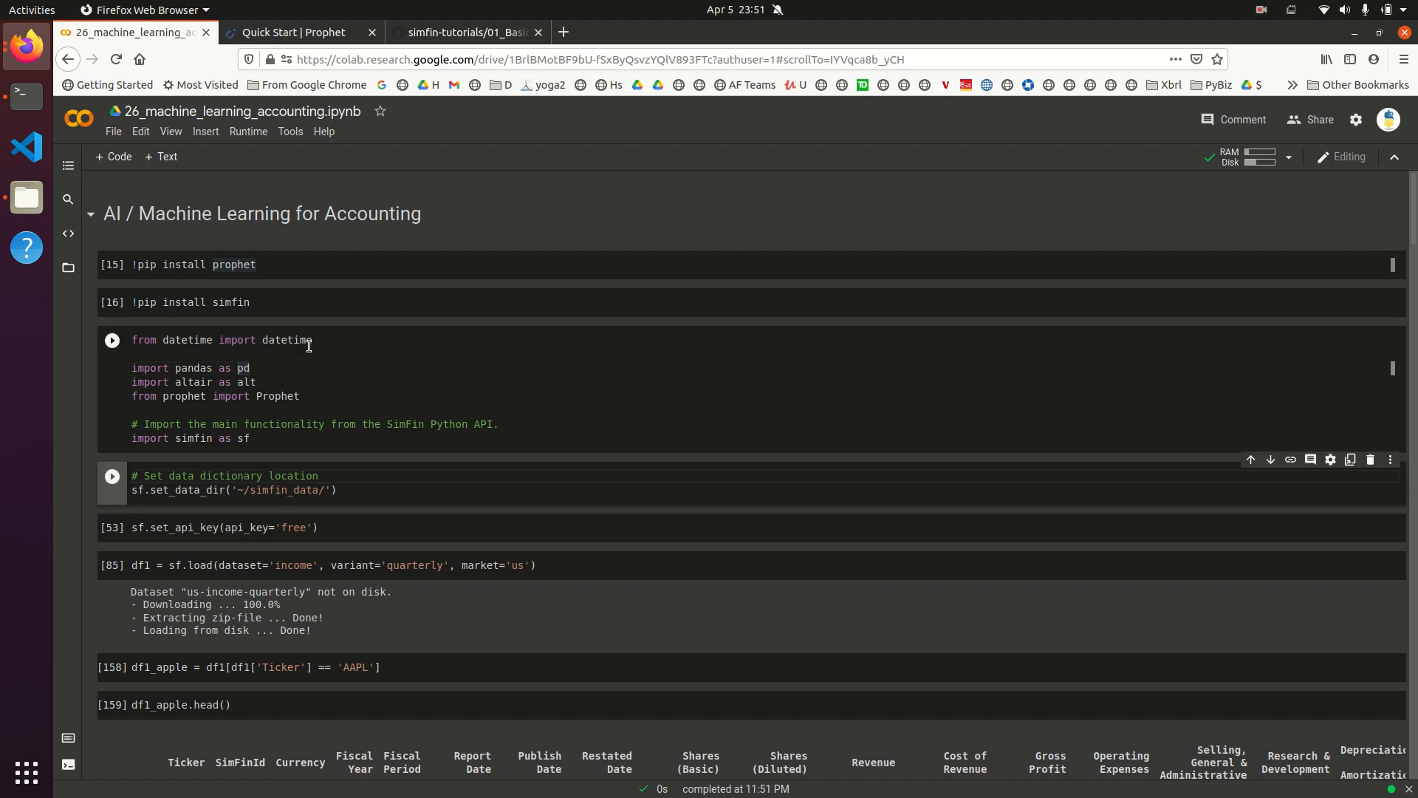
mouse_move(205, 387)
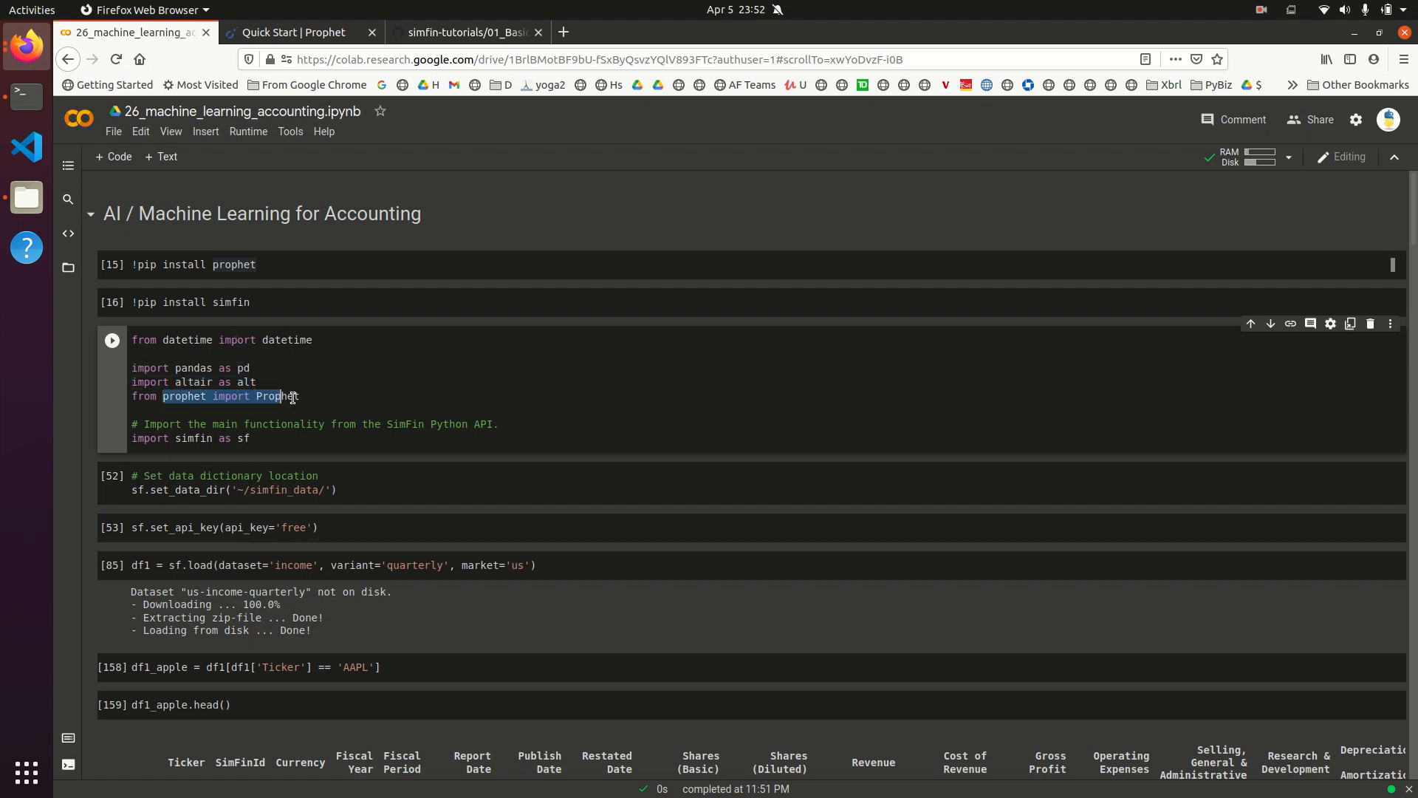
click(251, 438)
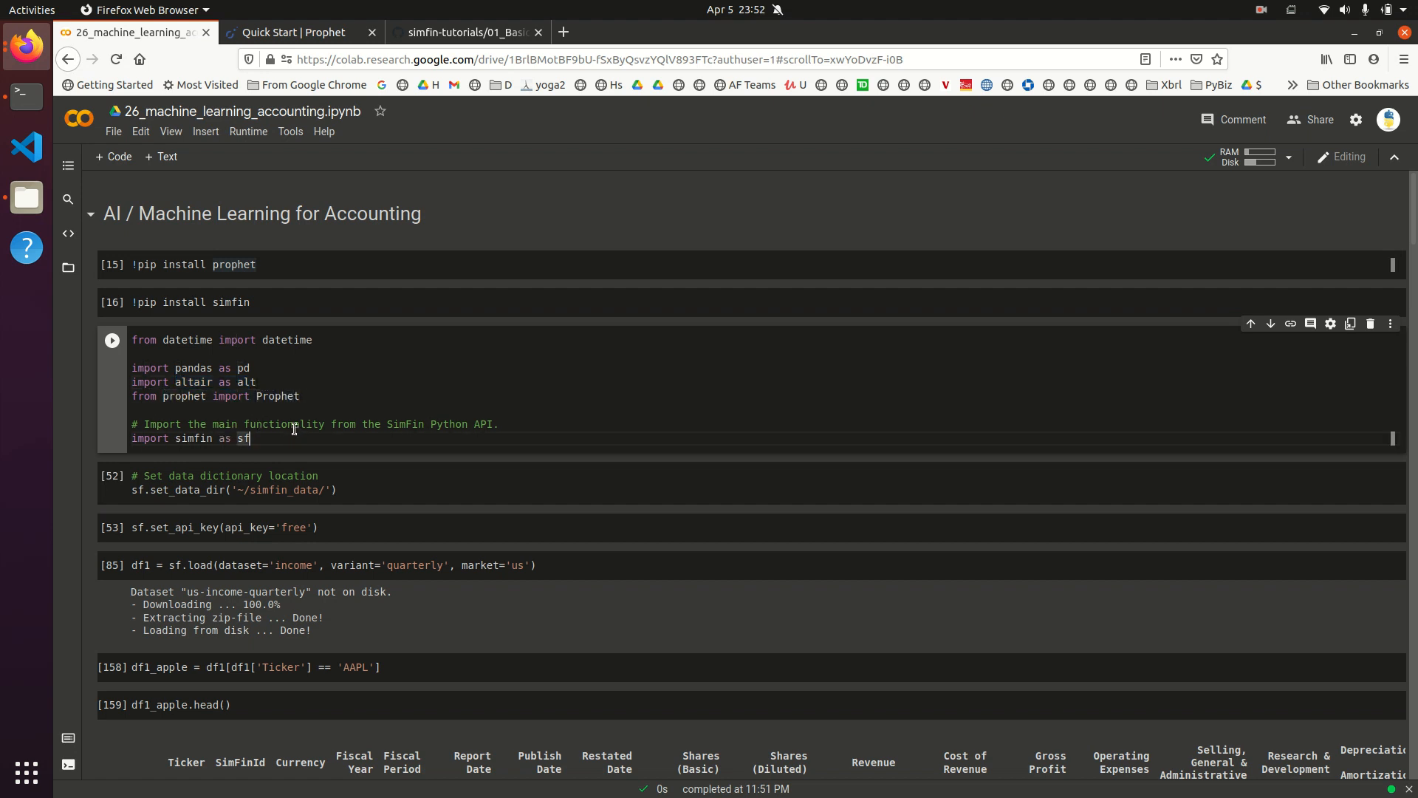
Step: Rerun the SimFin set_data_dir cell
scroll(down, 3)
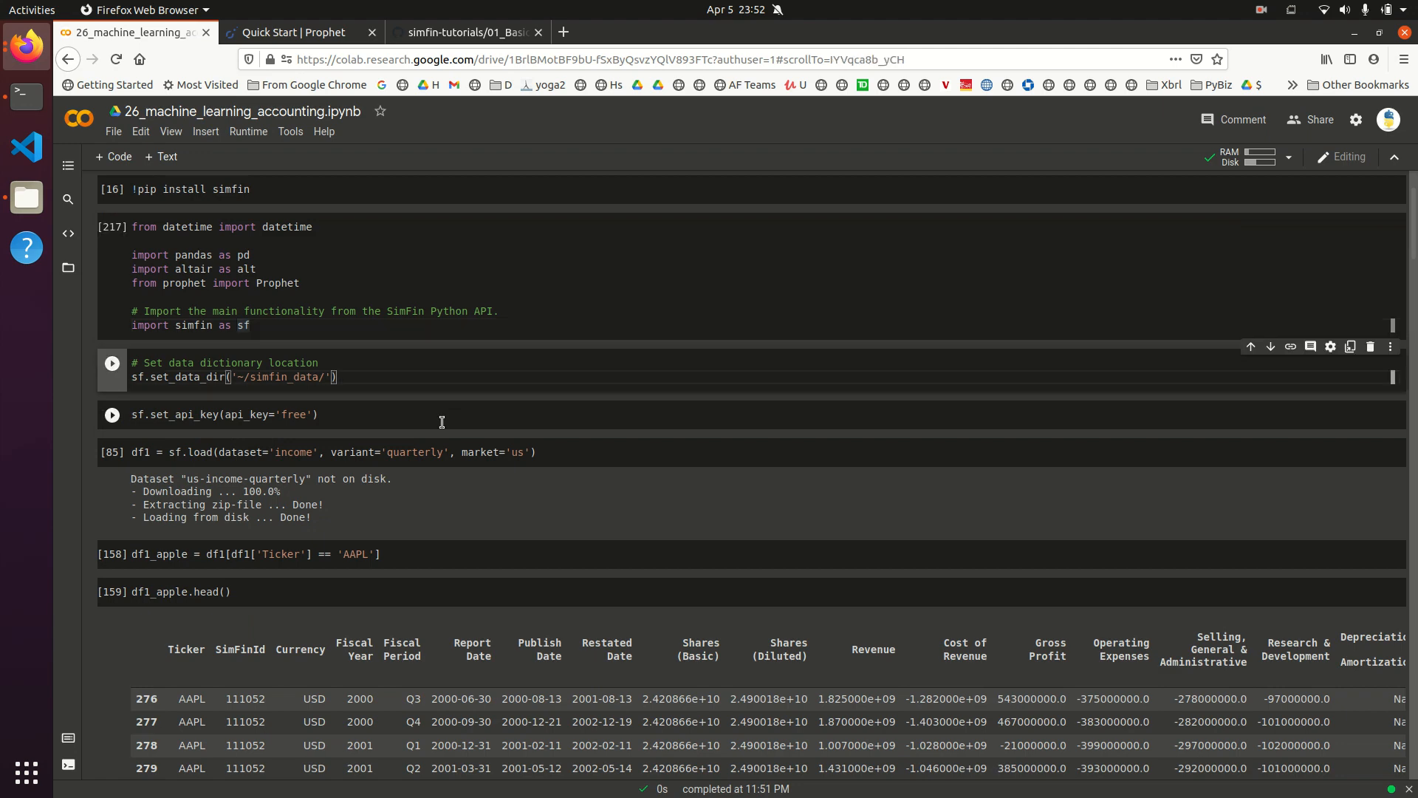
scroll(down, 3)
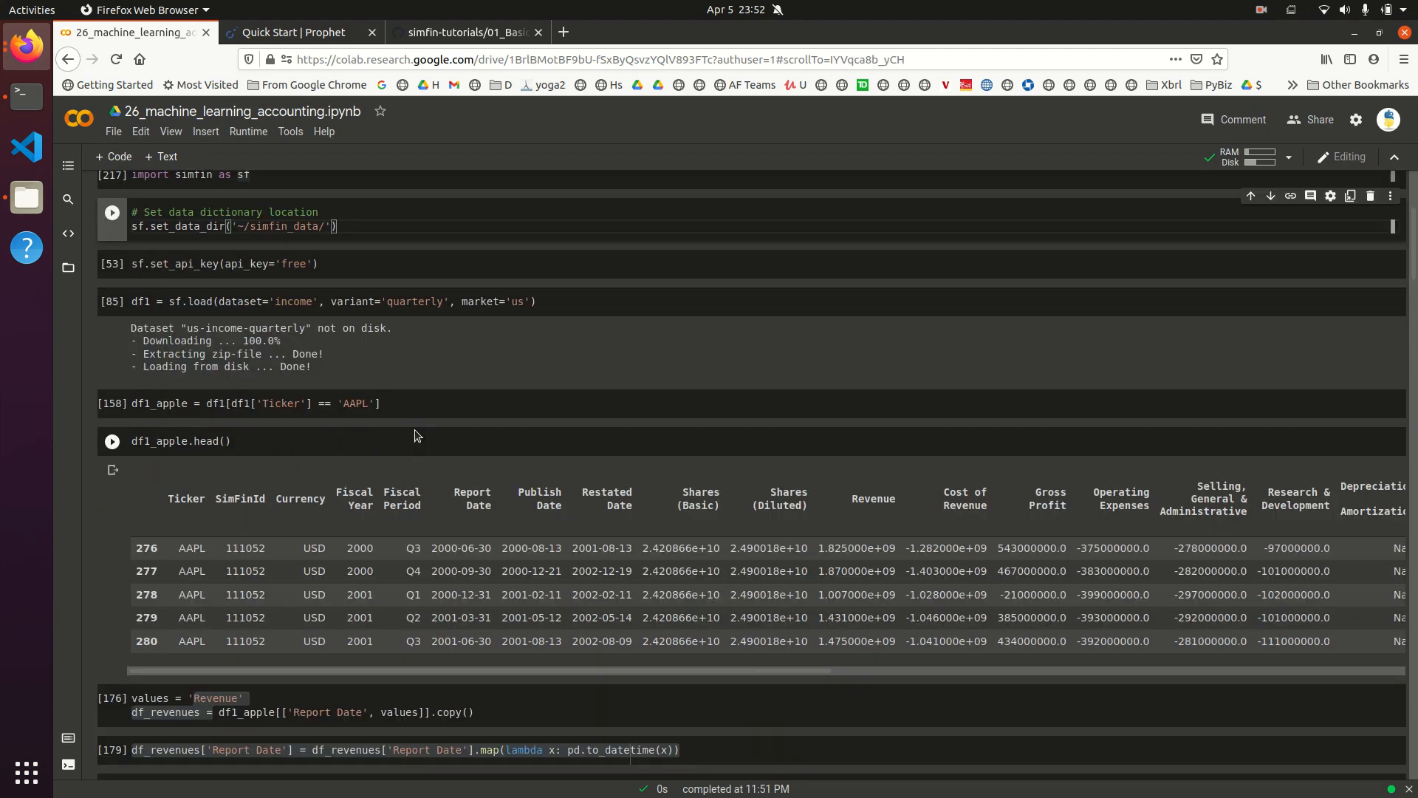
click(112, 213)
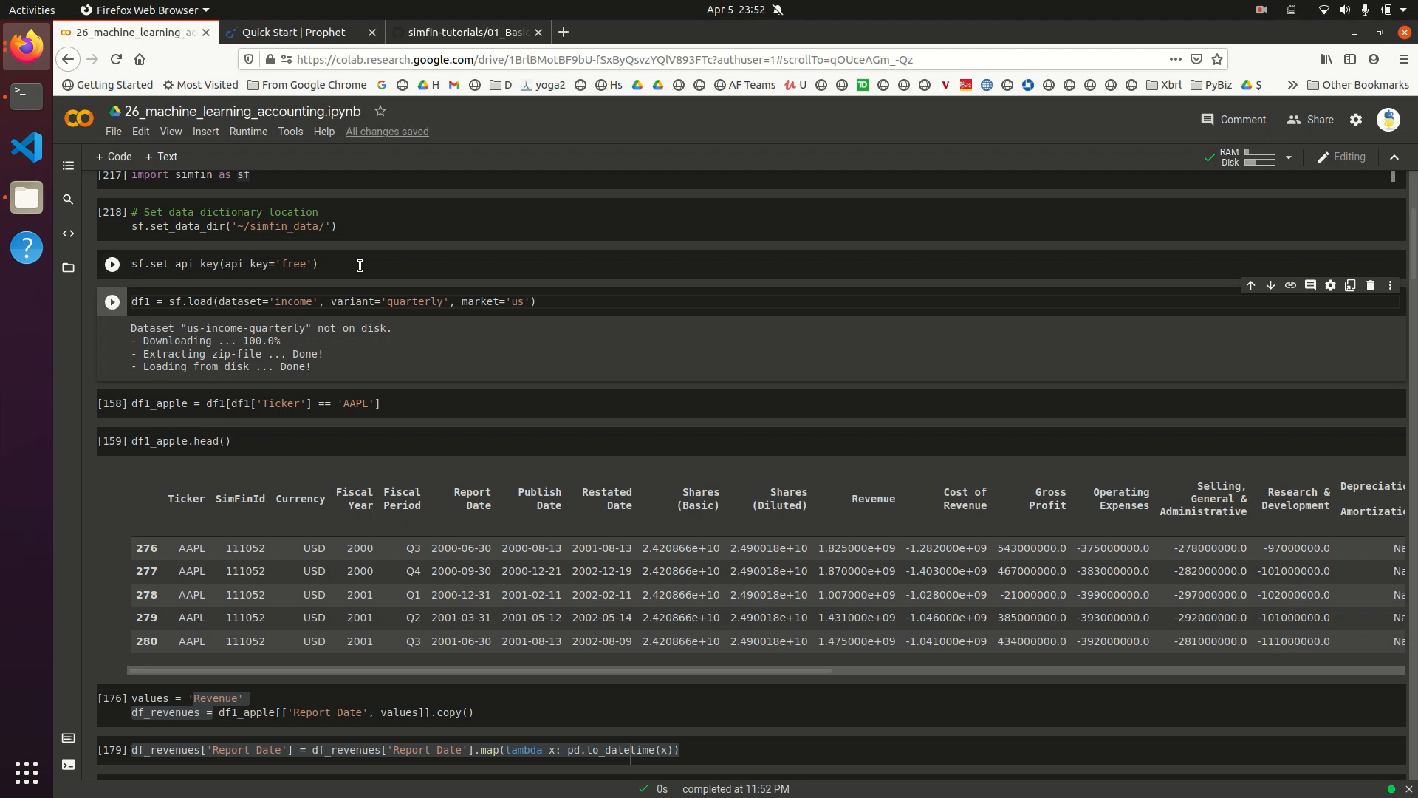
Step: Rerun the quarterly US income sf.load cell and the df1 Ticker == 'AAPL' filter cell
scroll(down, 3)
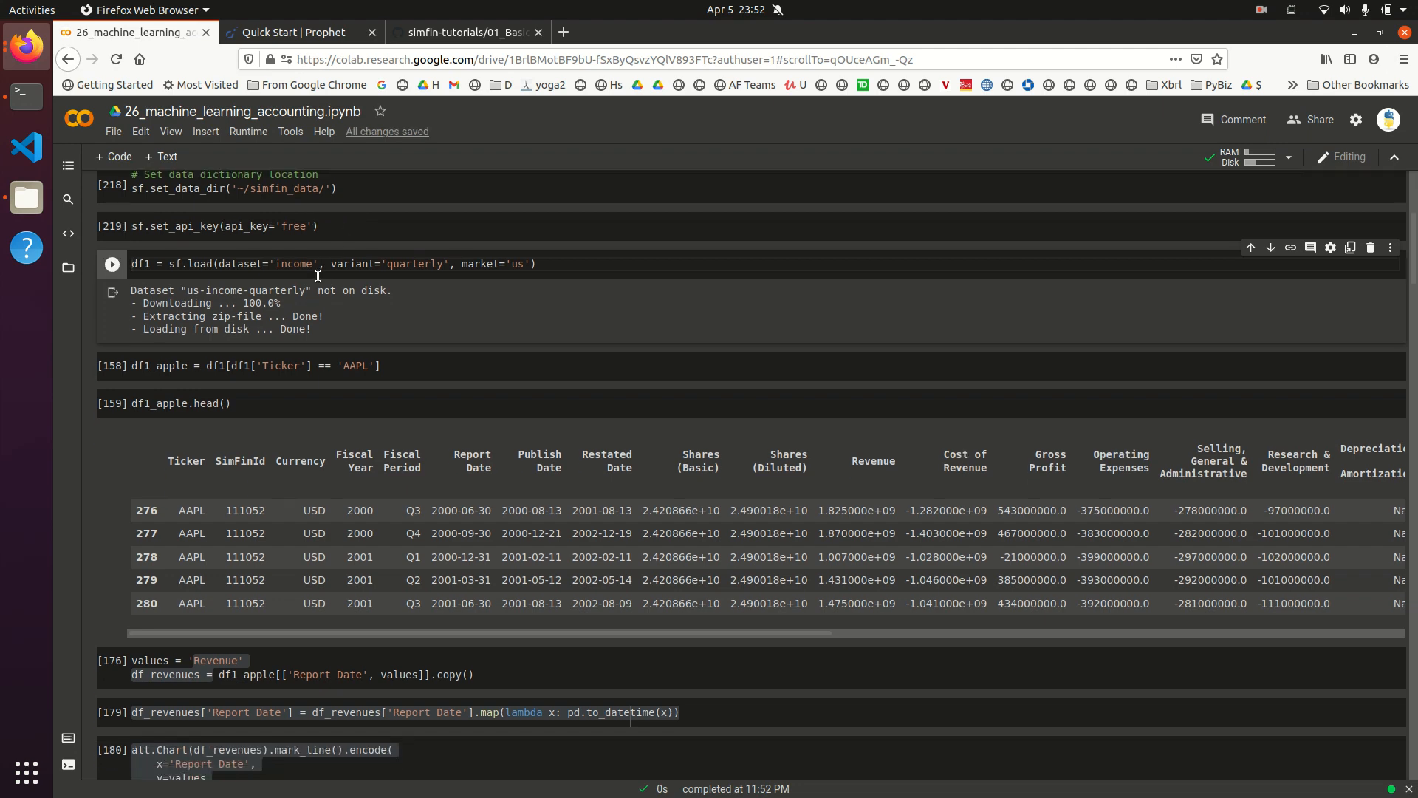
scroll(down, 3)
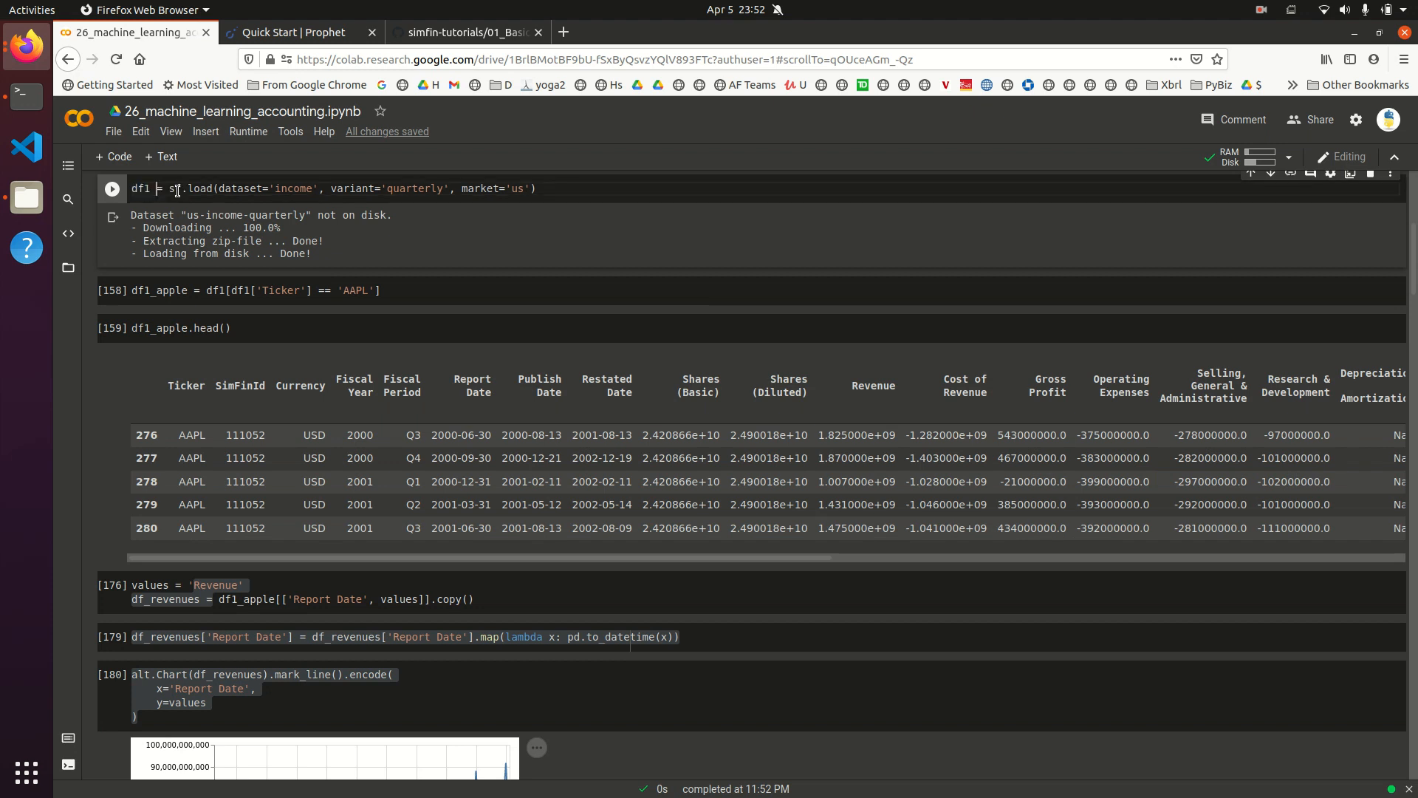
mouse_move(417, 192)
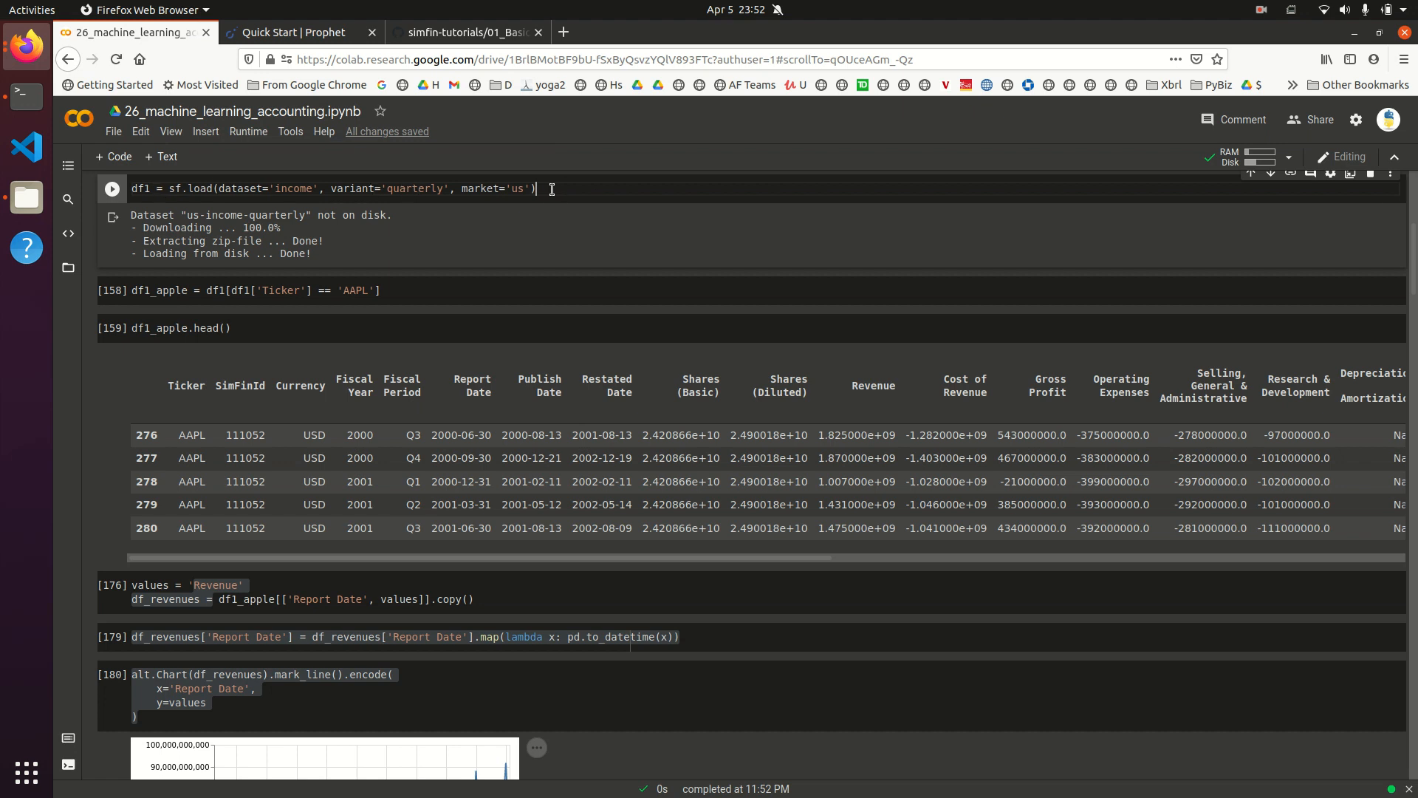
click(111, 188)
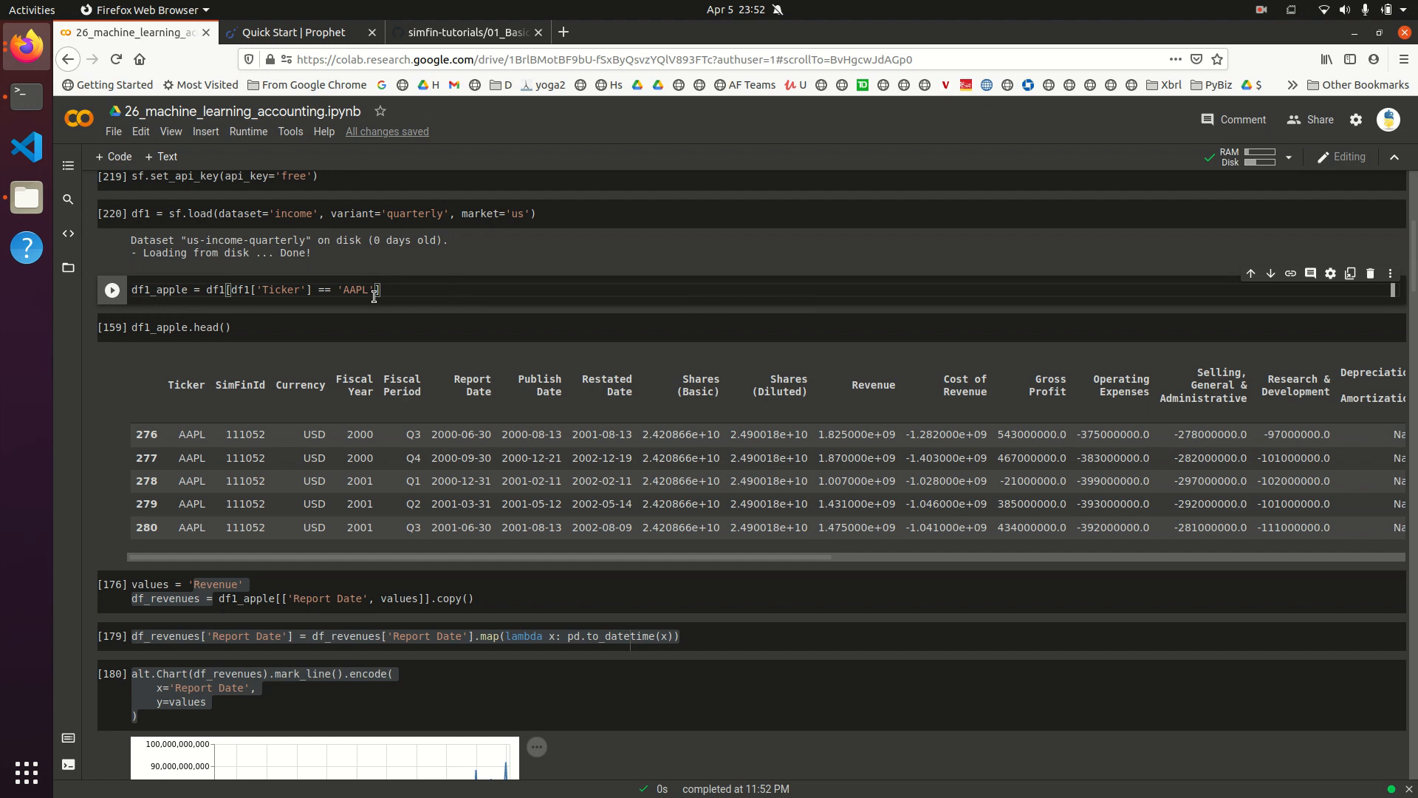
click(111, 289)
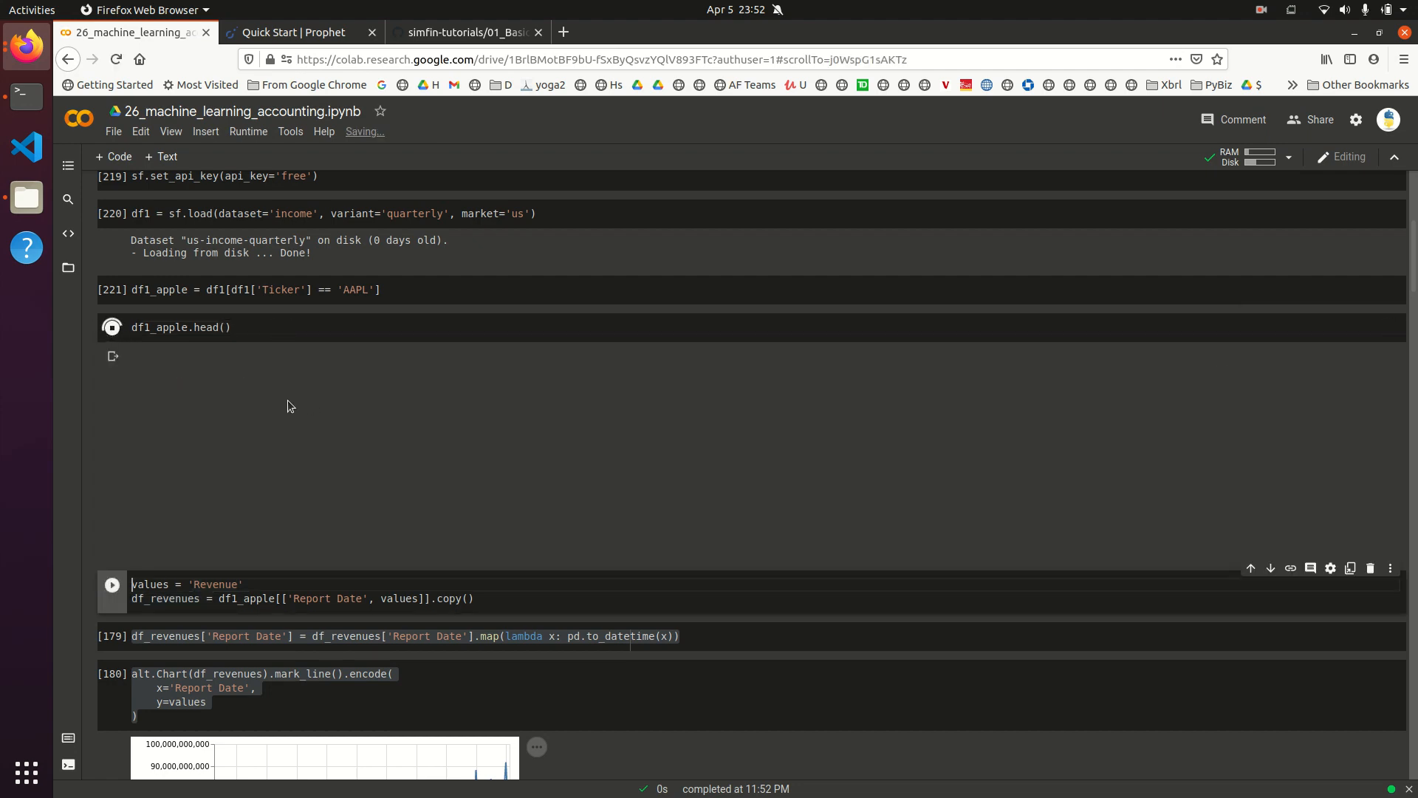
Step: Run df1_apple.head() and scroll its table sideways through Revenue, Gross Profit and other columns
click(112, 327)
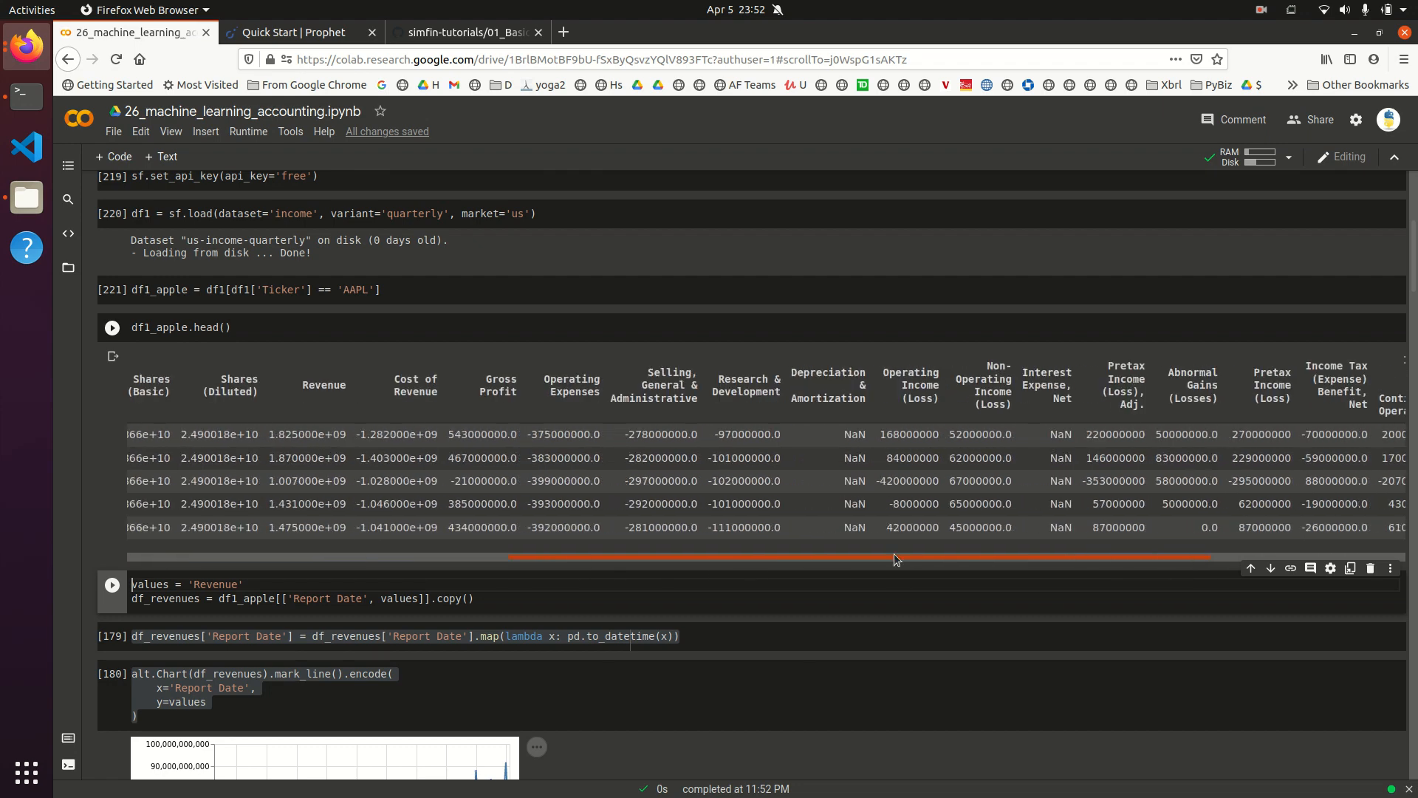
scroll(right, 3)
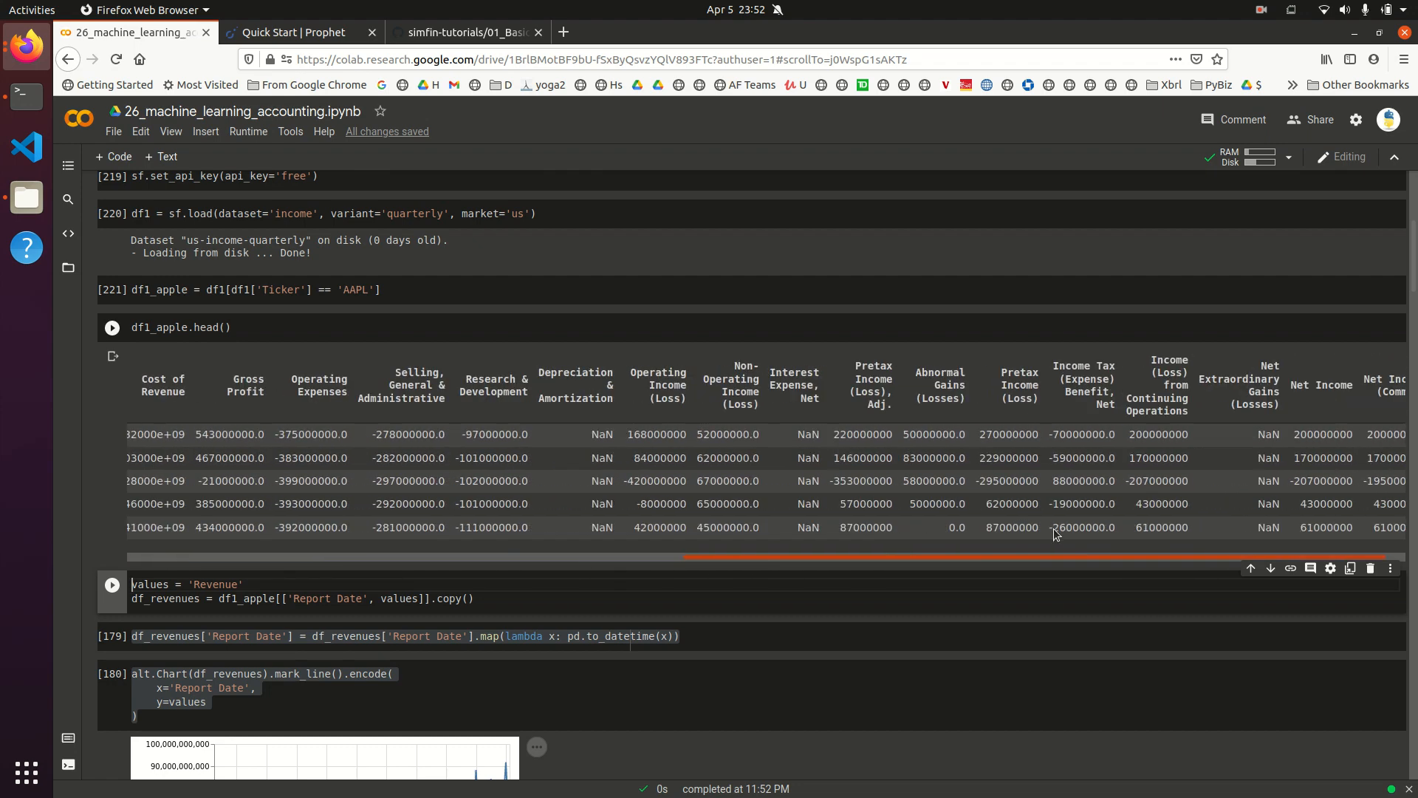
scroll(left, 3)
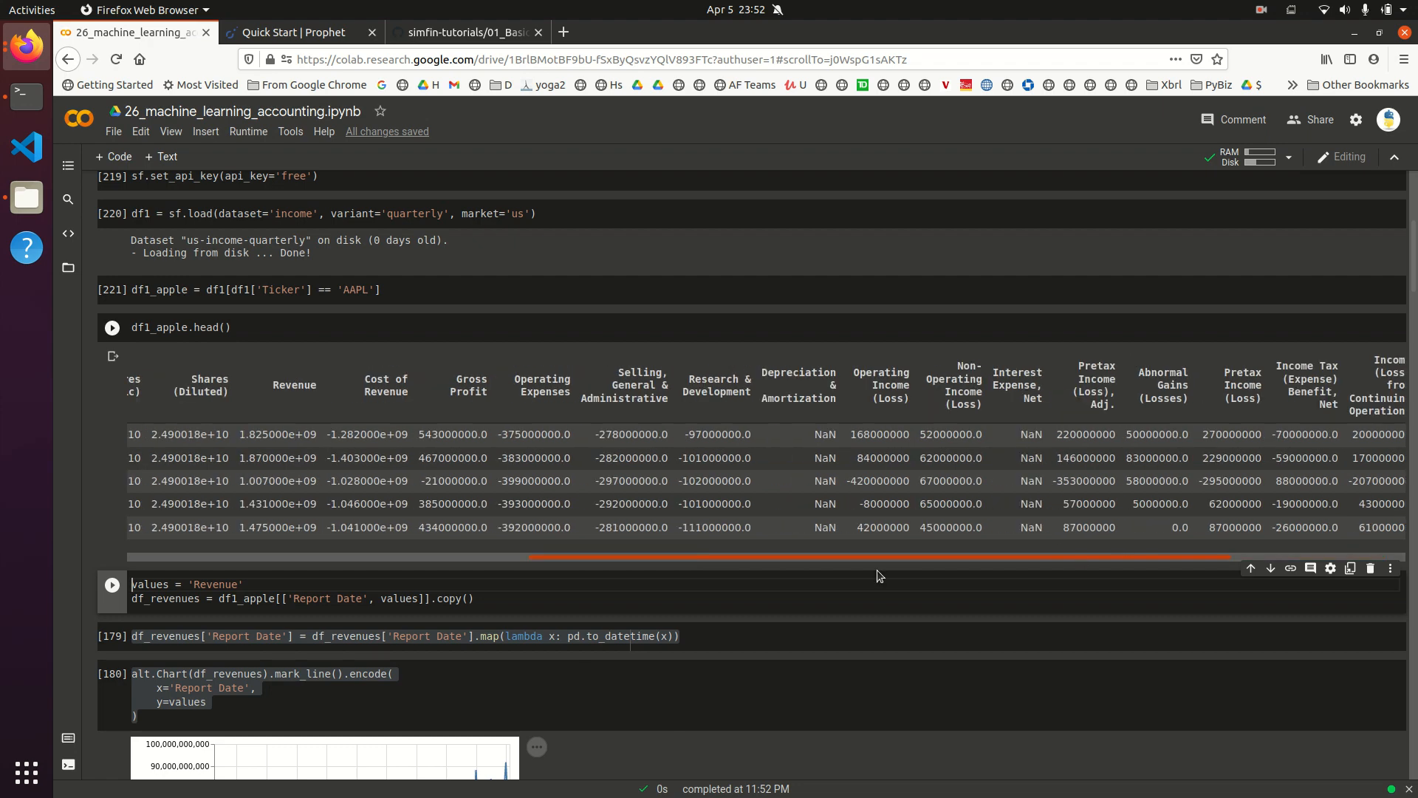
scroll(left, 3)
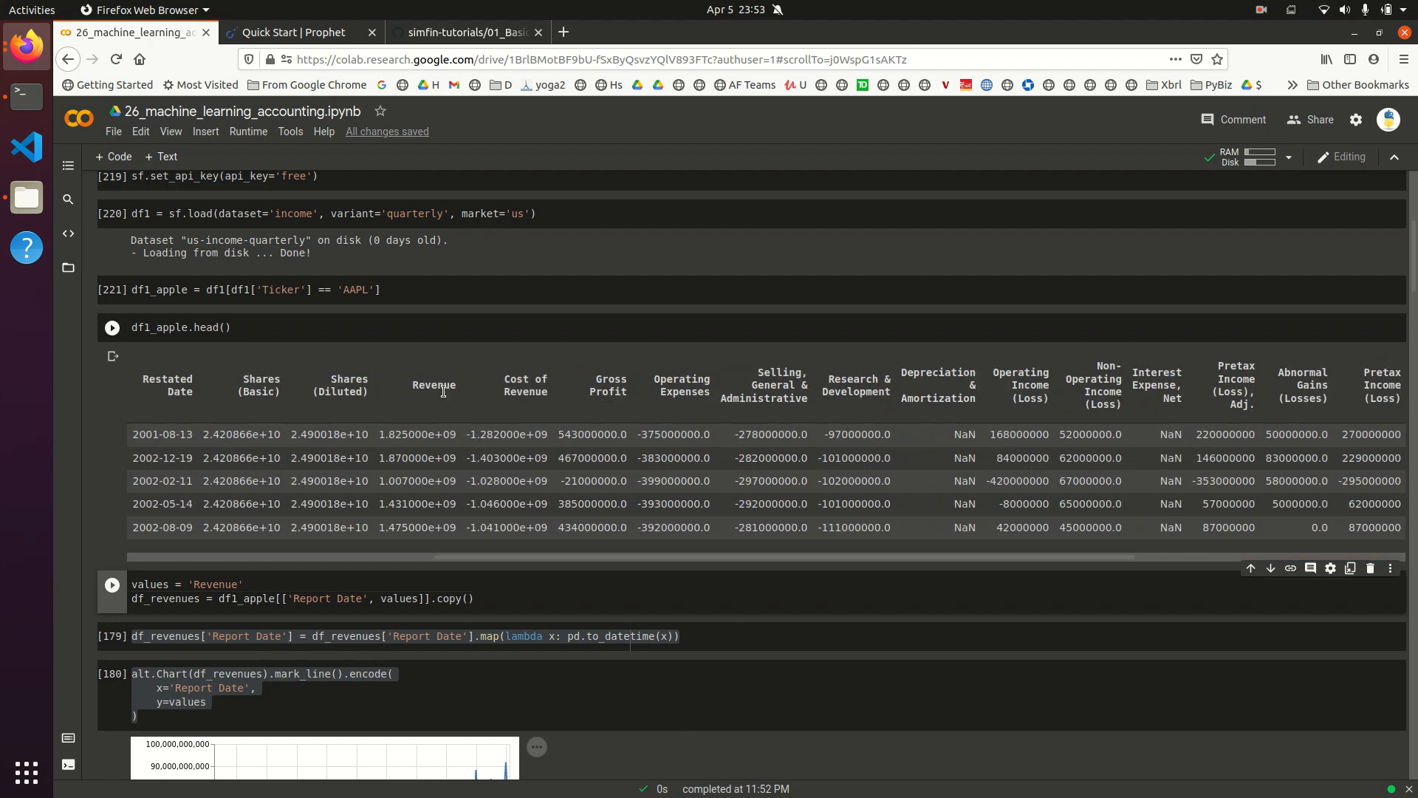
scroll(left, 3)
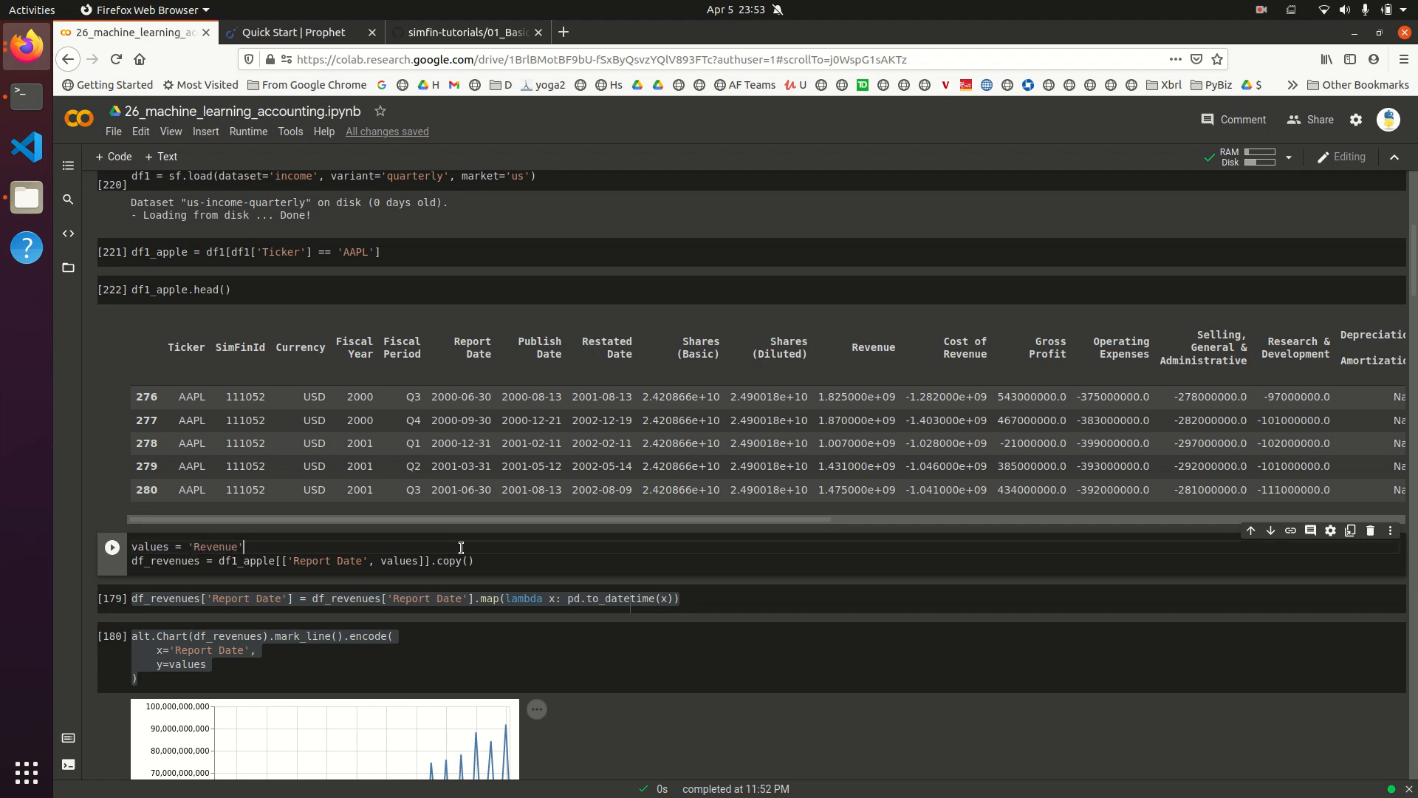
Step: Rerun the values = 'Revenue' cell and add a df_revenues.head() preview cell
click(111, 290)
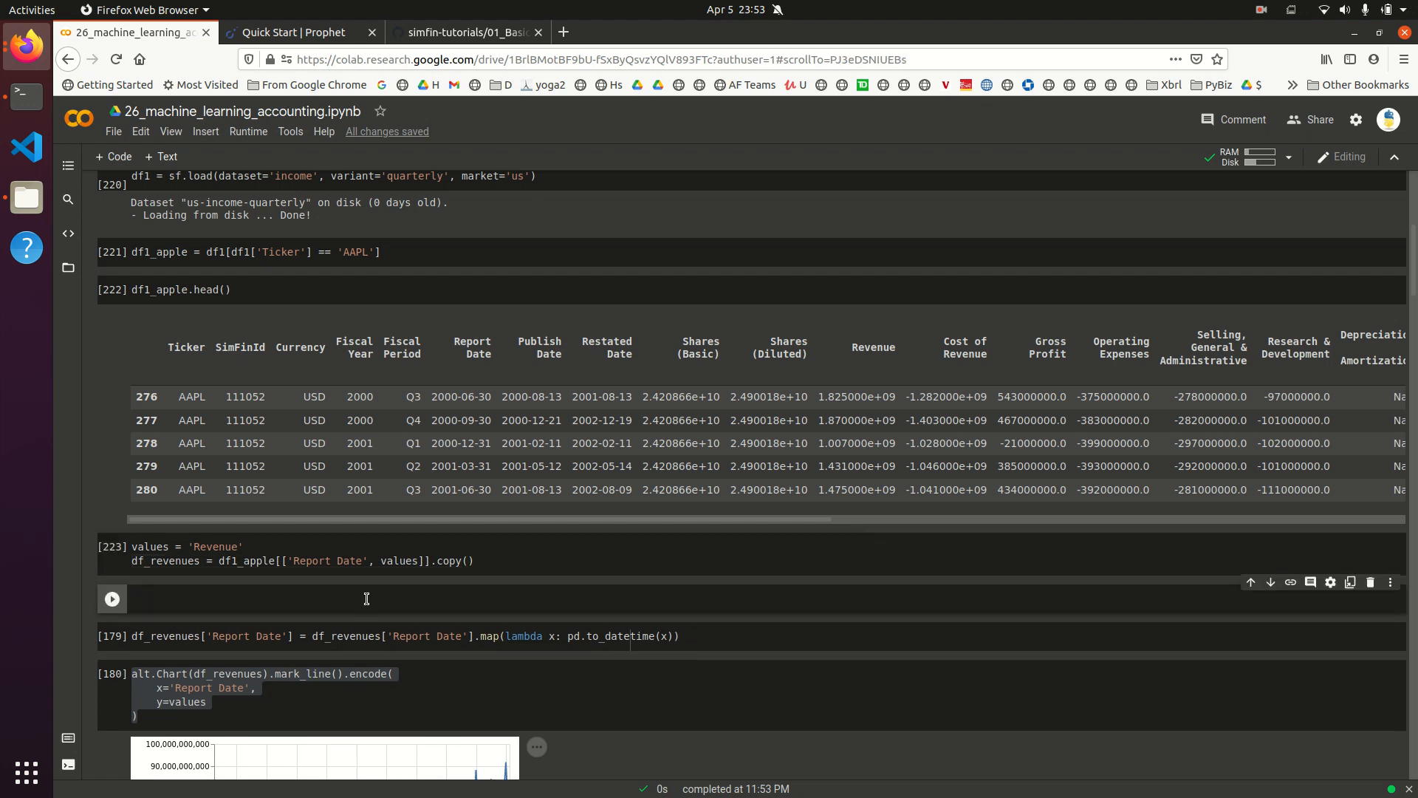
text(df_revenues.head()
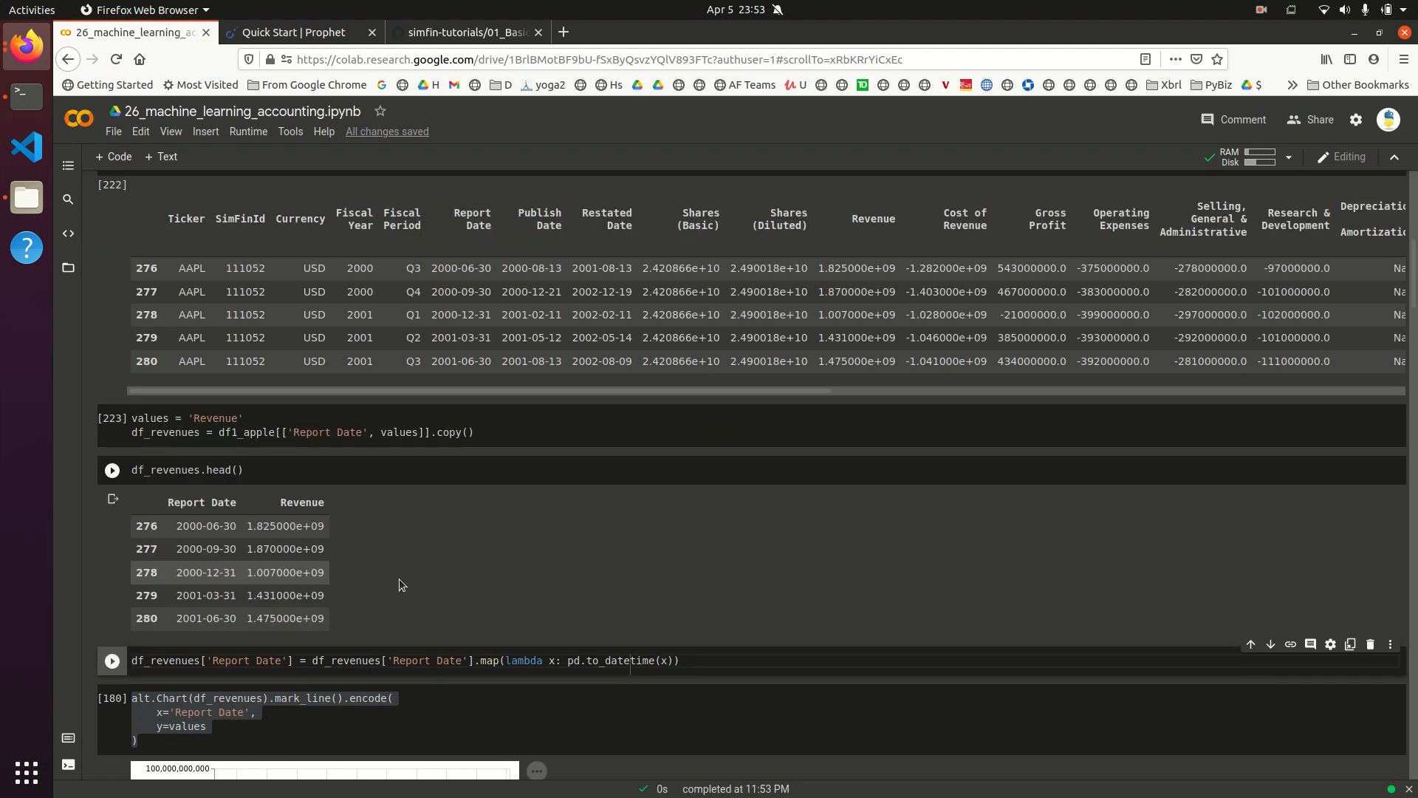
scroll(down, 3)
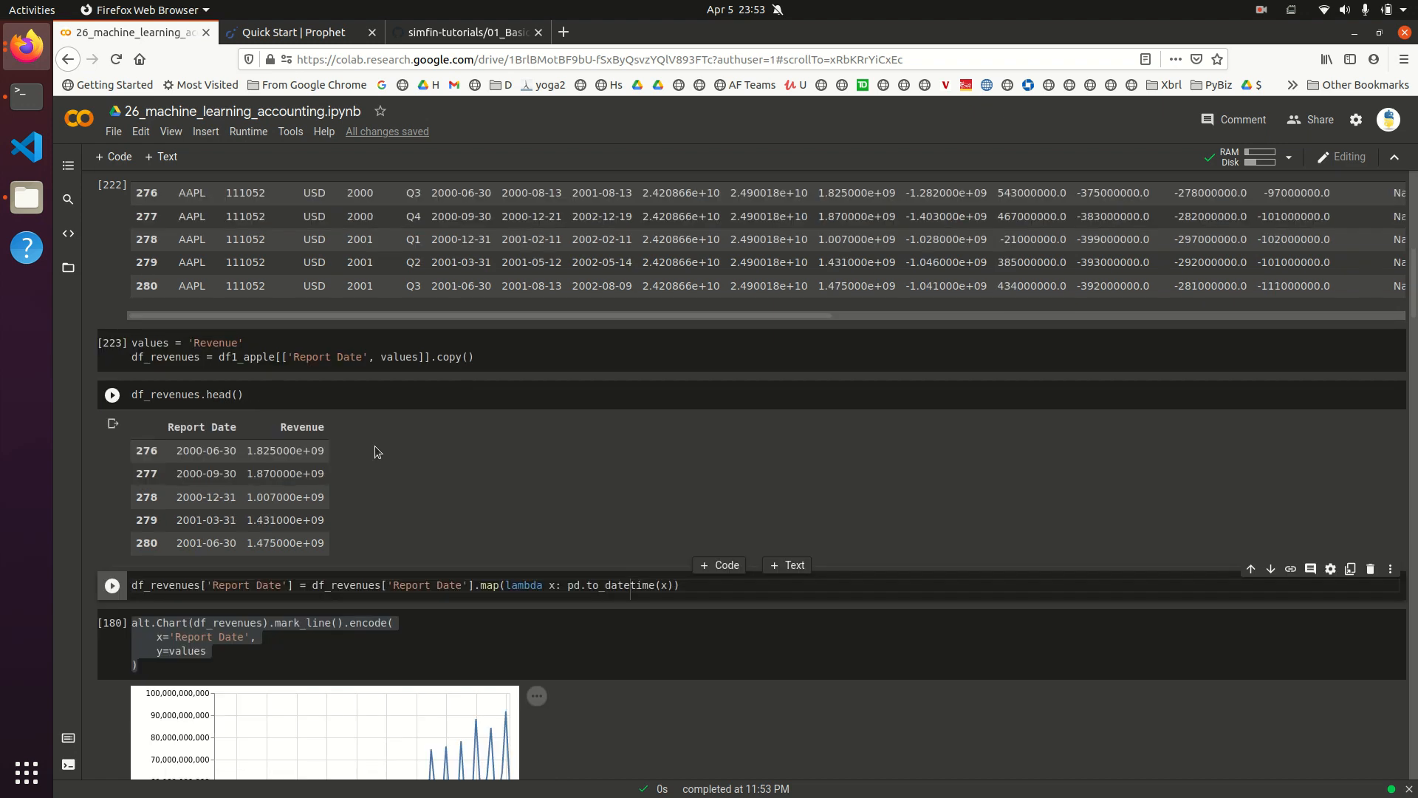
mouse_move(189, 424)
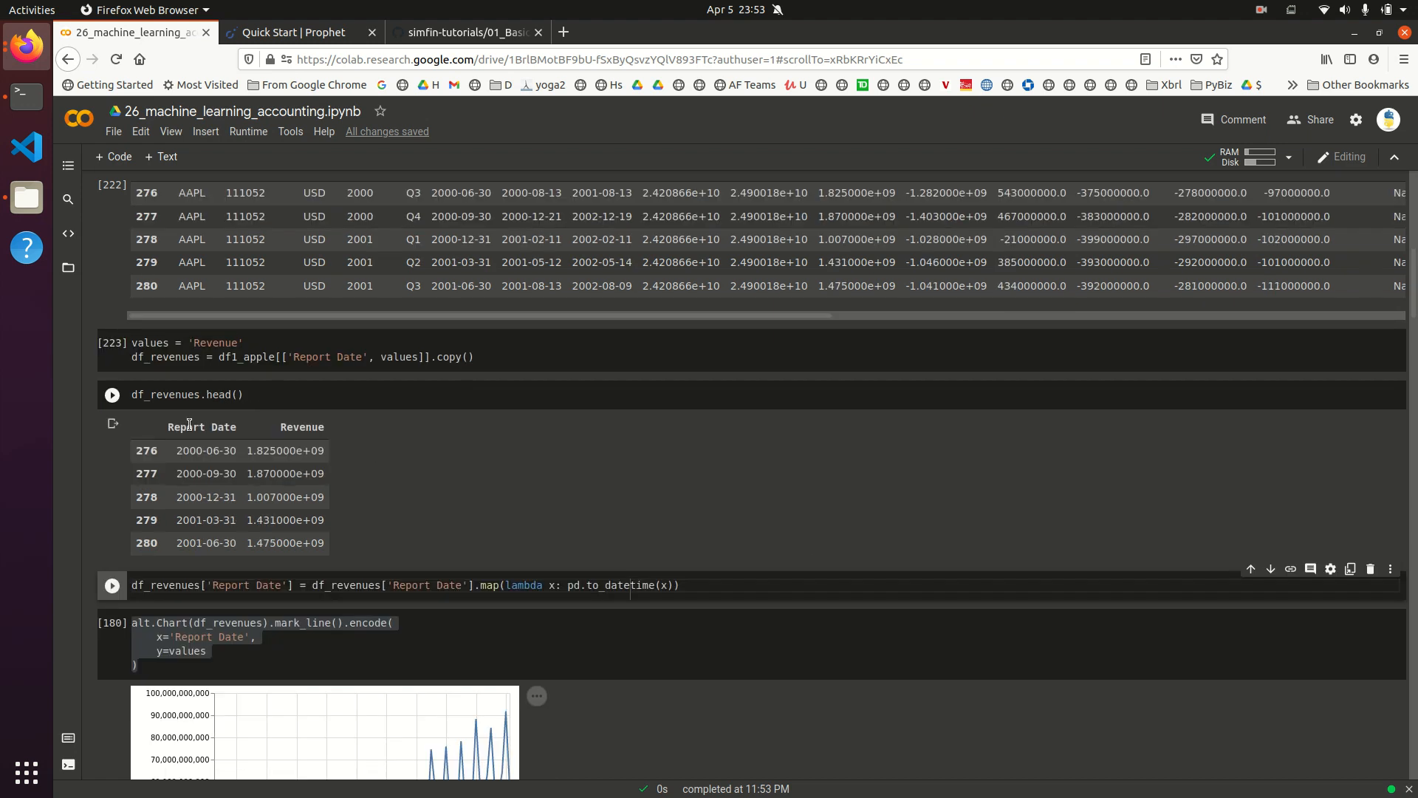
mouse_move(187, 514)
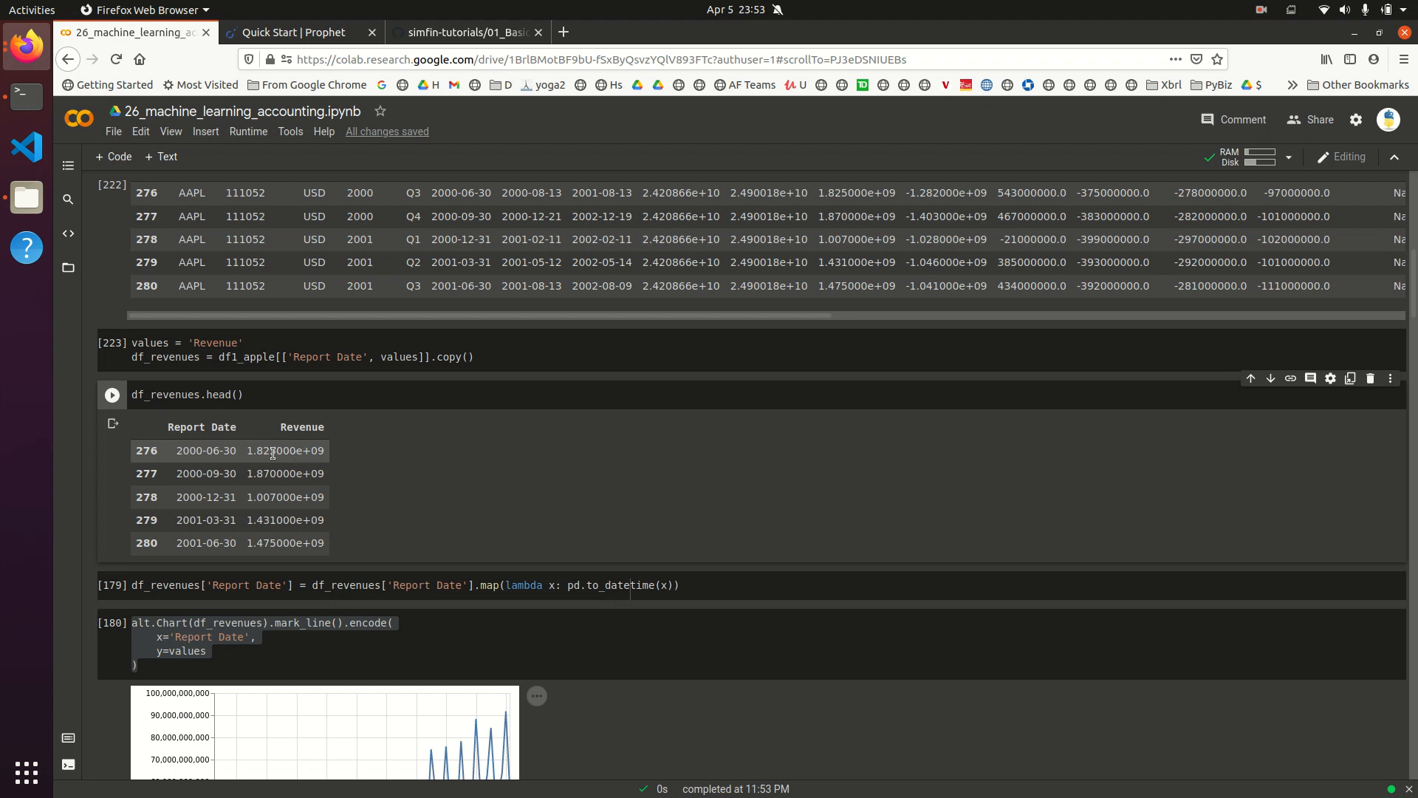
mouse_move(307, 468)
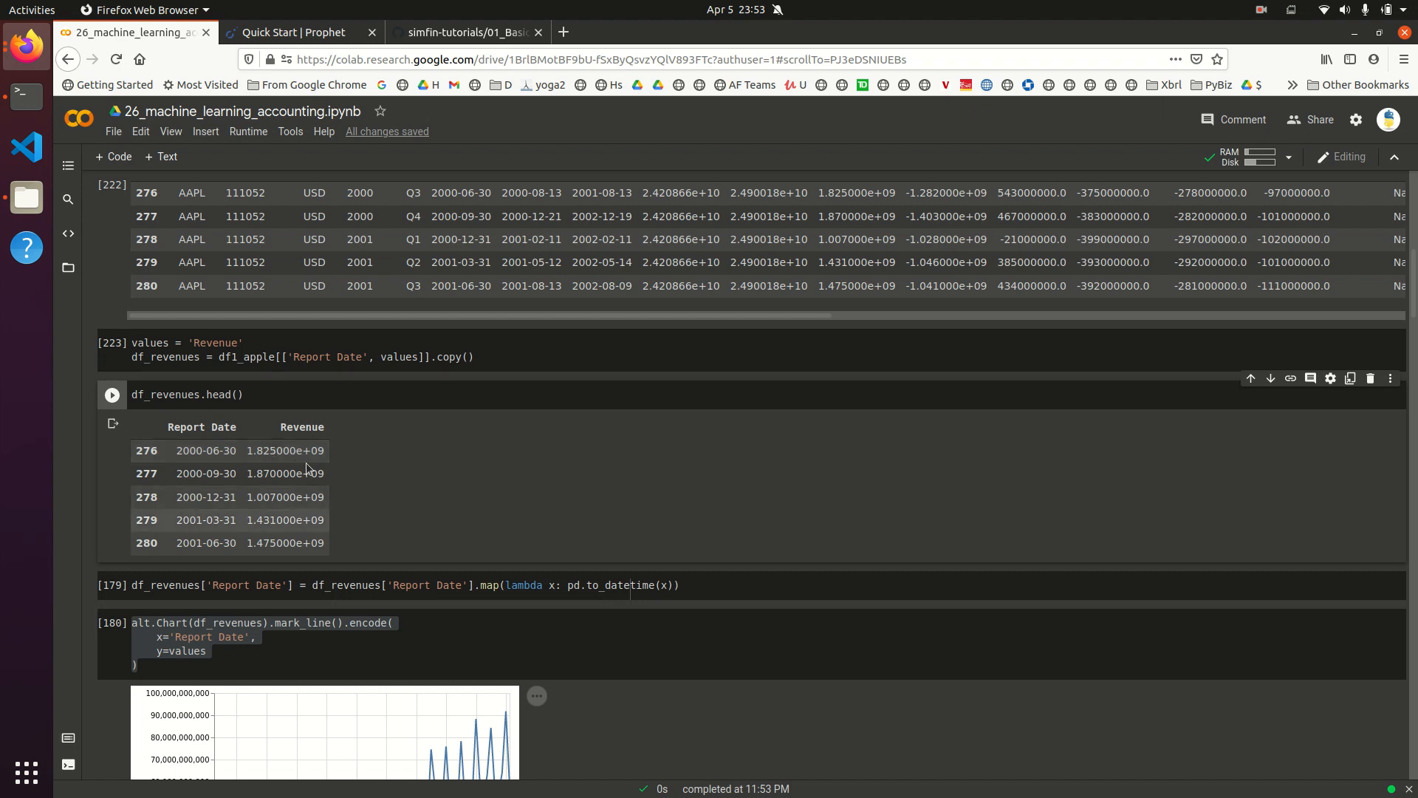
mouse_move(217, 441)
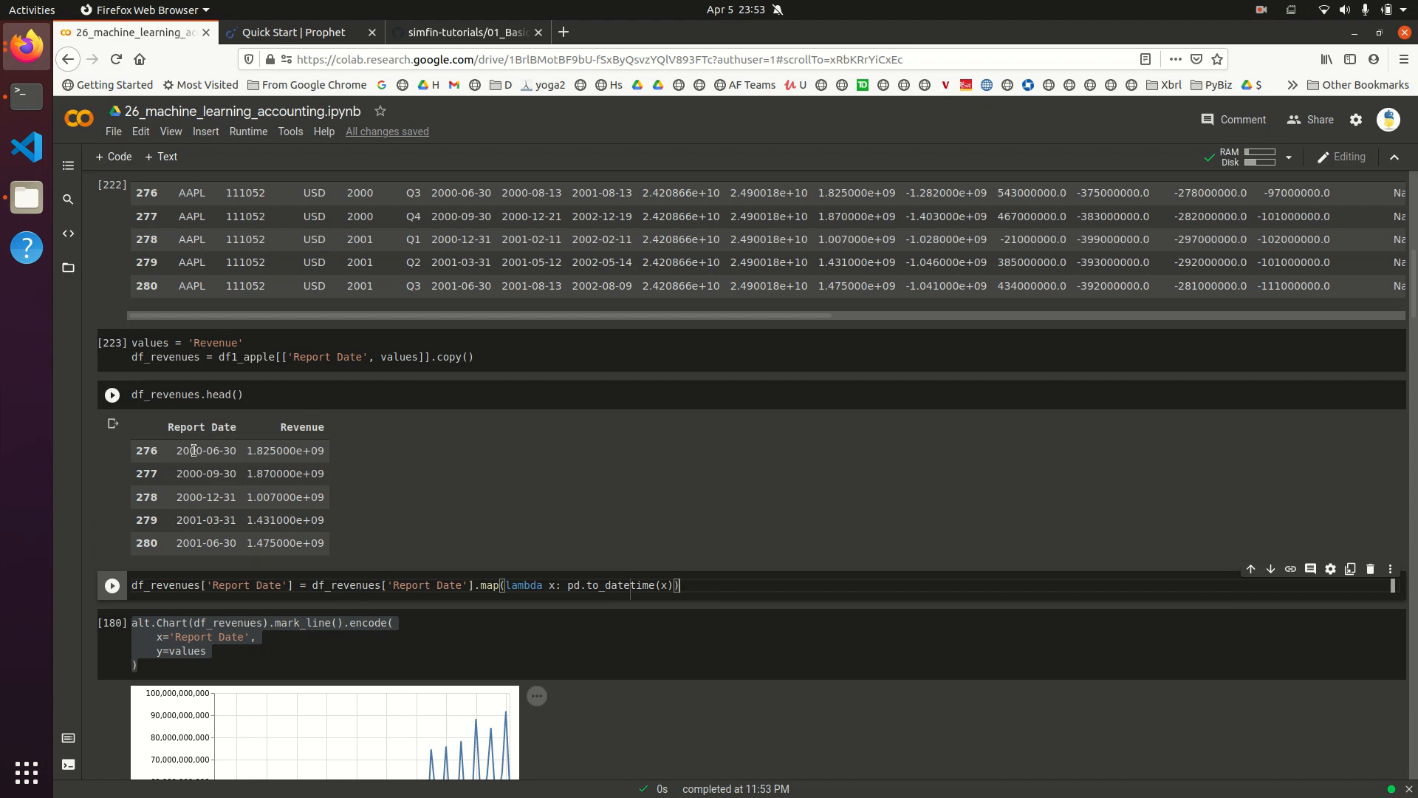
Step: Run the pd.to_datetime cell for Report Date, then the alt.Chart mark_line revenue chart
click(112, 585)
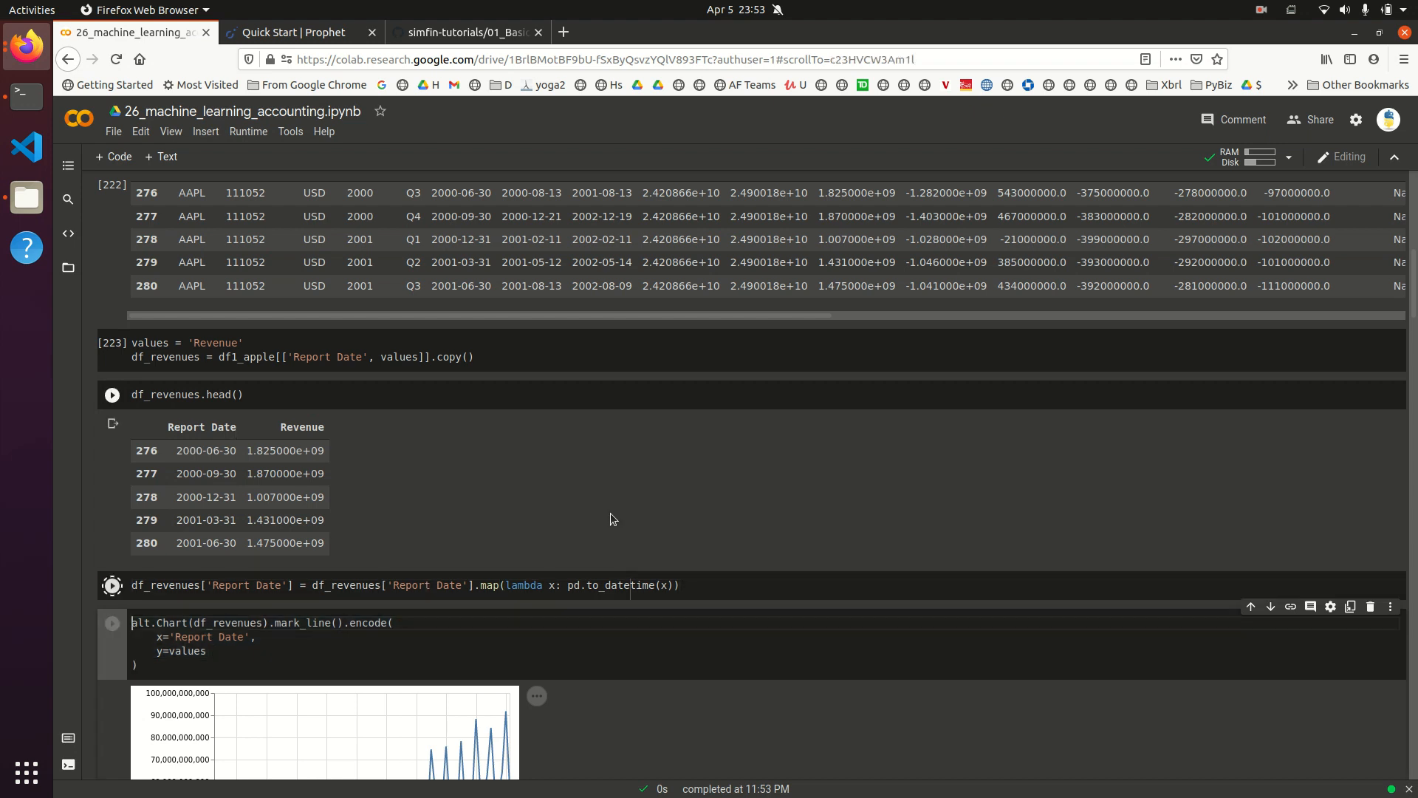
click(112, 585)
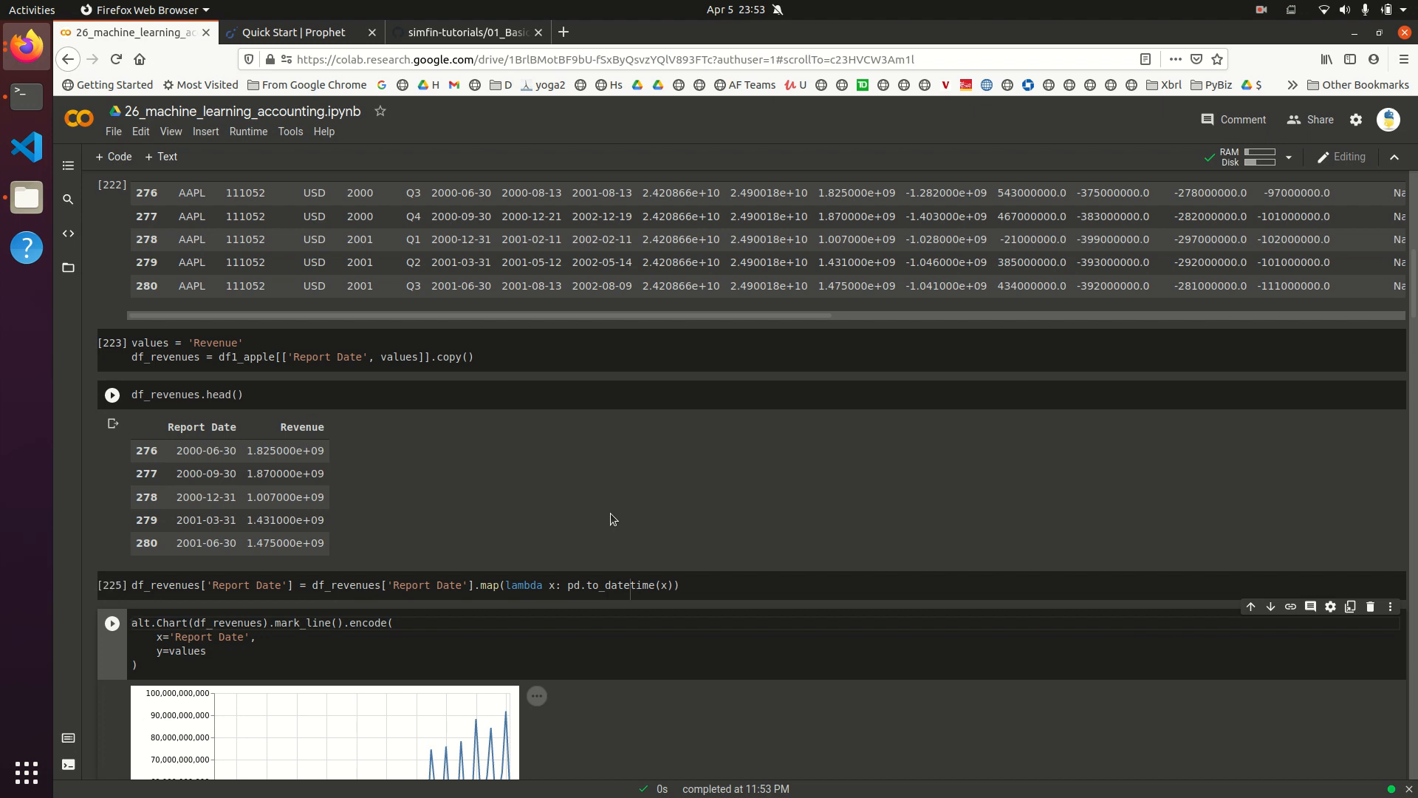
scroll(down, 3)
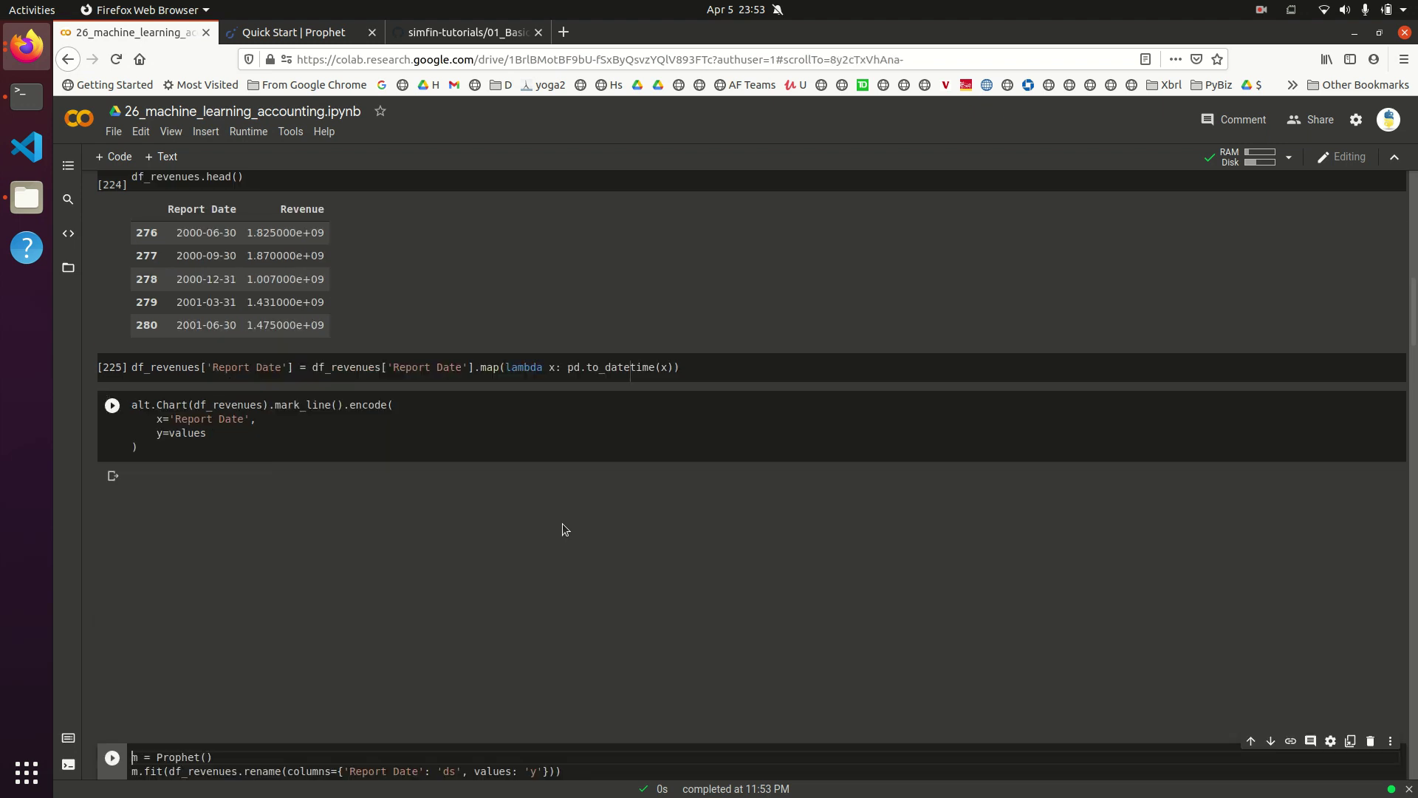
click(112, 404)
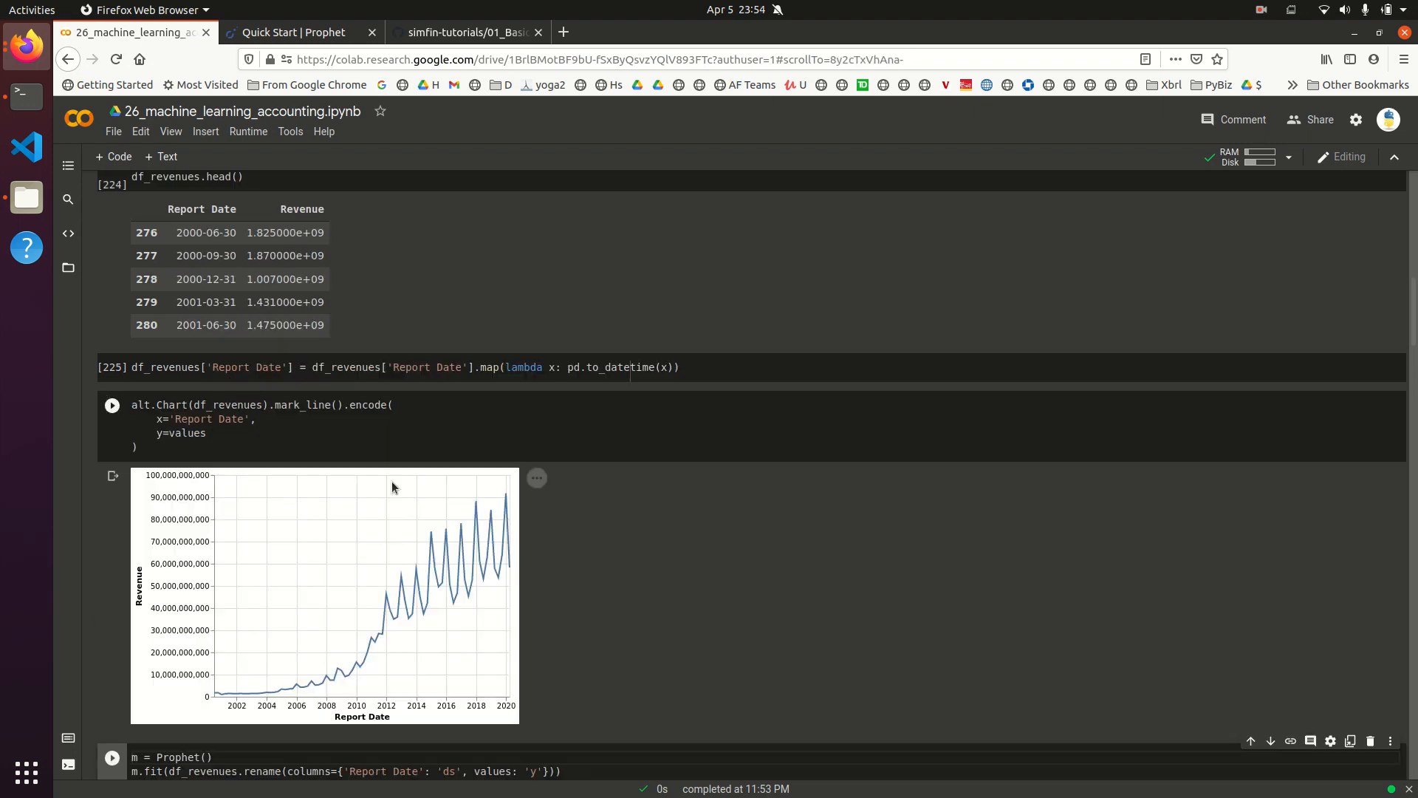
mouse_move(209, 704)
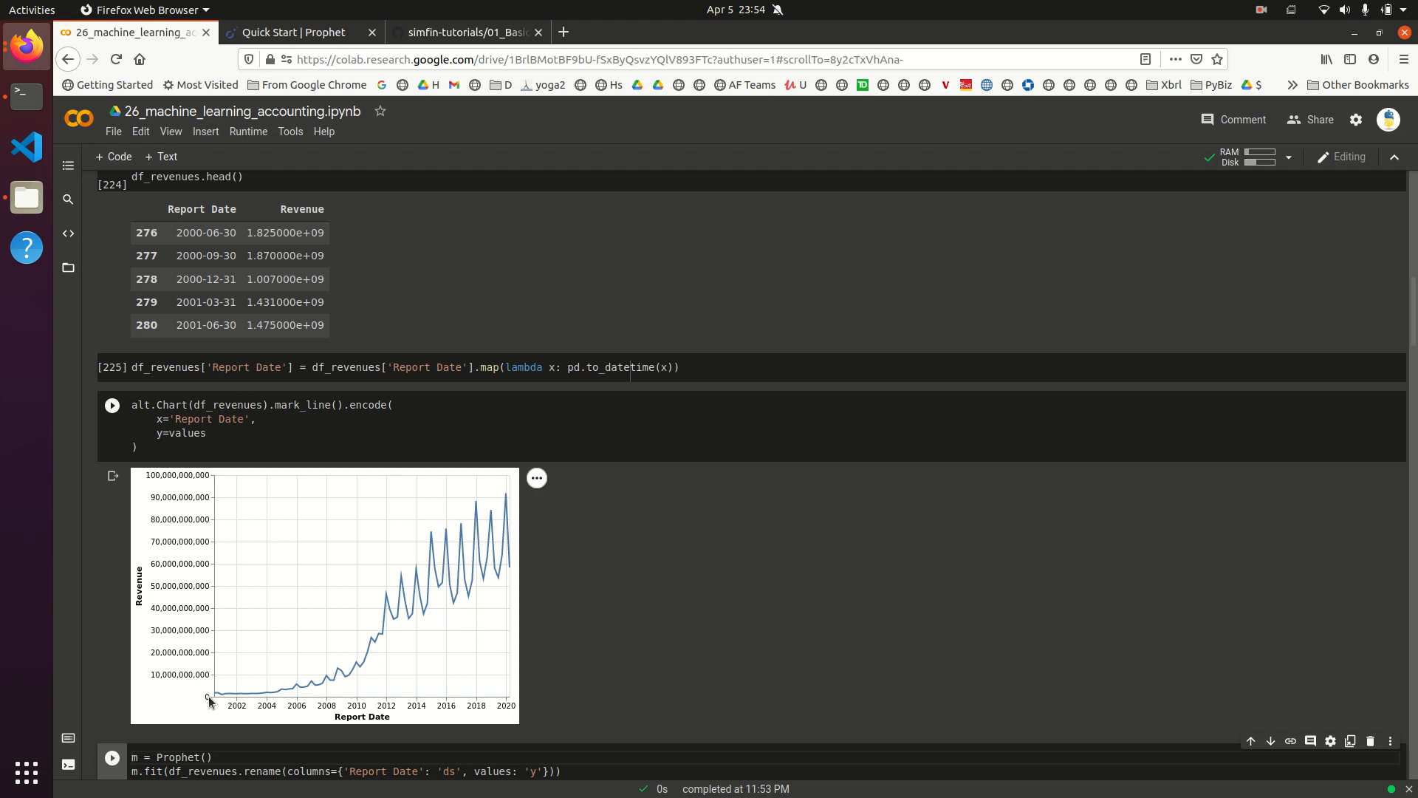
mouse_move(262, 697)
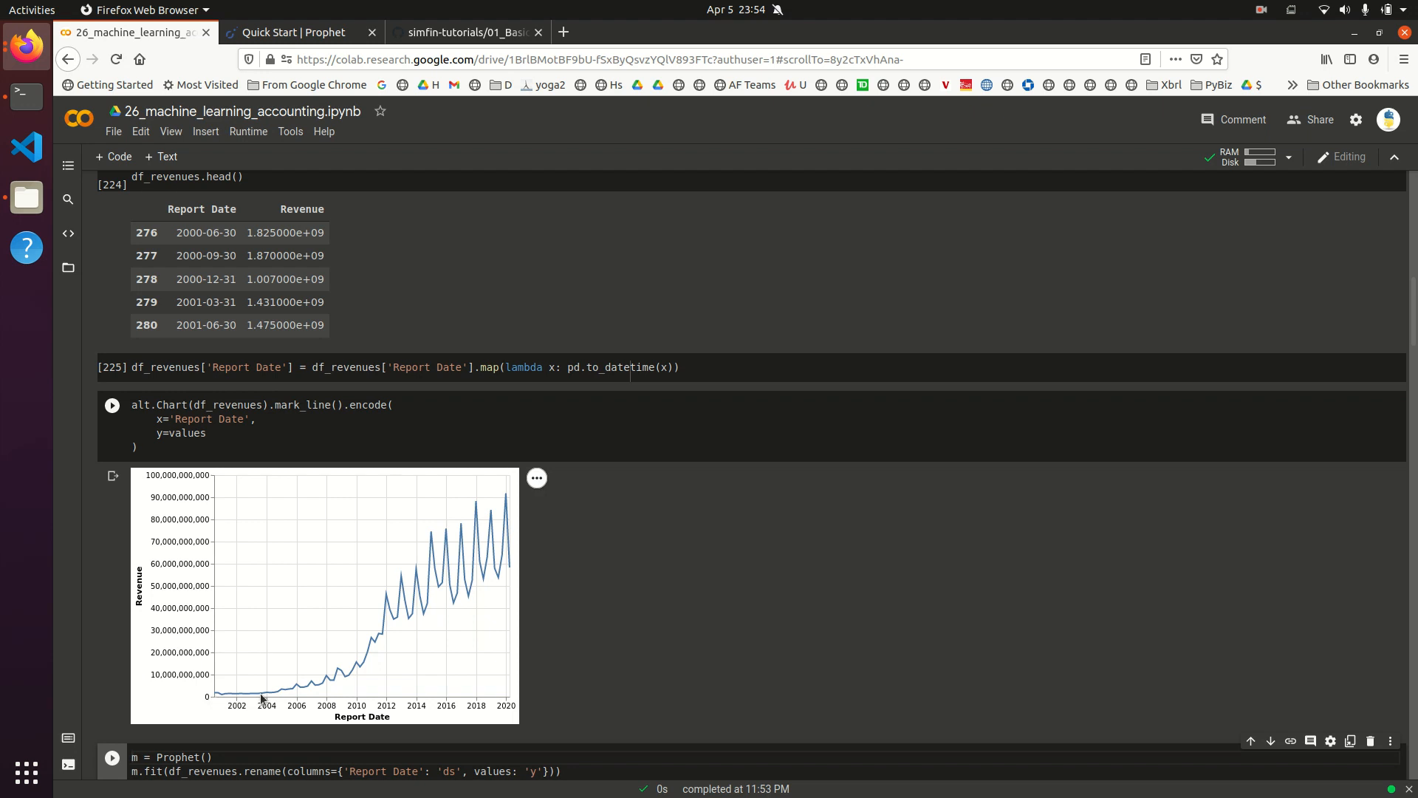
mouse_move(374, 624)
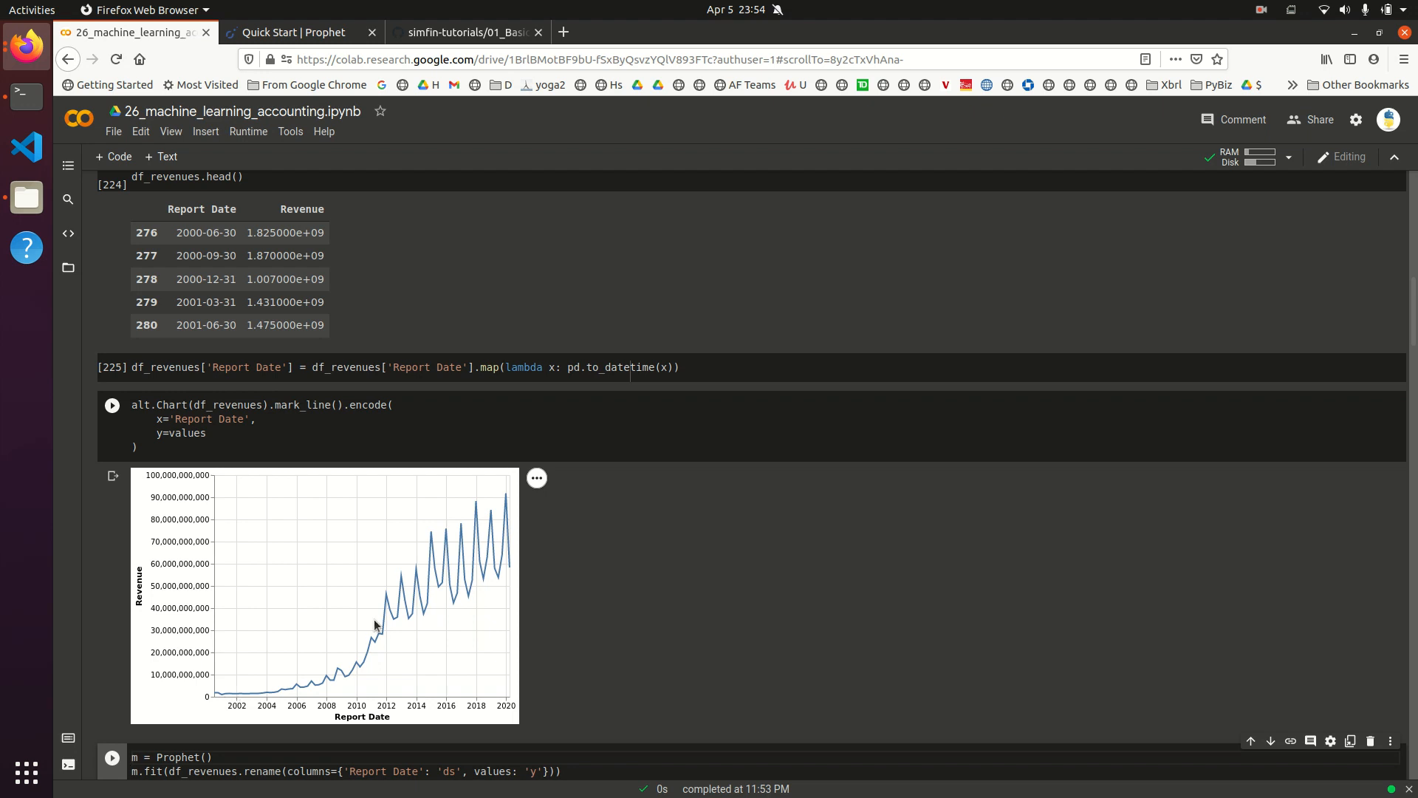
mouse_move(511, 568)
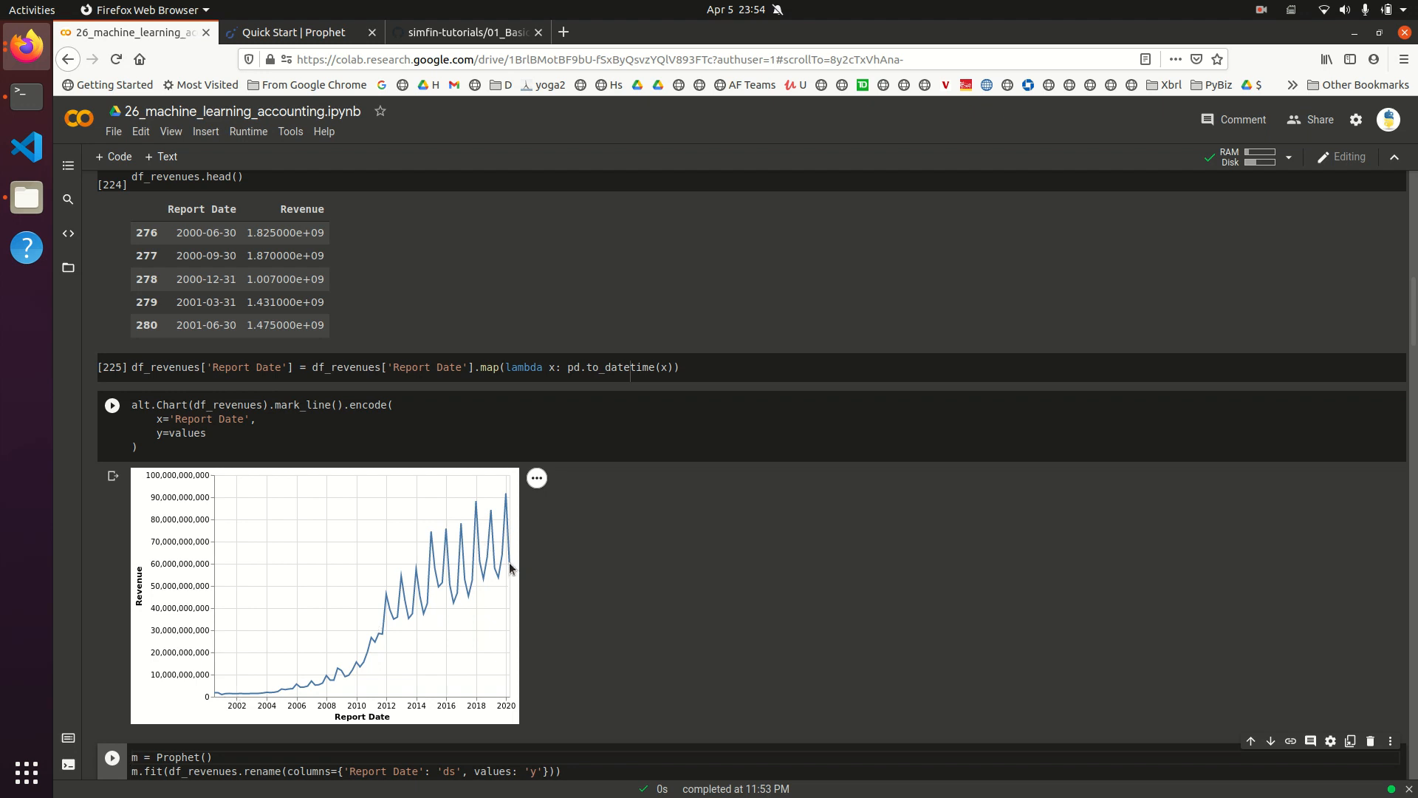
mouse_move(261, 692)
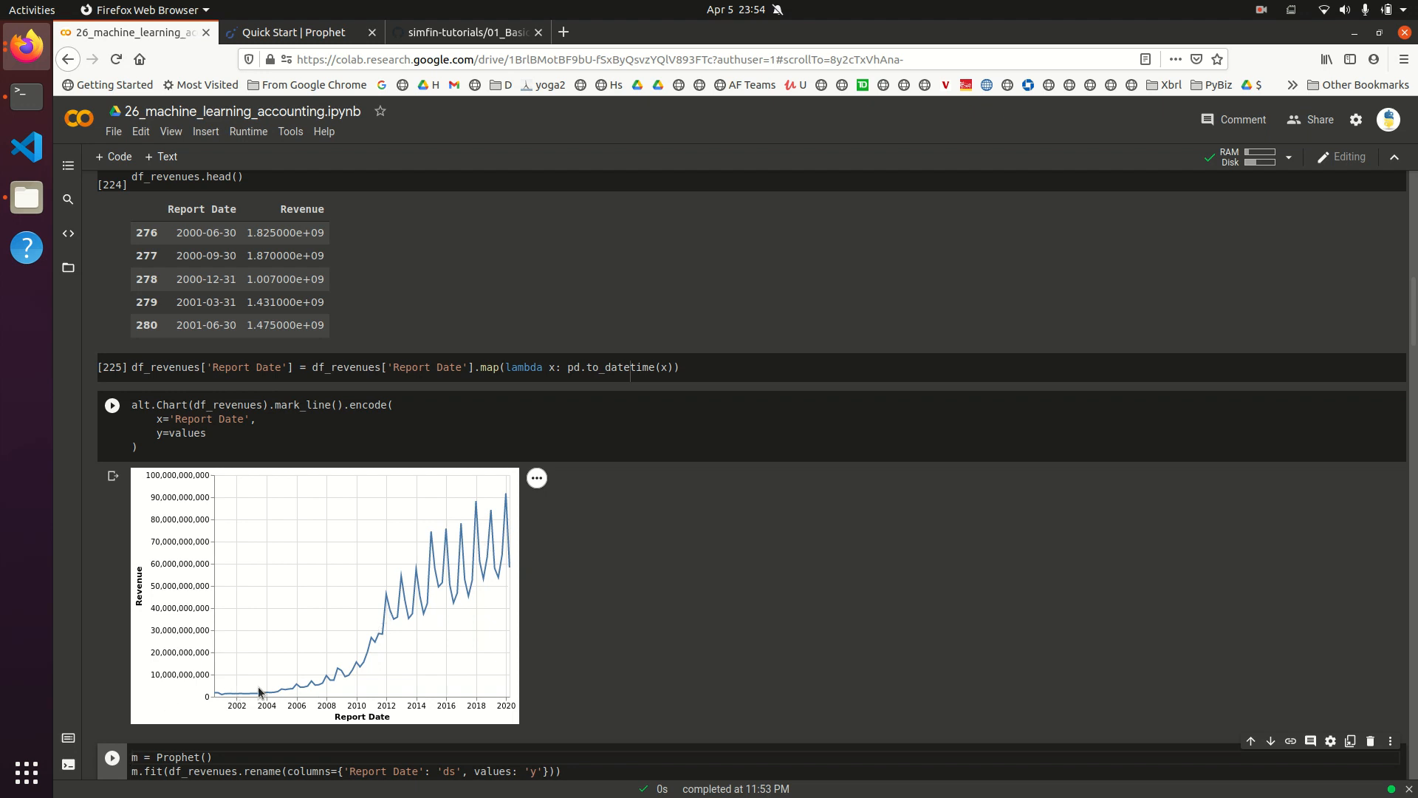
mouse_move(420, 608)
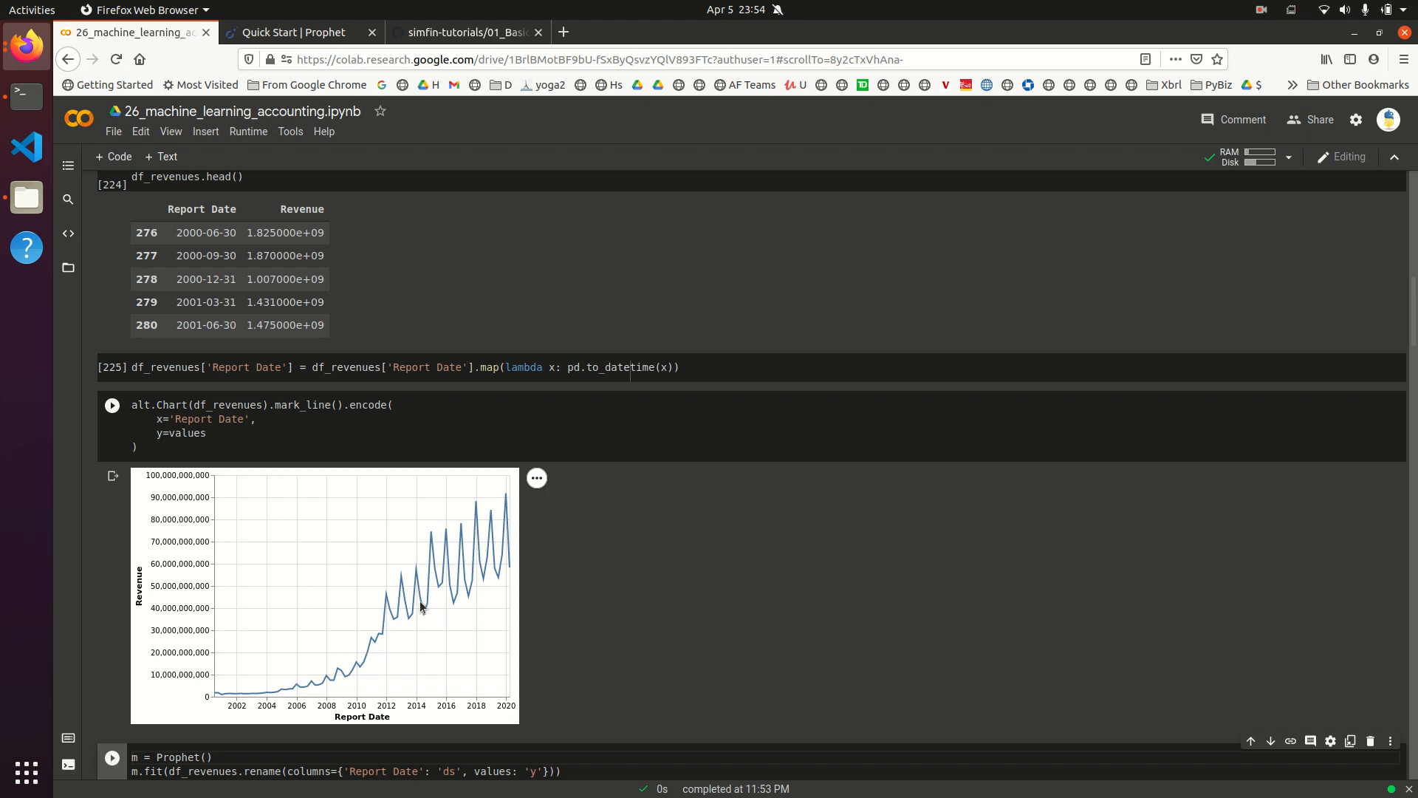
mouse_move(404, 616)
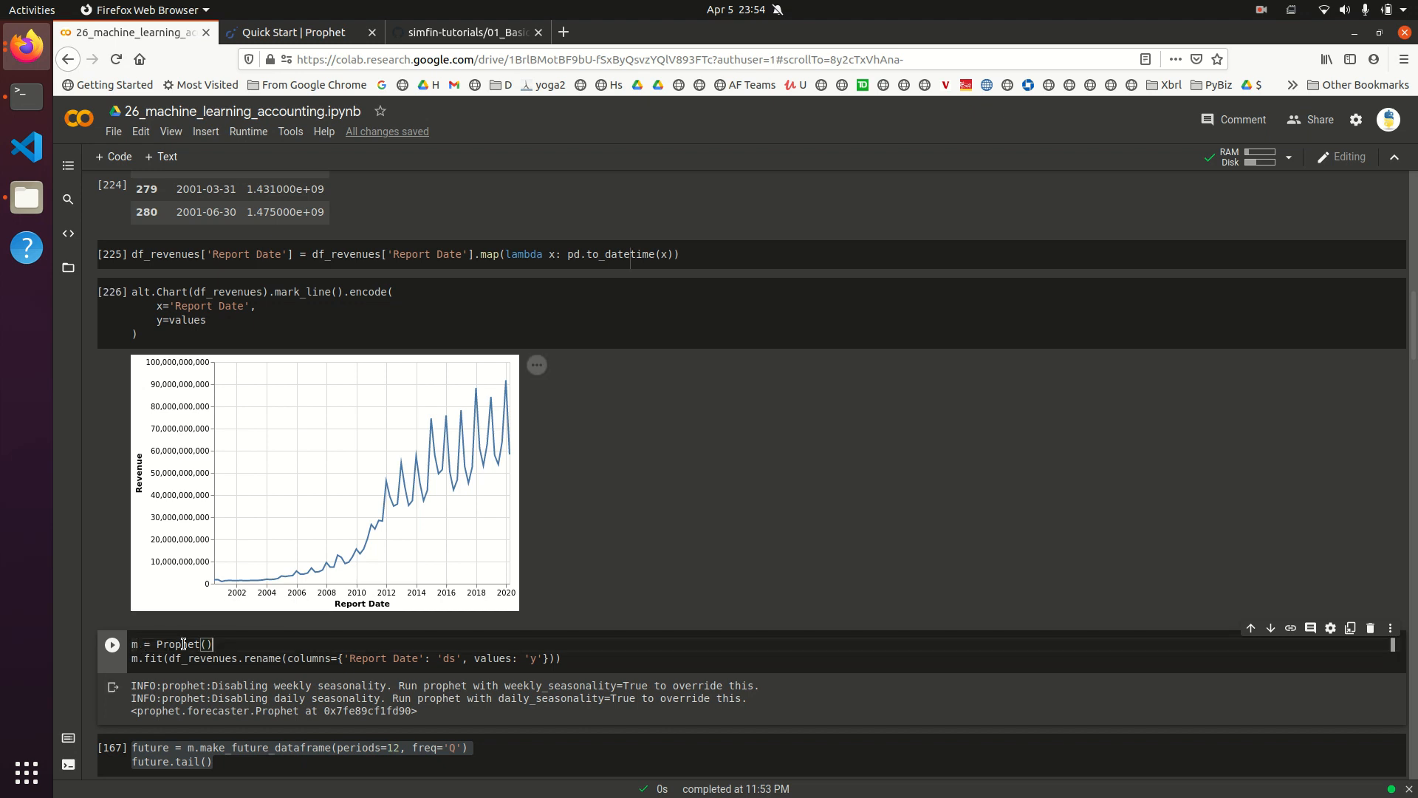
mouse_move(134, 645)
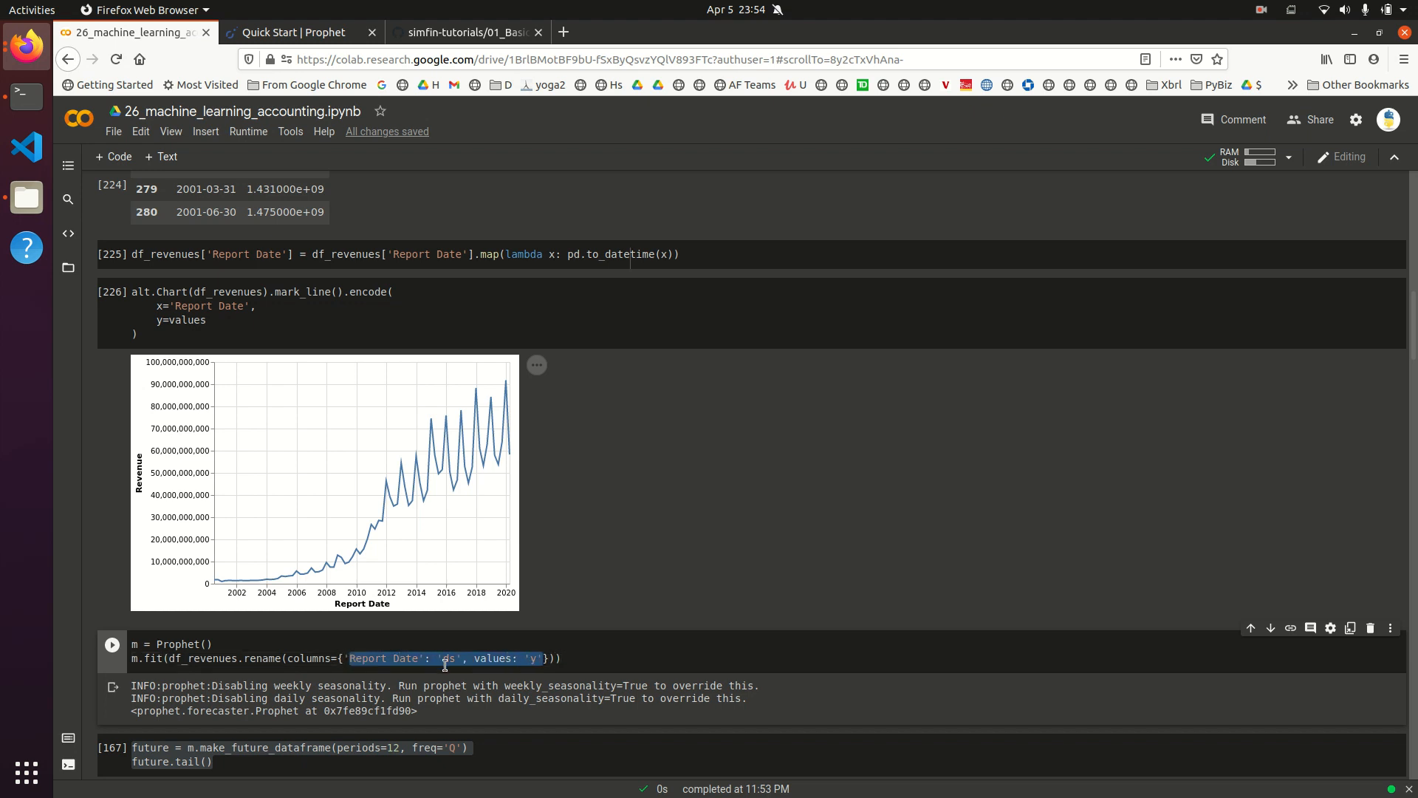
Step: Run m = Prophet() and fit it on df_revenues renamed to ds/y, then review the INFO output
click(450, 657)
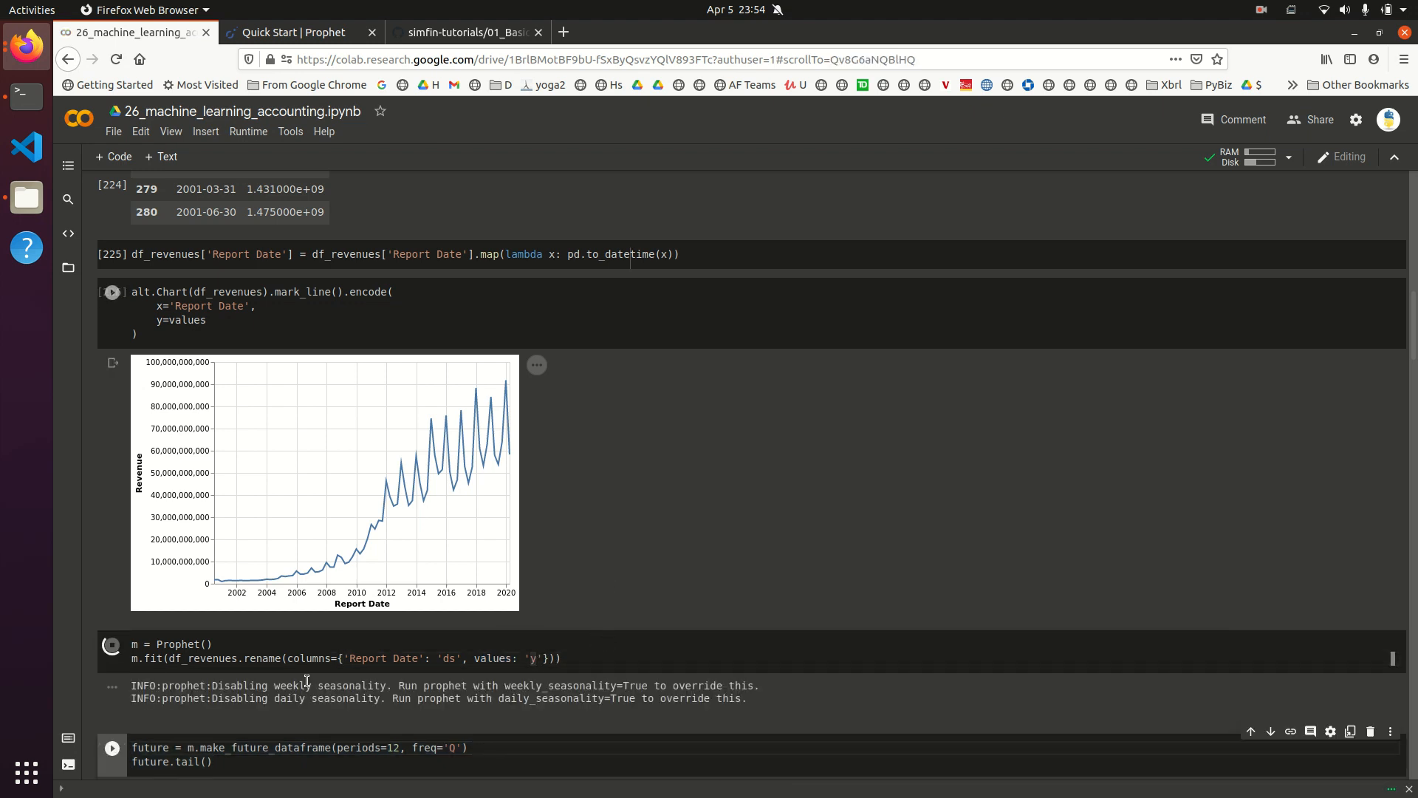
click(112, 644)
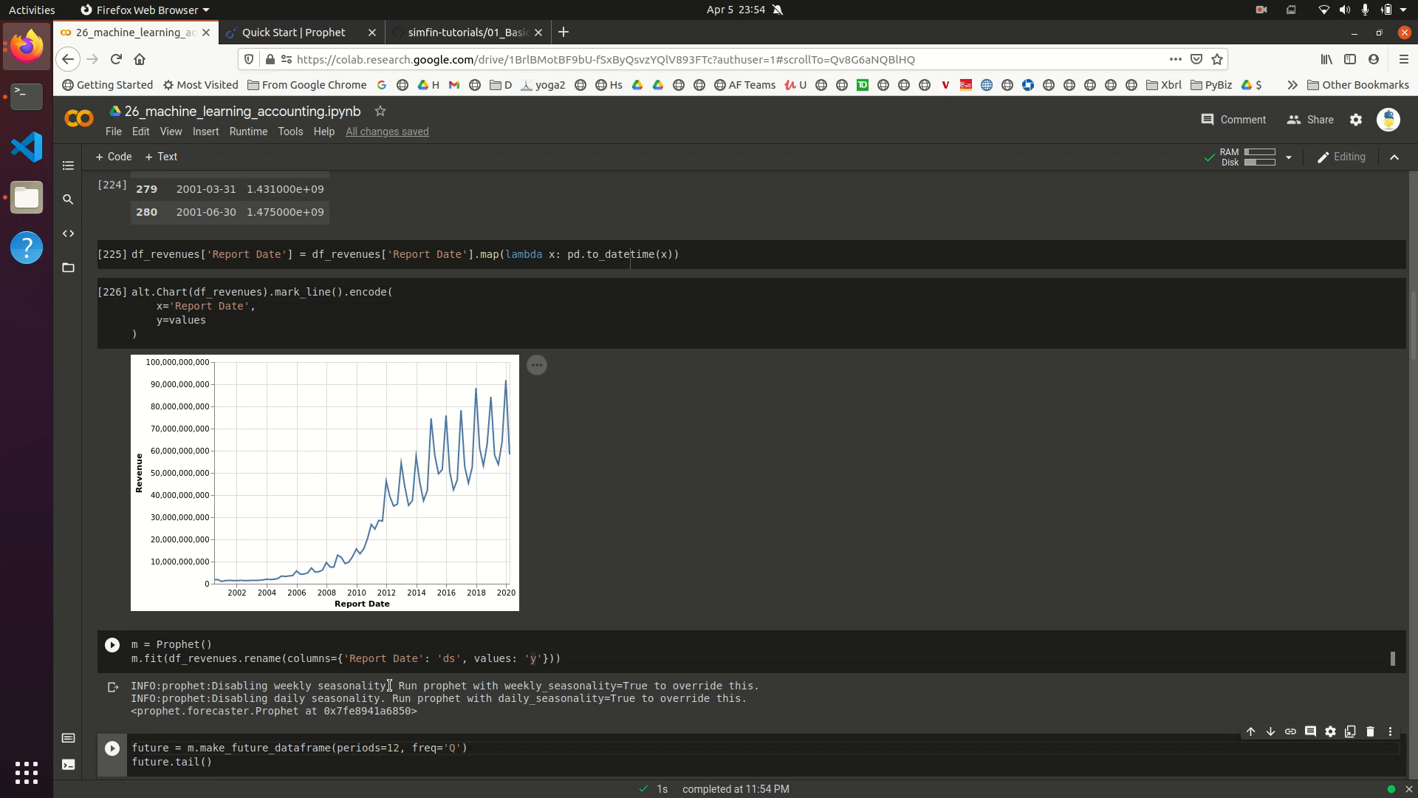
mouse_move(262, 678)
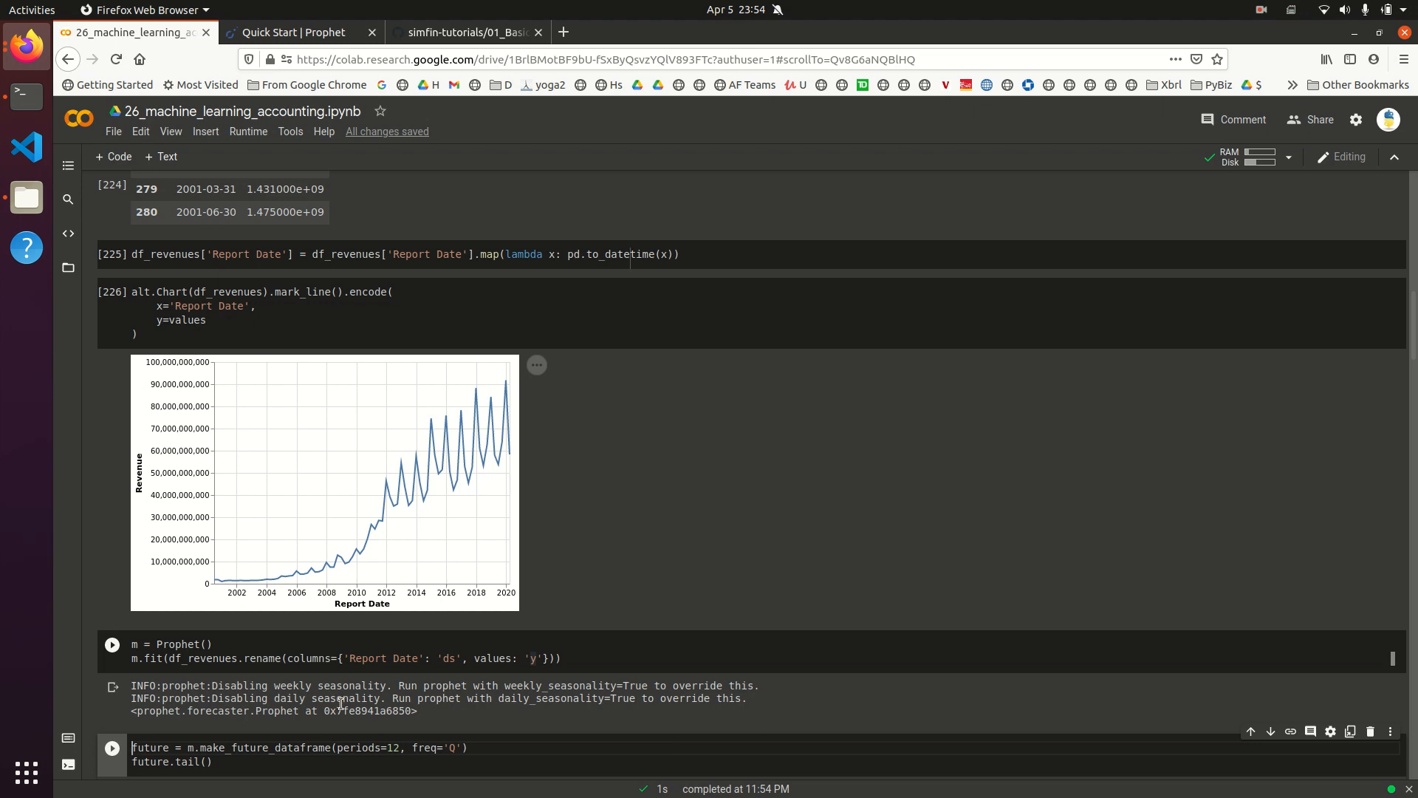
scroll(down, 3)
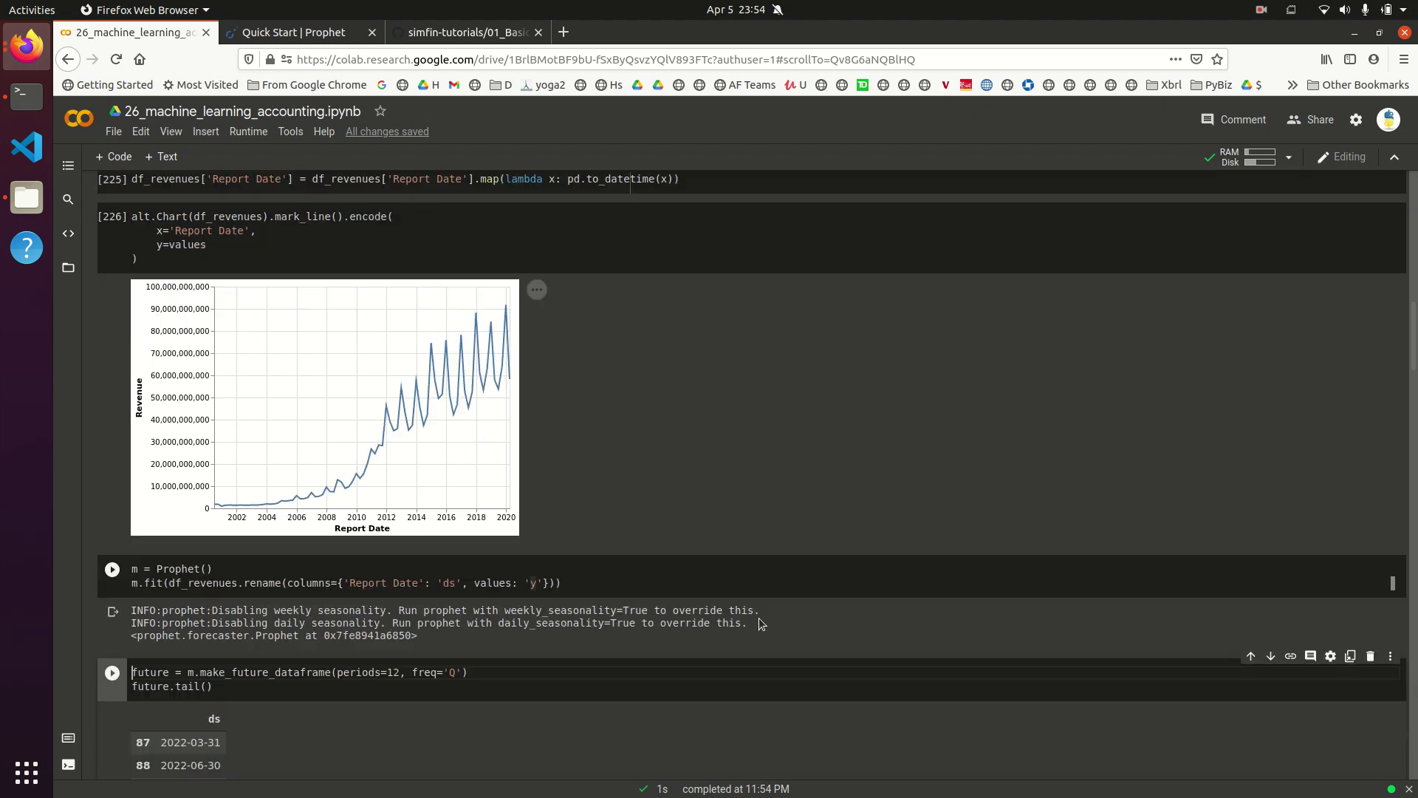
scroll(down, 3)
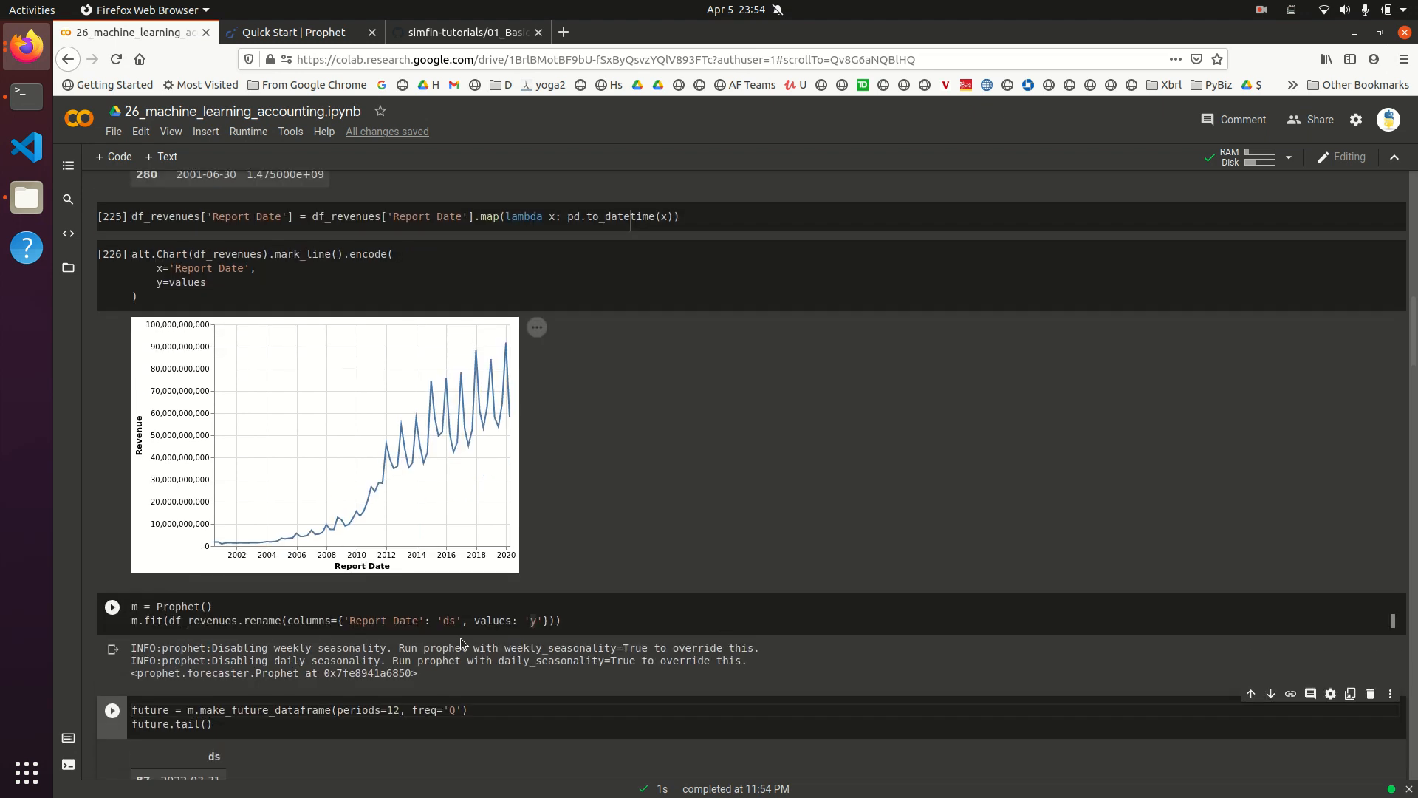
mouse_move(351, 688)
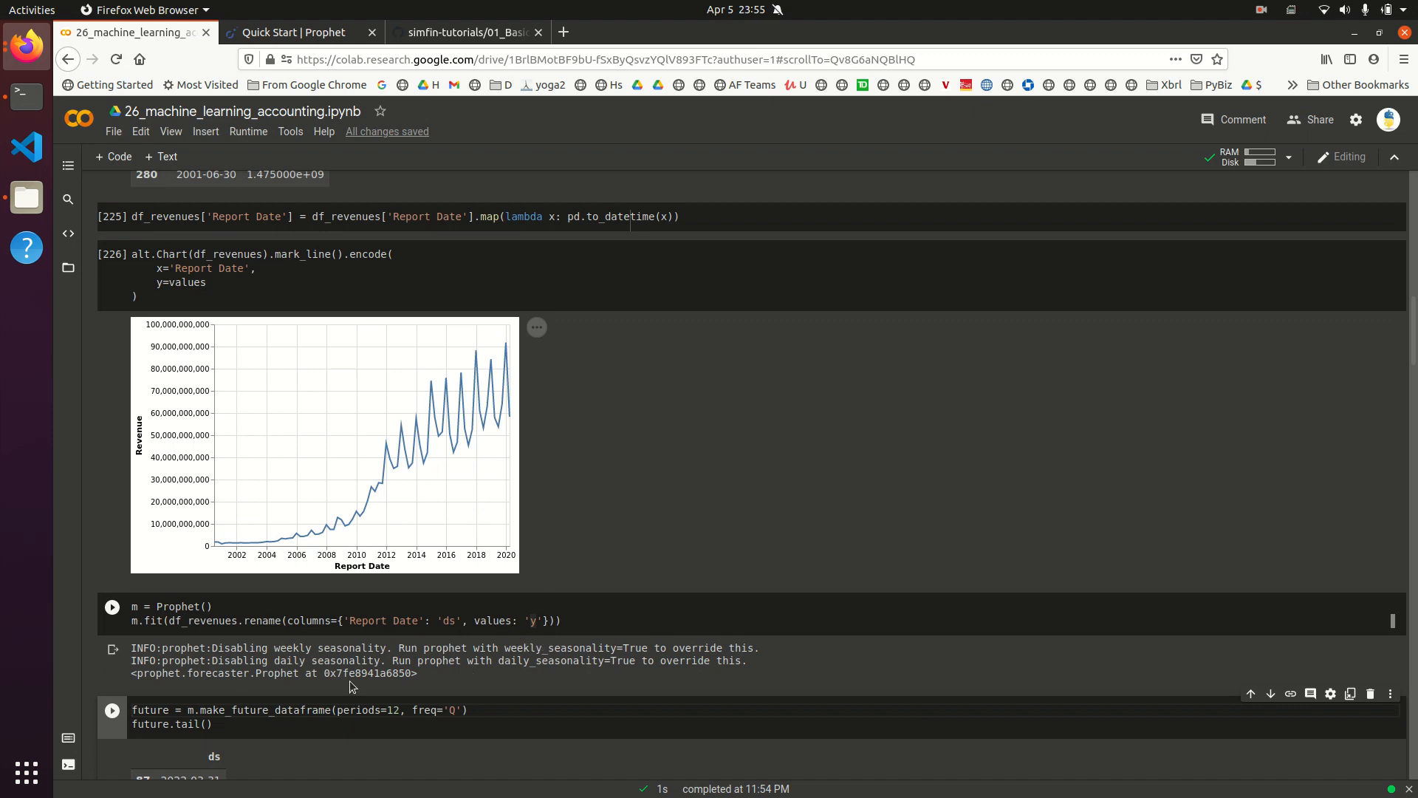
mouse_move(540, 690)
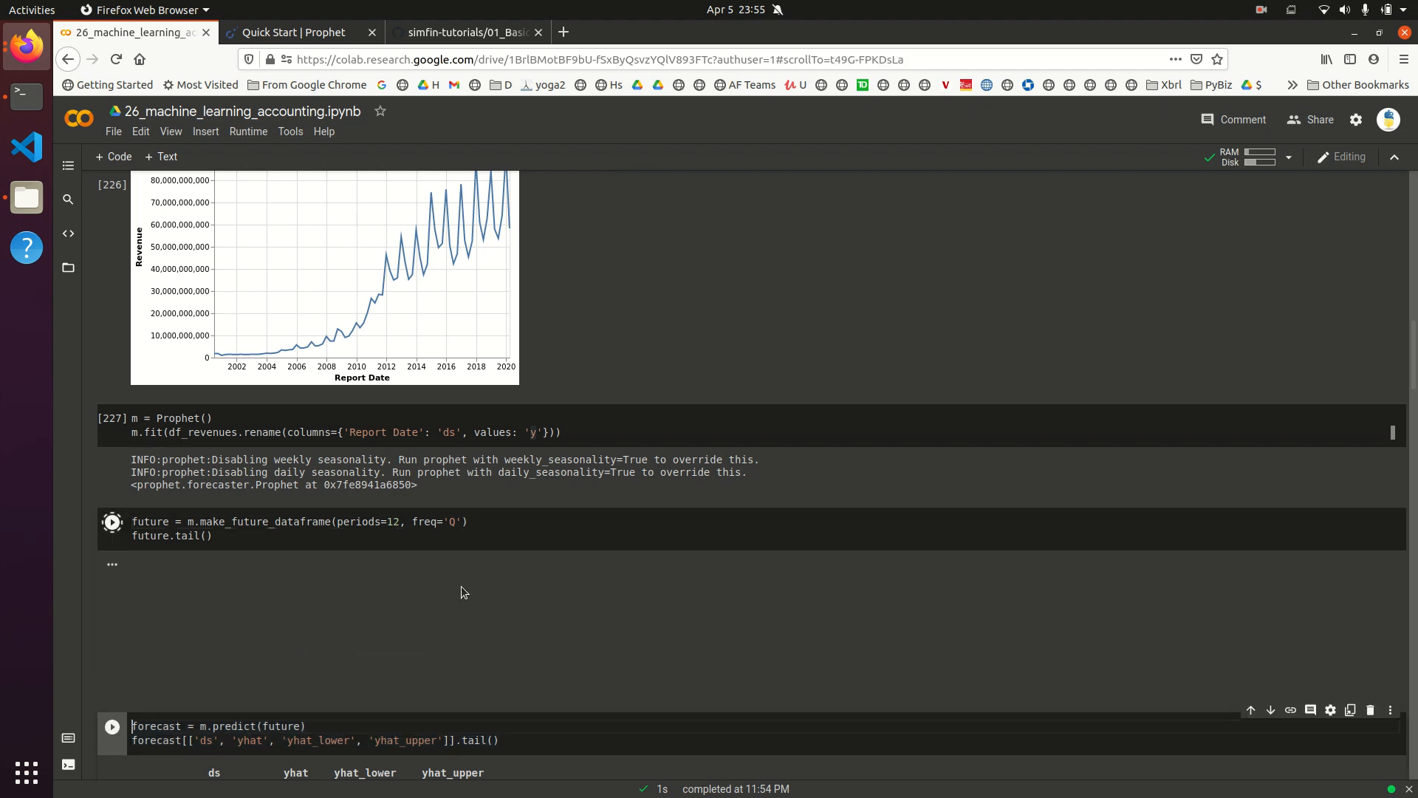
Step: Run make_future_dataframe(periods=12, freq='Q') so future.tail() ends at 2023-03-31
click(112, 522)
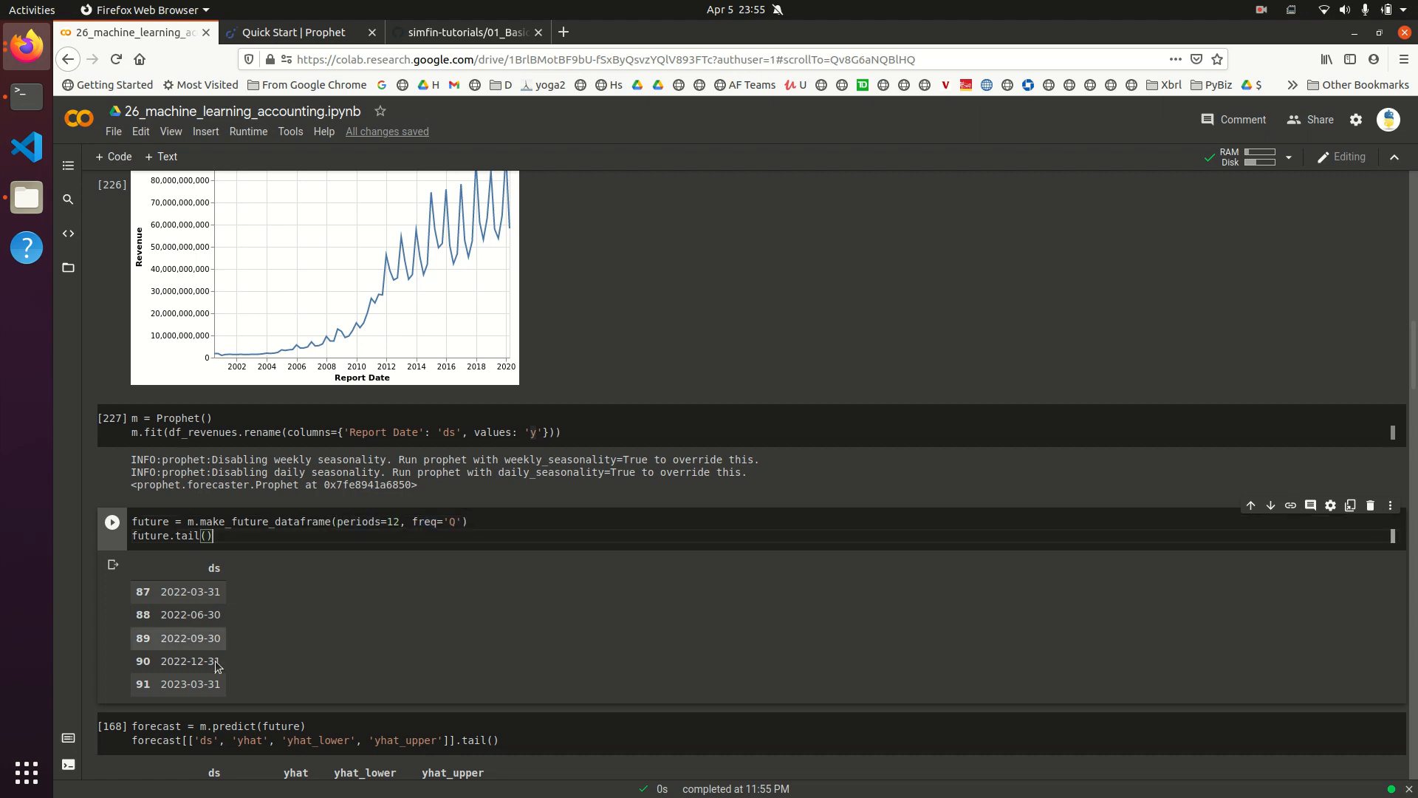
mouse_move(230, 687)
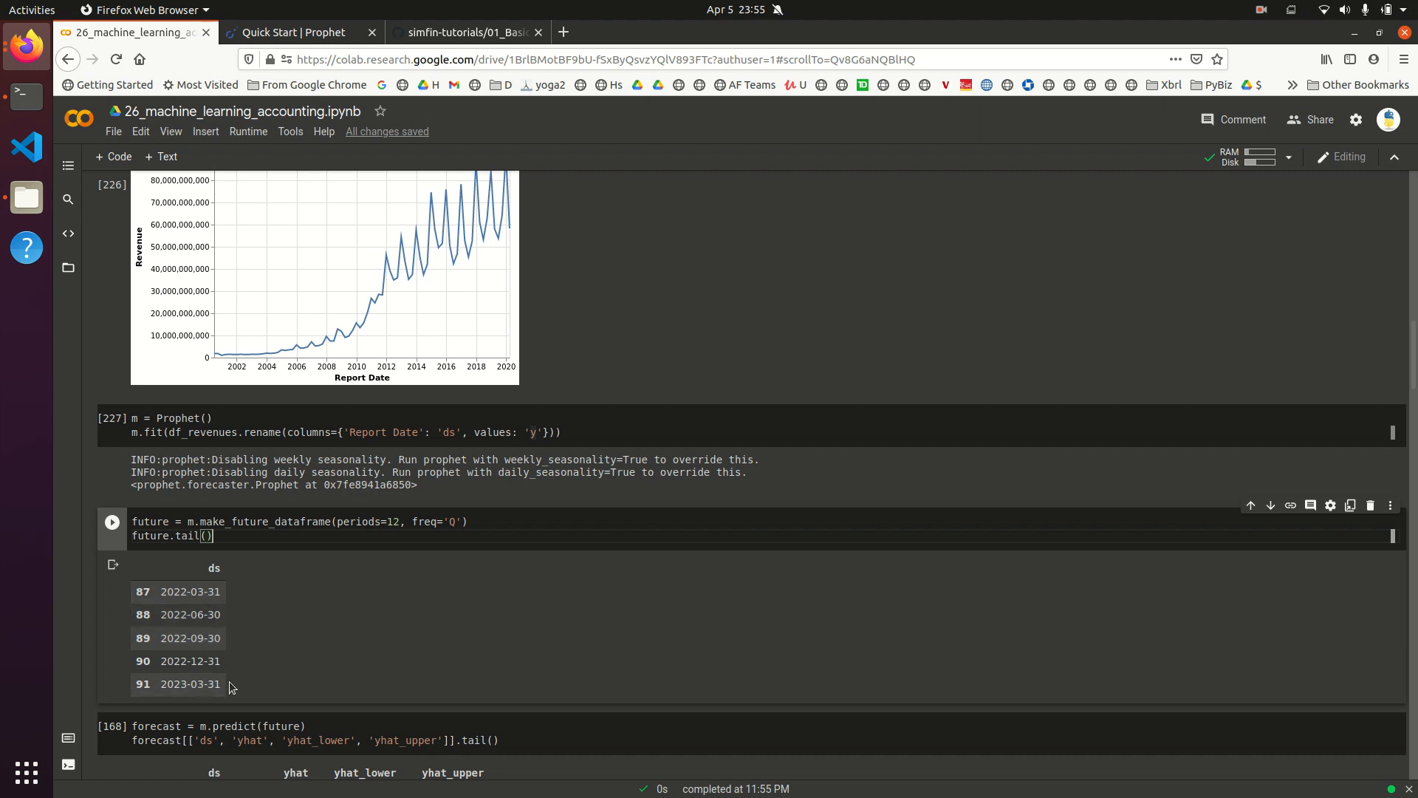
mouse_move(241, 698)
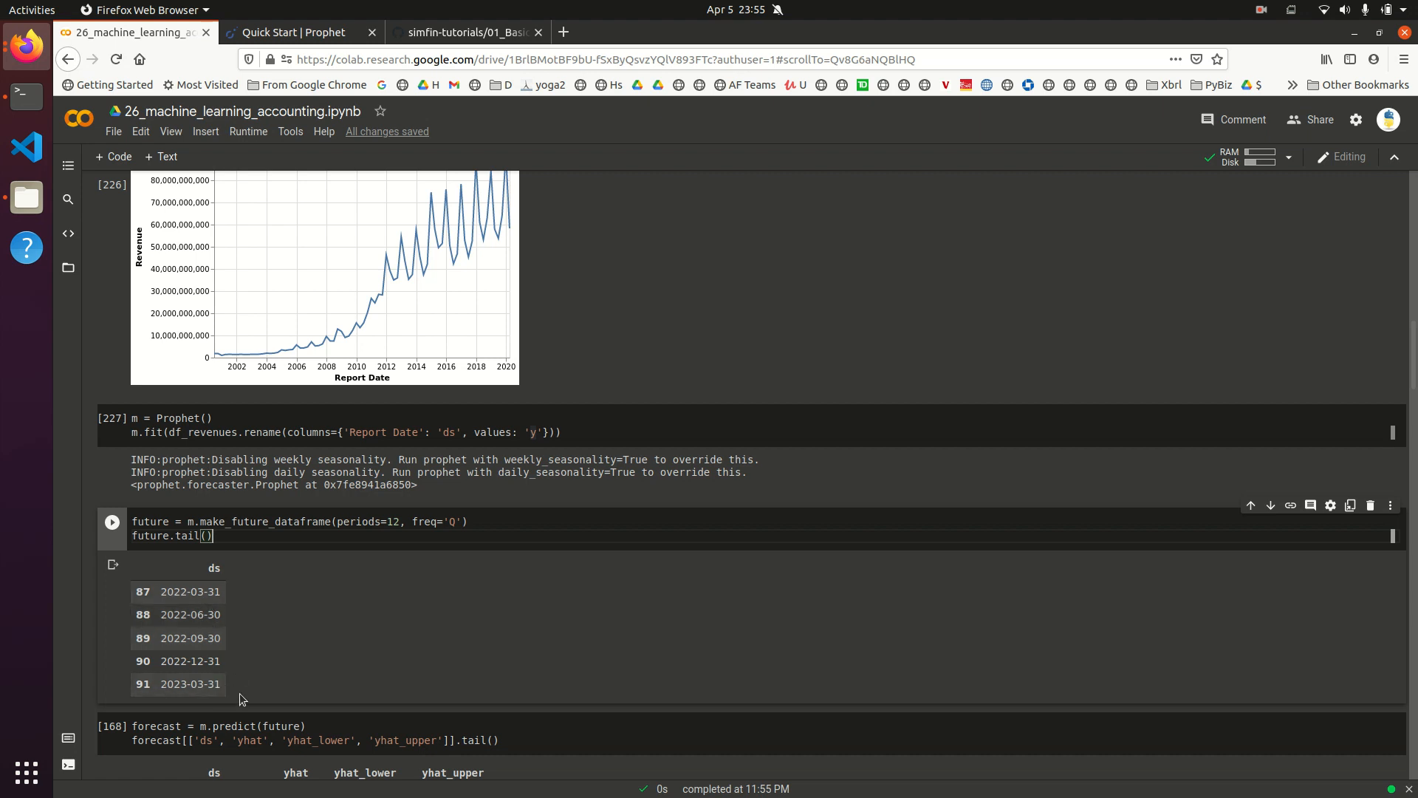
scroll(down, 3)
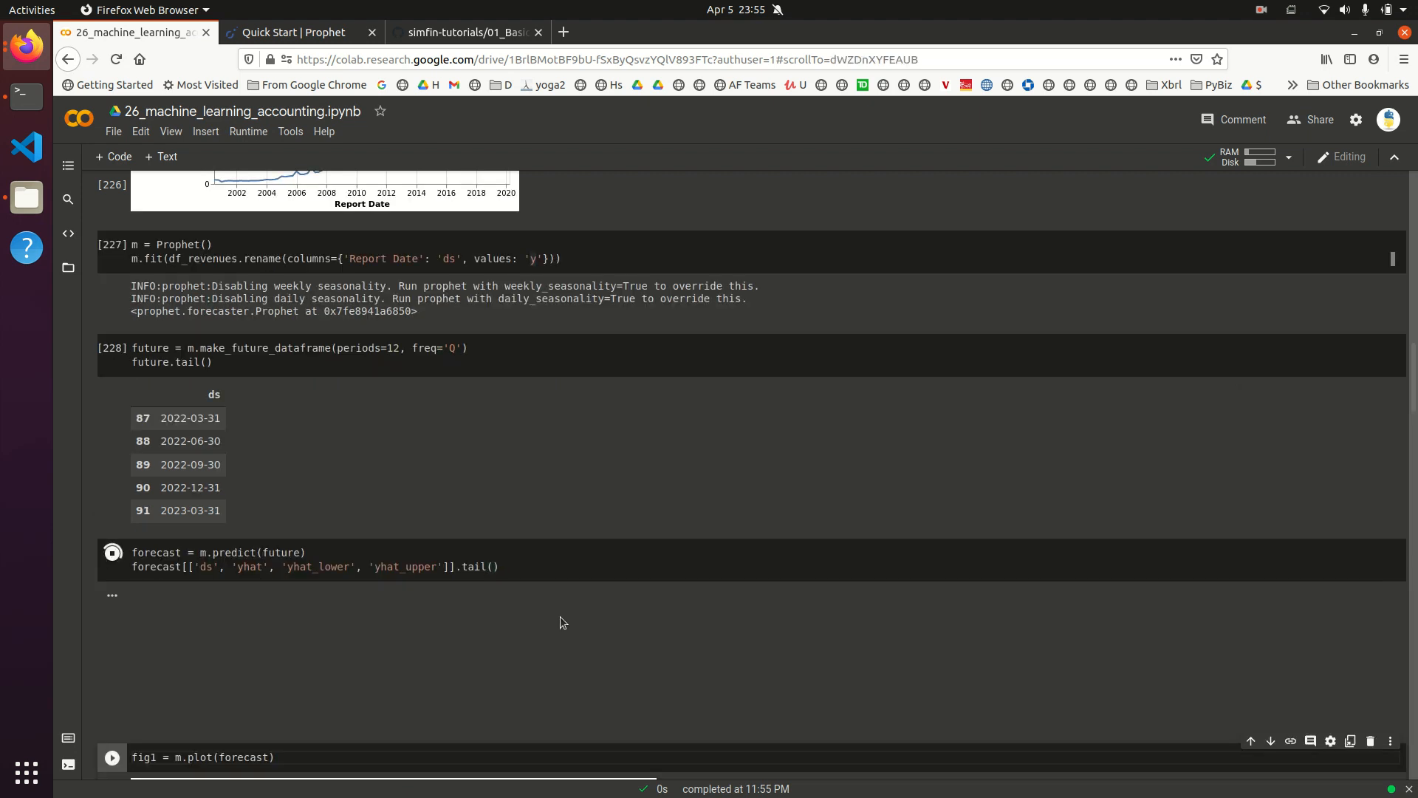
Step: Run m.predict(future) and review the yhat, yhat_lower, yhat_upper tail and forecast plot
click(112, 553)
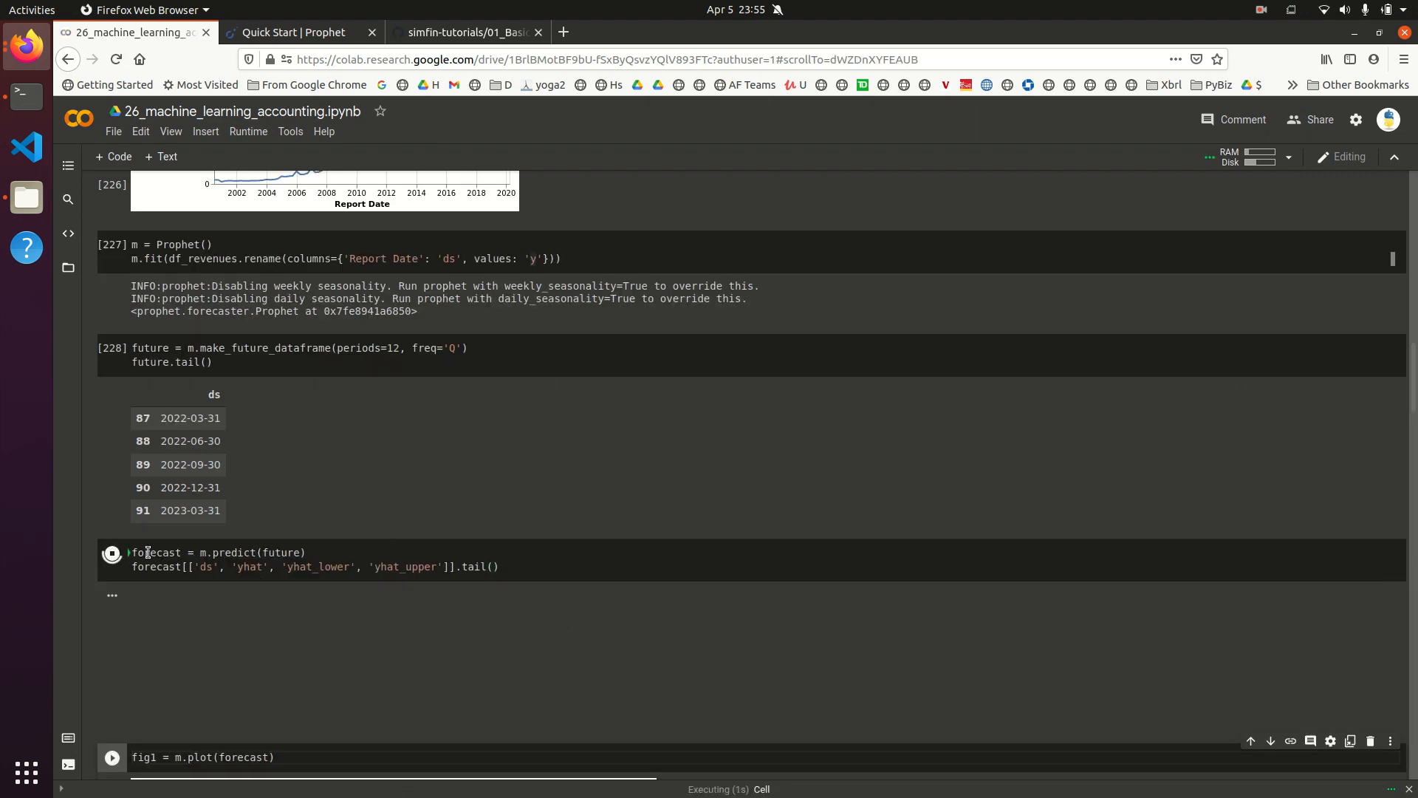
click(112, 552)
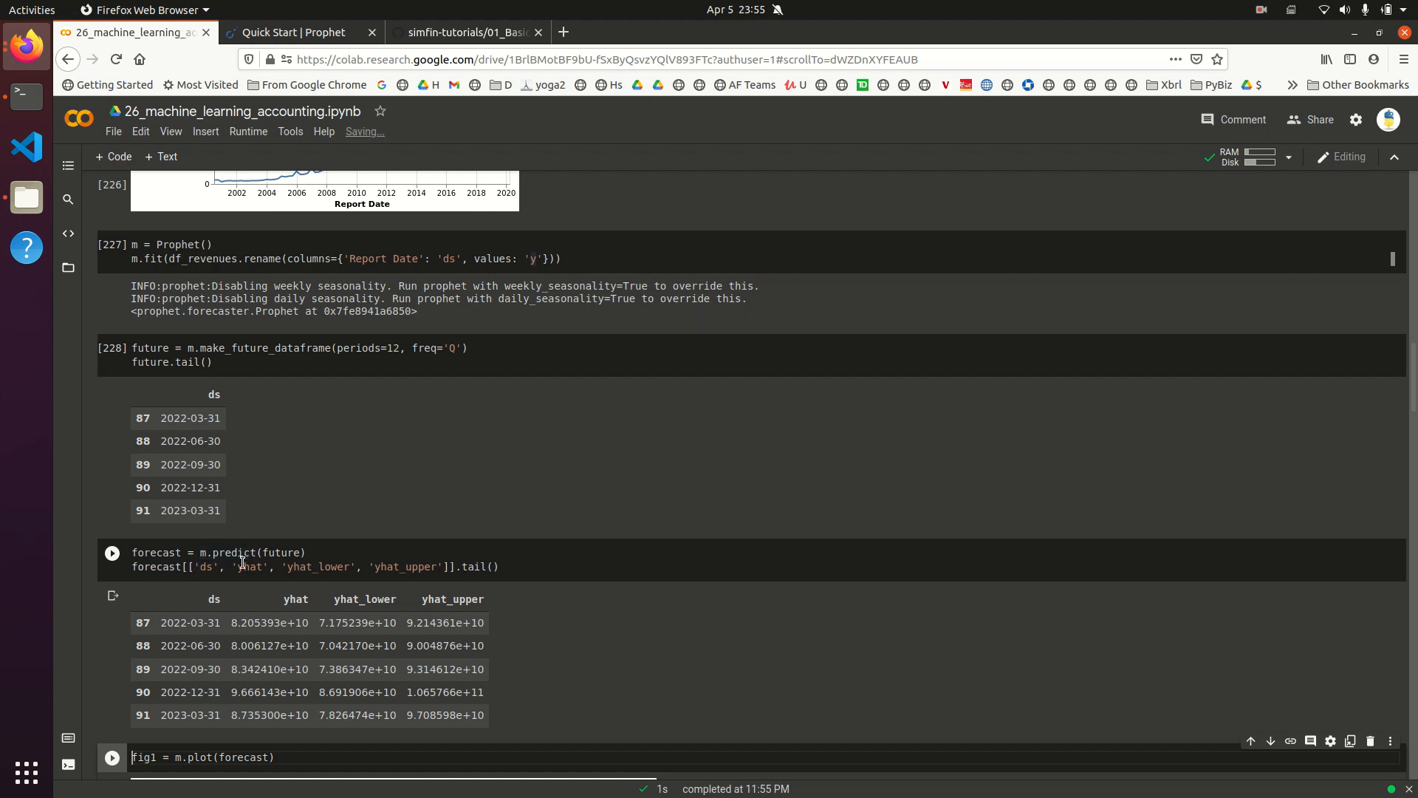
mouse_move(511, 591)
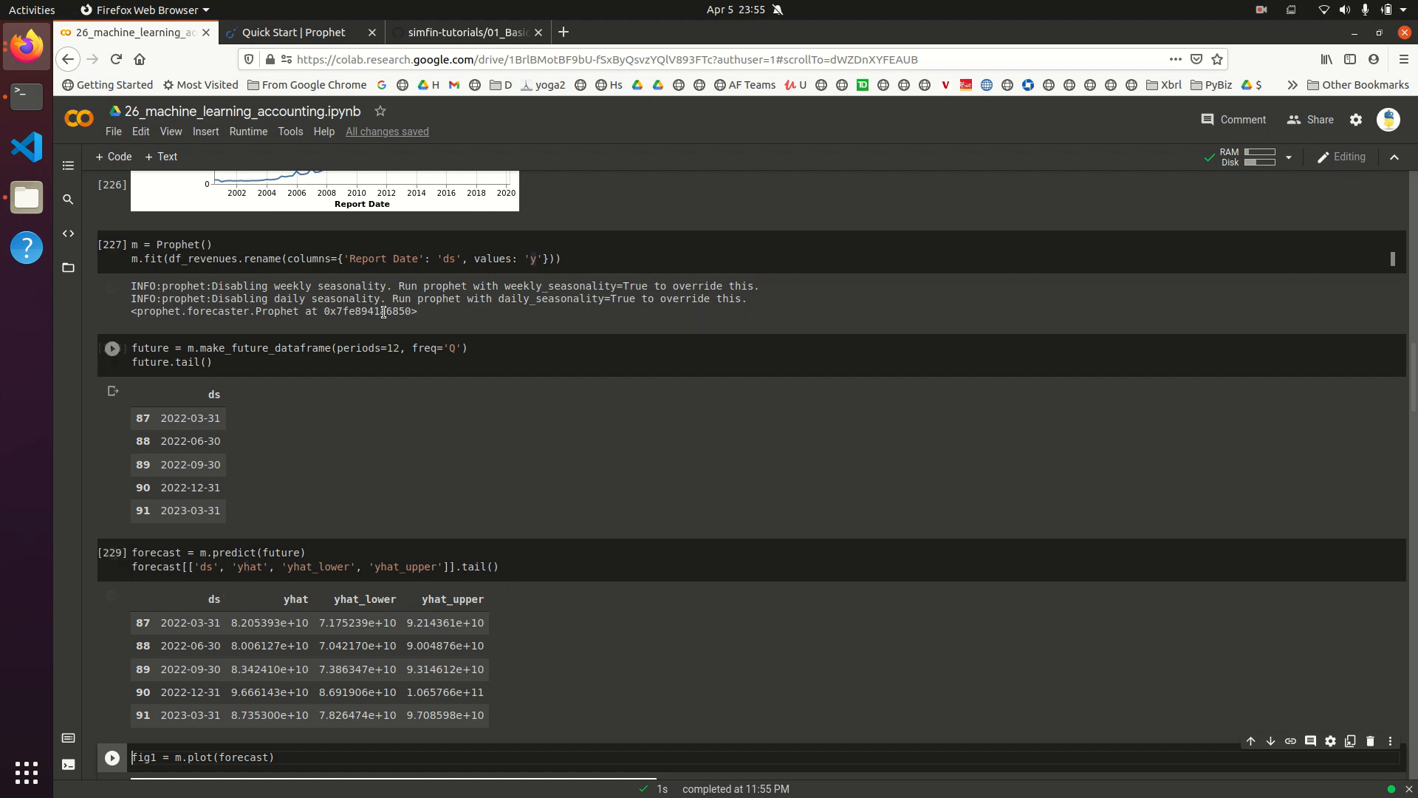
mouse_move(306, 541)
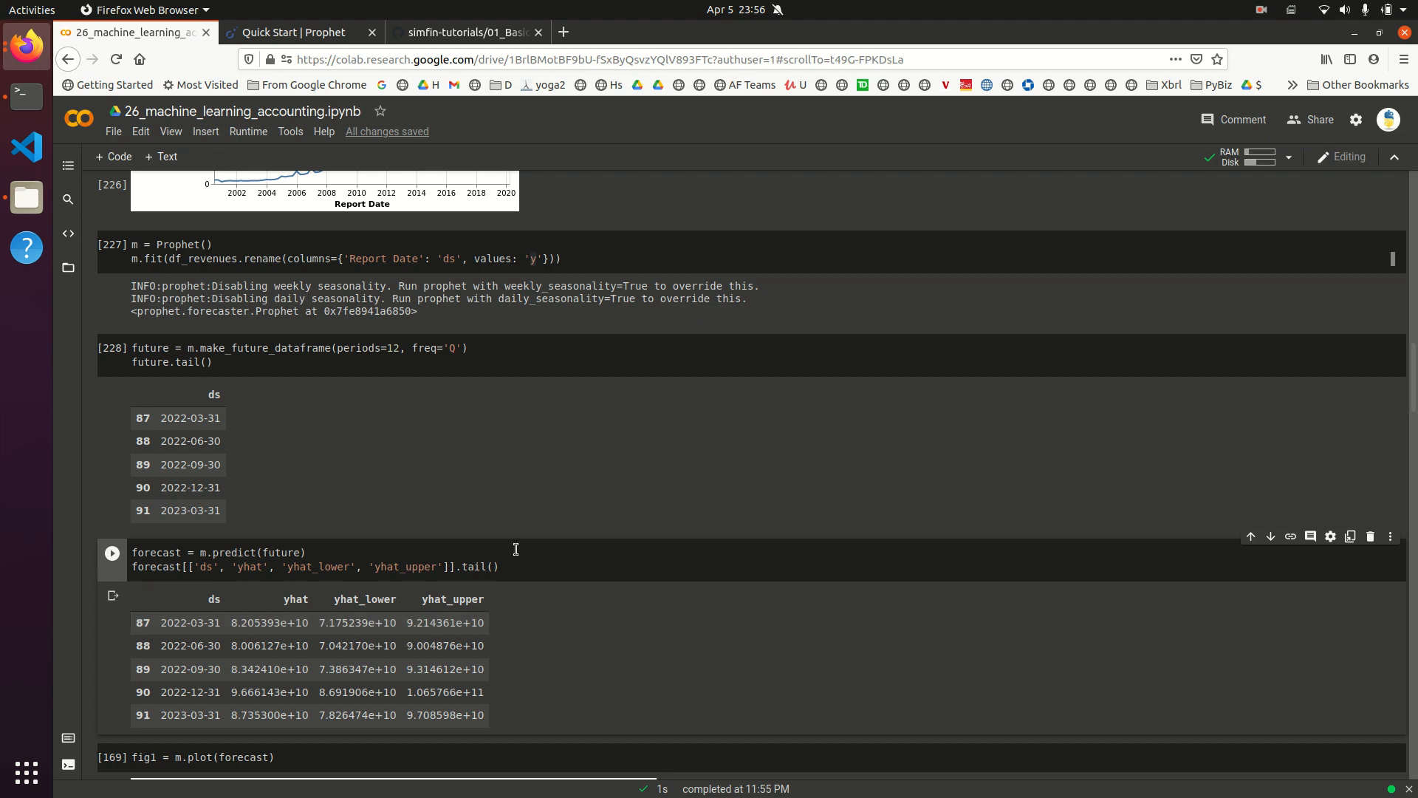
scroll(up, 3)
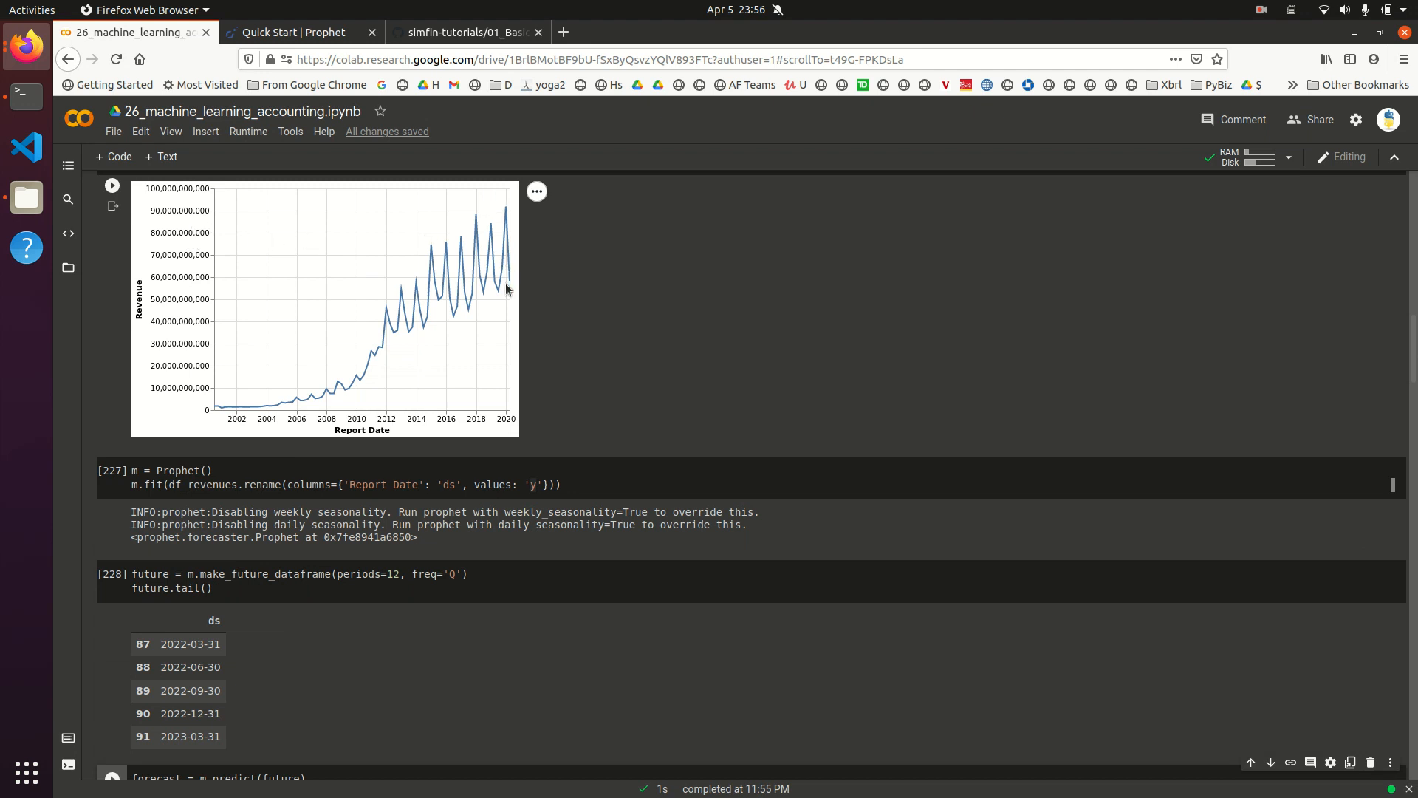
scroll(down, 3)
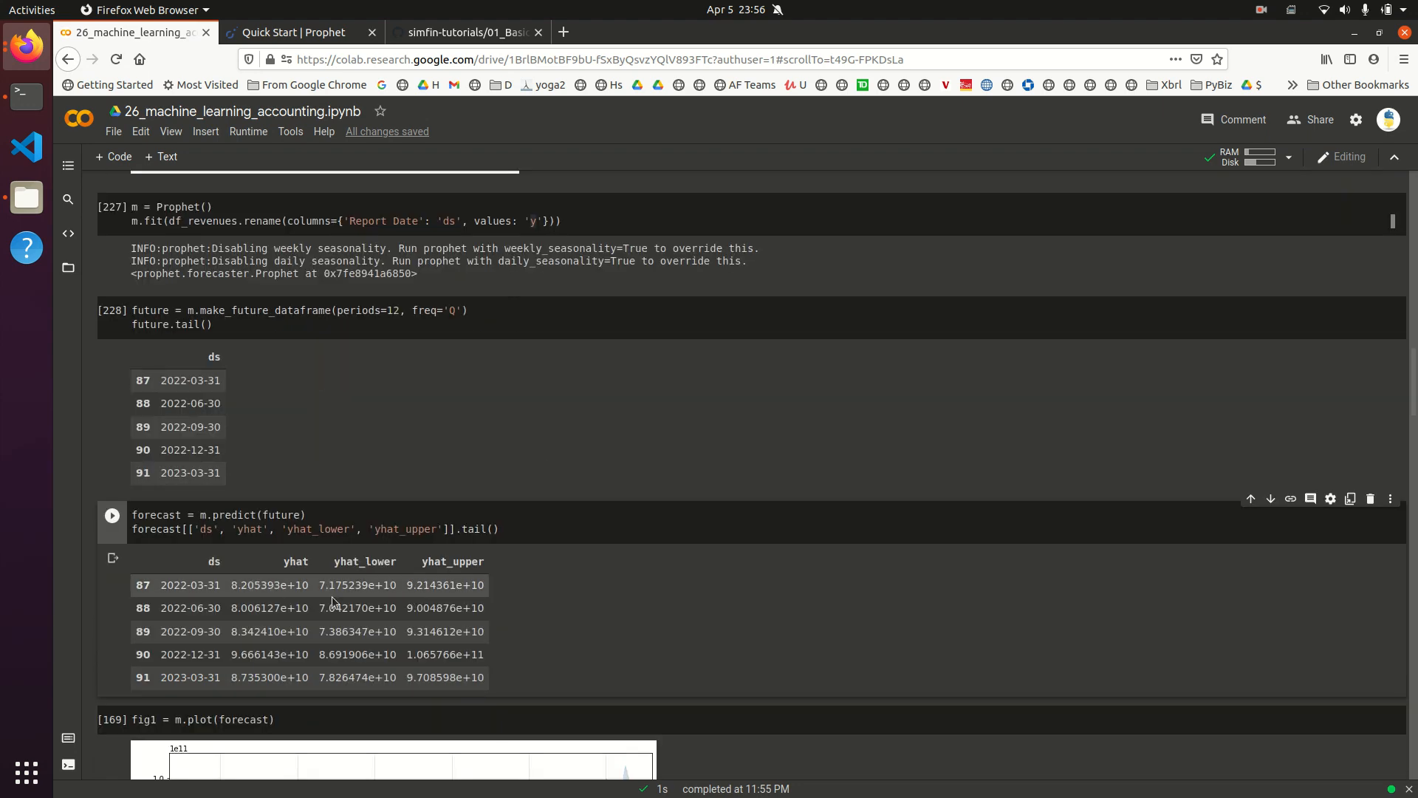
mouse_move(288, 575)
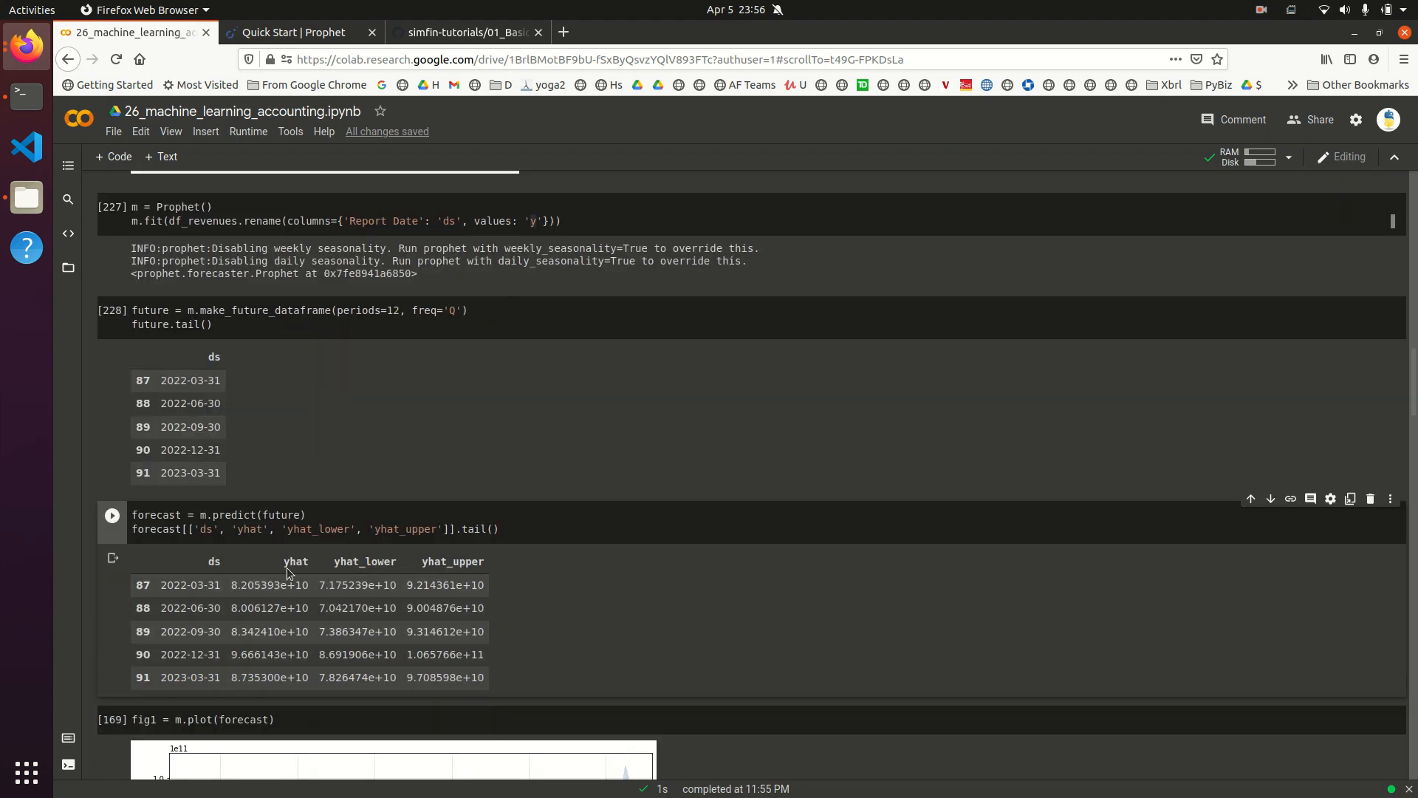
scroll(down, 3)
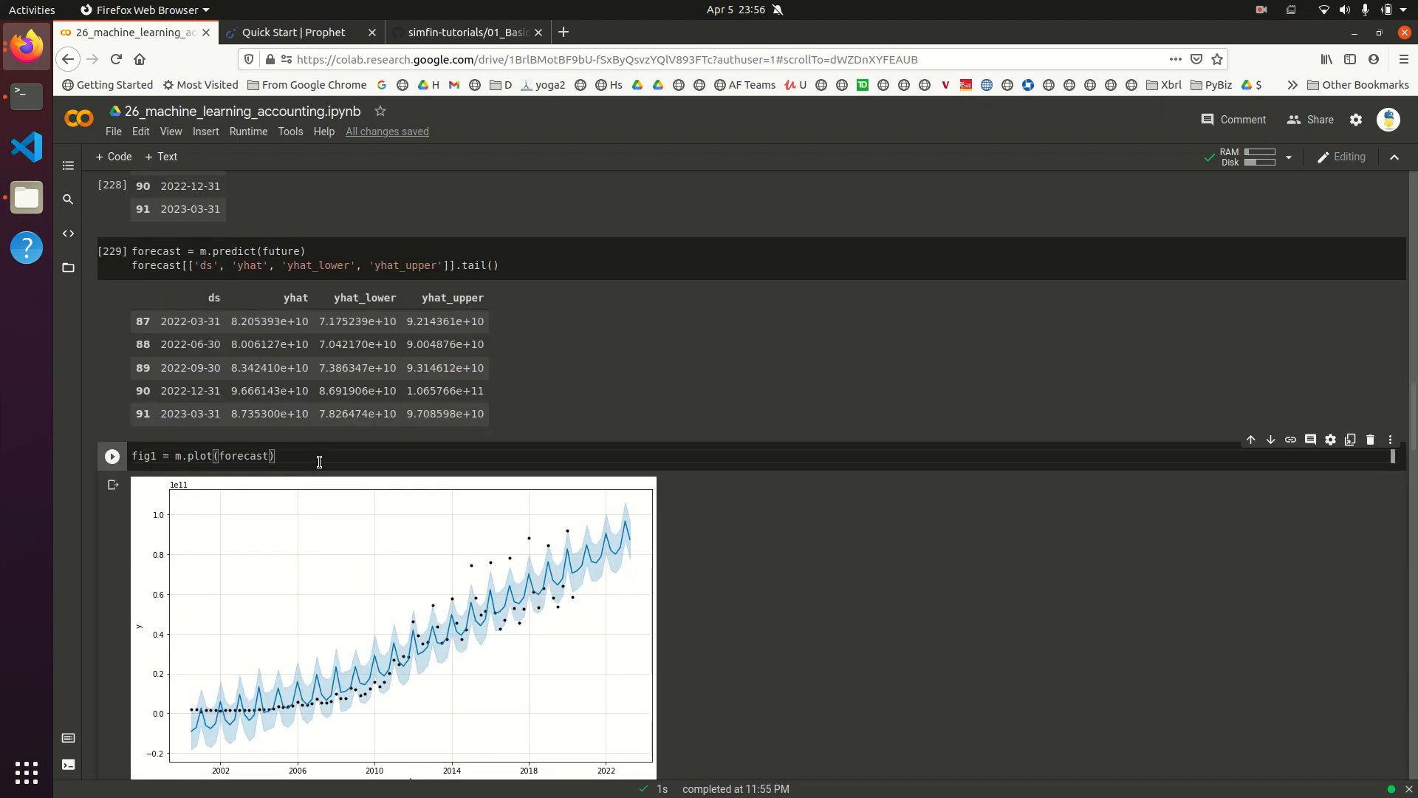
click(112, 456)
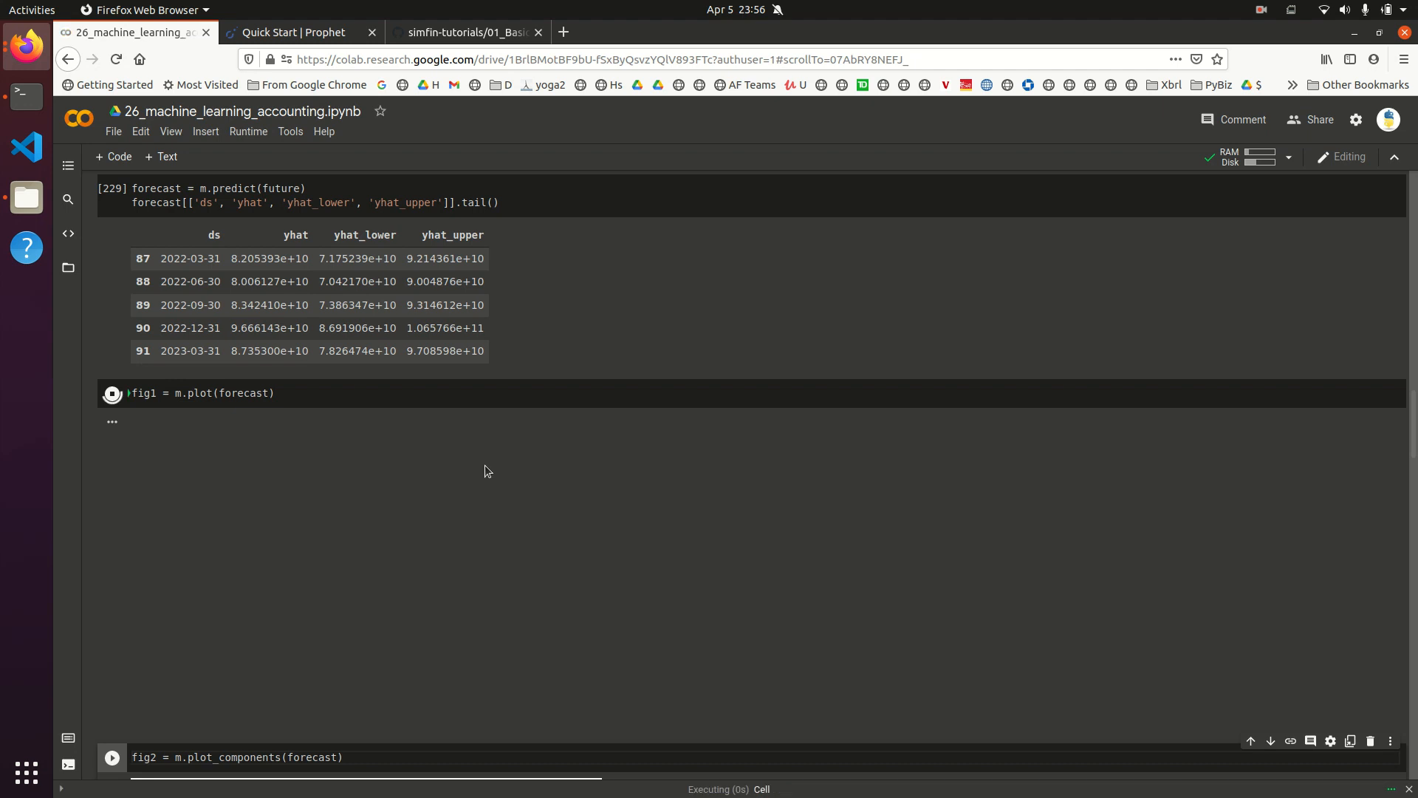
click(112, 393)
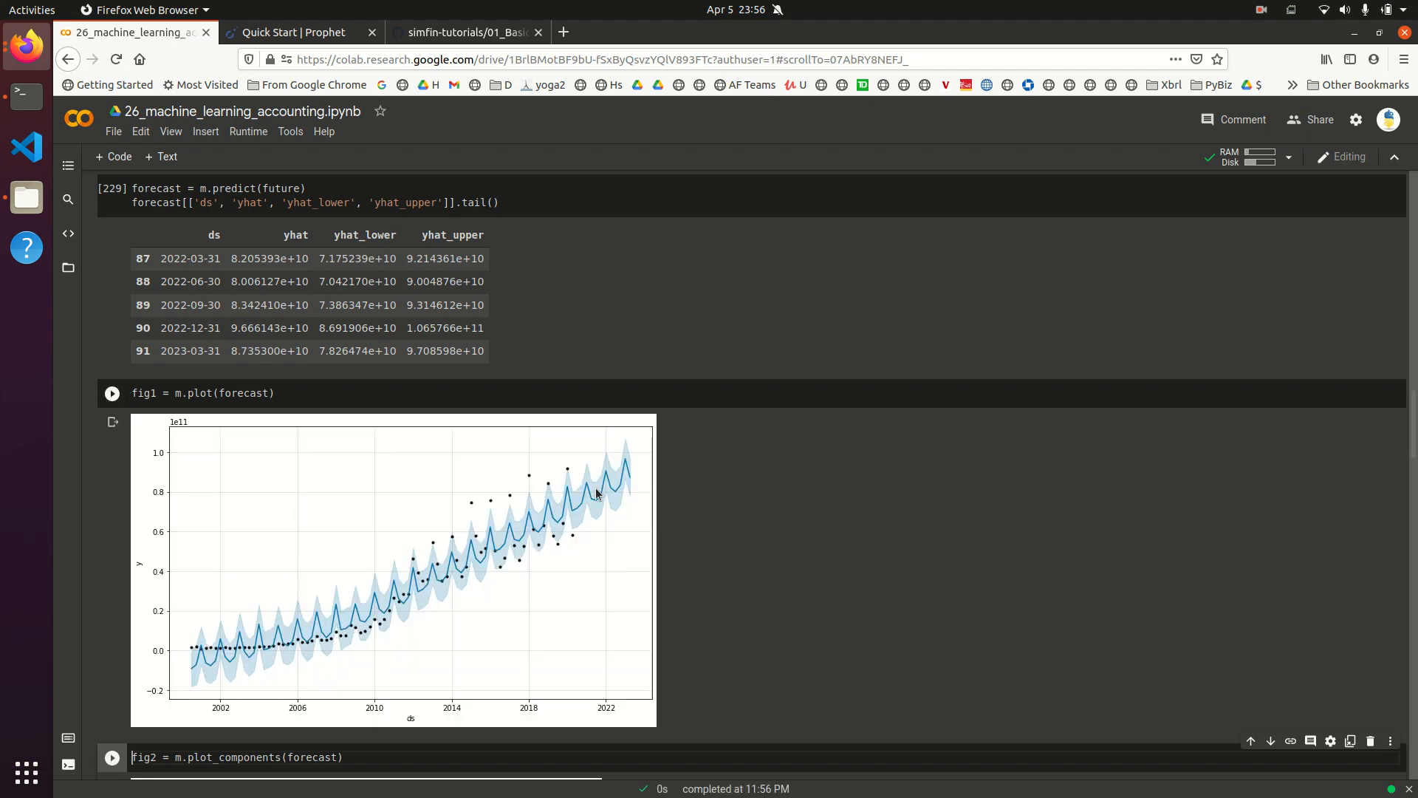
mouse_move(237, 652)
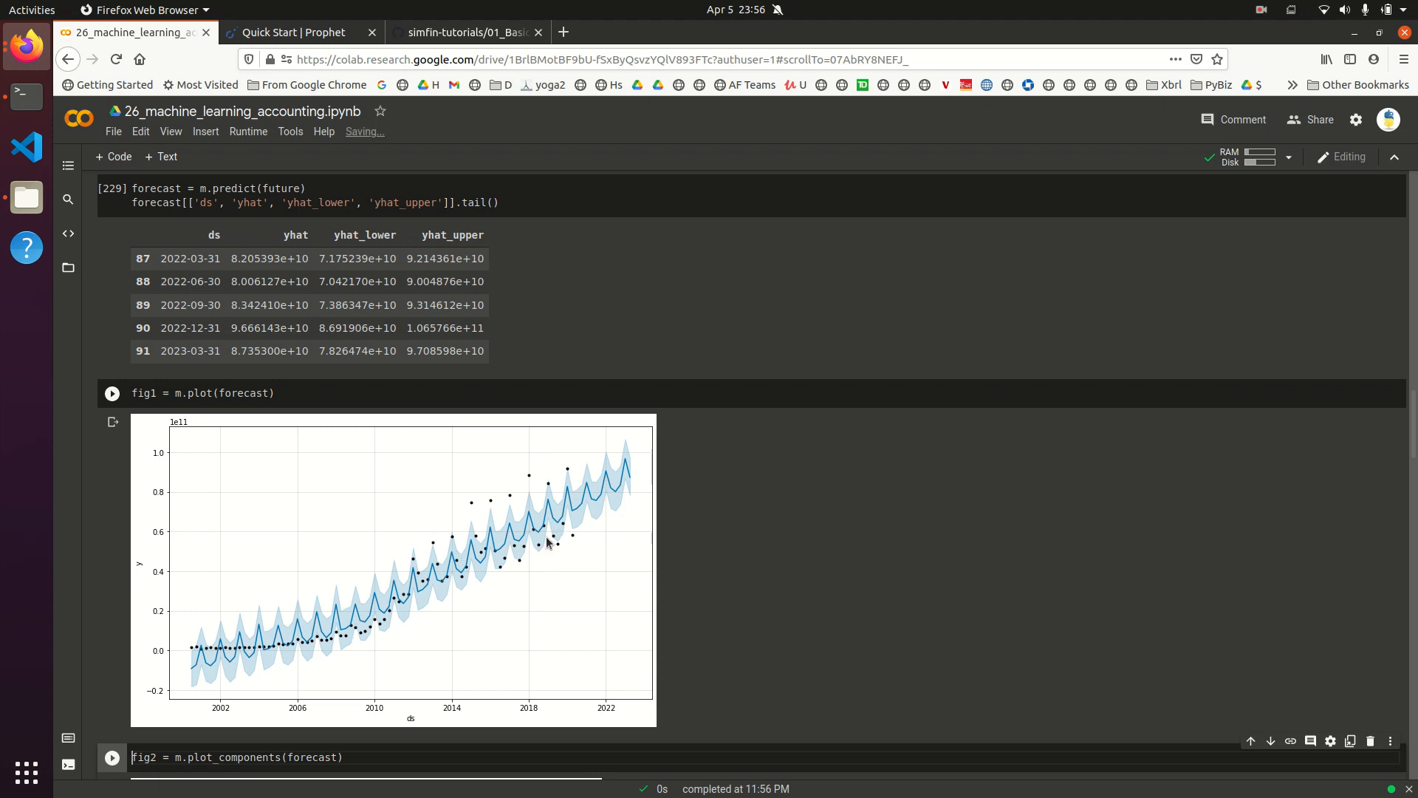
mouse_move(575, 541)
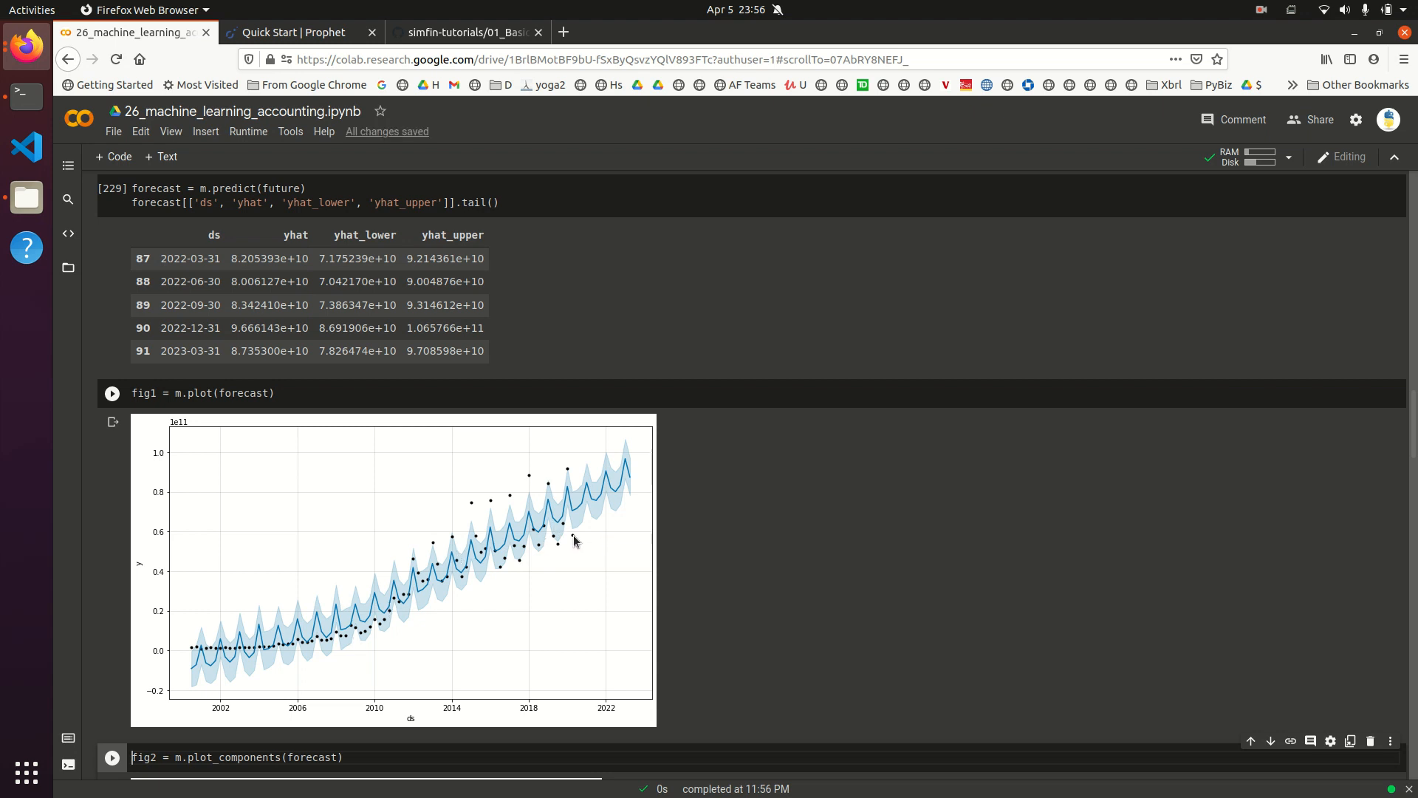
mouse_move(291, 625)
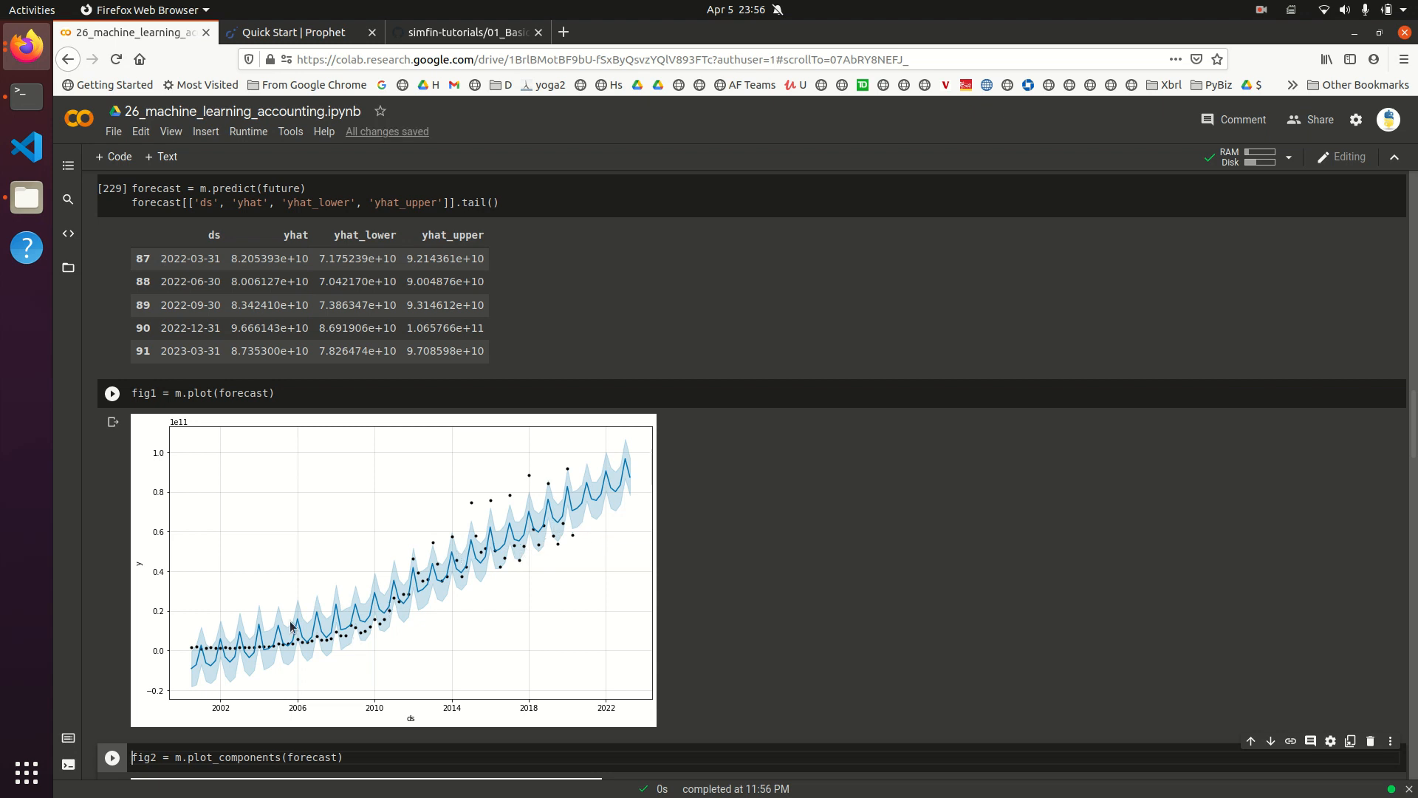
mouse_move(431, 591)
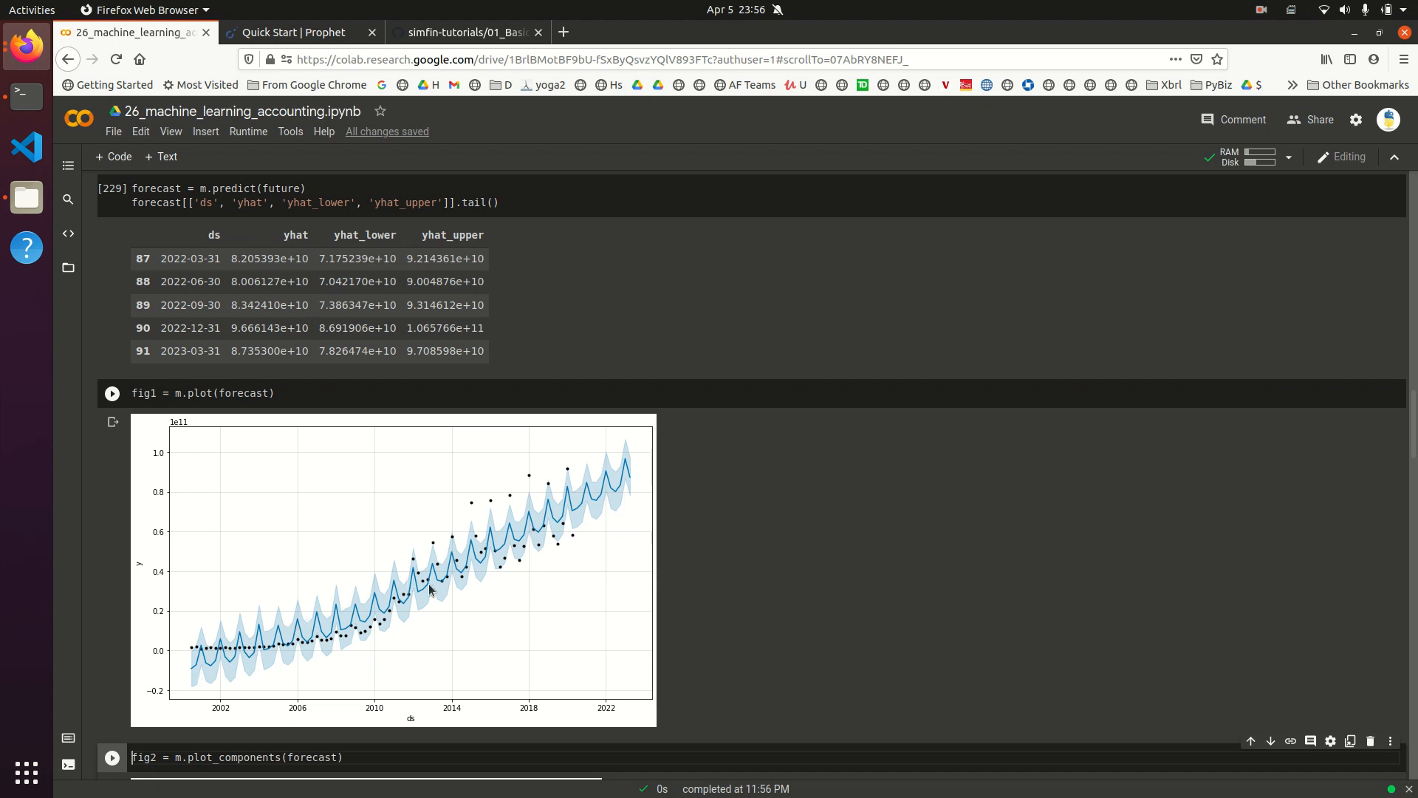
mouse_move(267, 642)
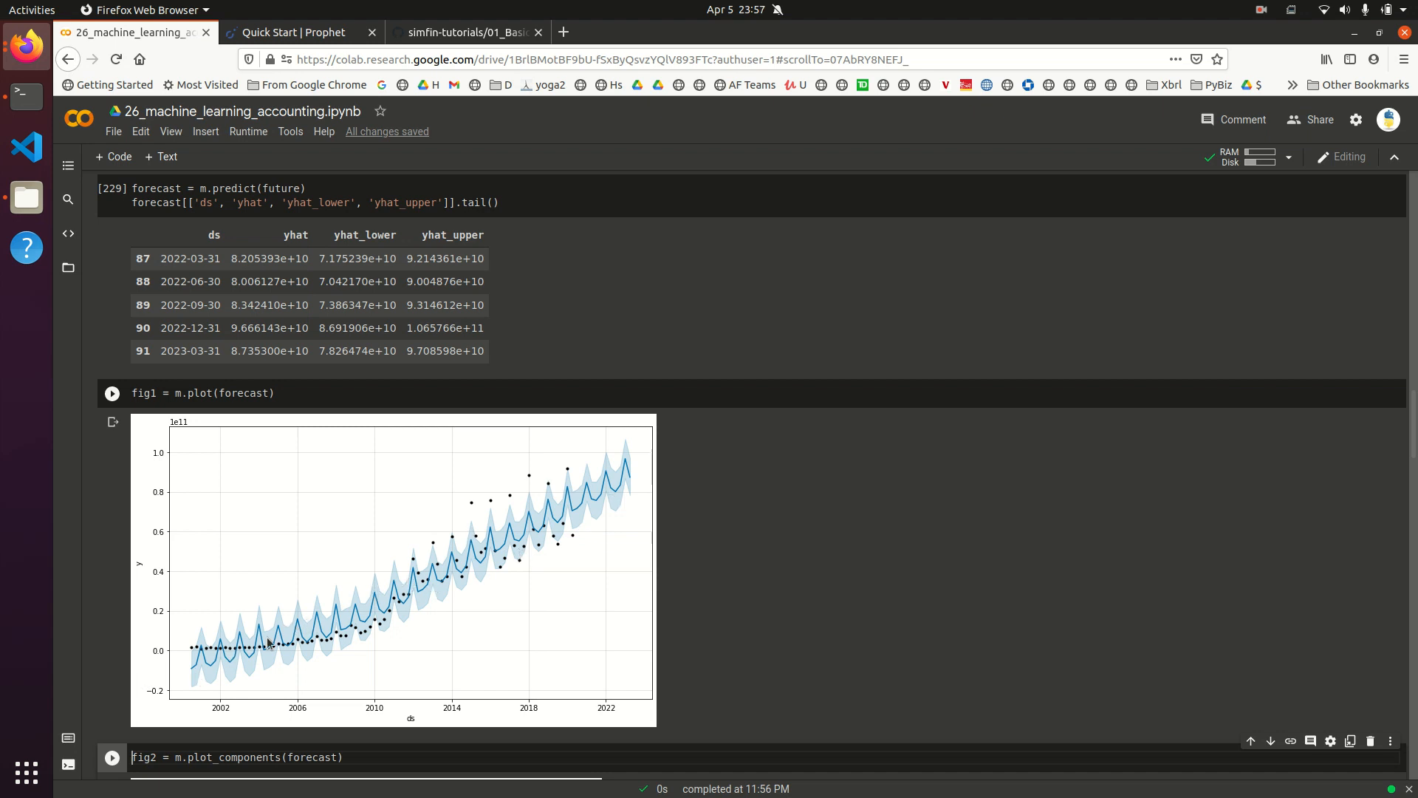
mouse_move(384, 616)
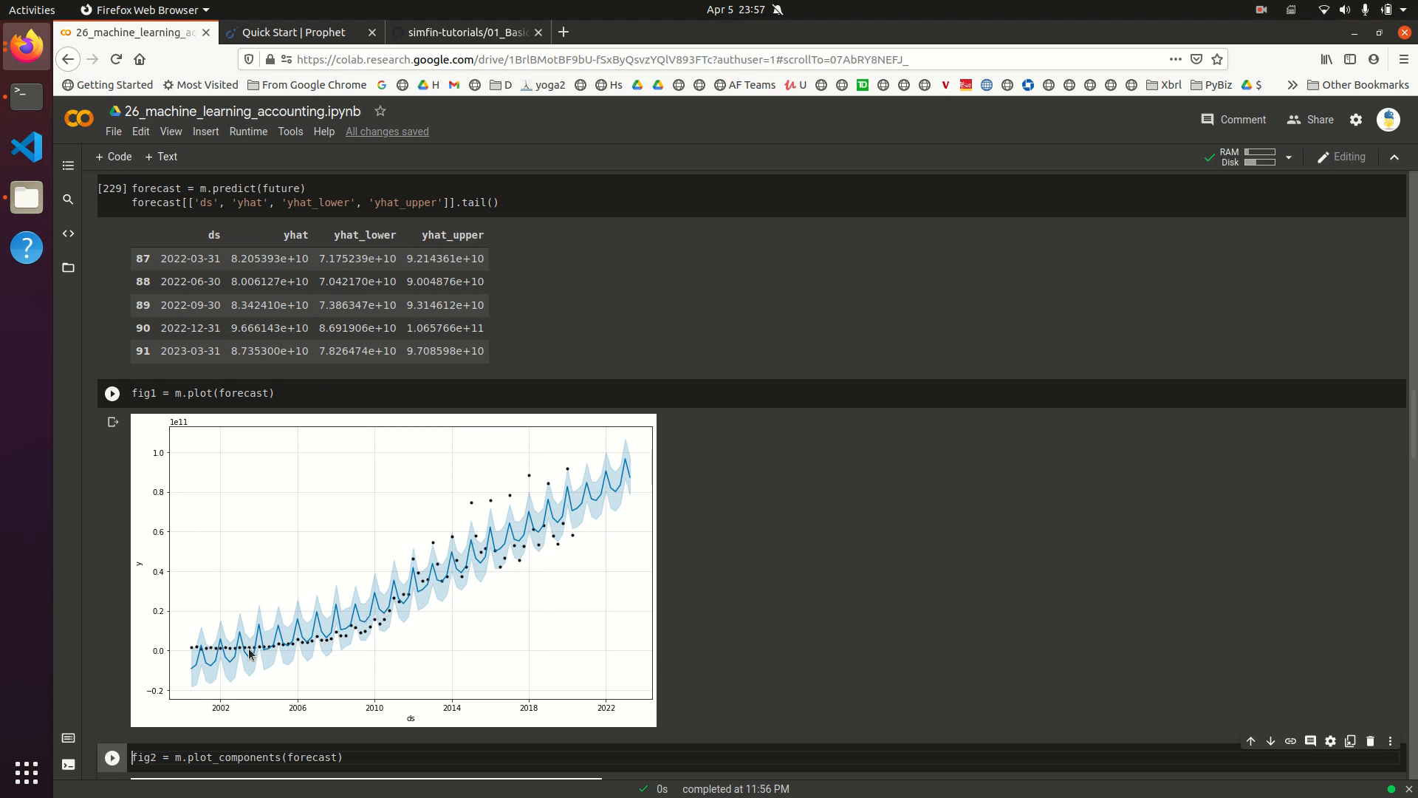
mouse_move(516, 555)
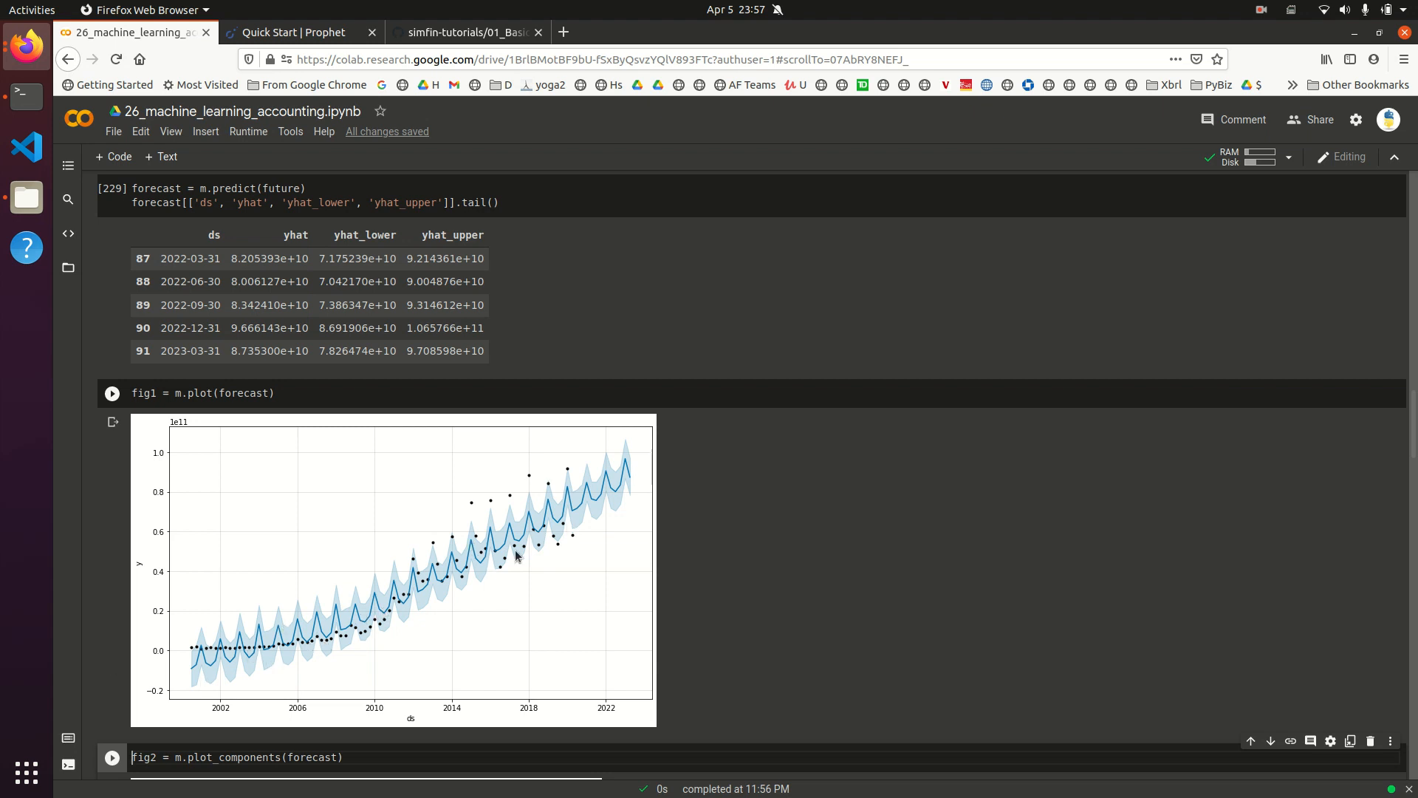
mouse_move(505, 571)
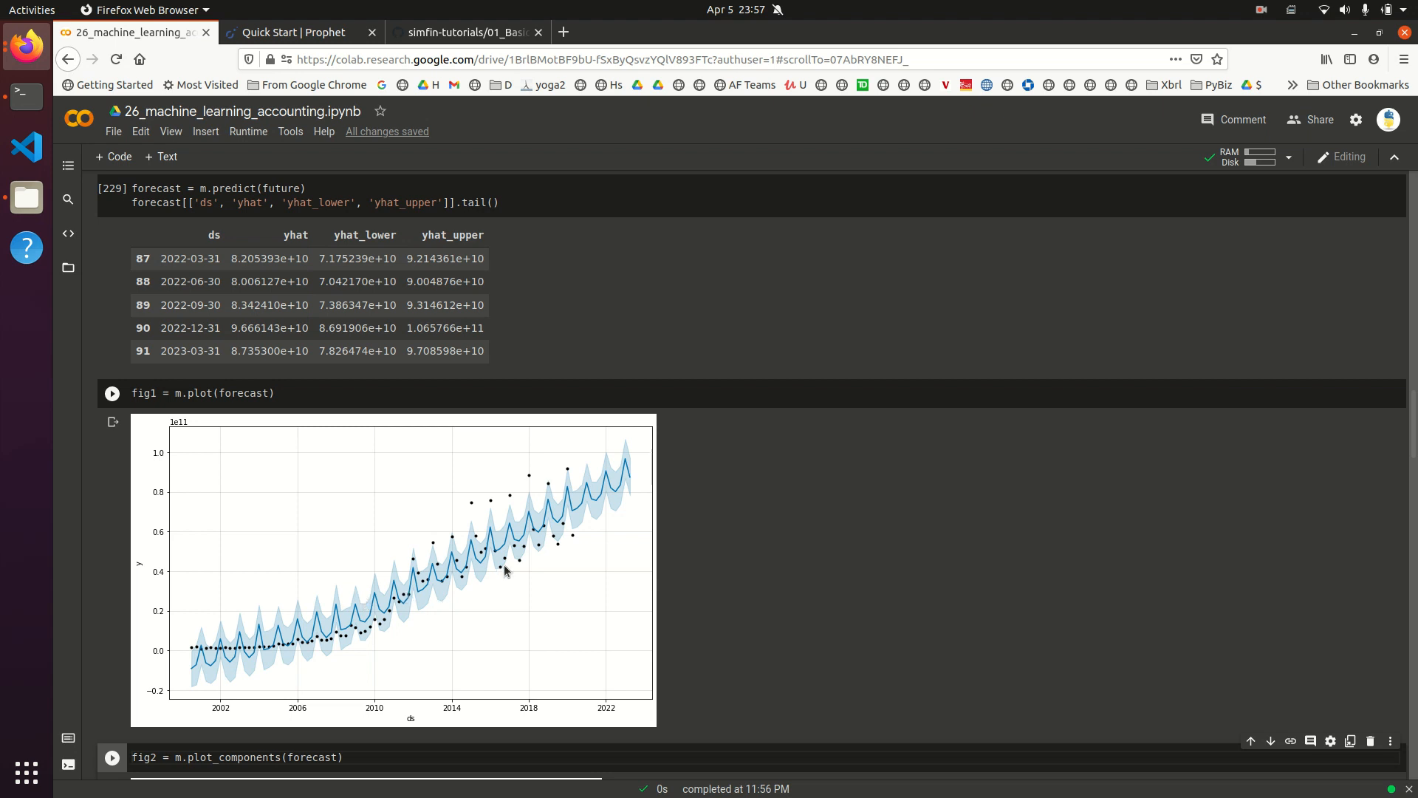
mouse_move(565, 477)
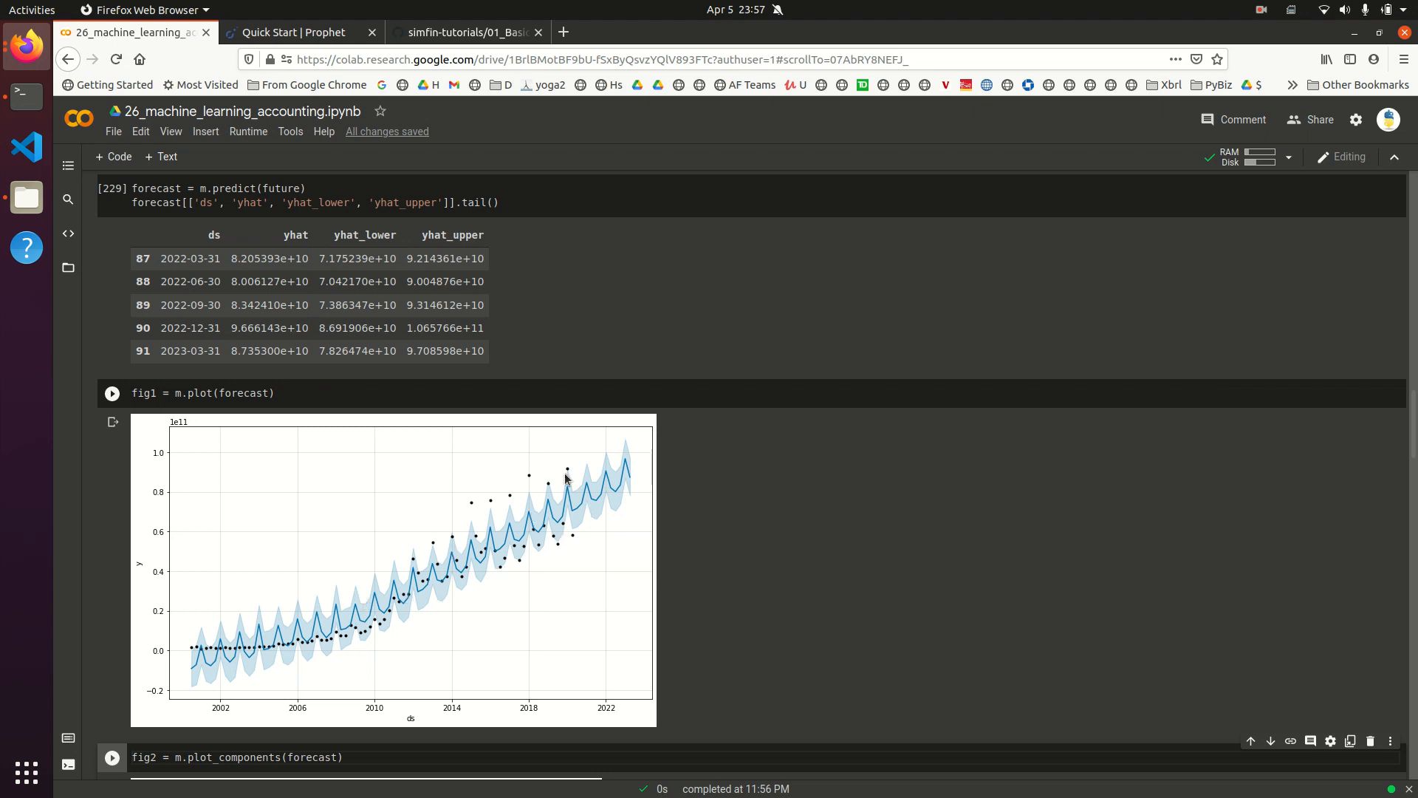
mouse_move(573, 484)
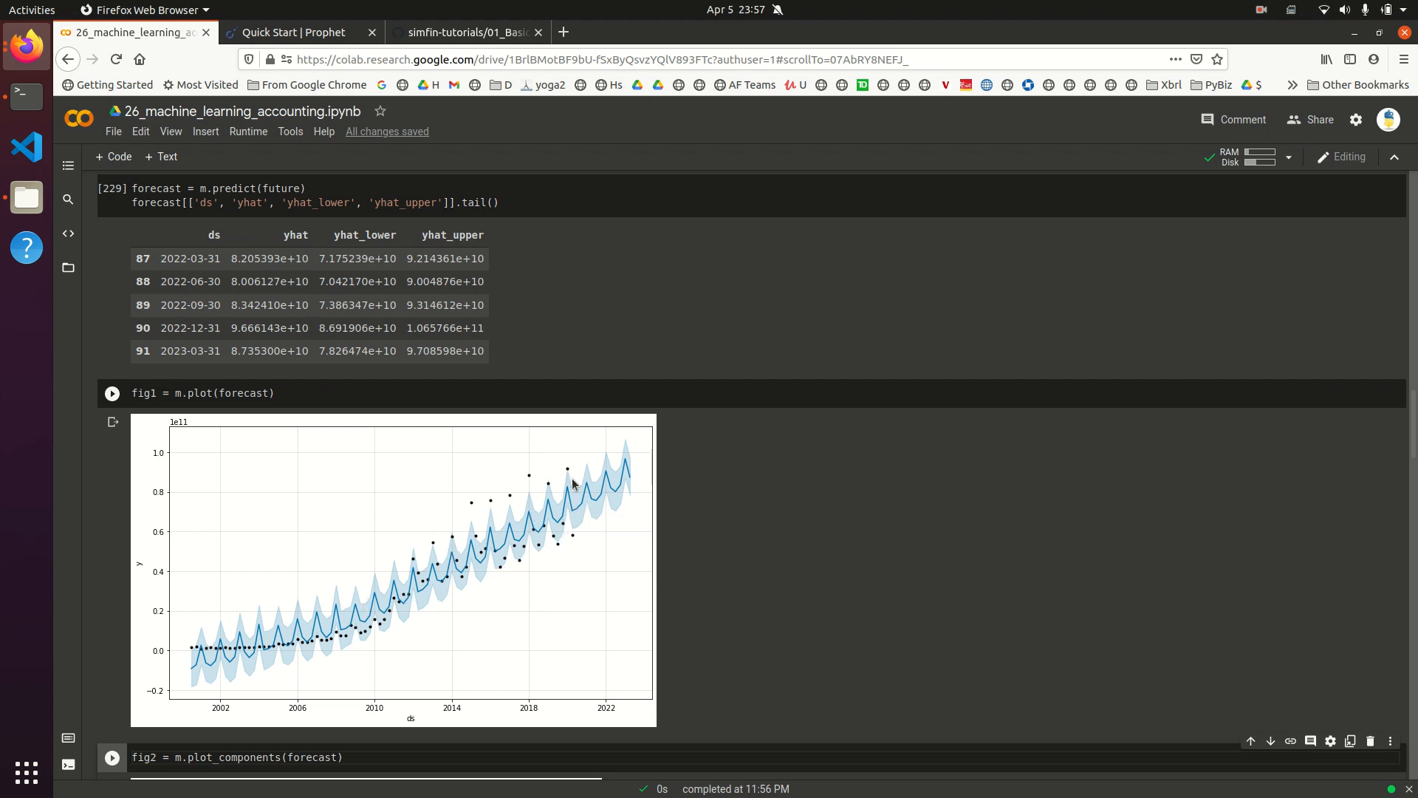
mouse_move(573, 474)
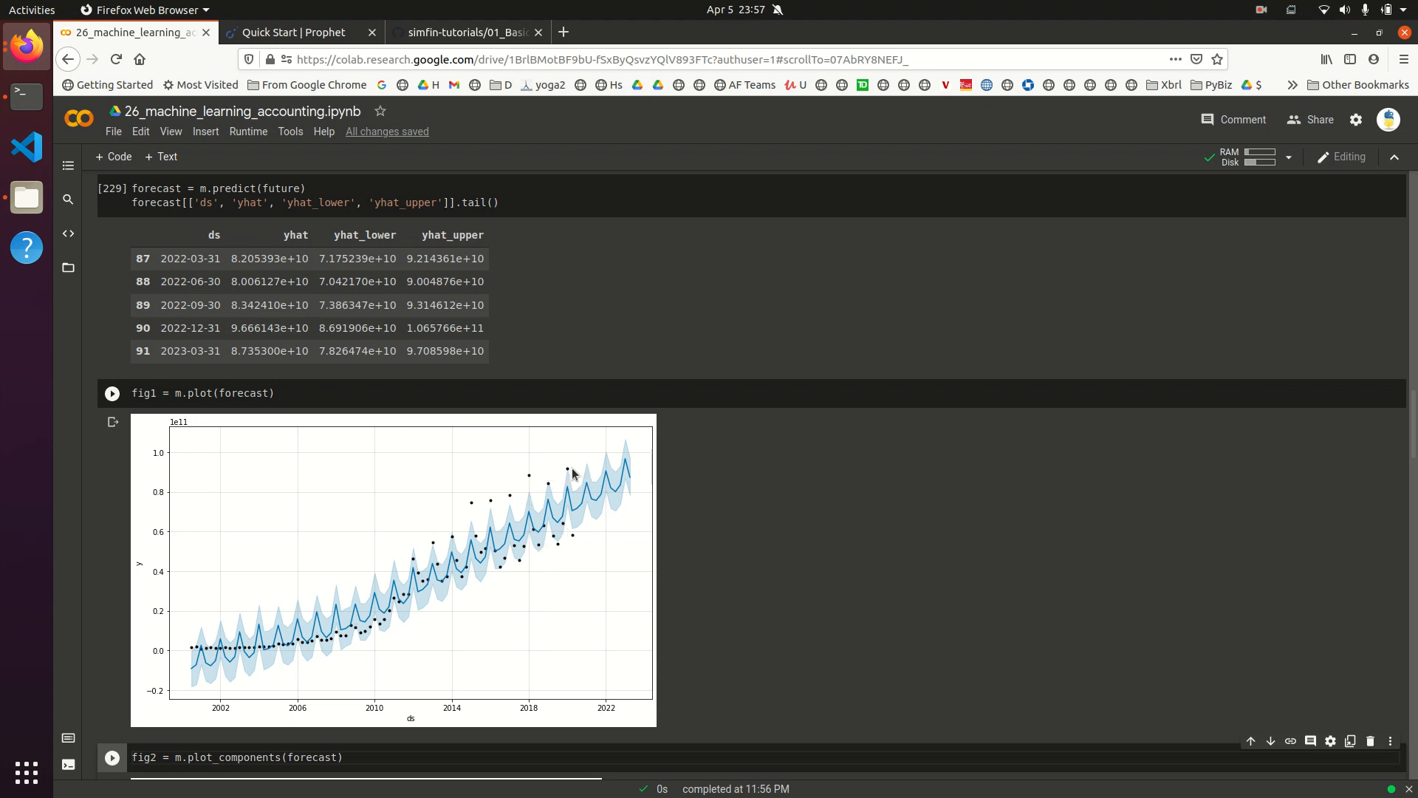
mouse_move(588, 522)
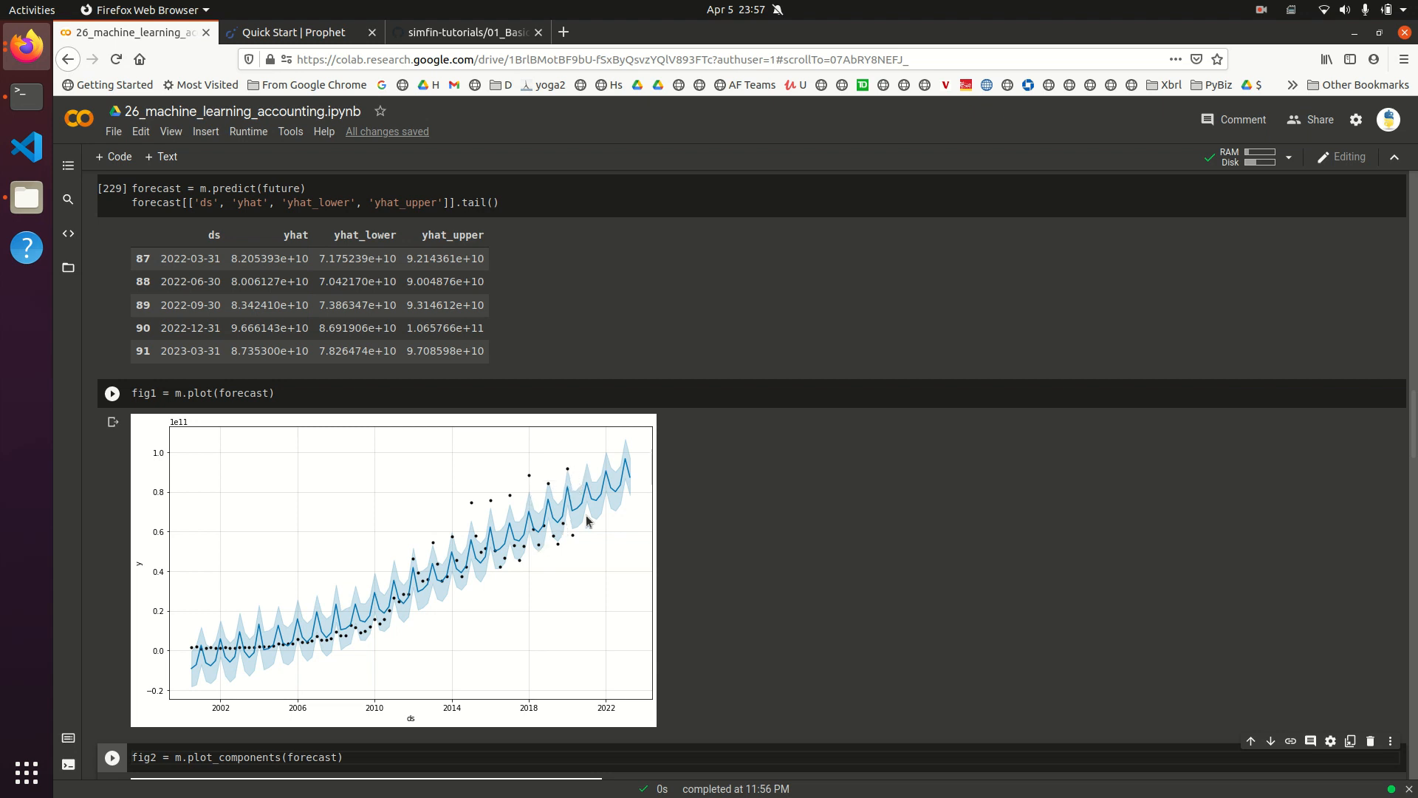
mouse_move(587, 478)
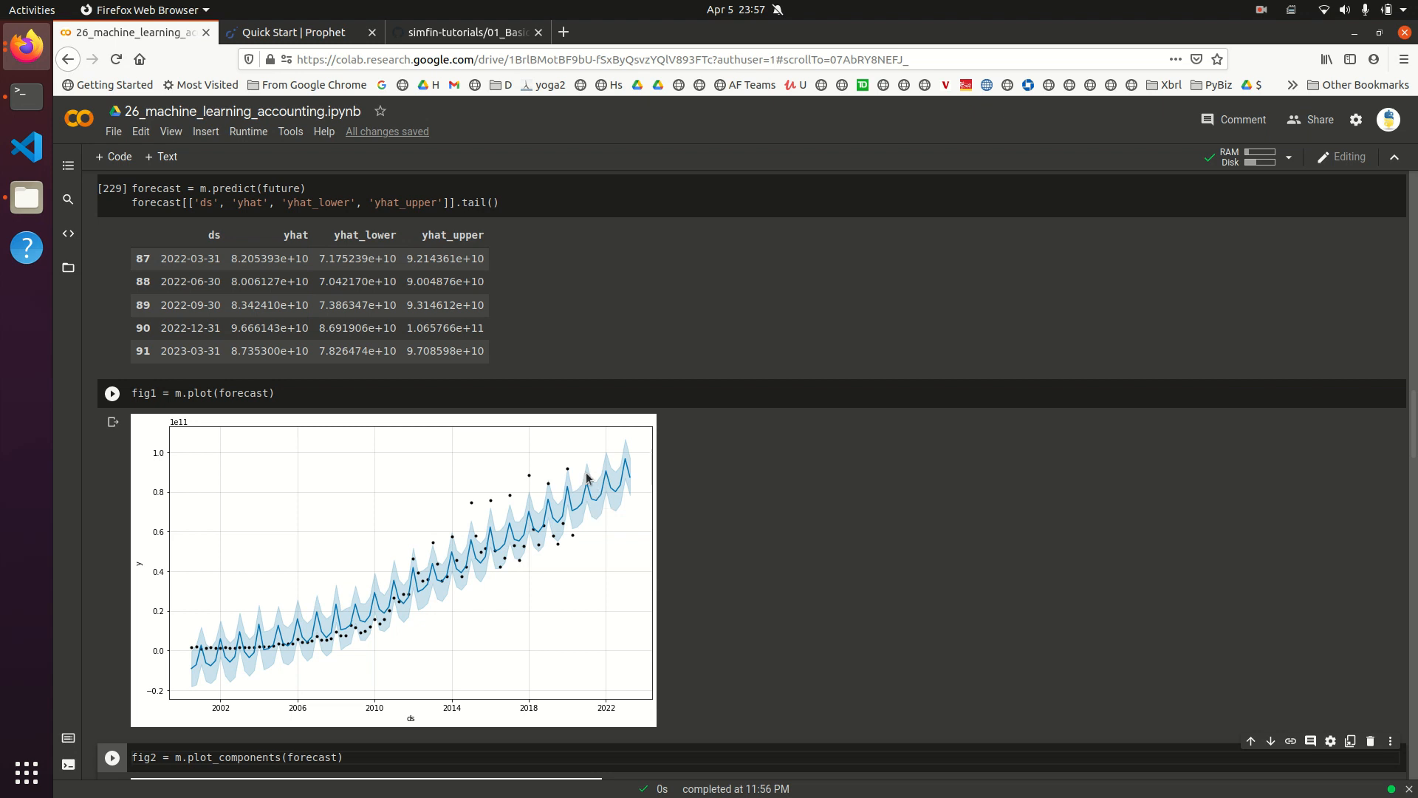
mouse_move(644, 507)
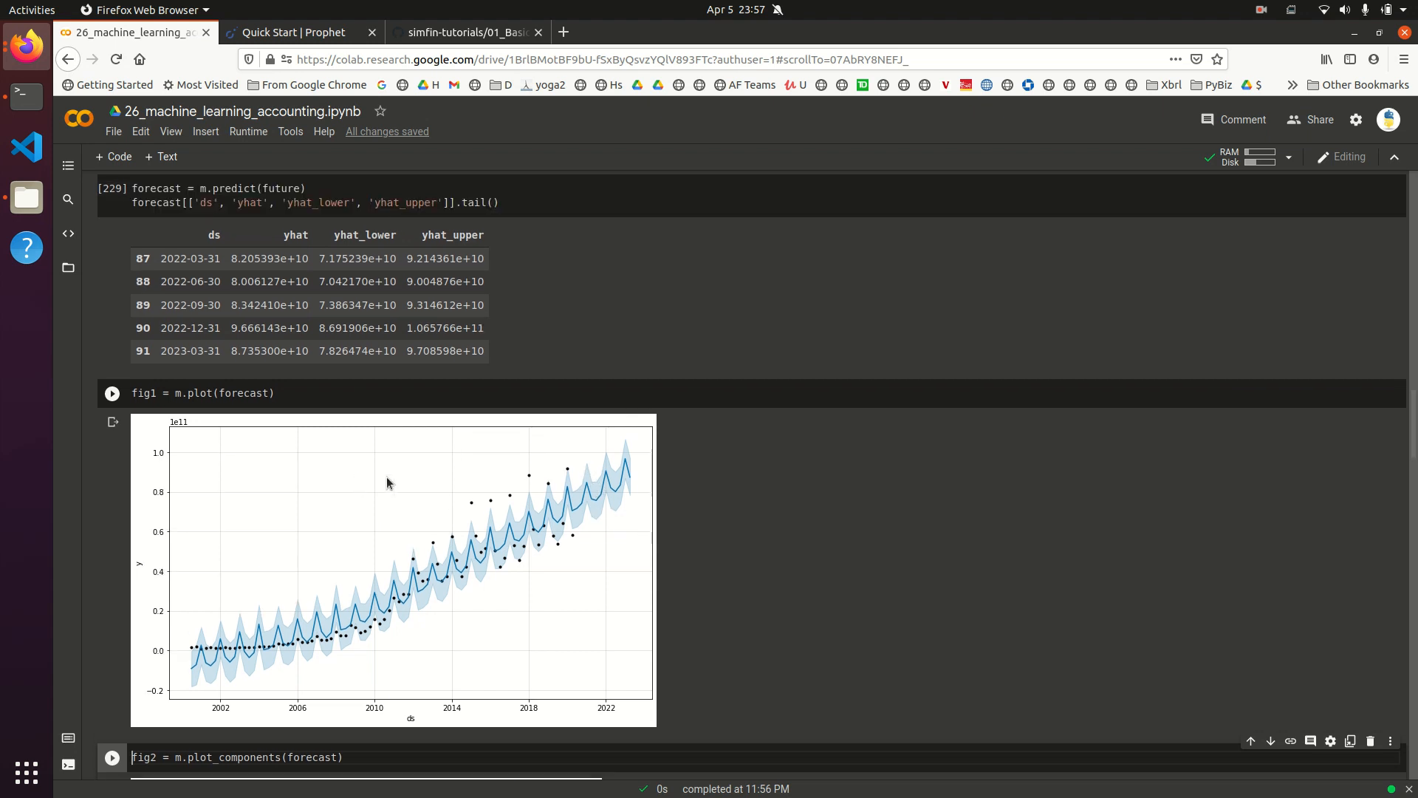
mouse_move(656, 509)
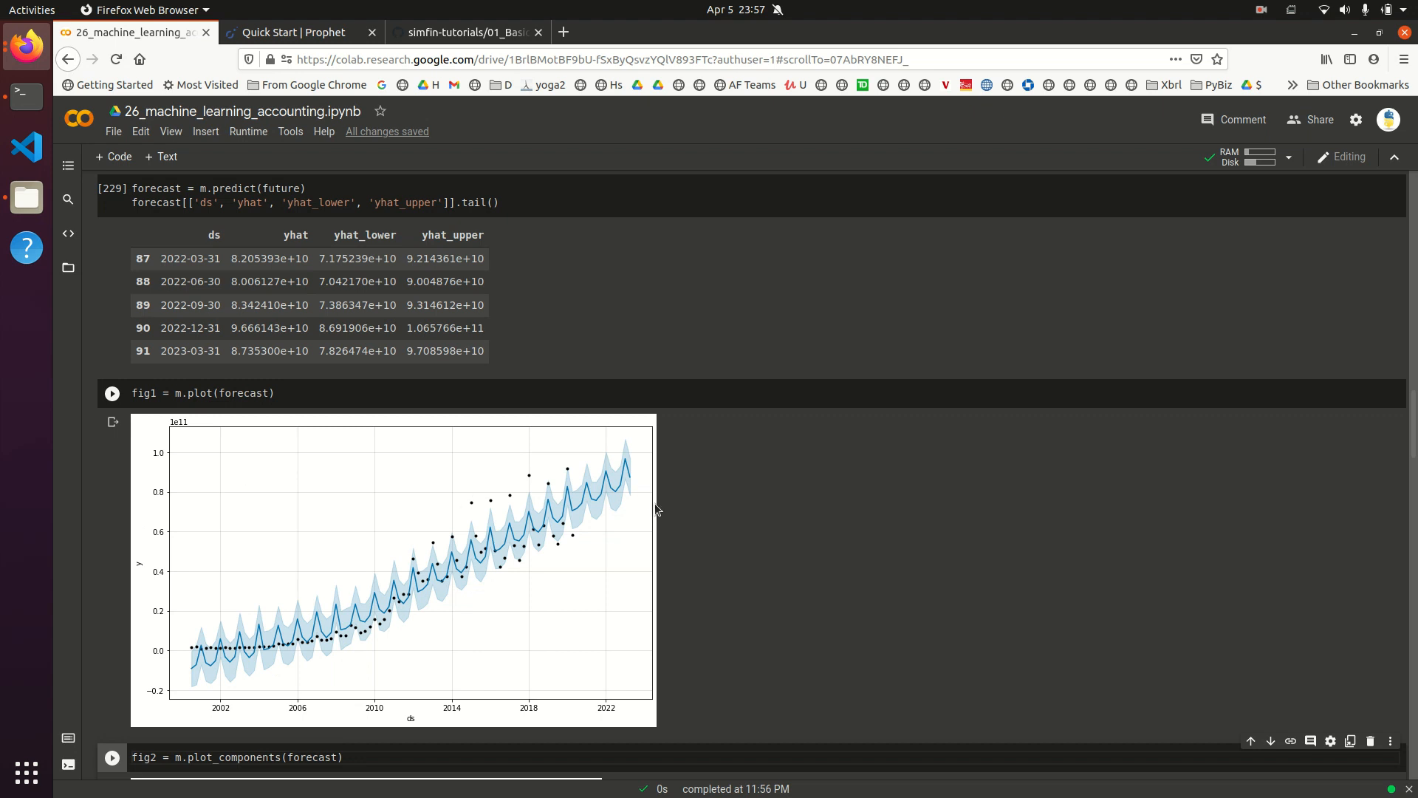
mouse_move(556, 508)
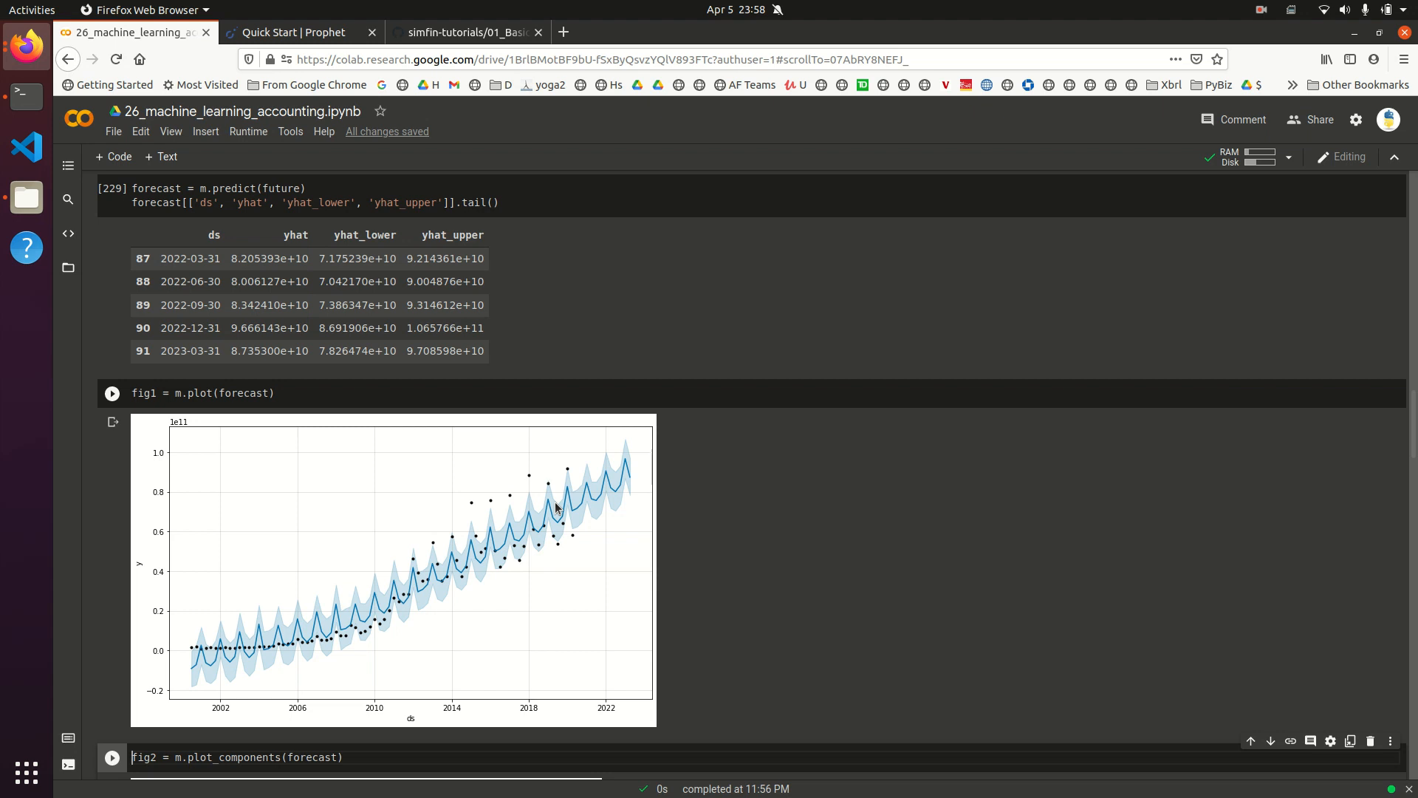
mouse_move(608, 515)
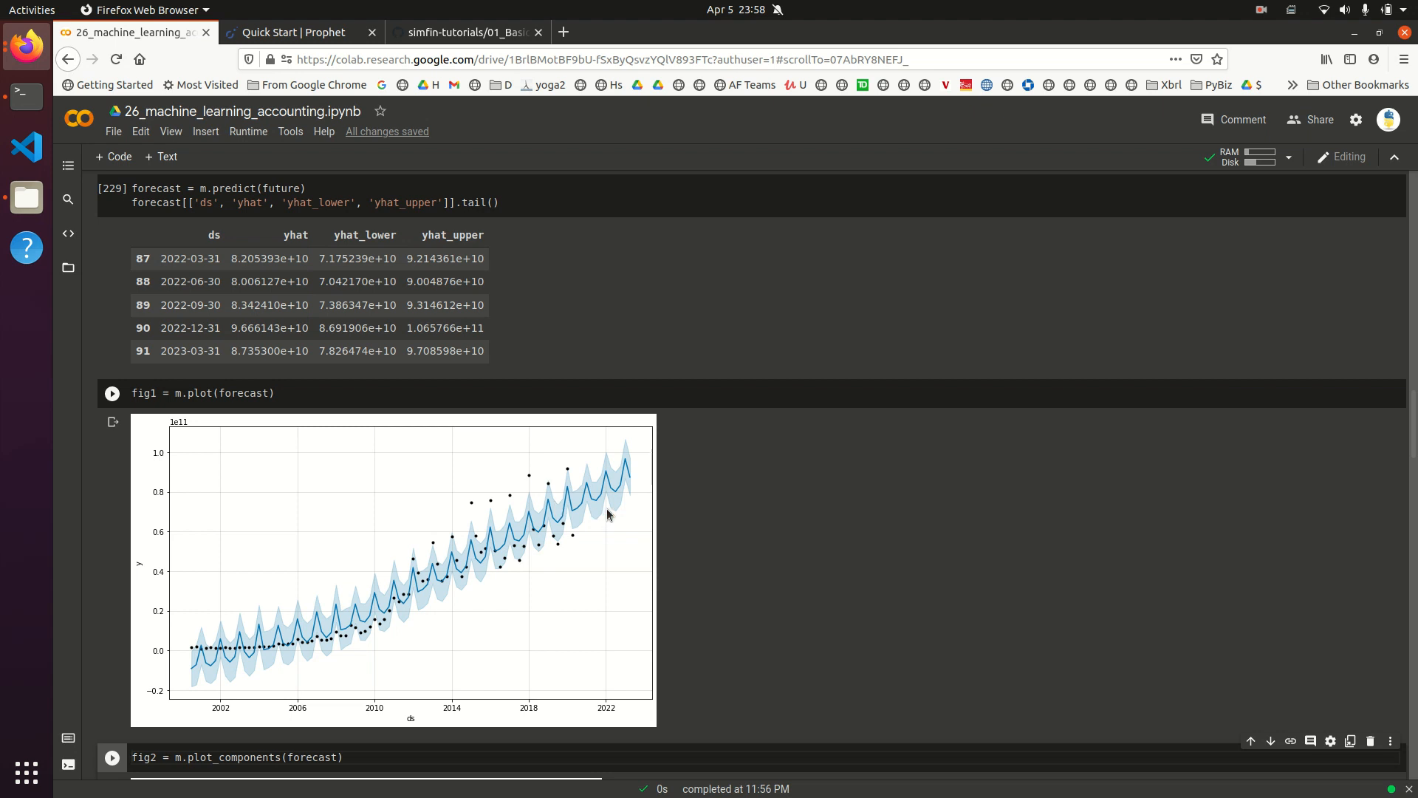
mouse_move(549, 533)
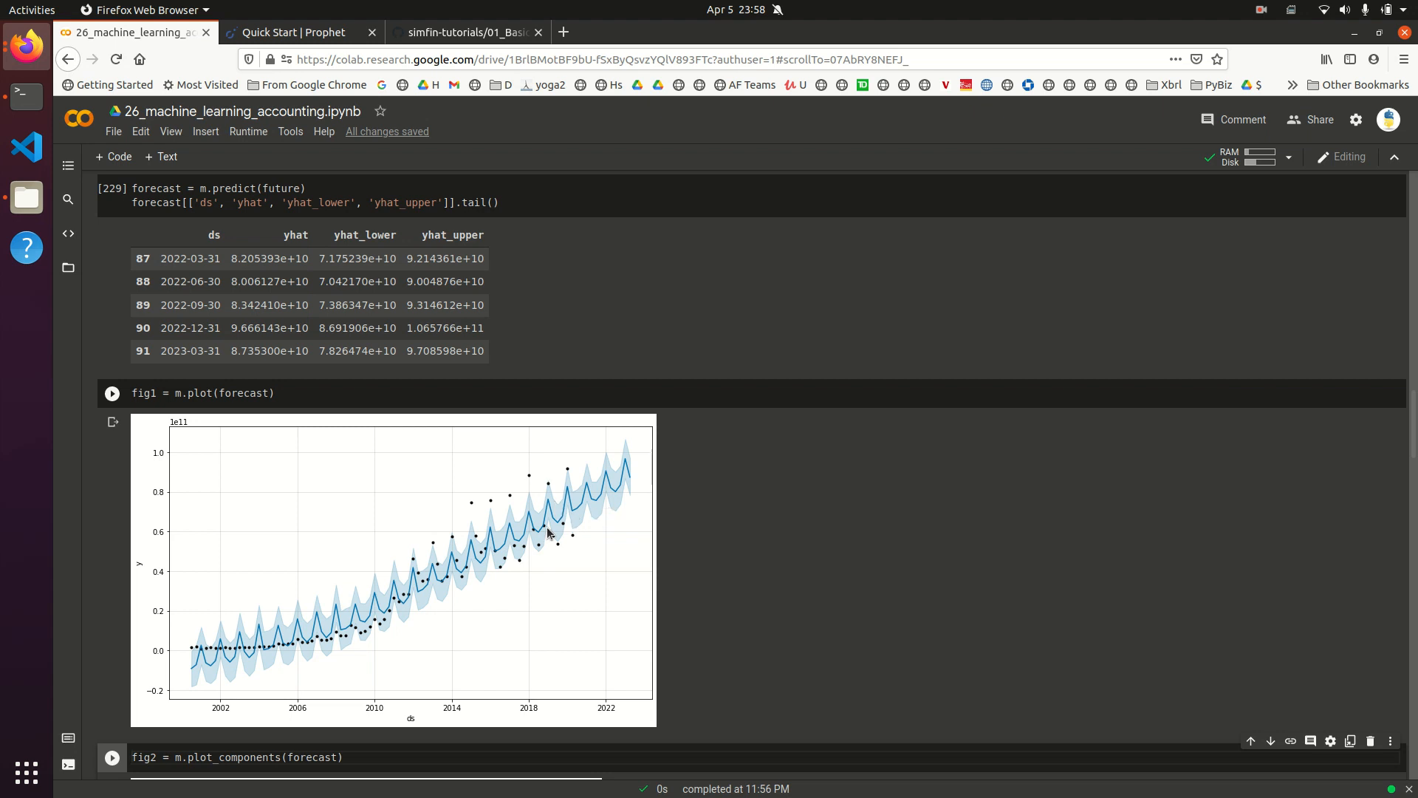
mouse_move(535, 528)
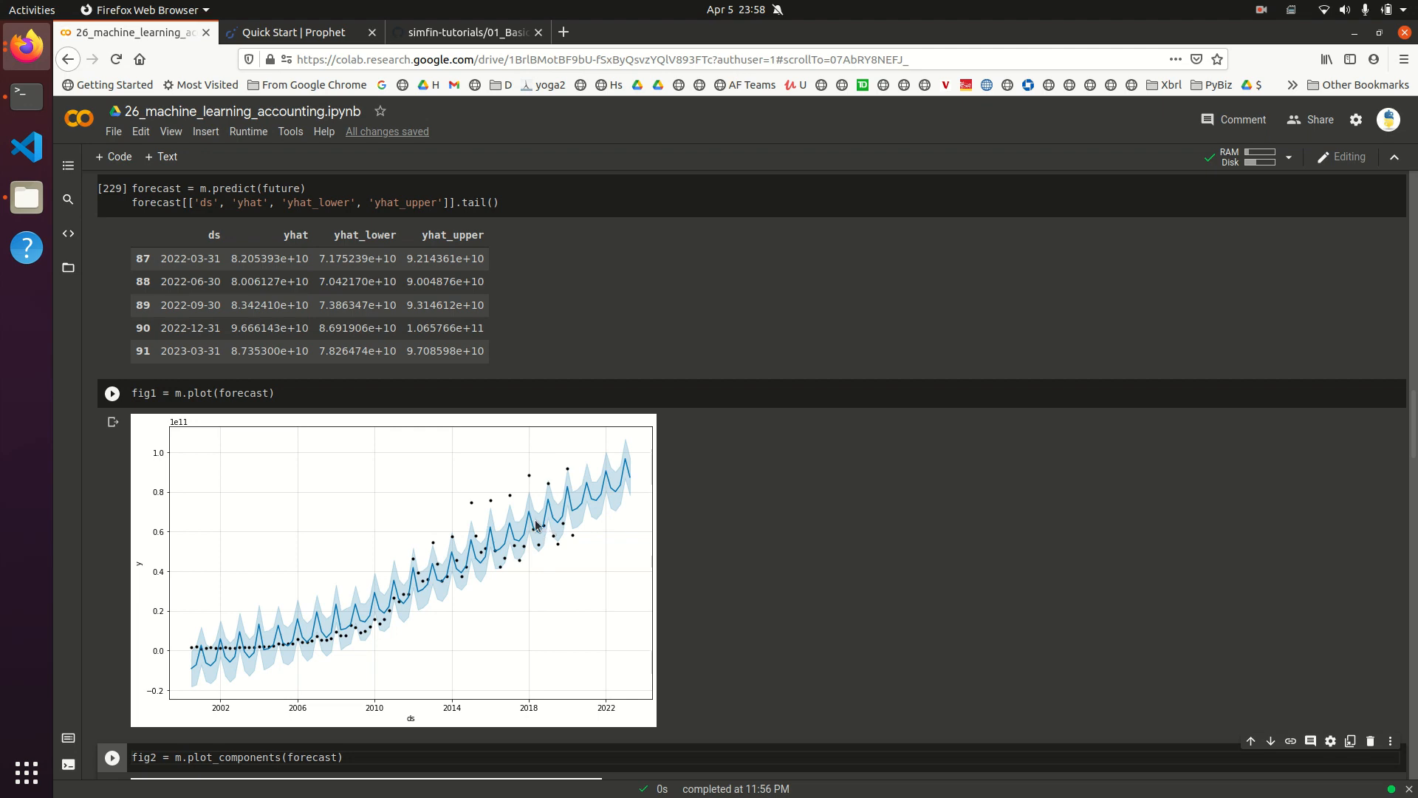
scroll(down, 3)
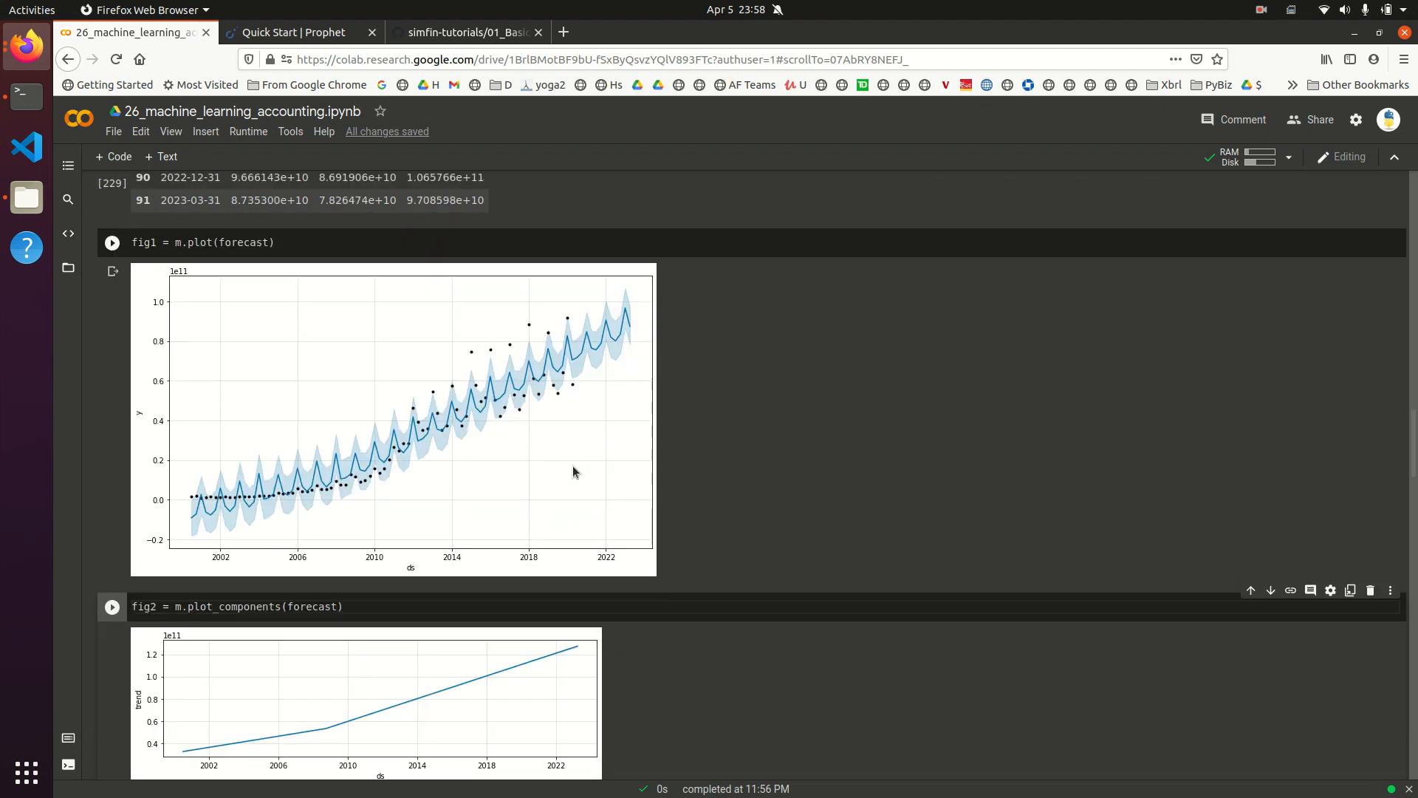
scroll(down, 3)
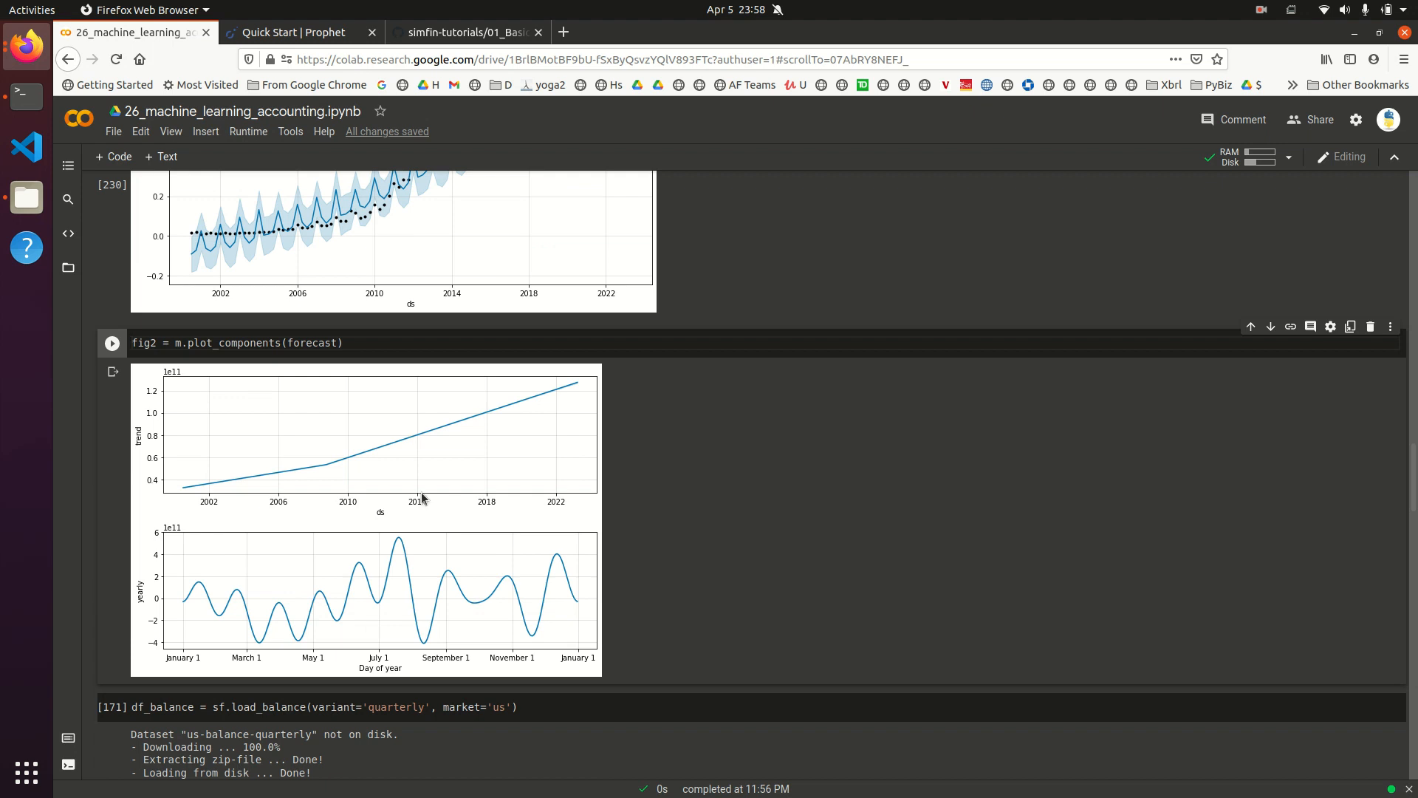
mouse_move(560, 591)
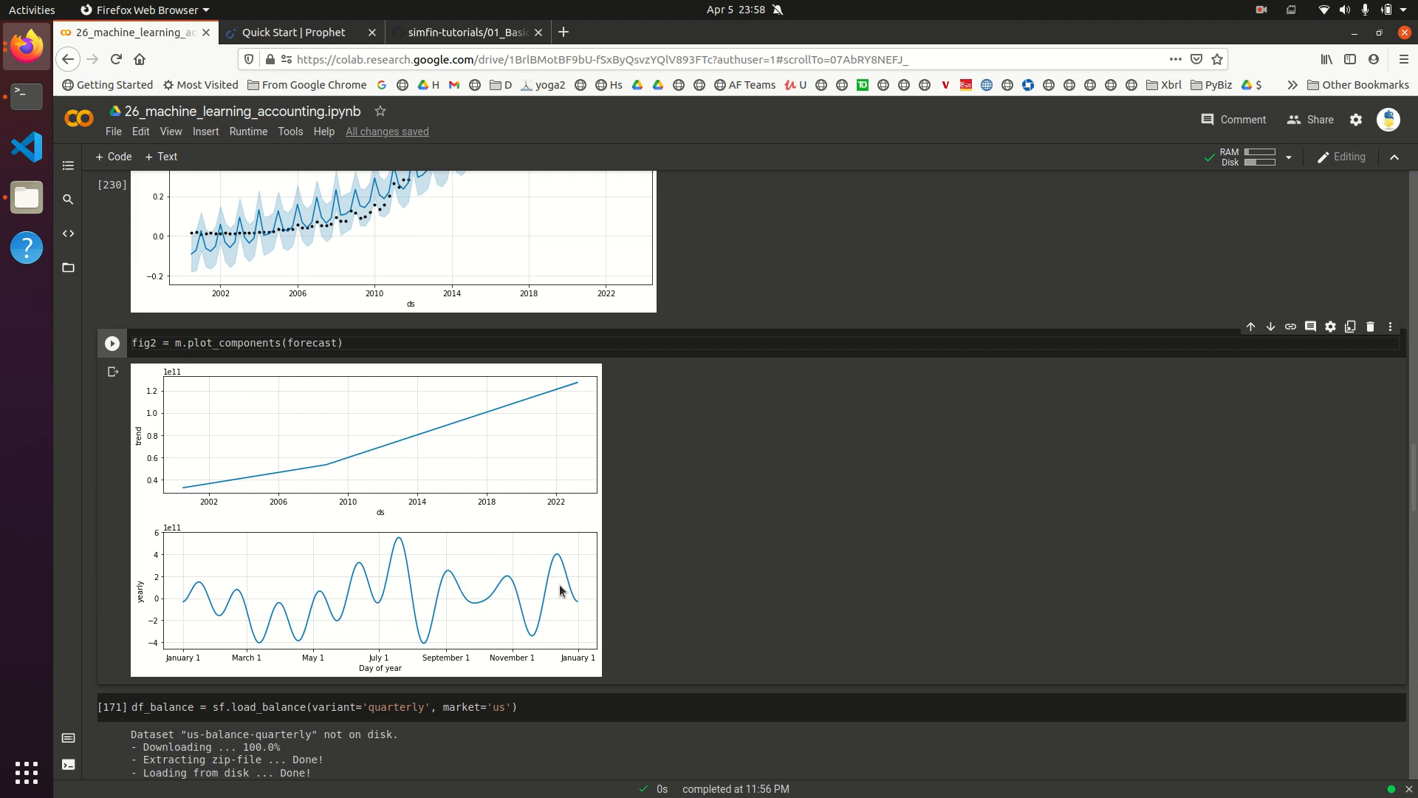
mouse_move(481, 601)
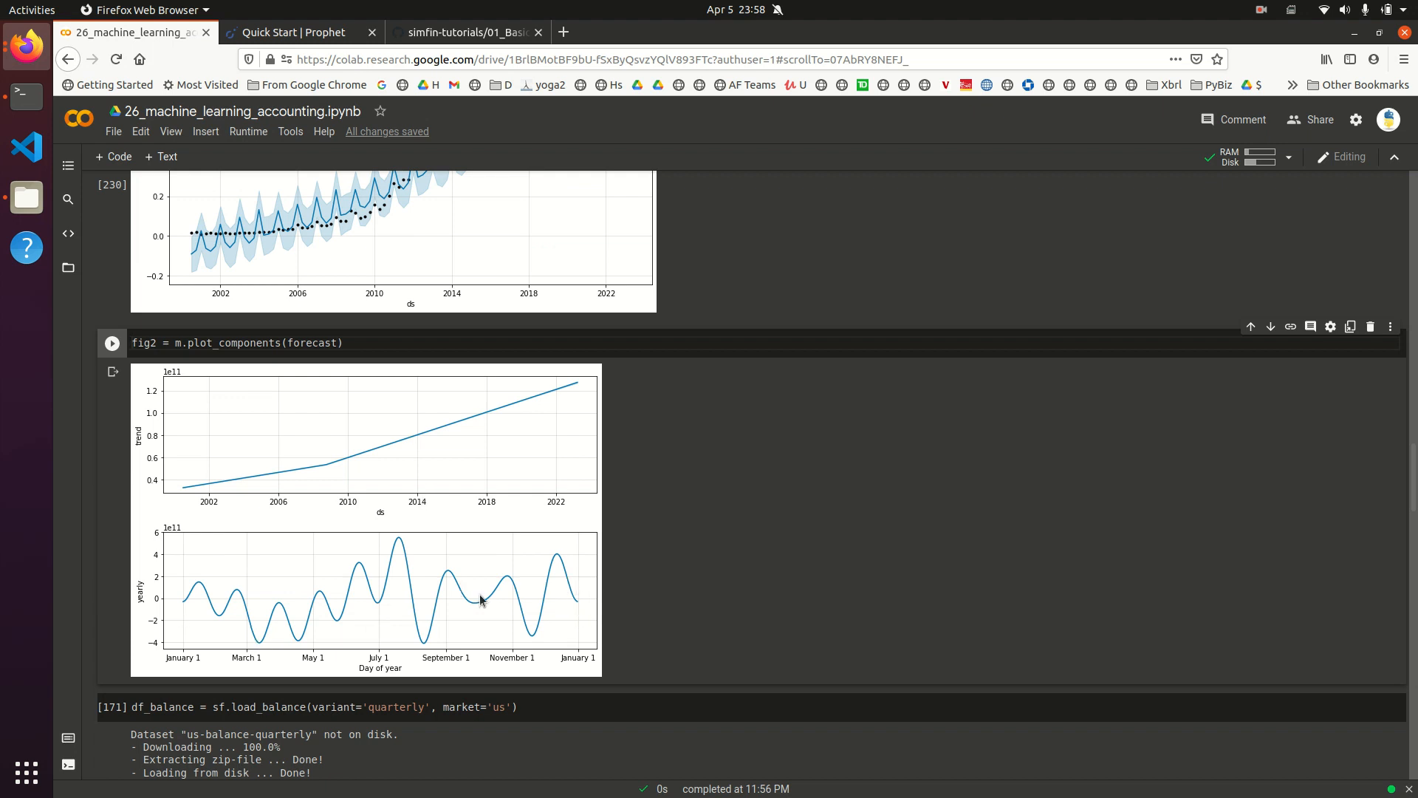
mouse_move(328, 472)
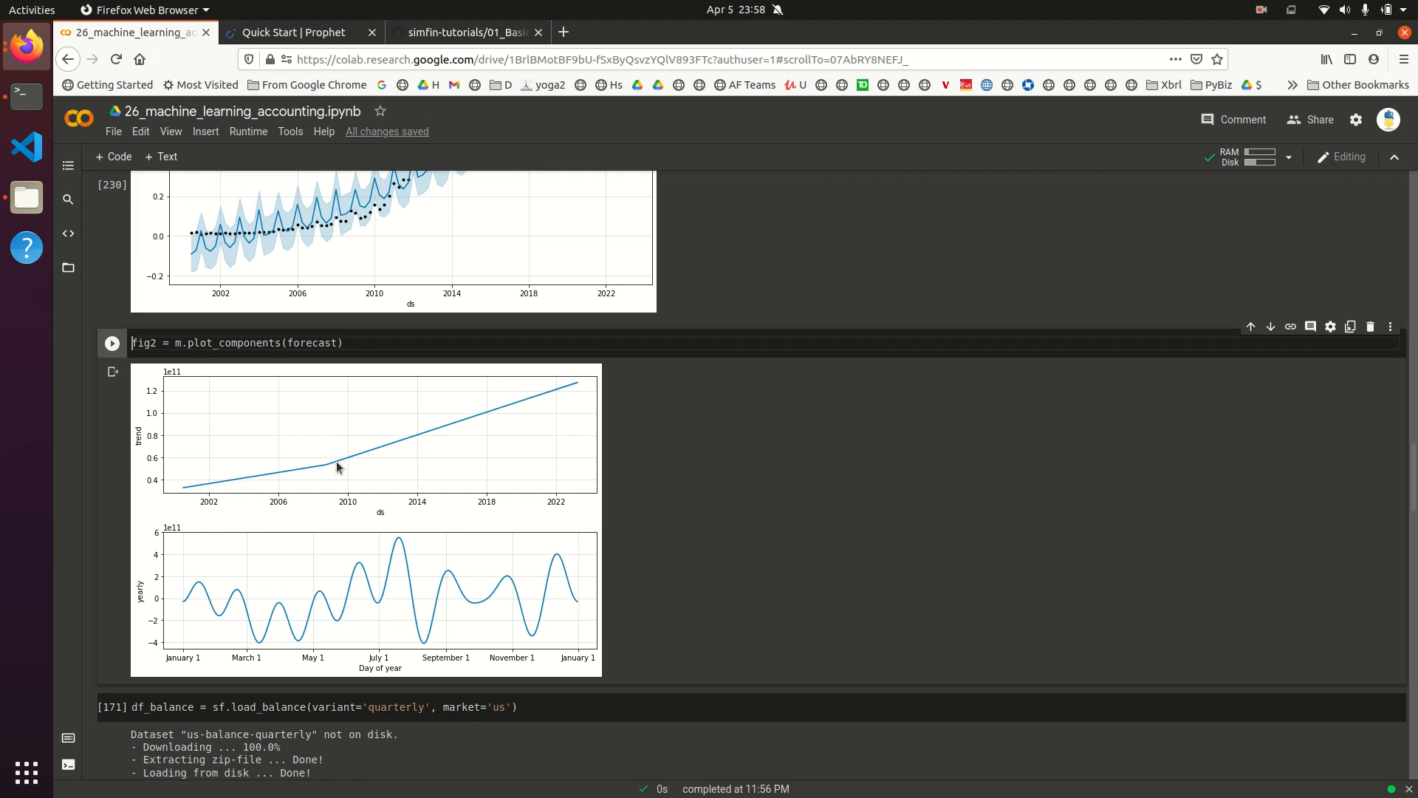
mouse_move(450, 437)
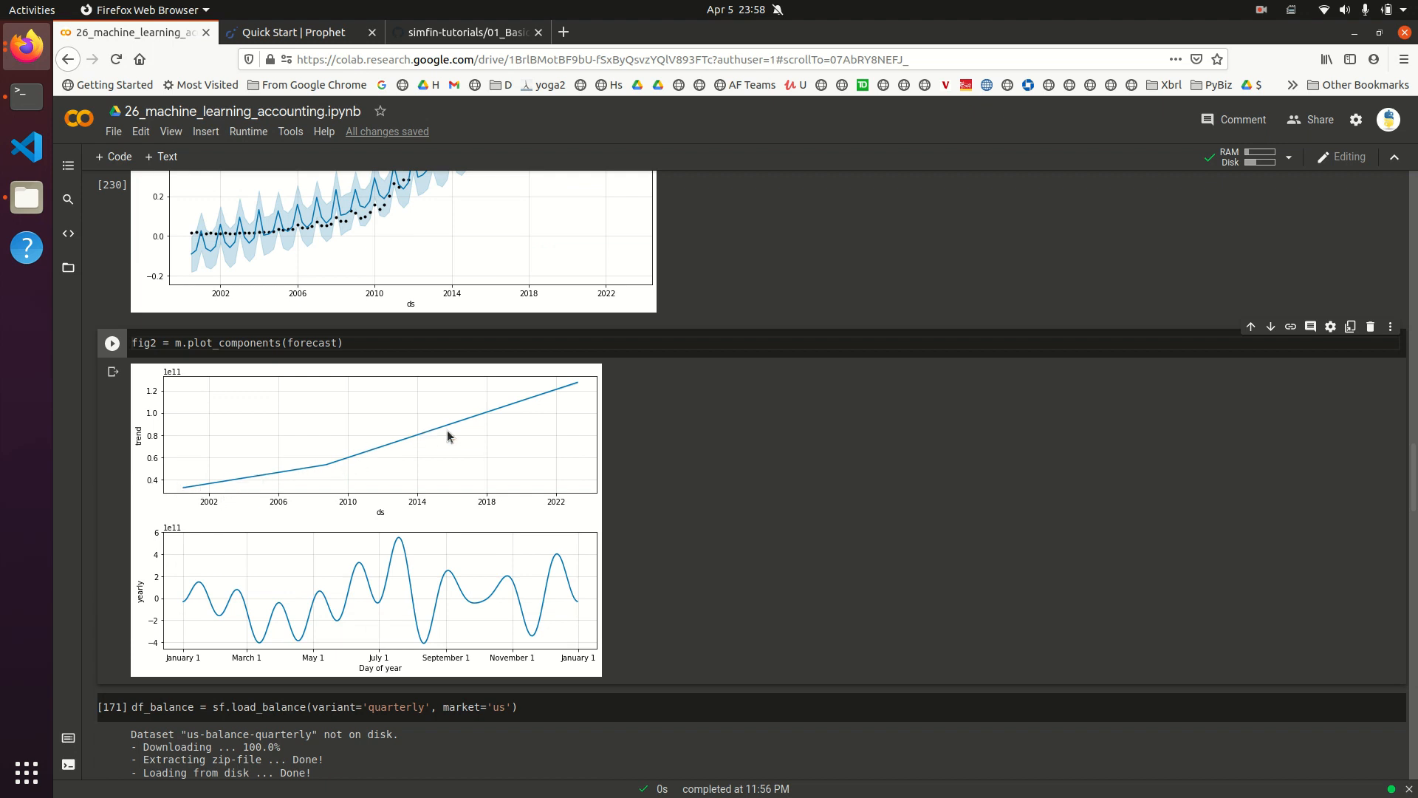
mouse_move(411, 457)
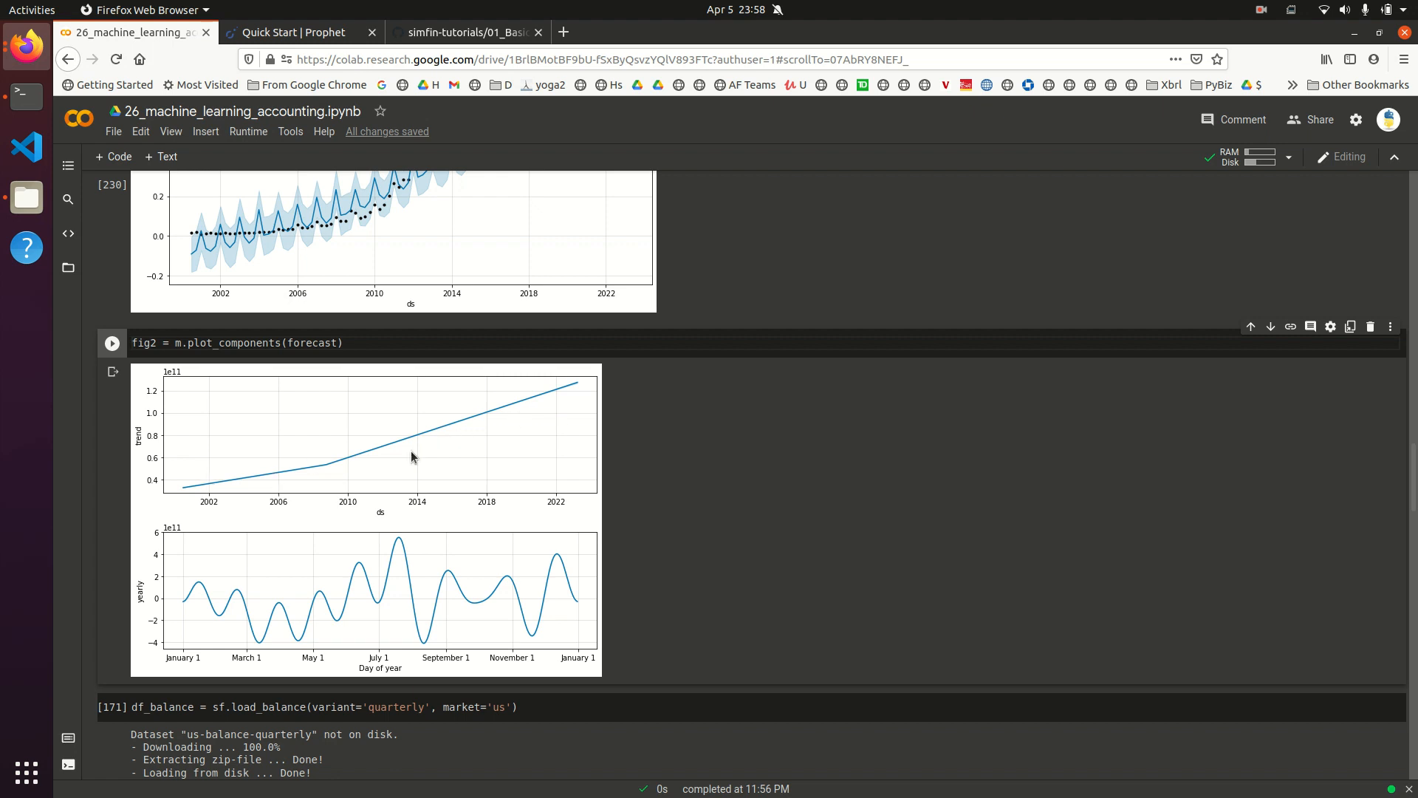
mouse_move(559, 390)
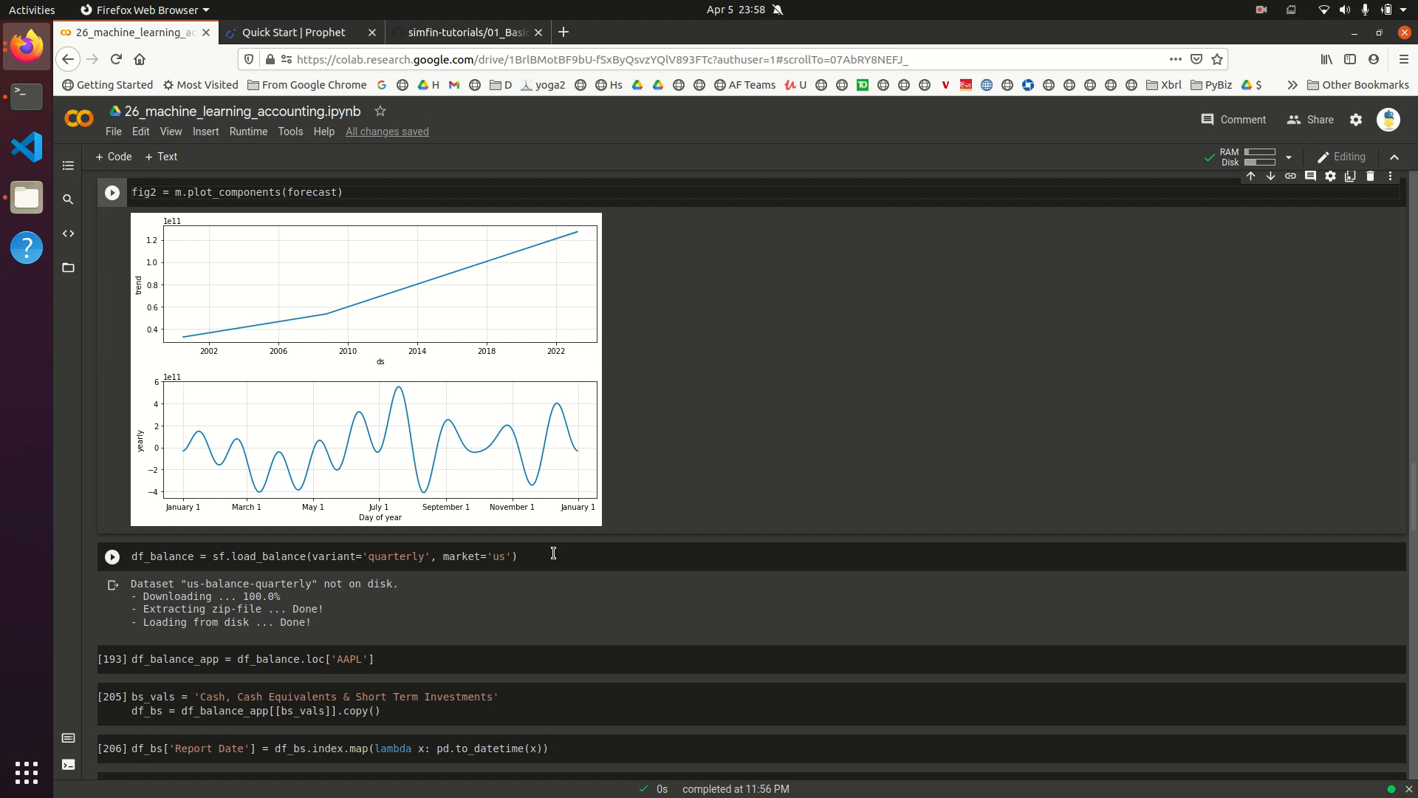
Step: Scroll down the notebook to the df_balance_app cell selecting AAPL balance-sheet rows
scroll(down, 3)
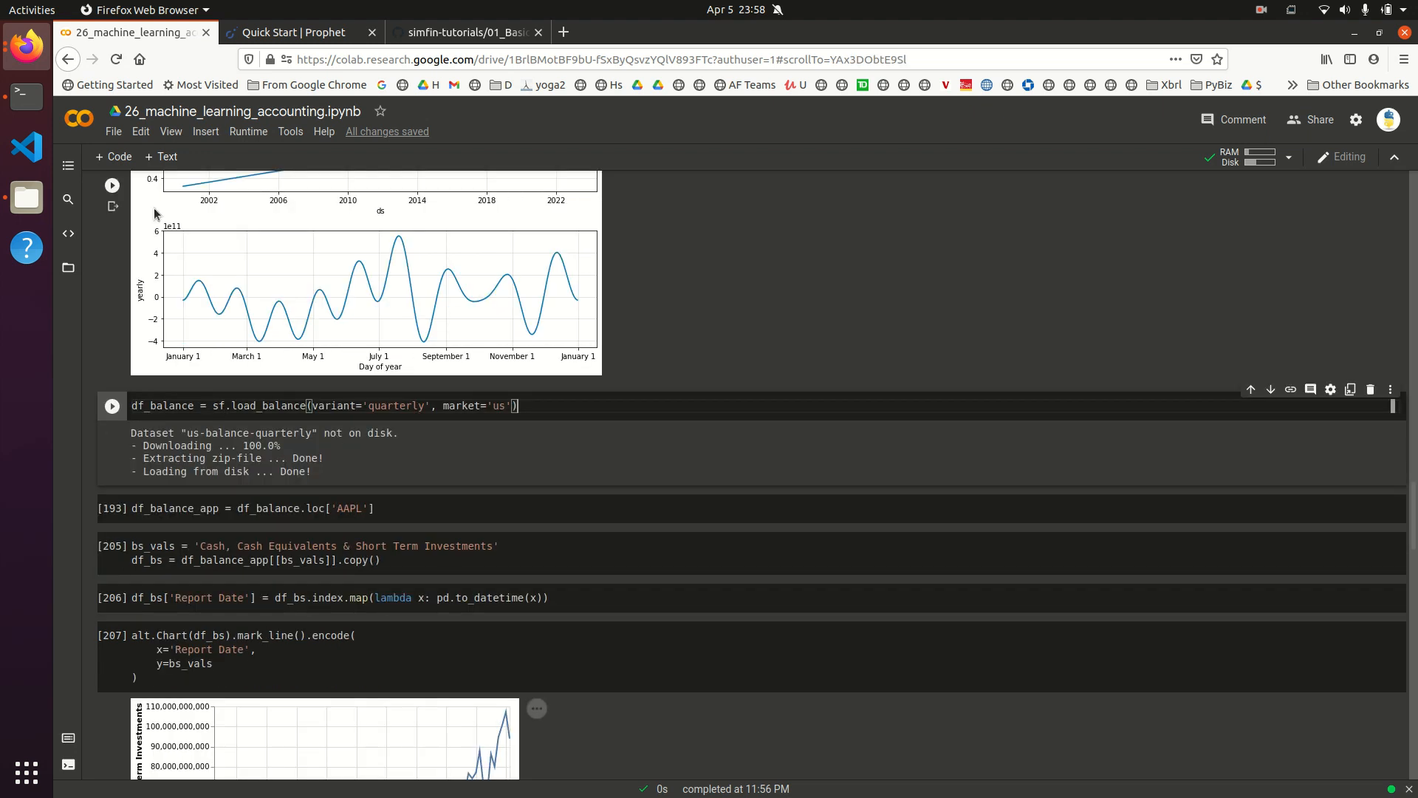
scroll(down, 3)
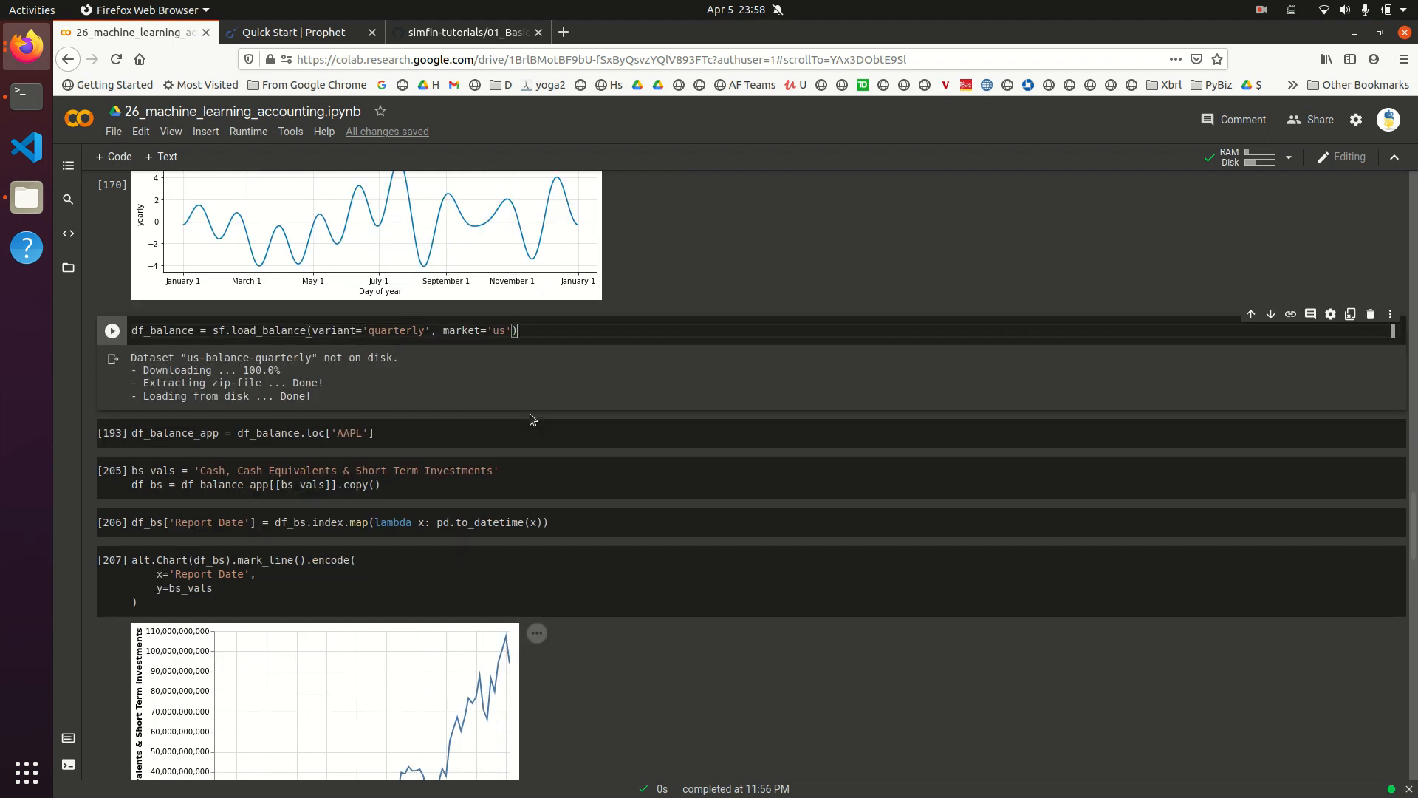
mouse_move(291, 392)
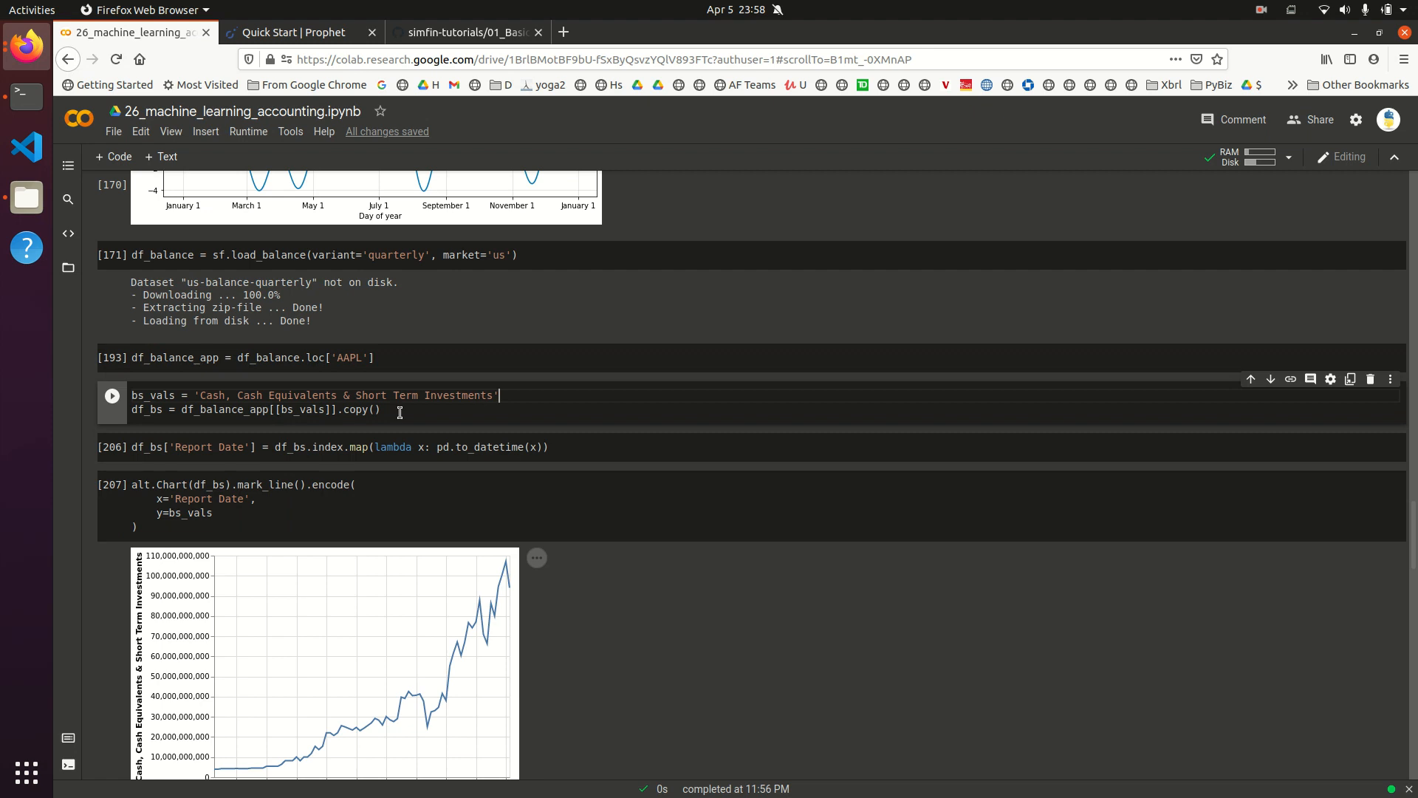
scroll(down, 3)
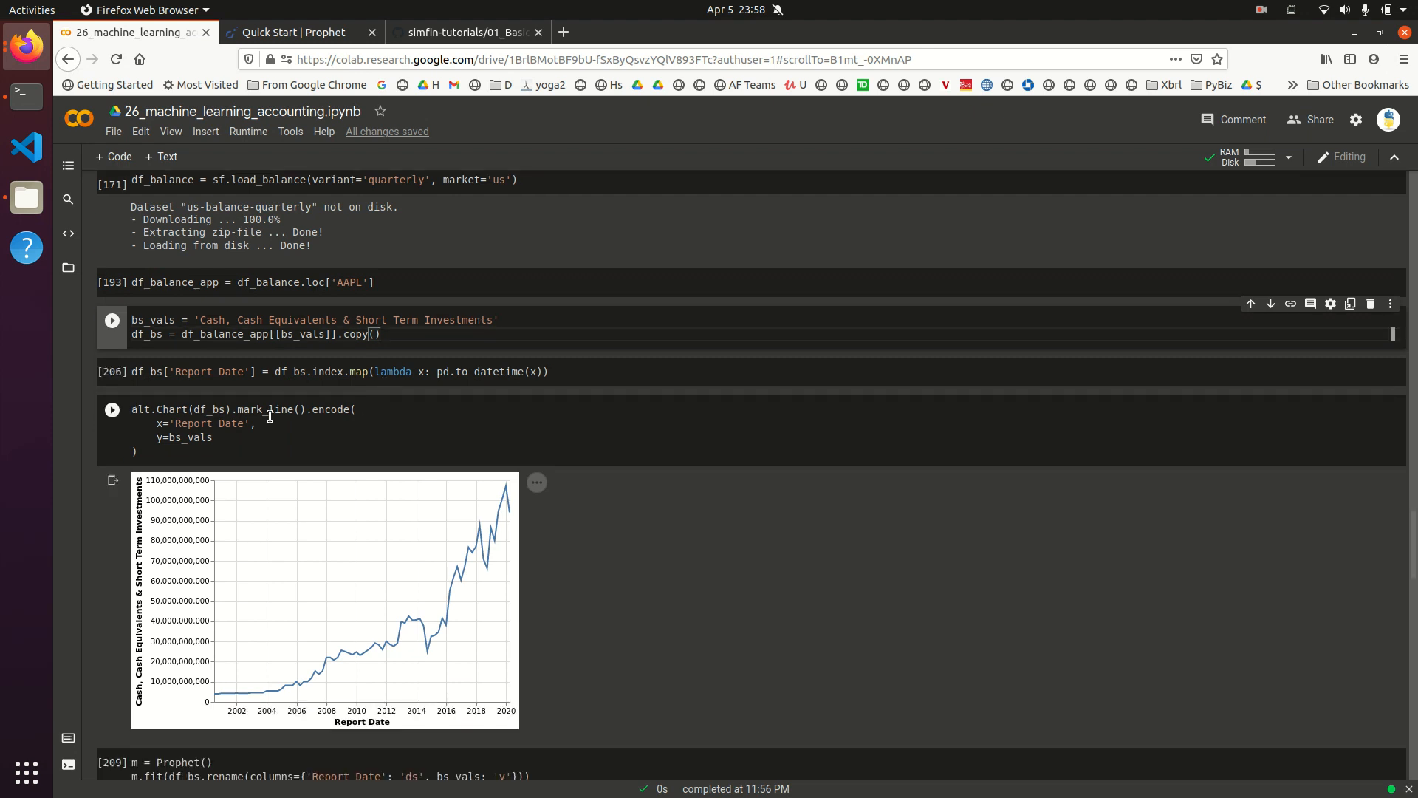
mouse_move(388, 658)
text(df)
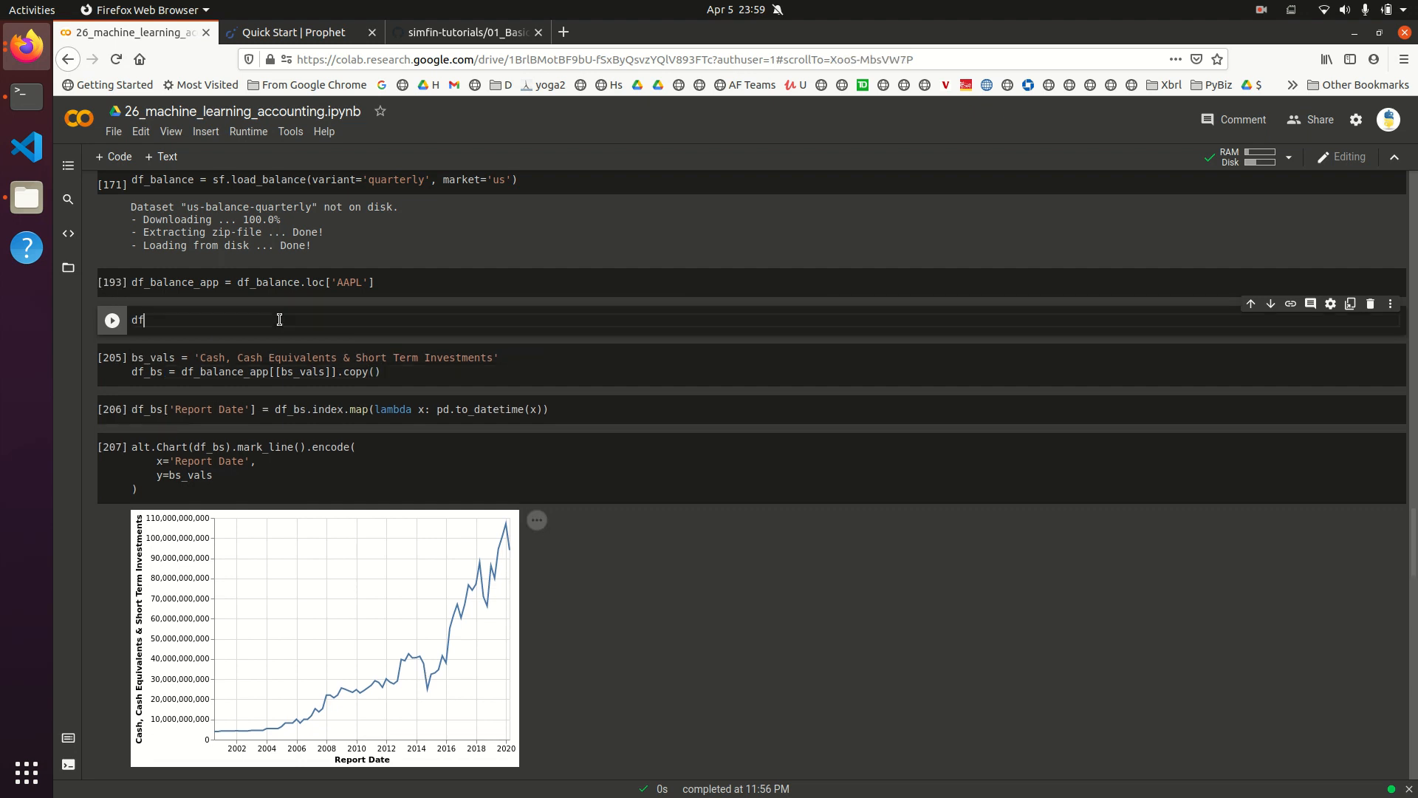
Step: Run df_balance_app to show Apple's 80×28 quarterly balance sheet and browse its columns
text(_balance)a)
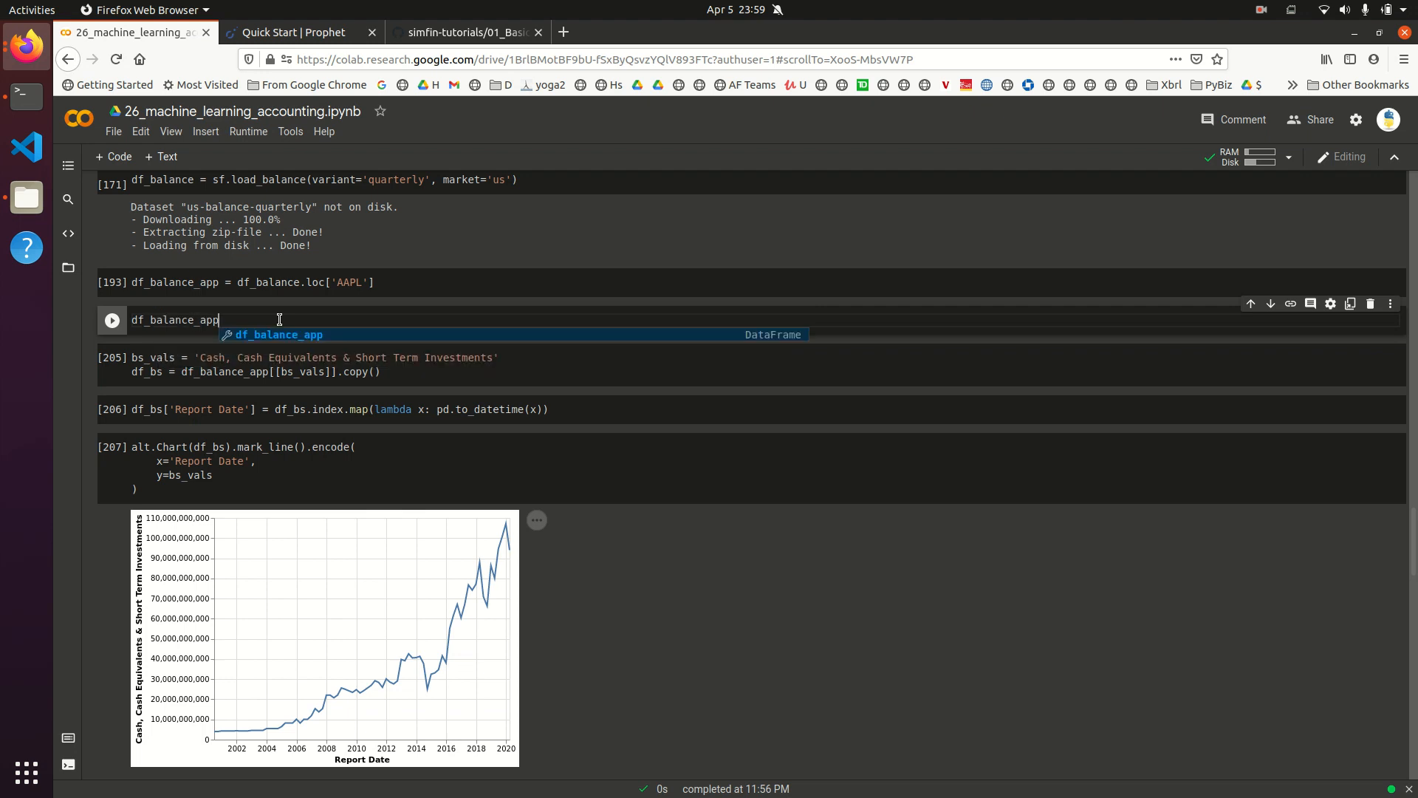
click(112, 319)
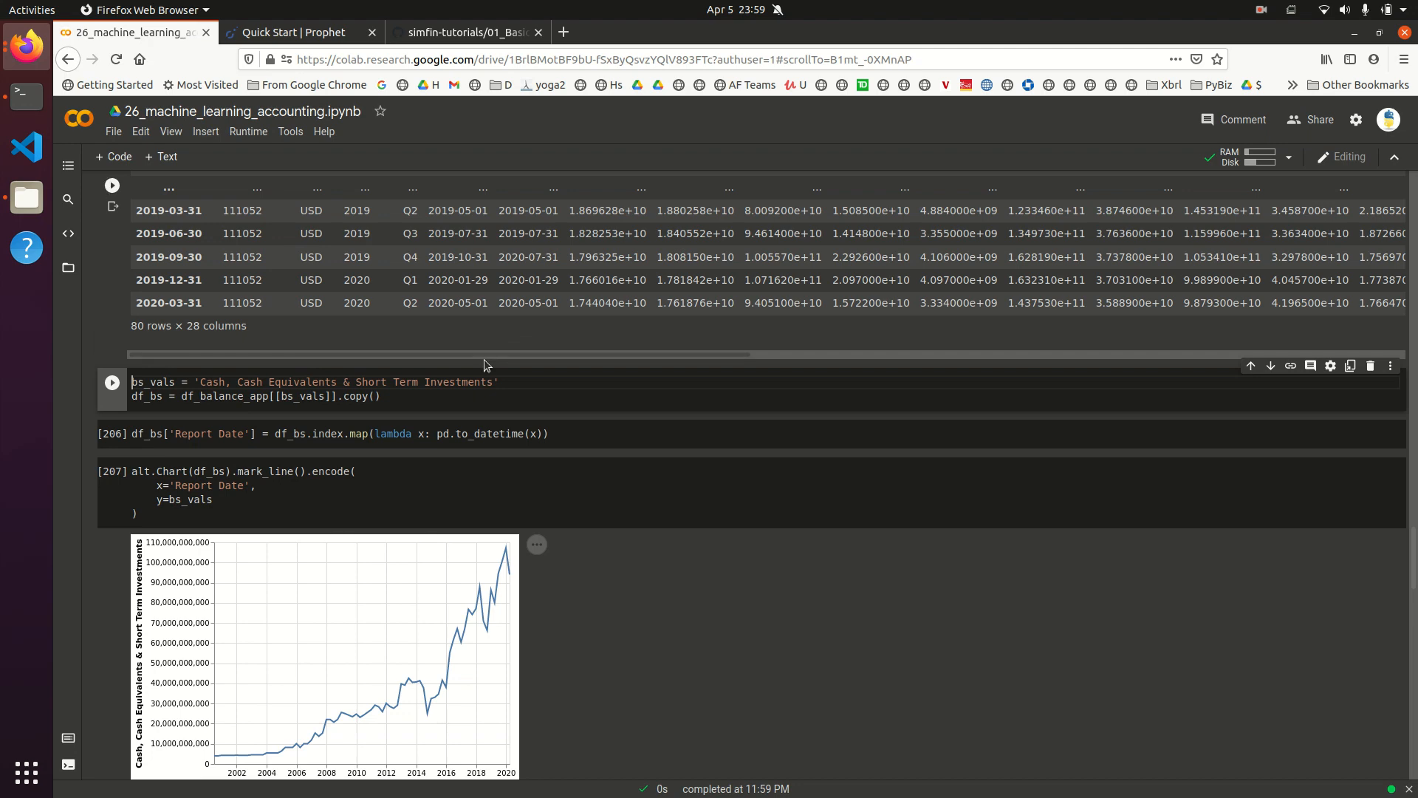
scroll(up, 3)
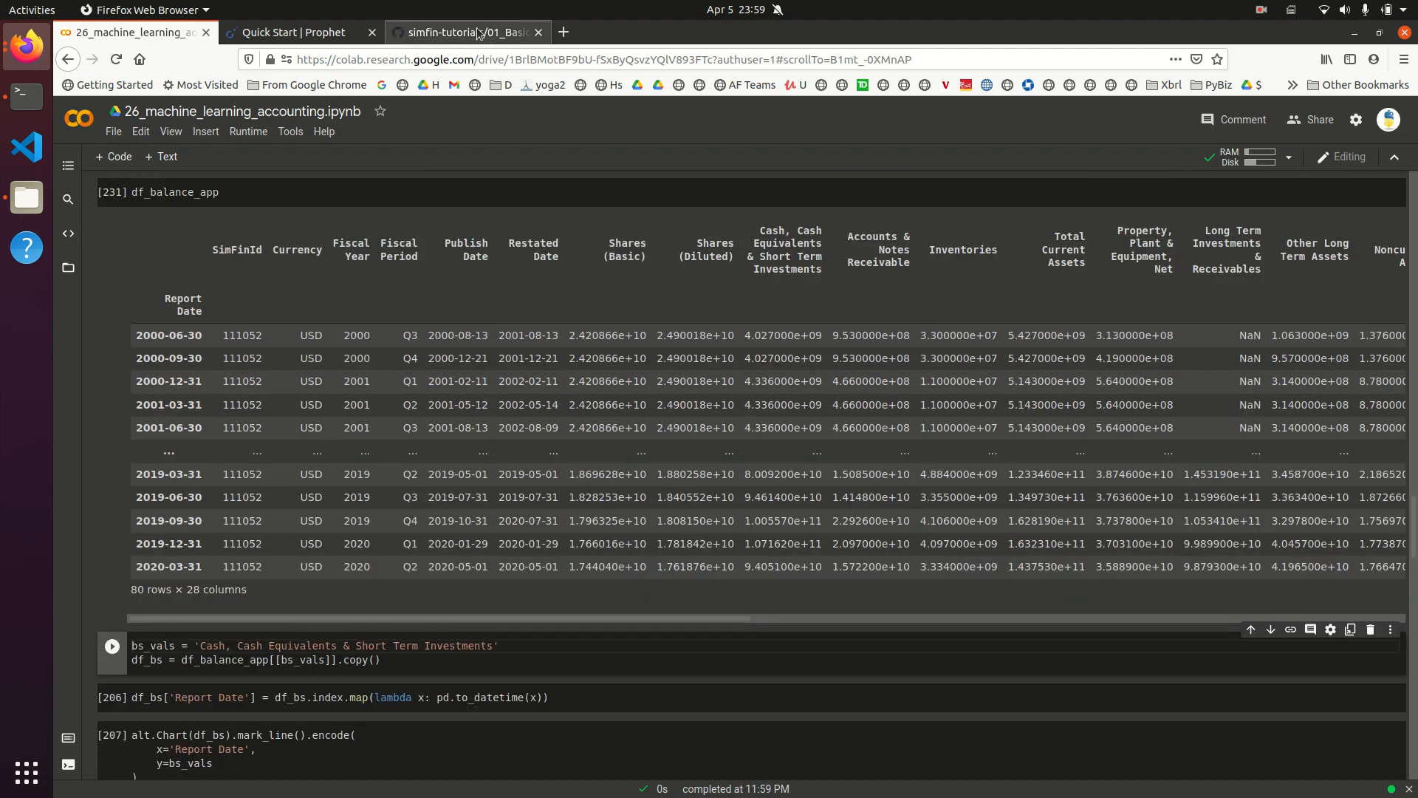
click(111, 192)
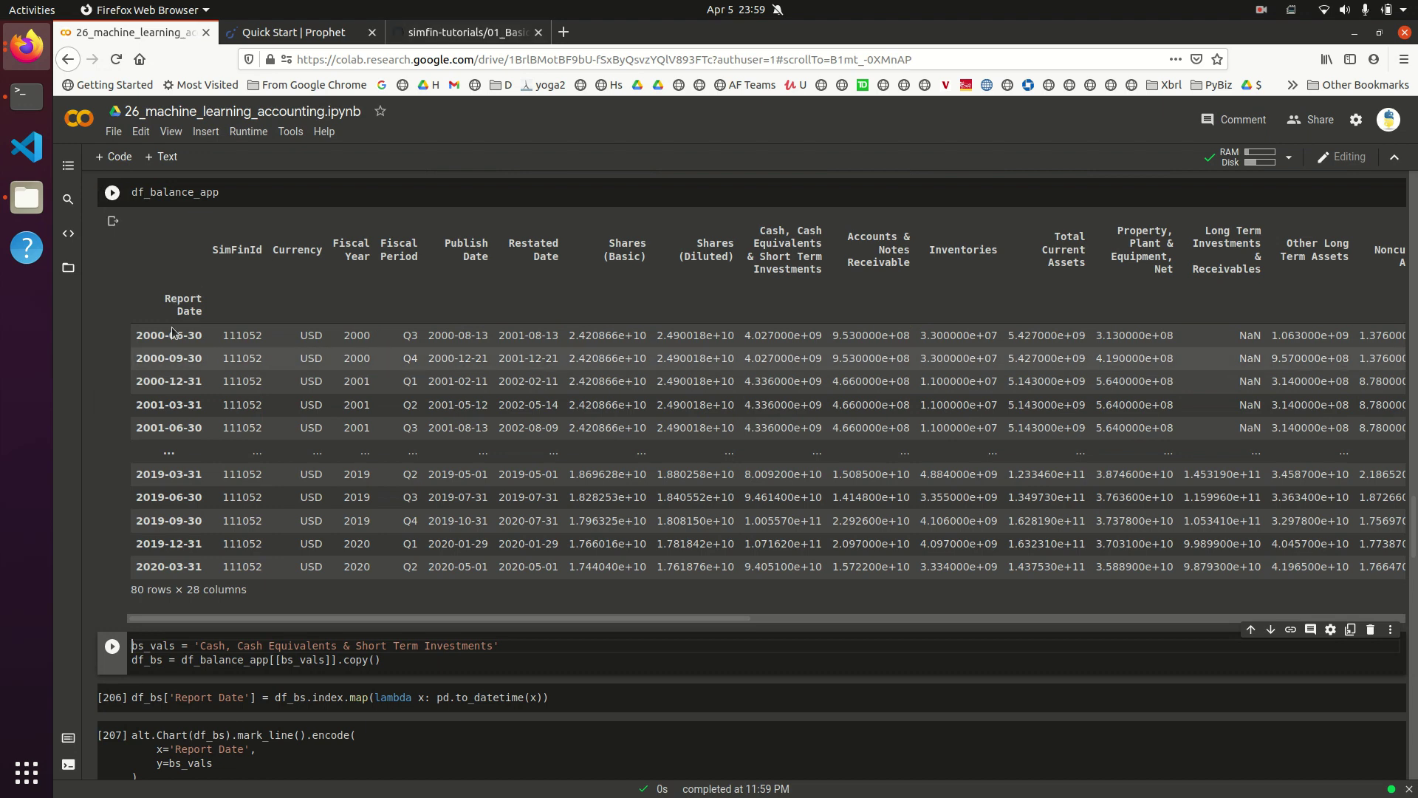
mouse_move(198, 333)
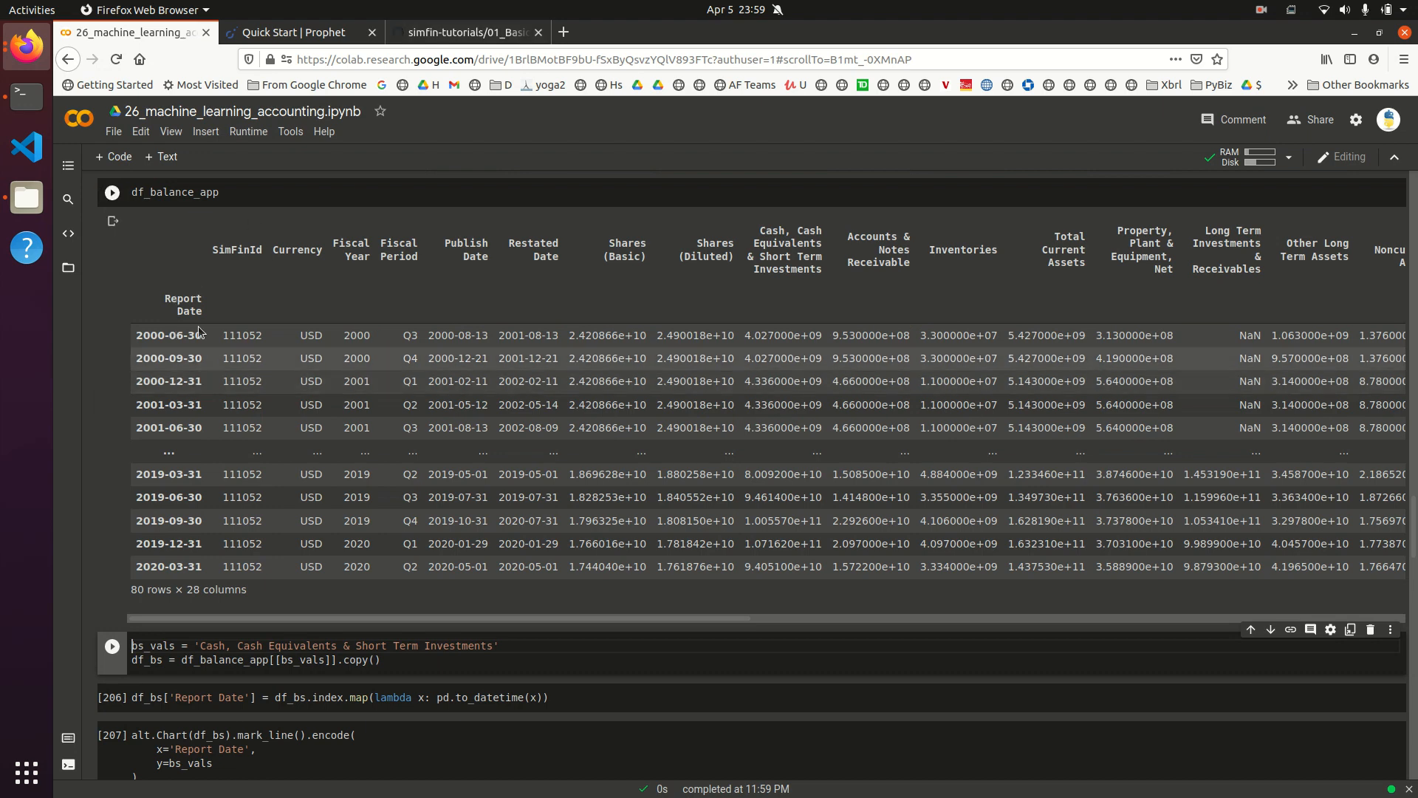
mouse_move(183, 311)
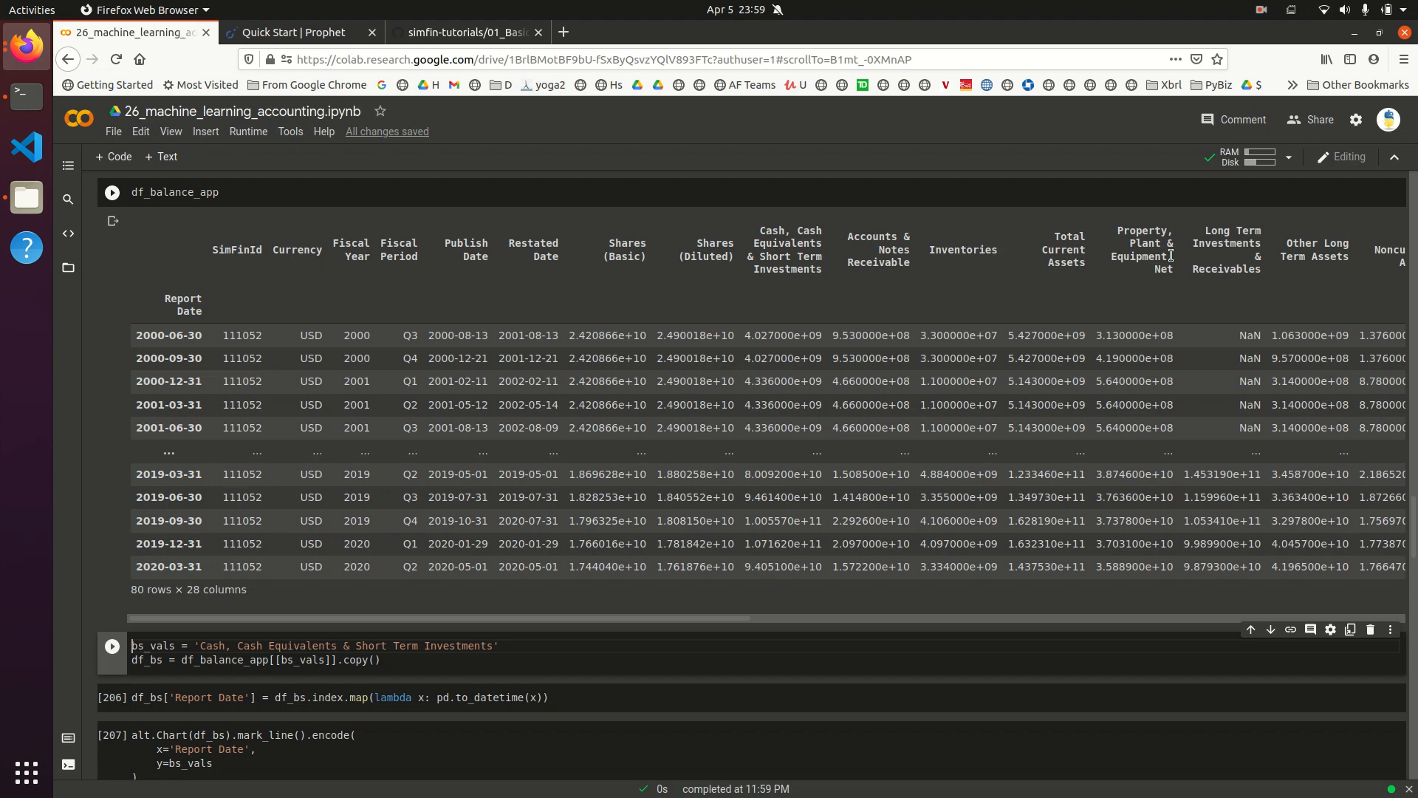
scroll(right, 3)
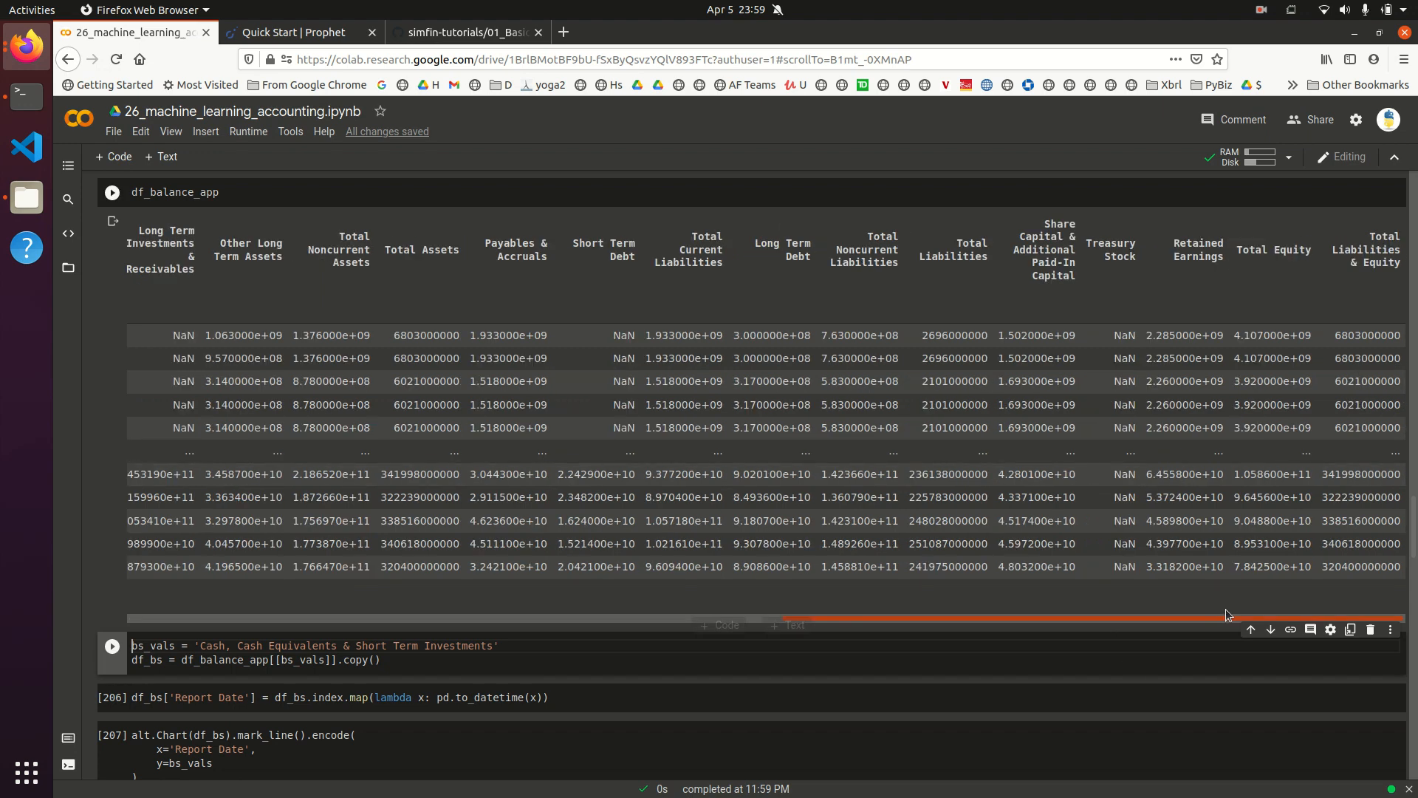
scroll(left, 3)
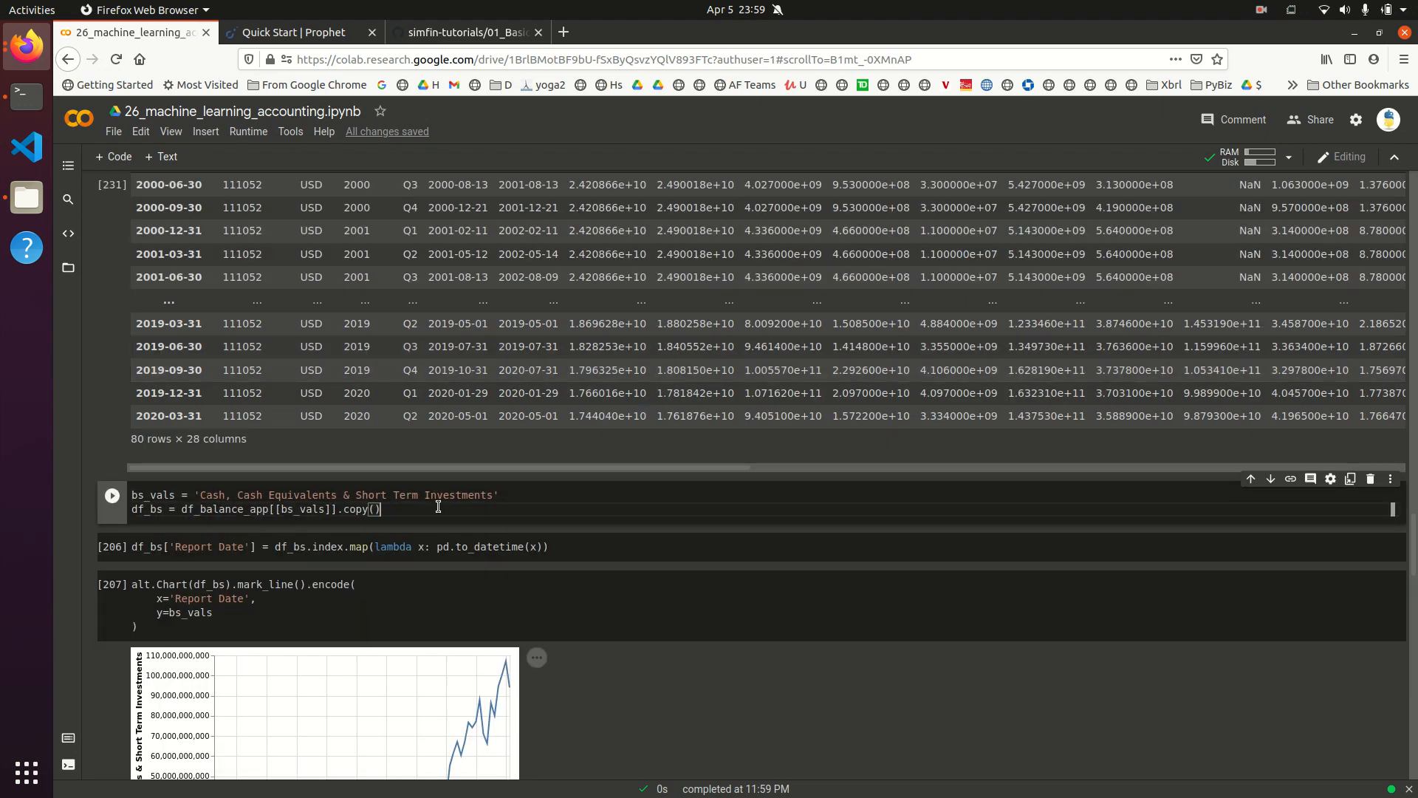
scroll(down, 3)
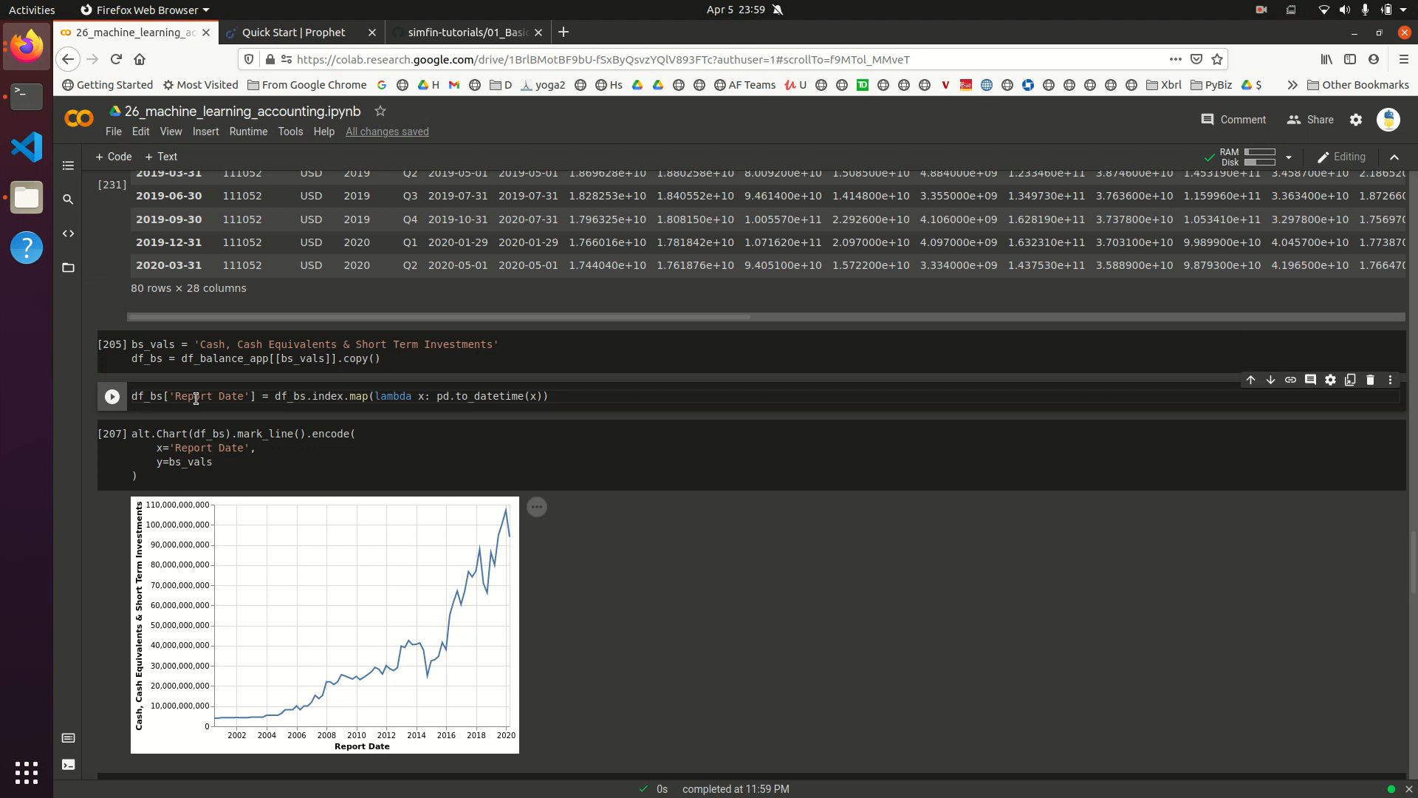
mouse_move(425, 420)
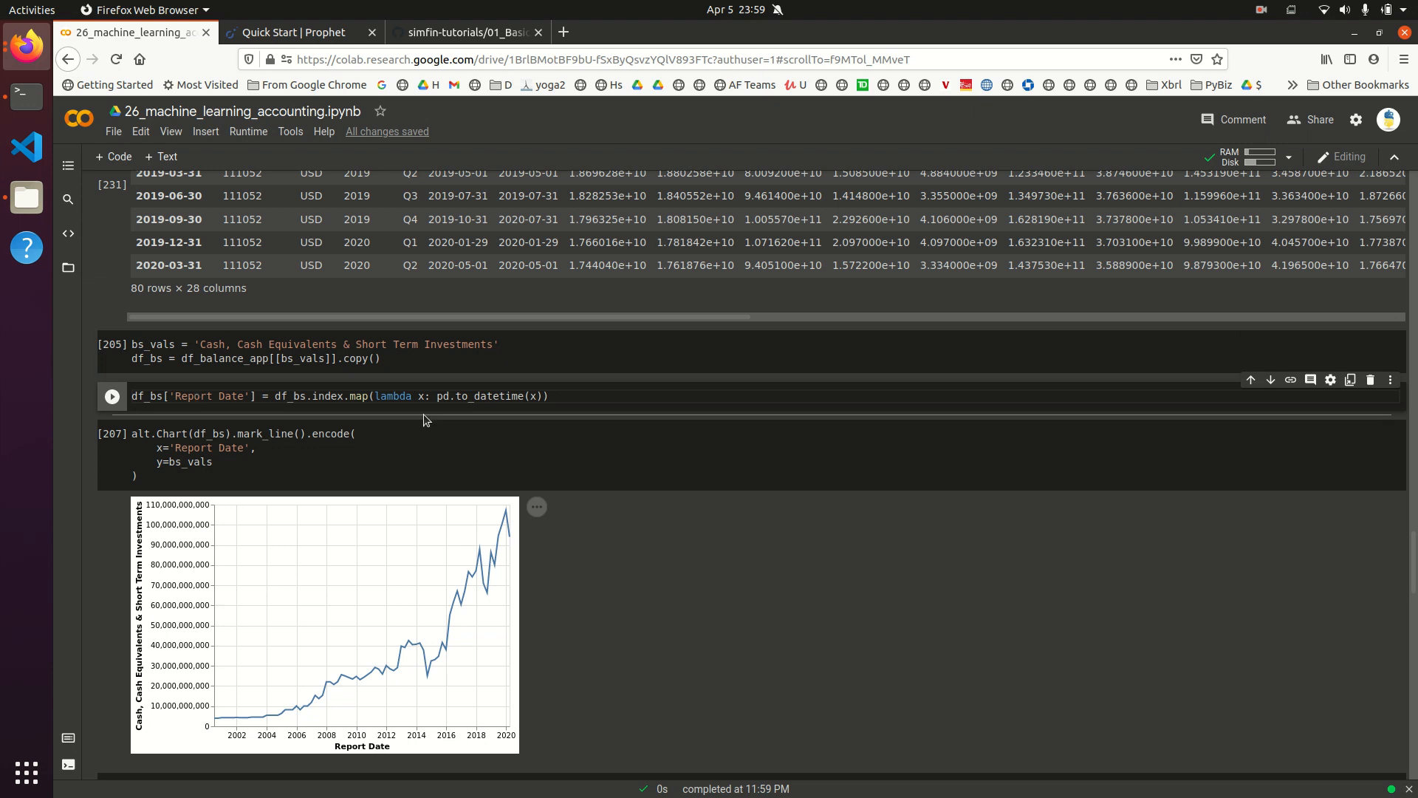
scroll(down, 3)
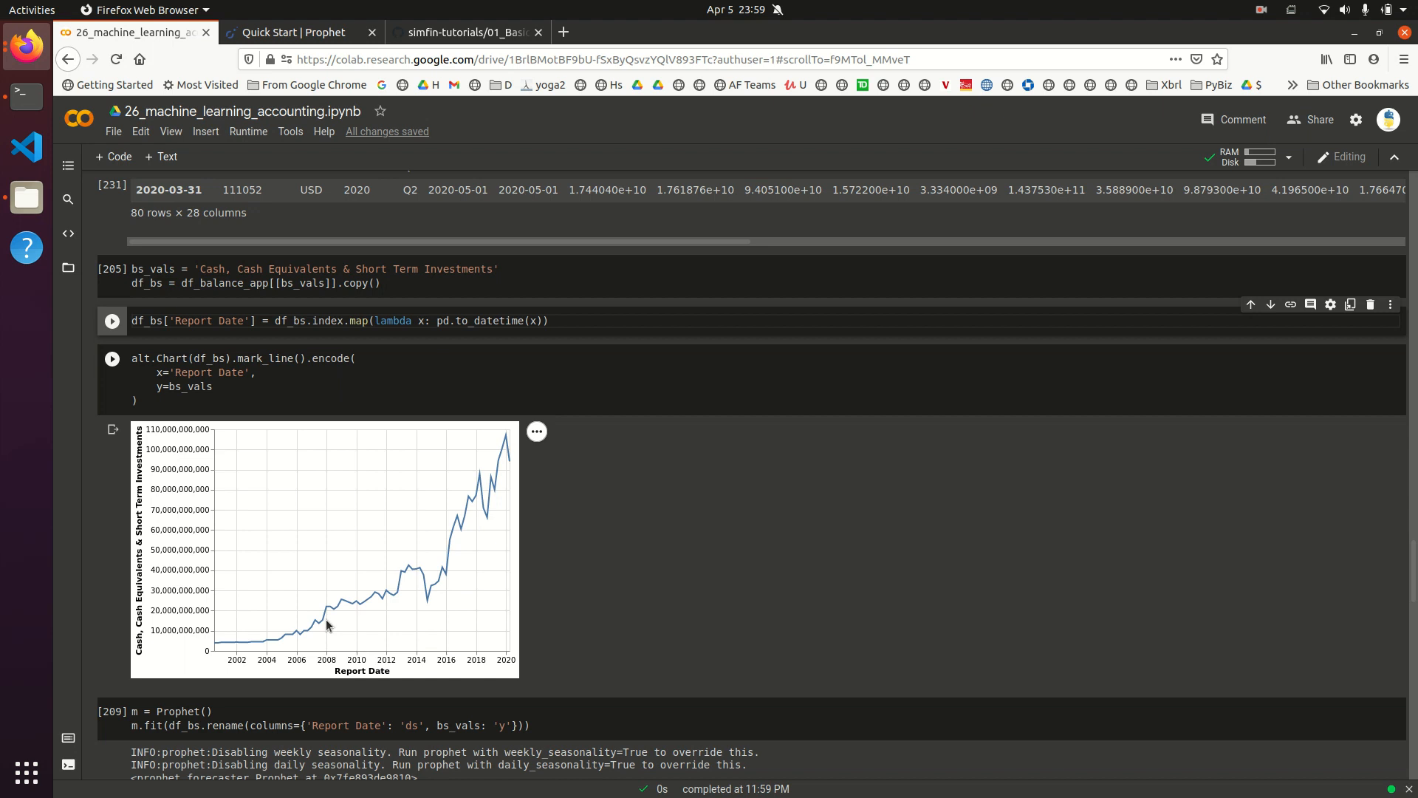
mouse_move(198, 672)
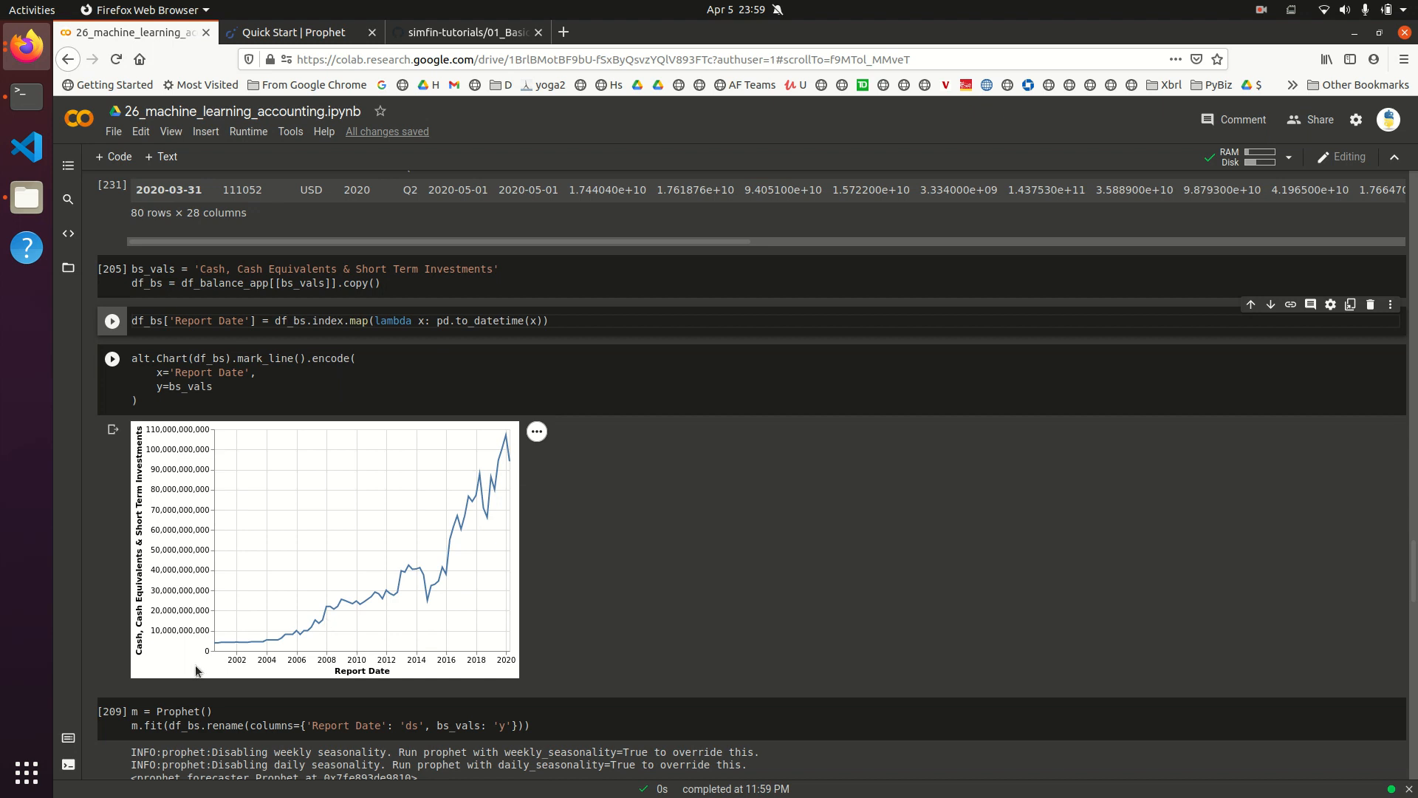
mouse_move(442, 602)
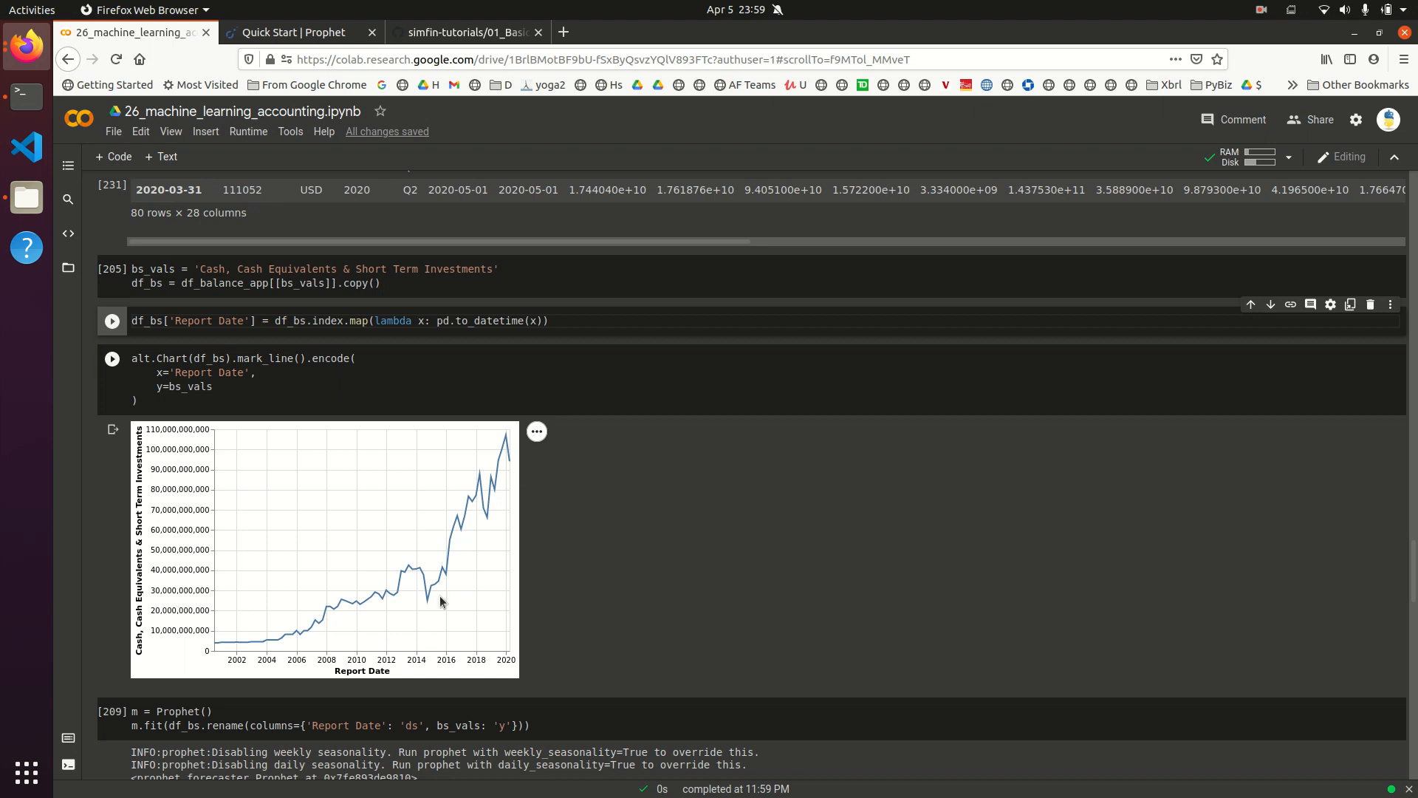
scroll(down, 3)
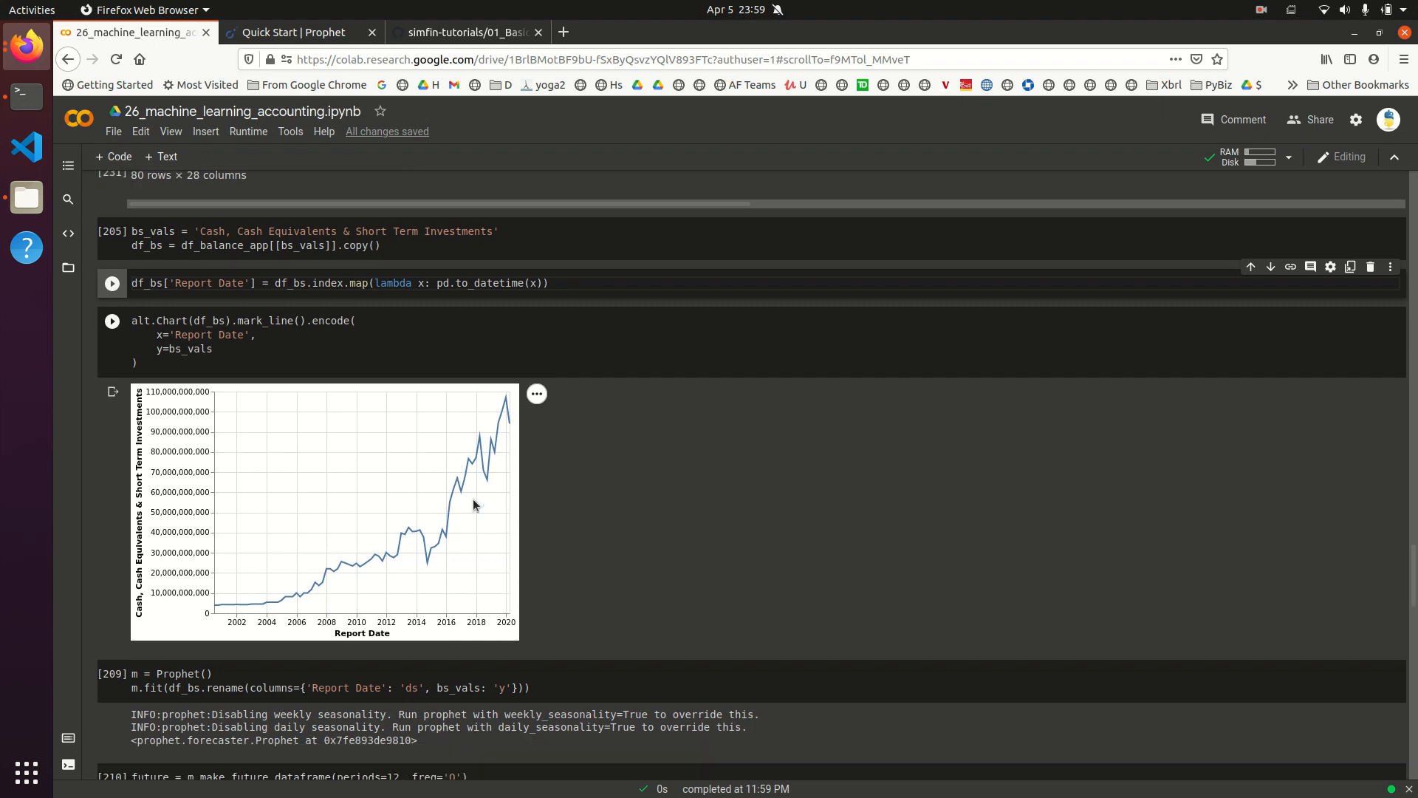
scroll(down, 3)
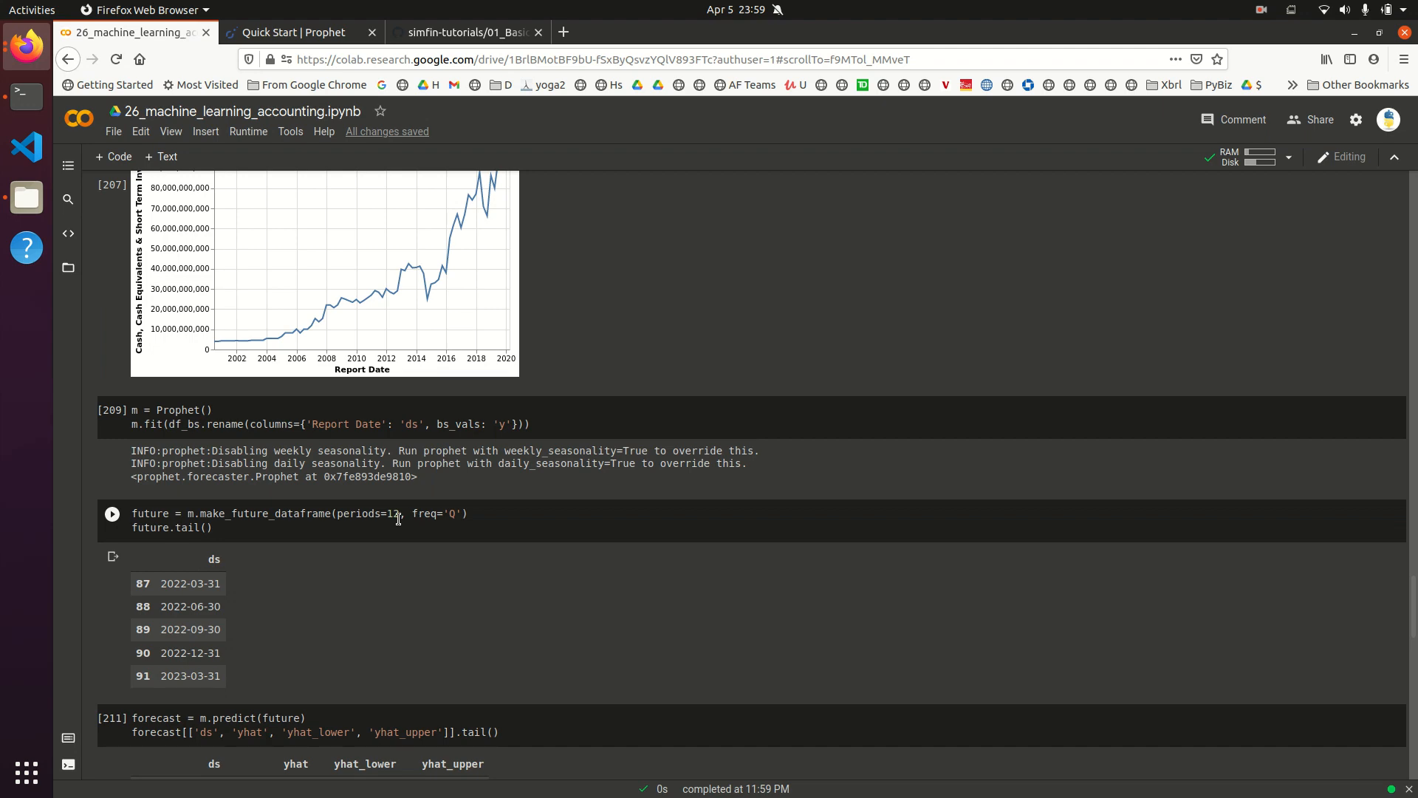
scroll(down, 3)
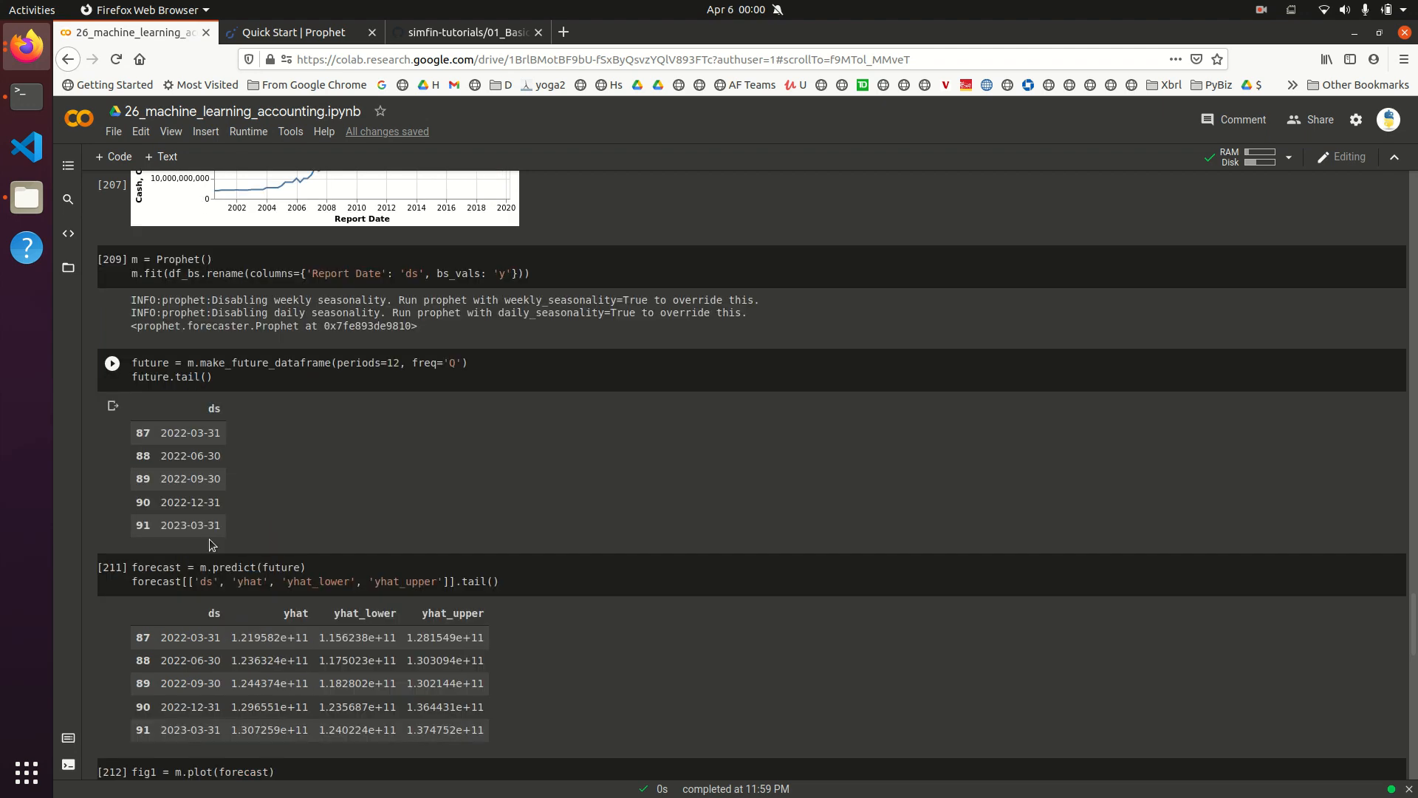
scroll(down, 3)
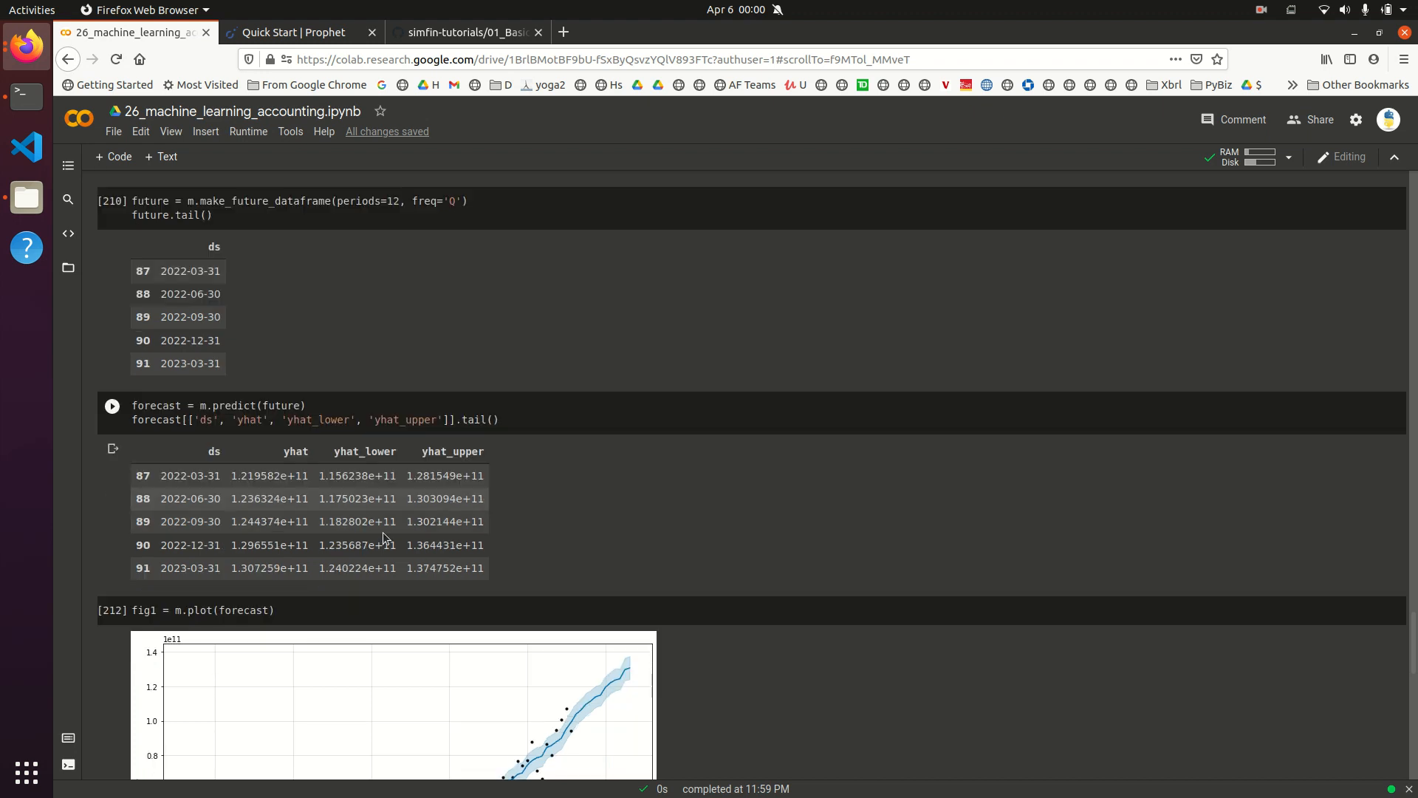
scroll(down, 3)
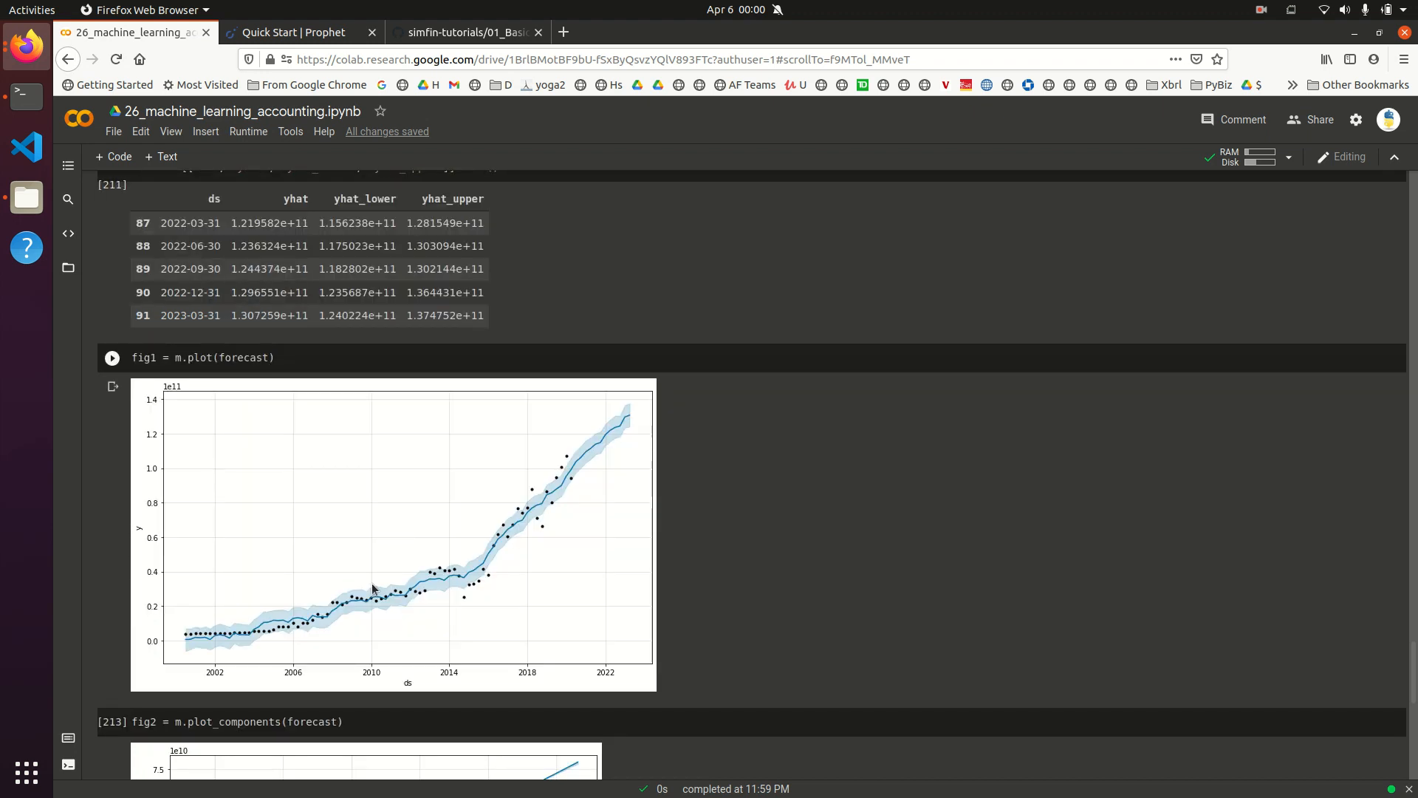
mouse_move(240, 636)
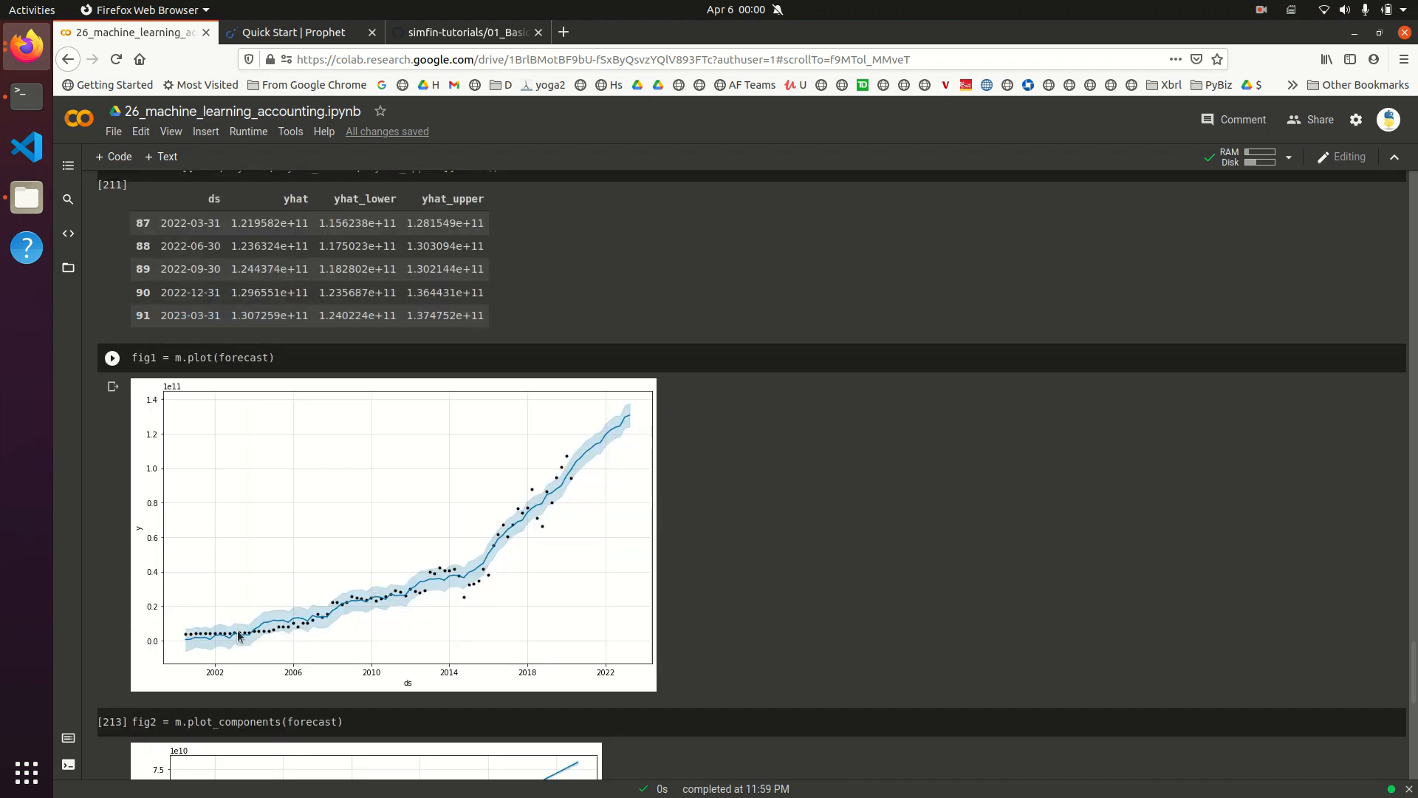
mouse_move(394, 603)
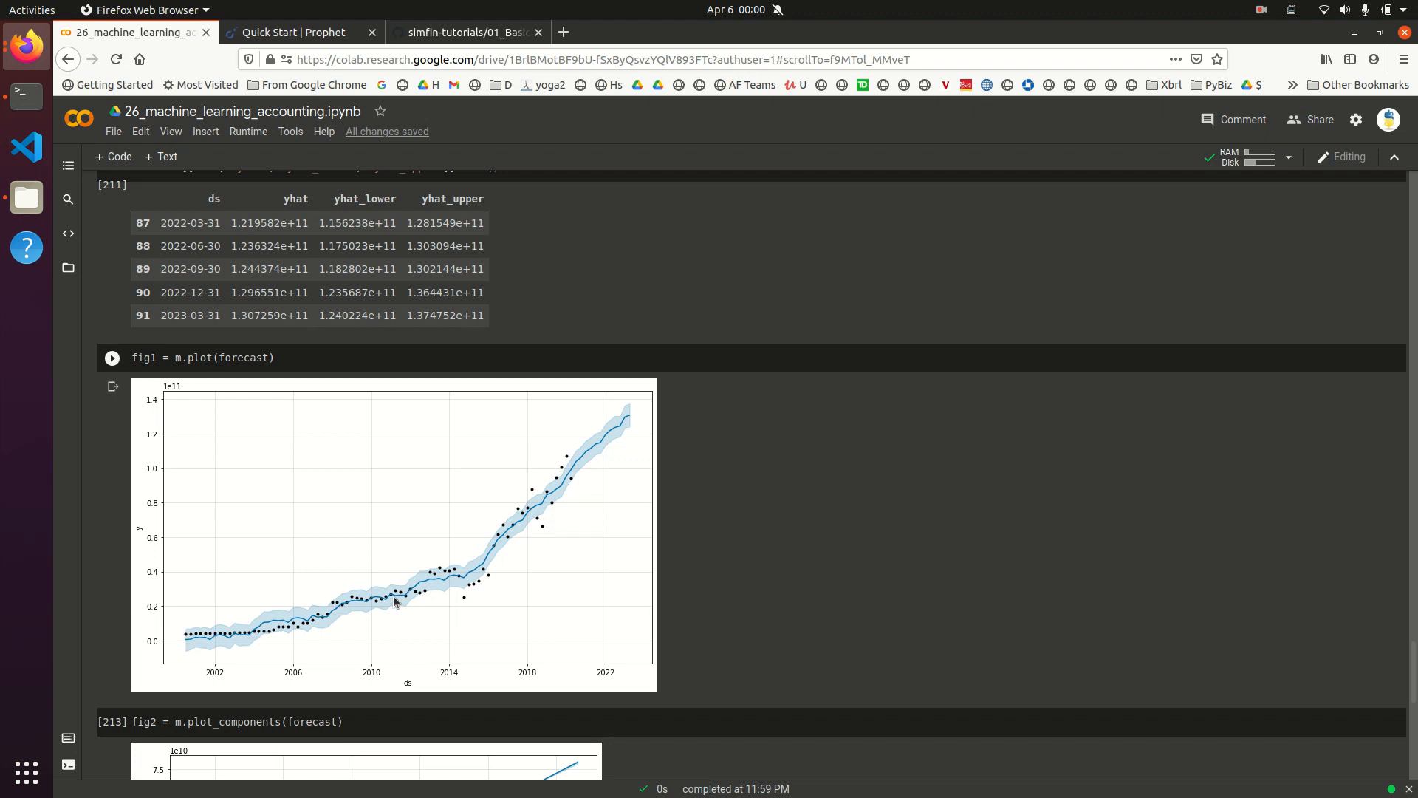
mouse_move(547, 520)
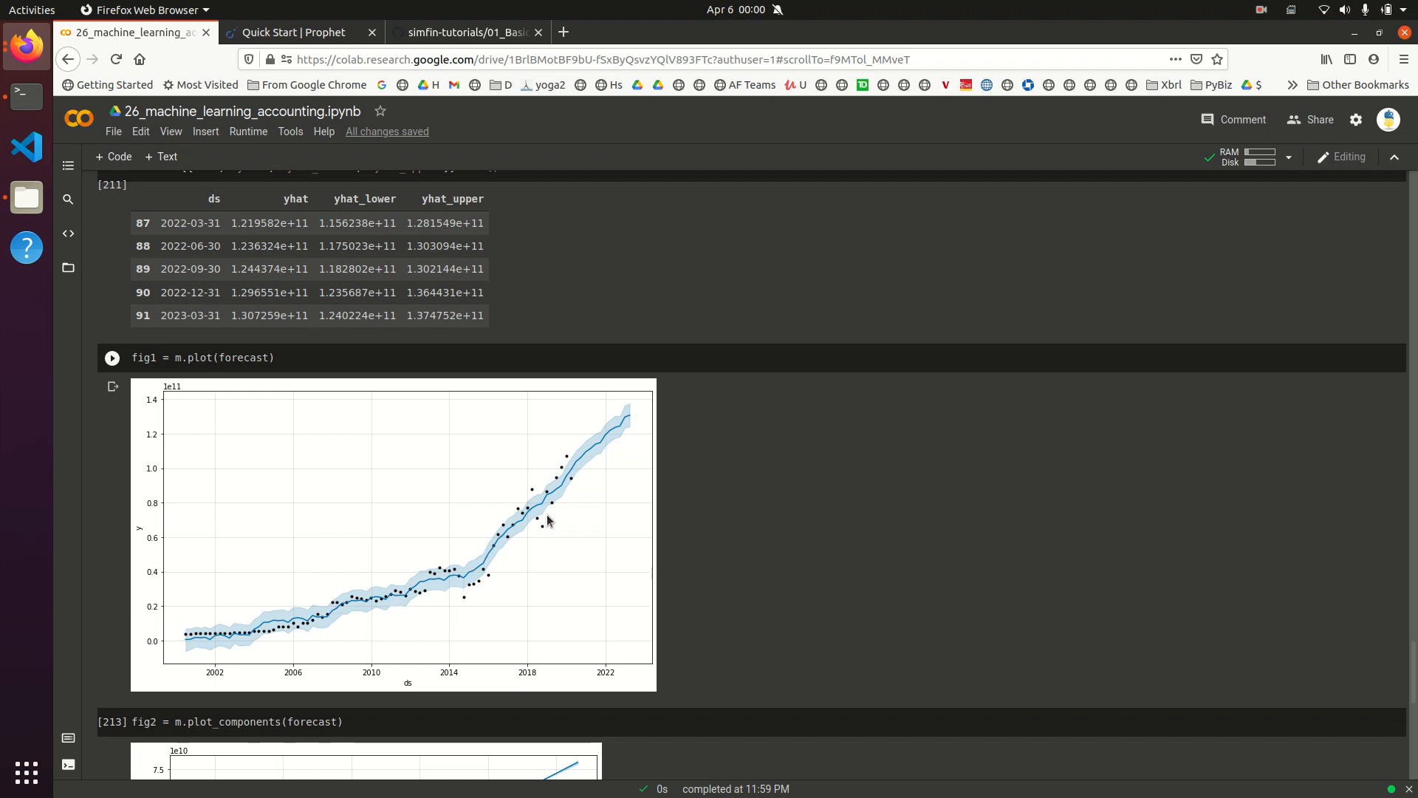
mouse_move(387, 604)
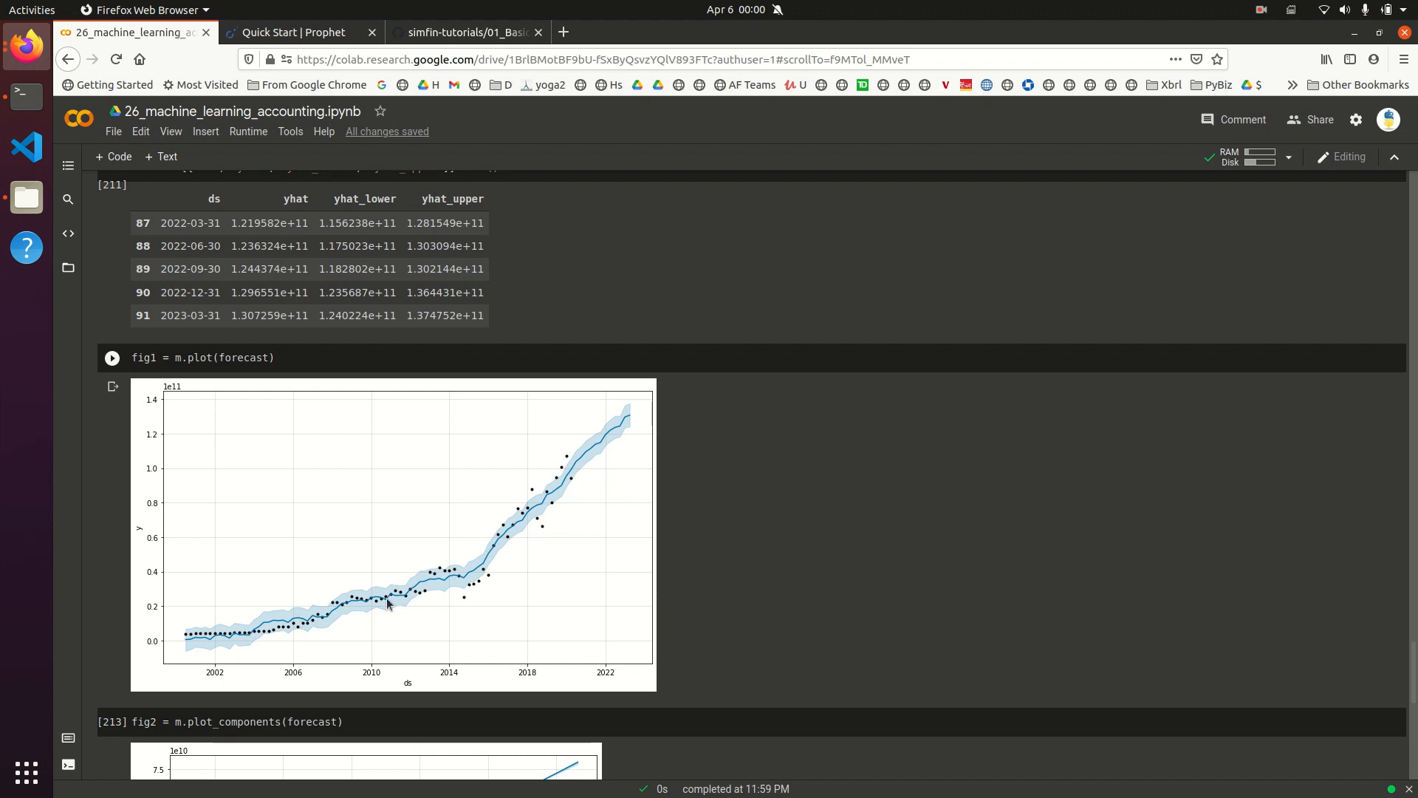
mouse_move(559, 510)
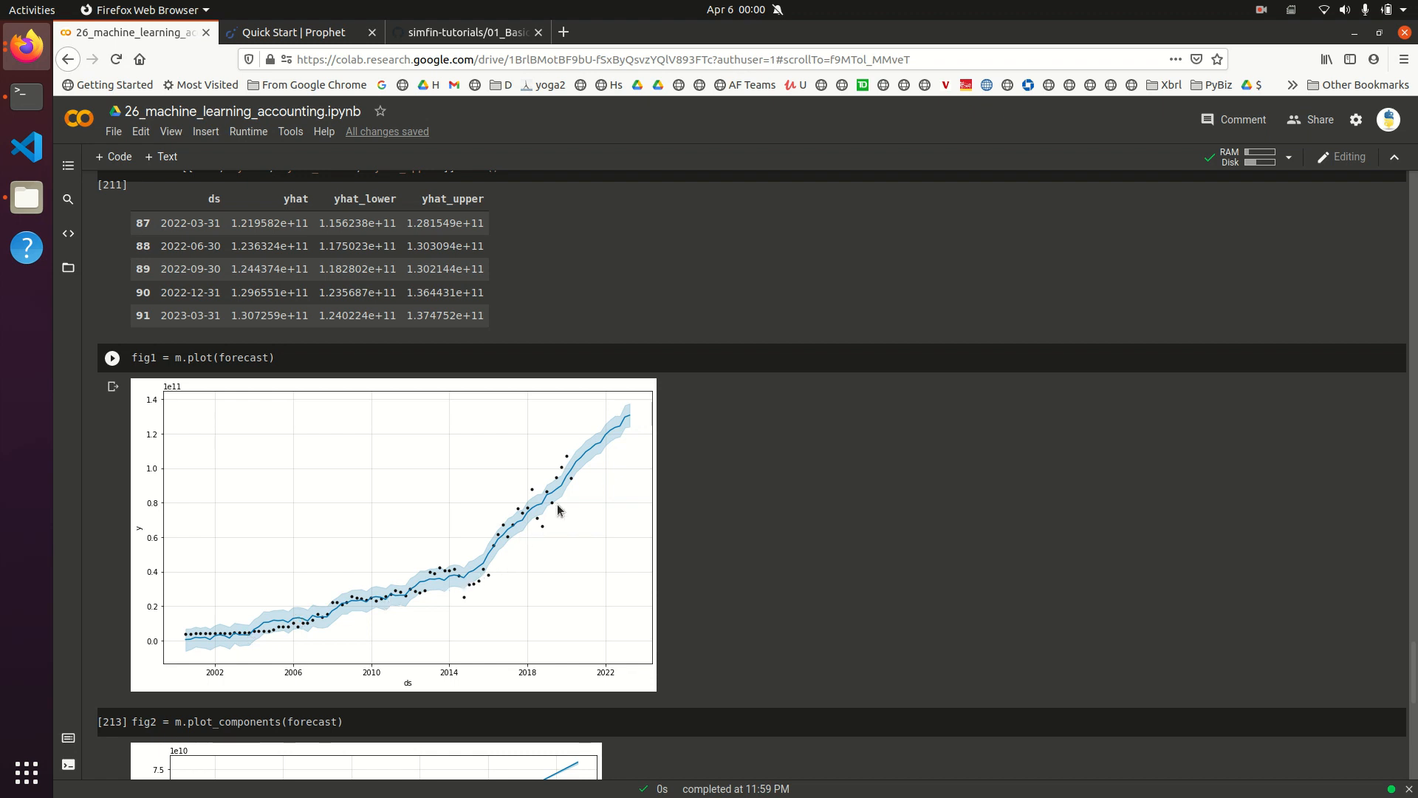
mouse_move(504, 562)
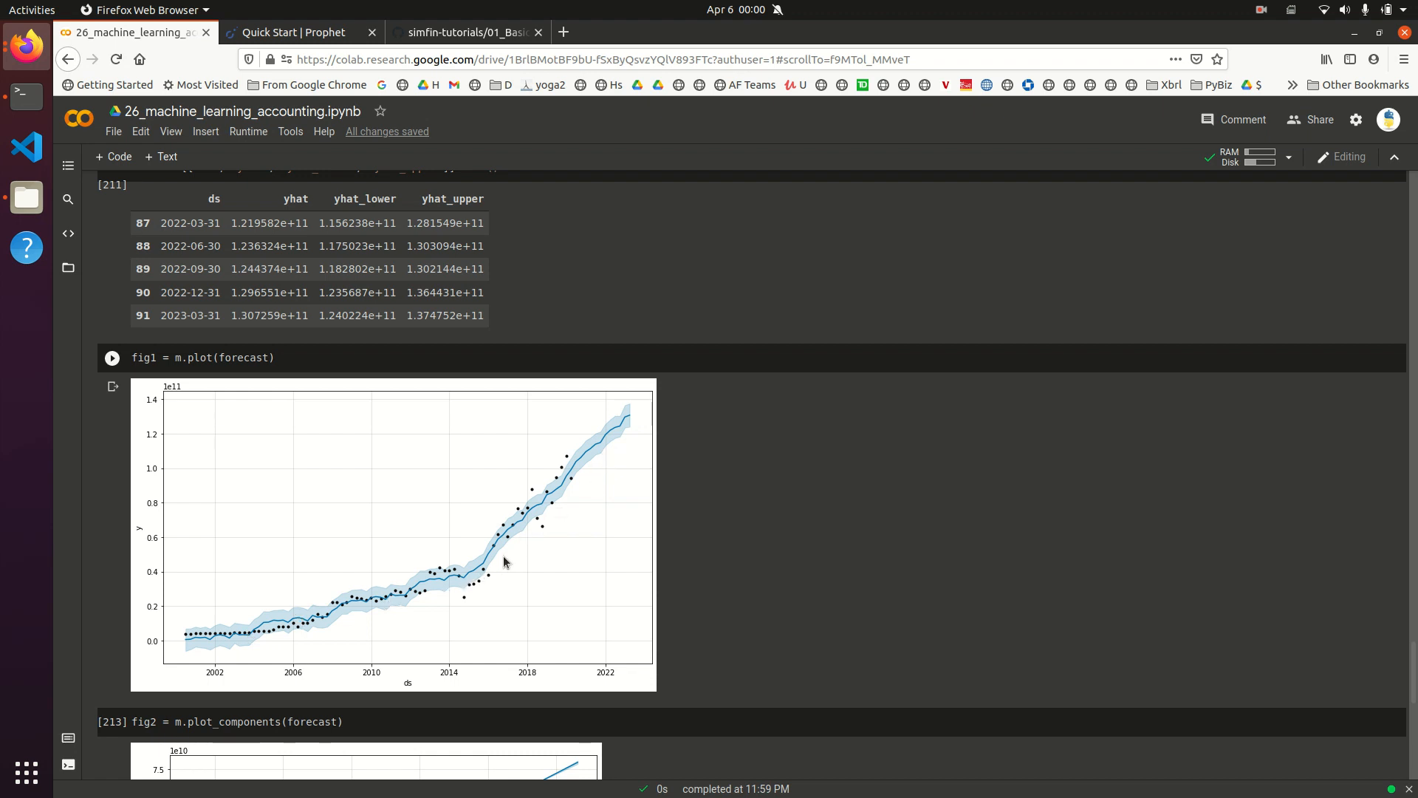
mouse_move(474, 598)
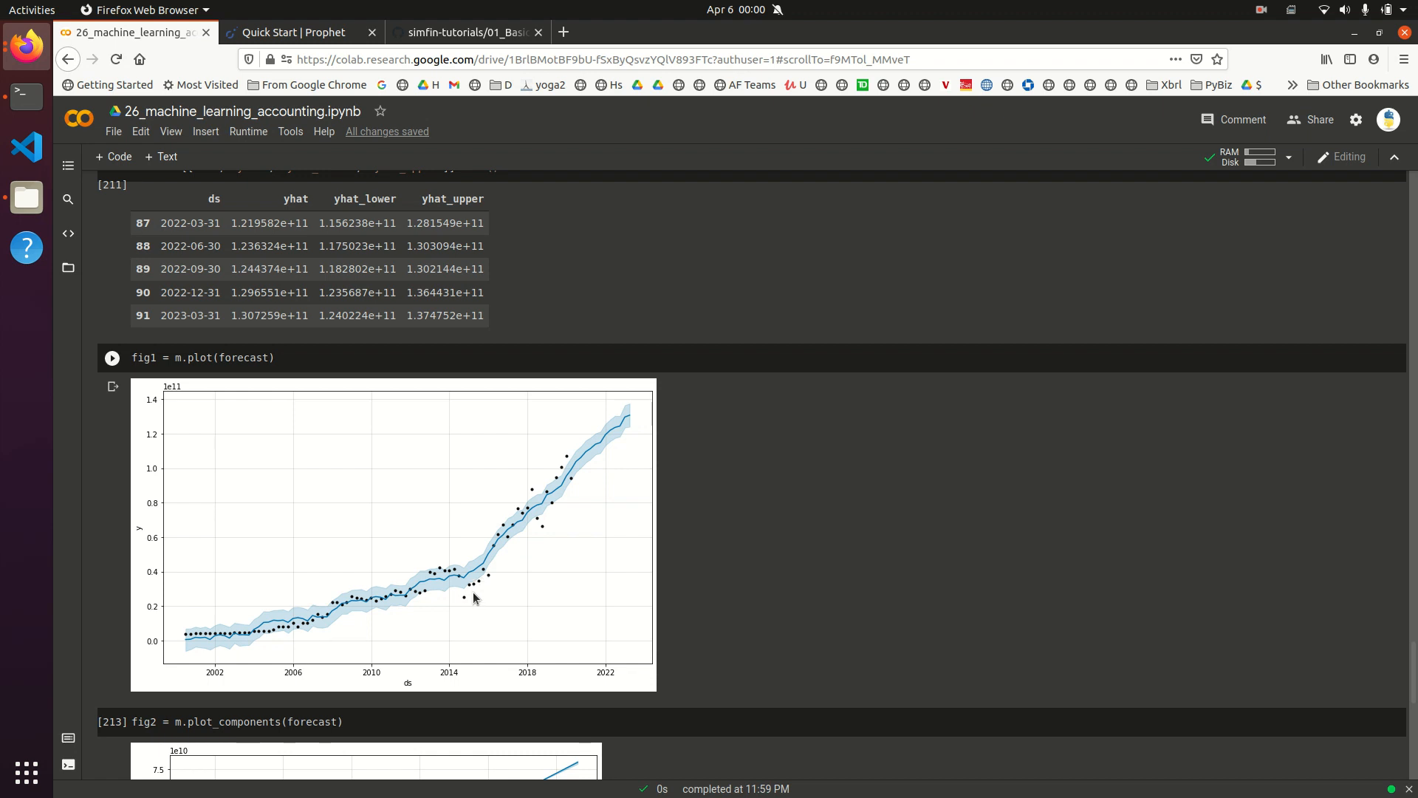
mouse_move(517, 537)
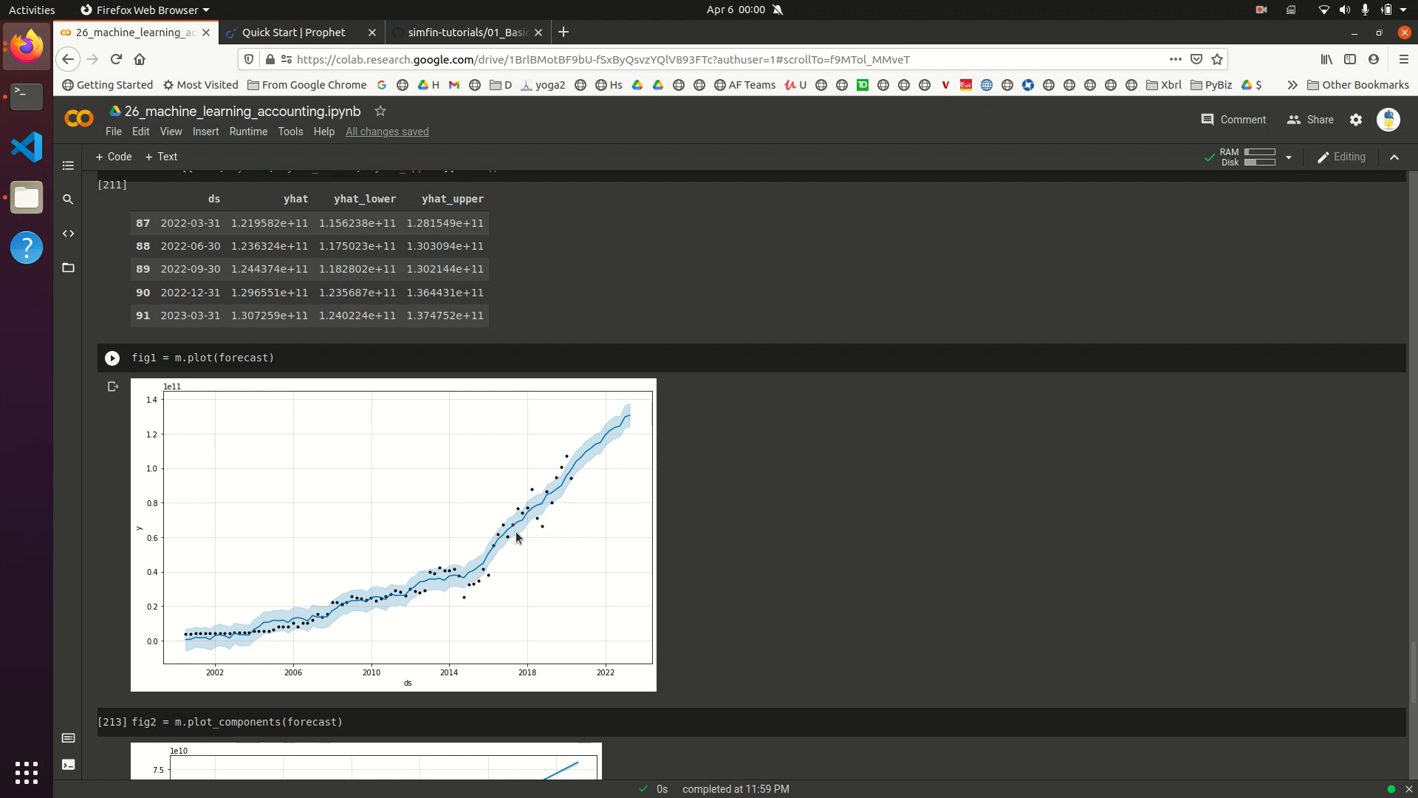
mouse_move(545, 501)
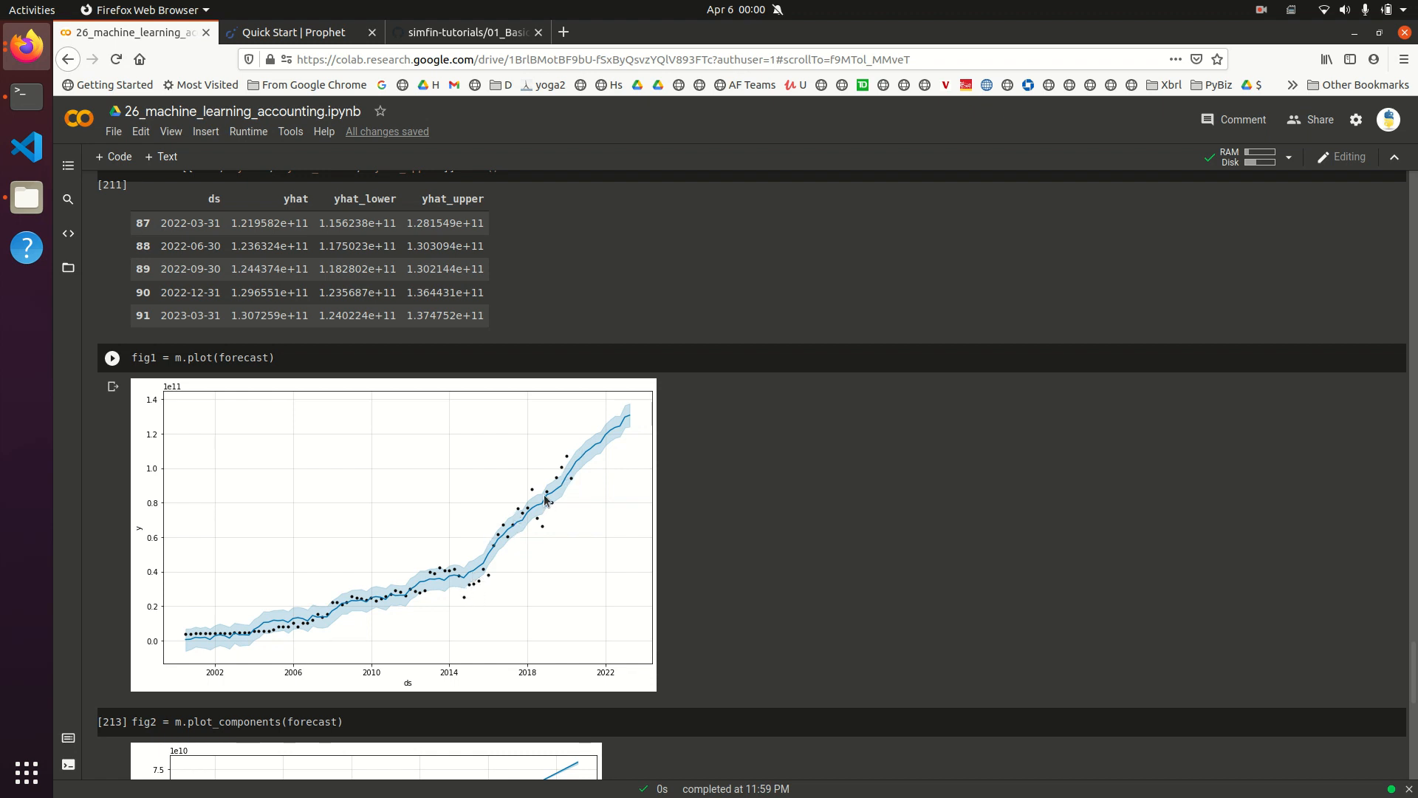
mouse_move(431, 600)
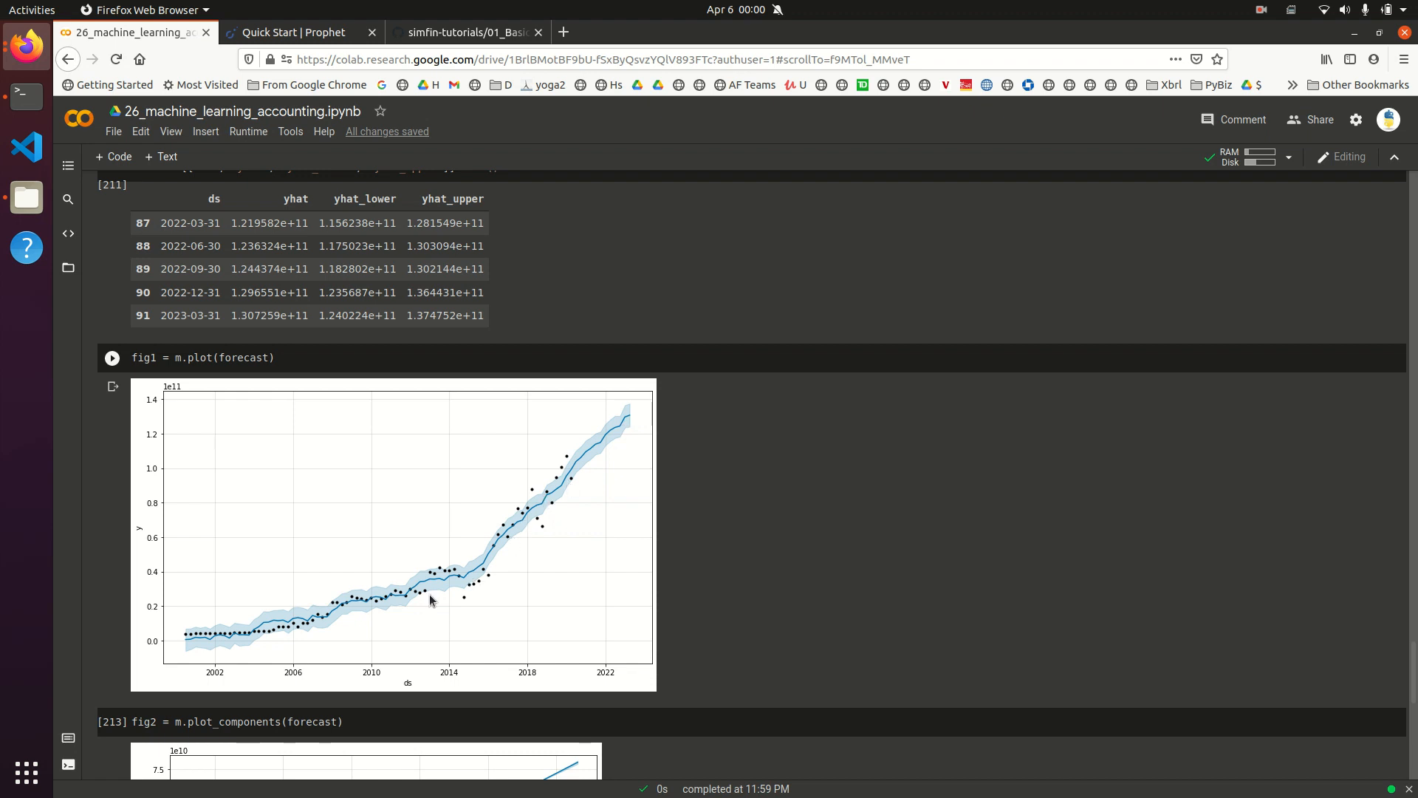
mouse_move(508, 534)
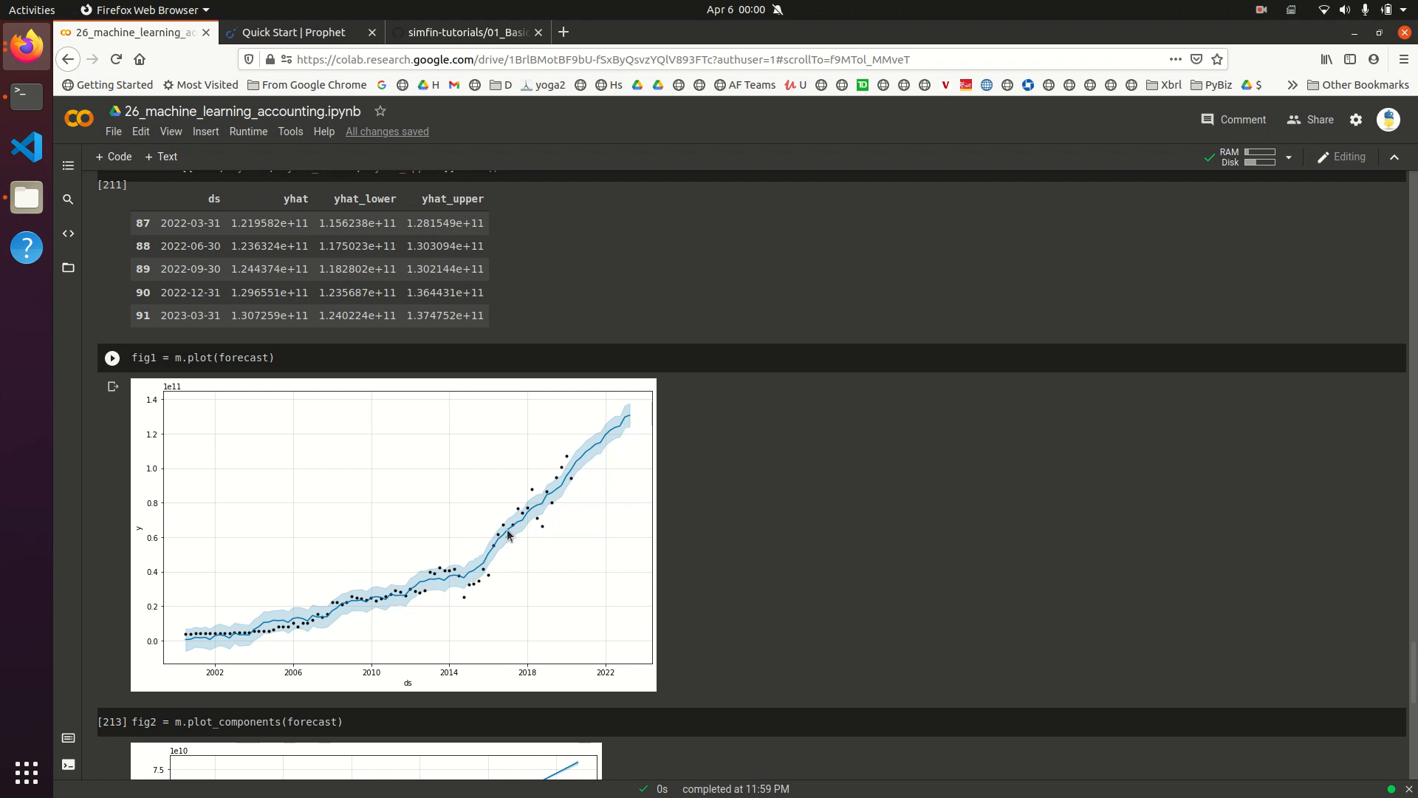
mouse_move(486, 582)
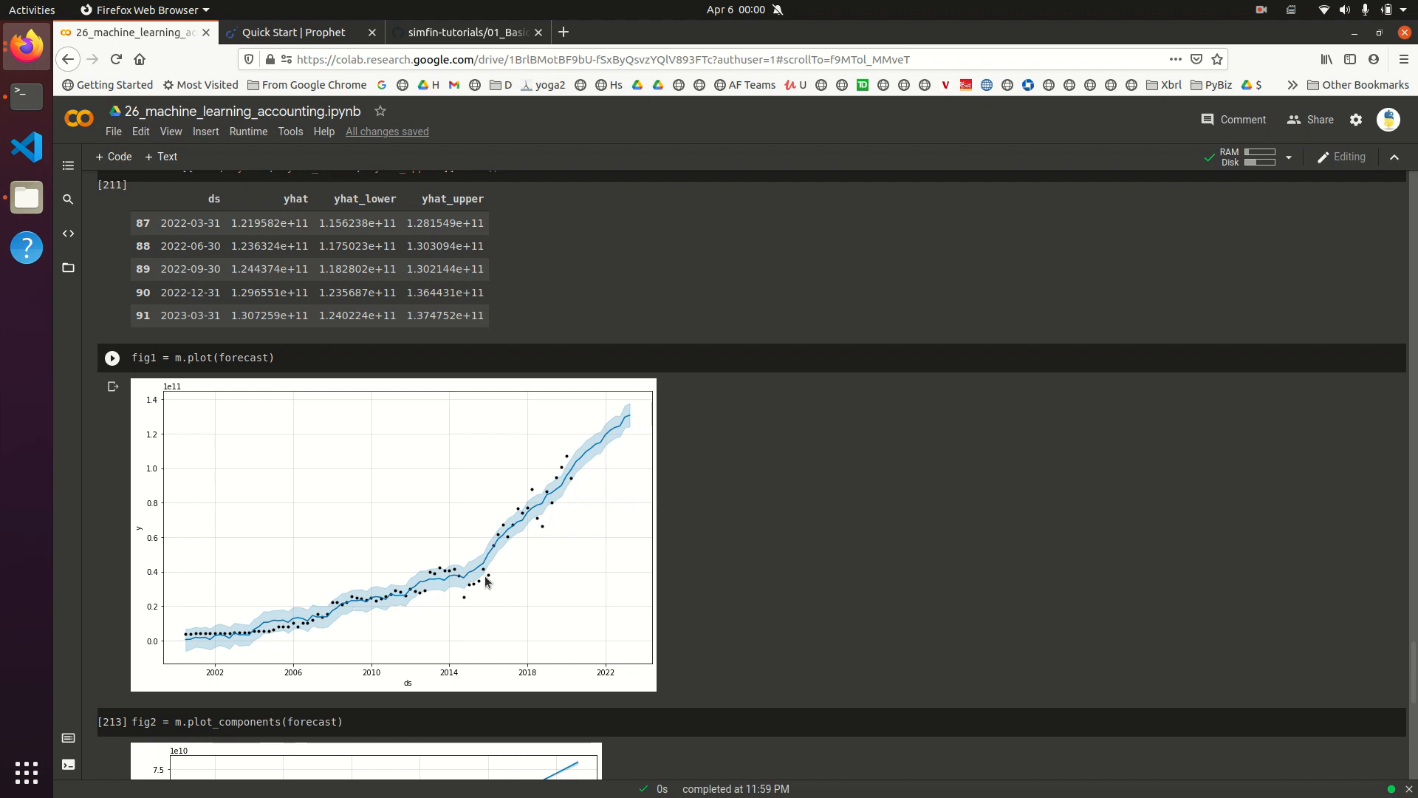
scroll(up, 3)
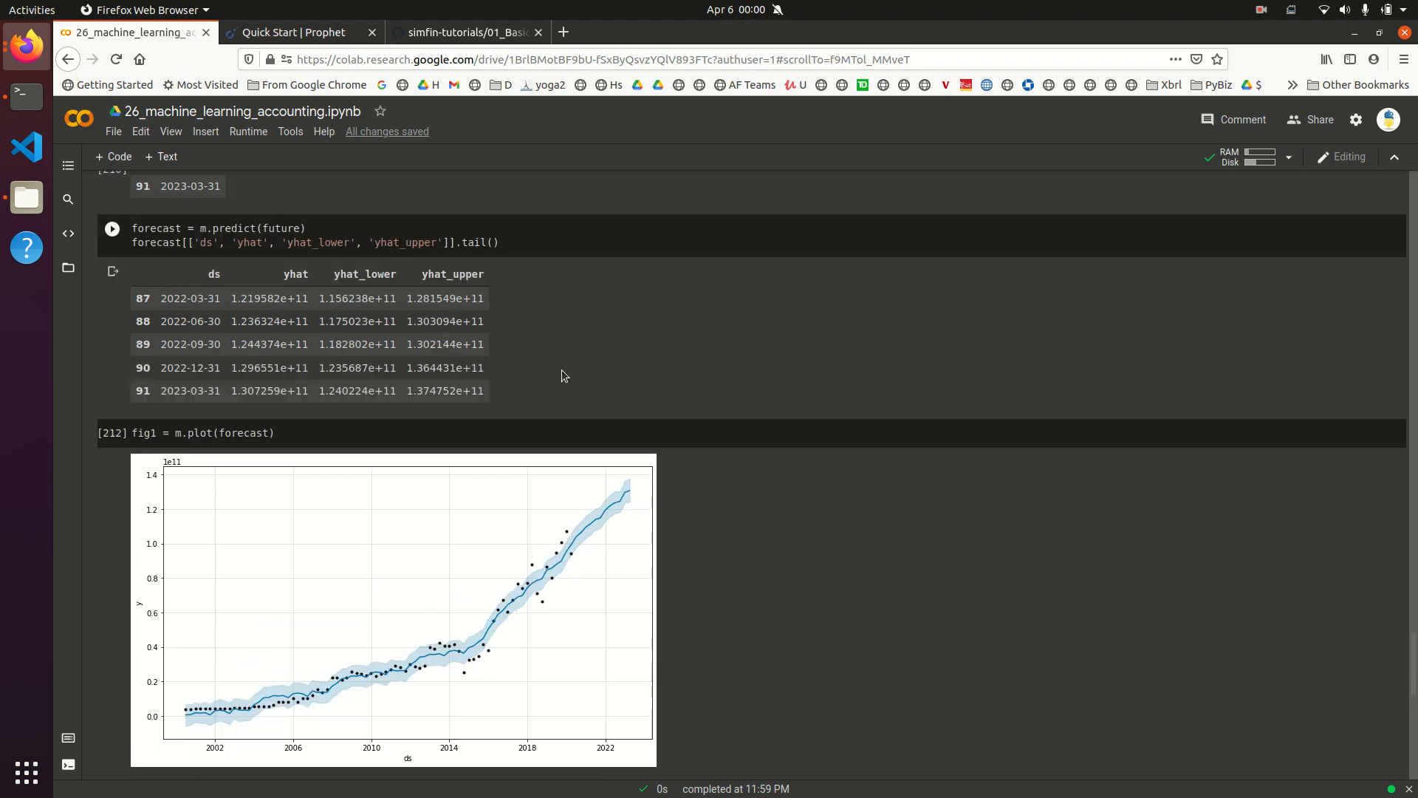
scroll(down, 3)
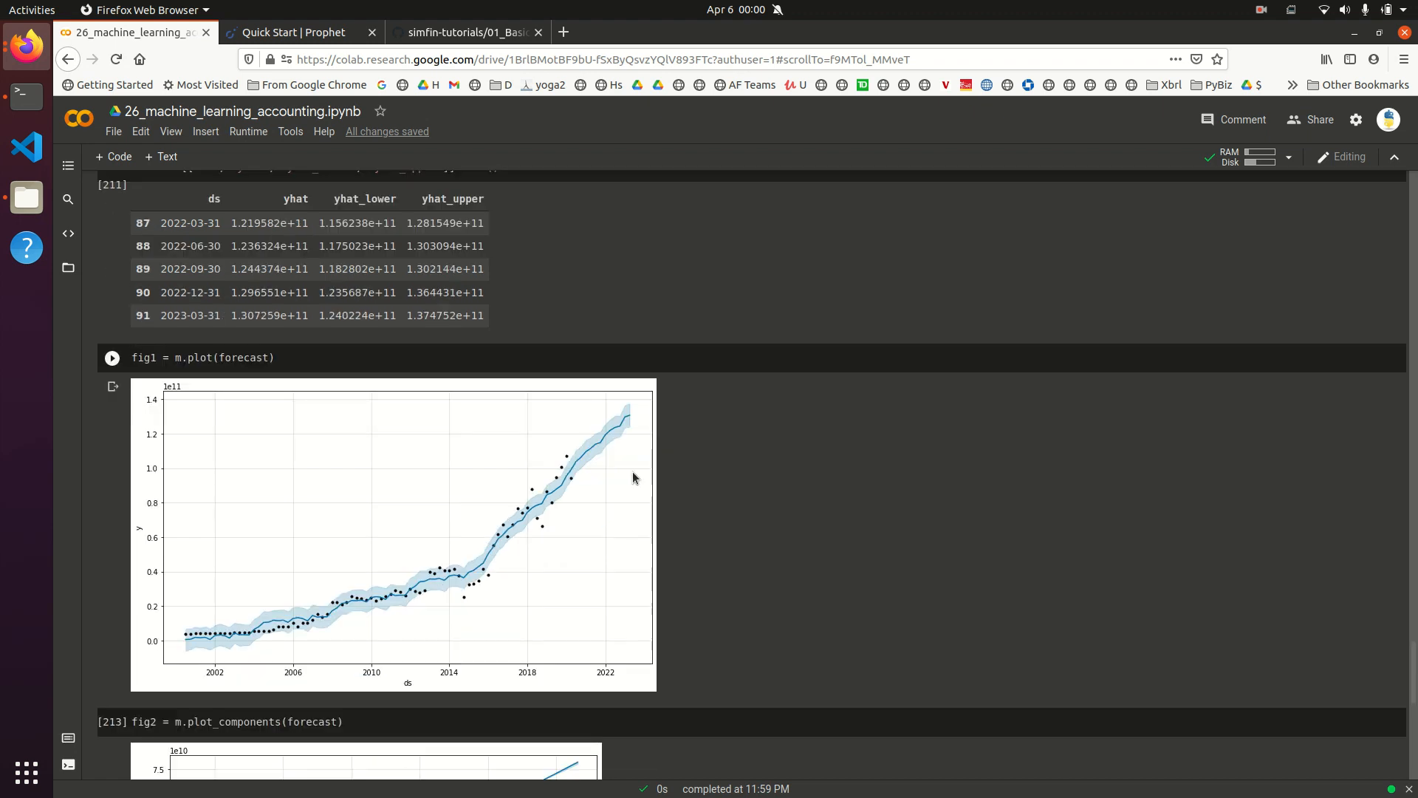
mouse_move(583, 467)
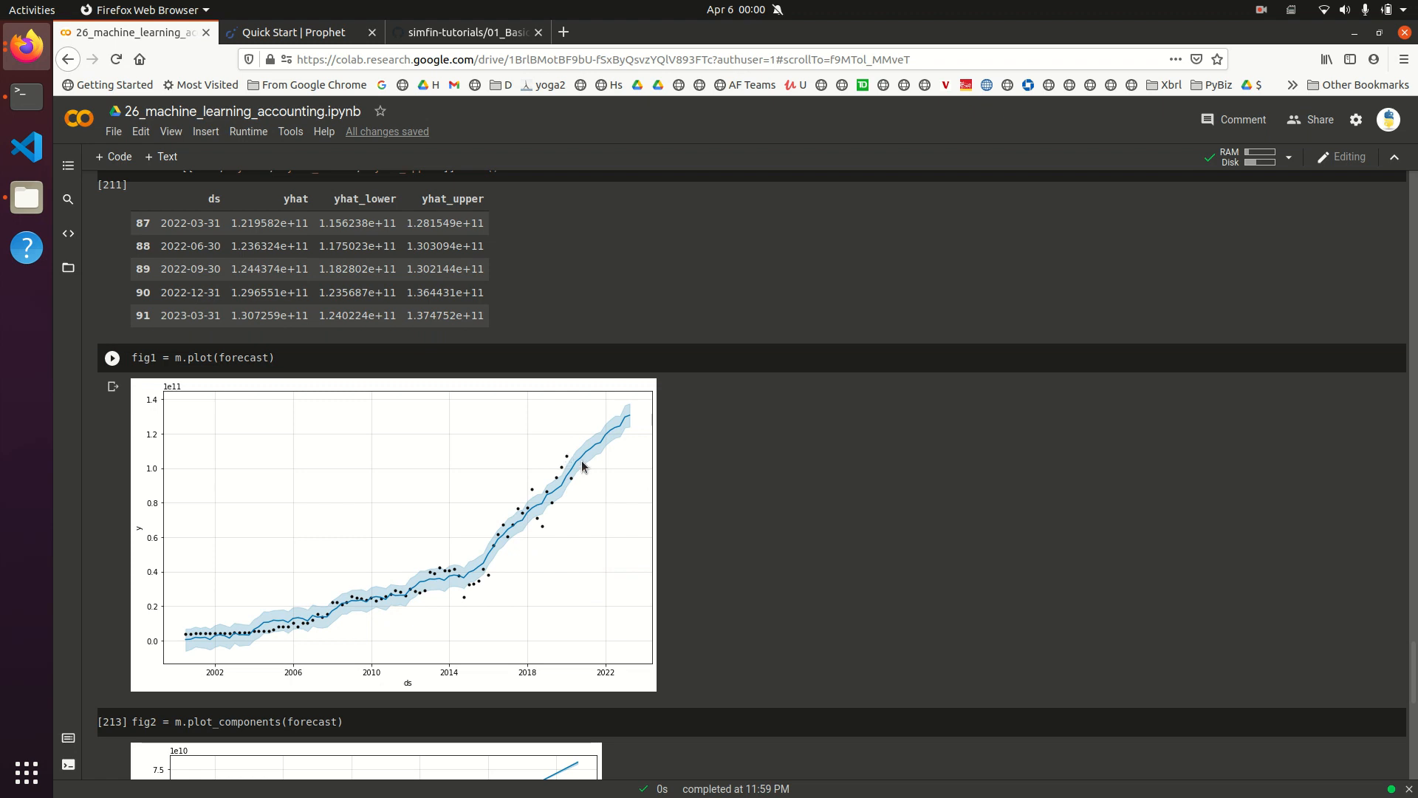
mouse_move(577, 471)
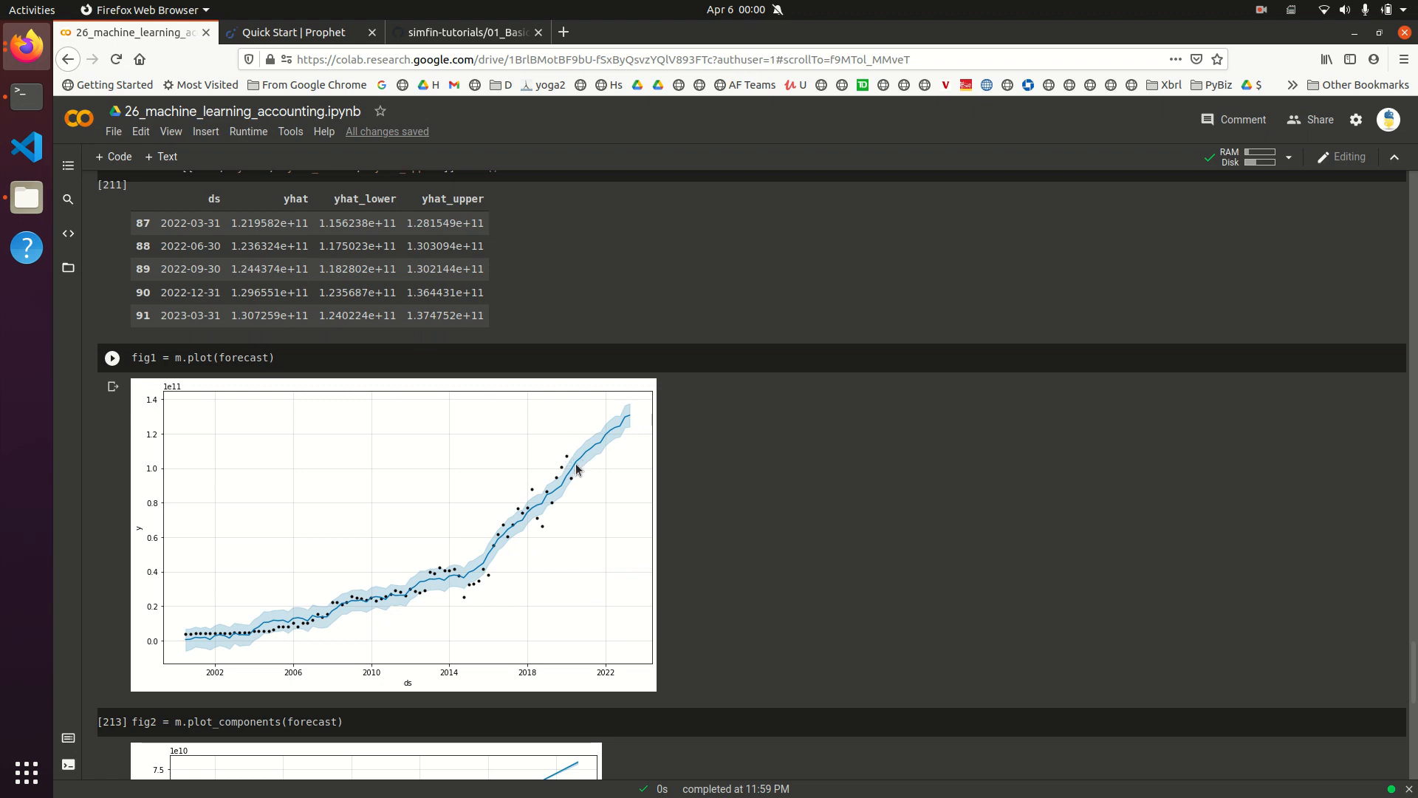
mouse_move(588, 463)
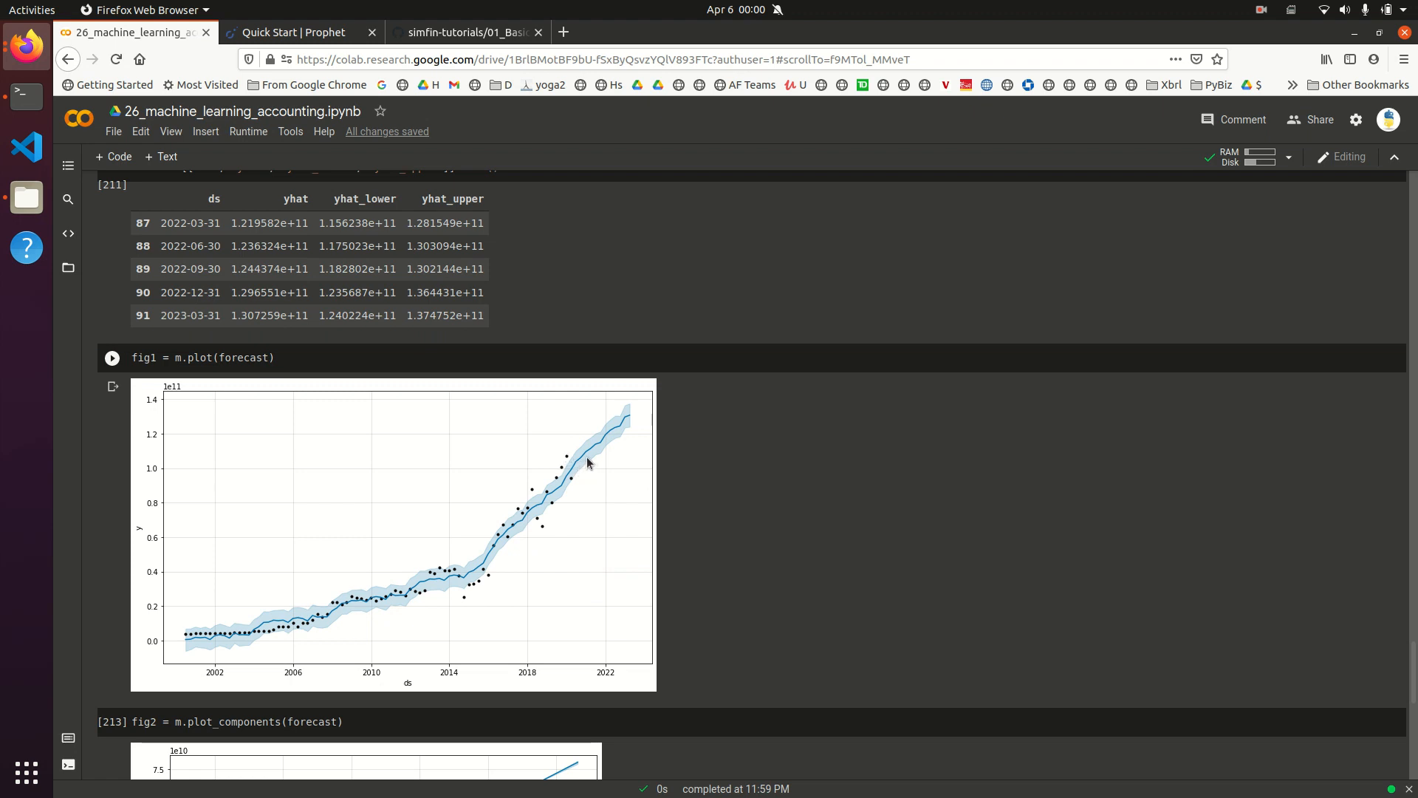
scroll(down, 3)
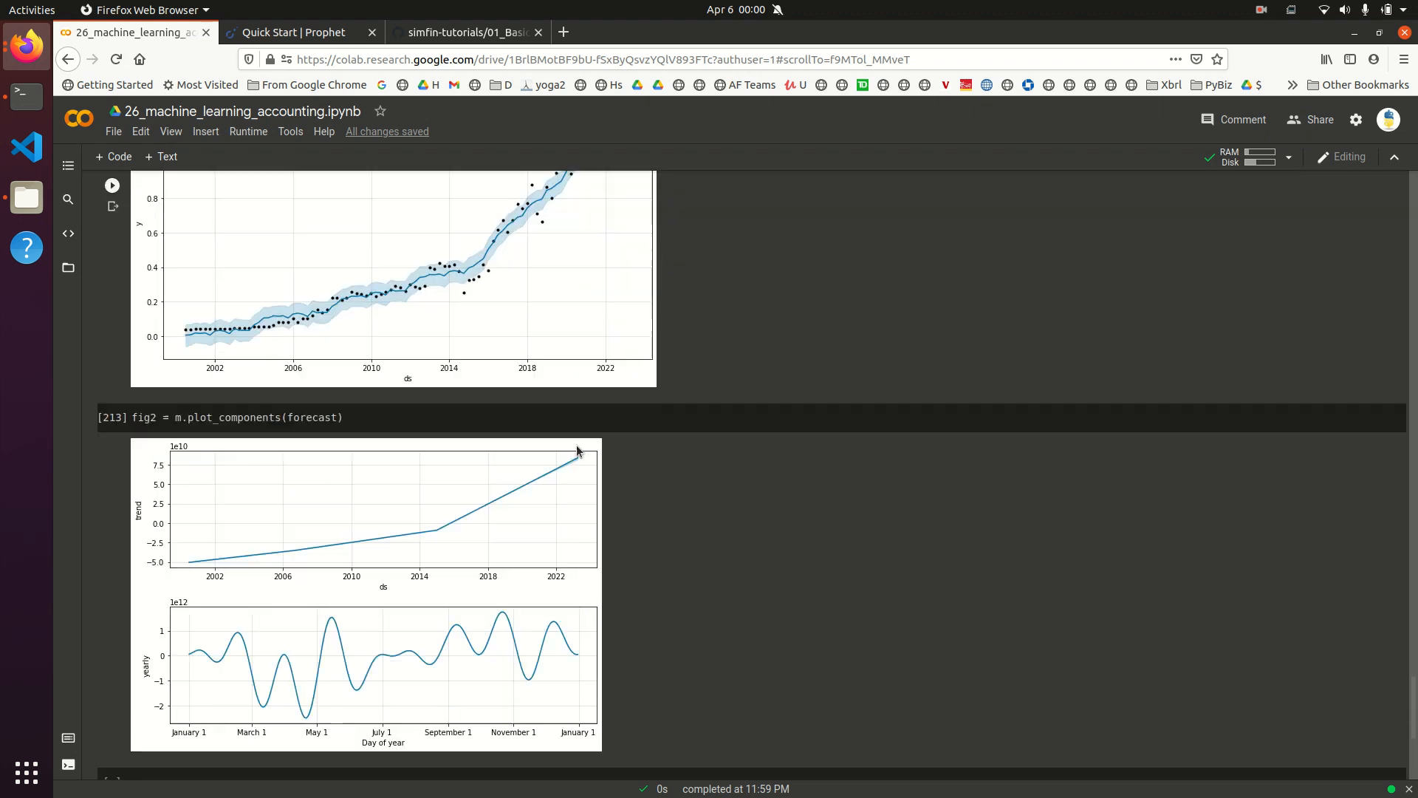
scroll(down, 3)
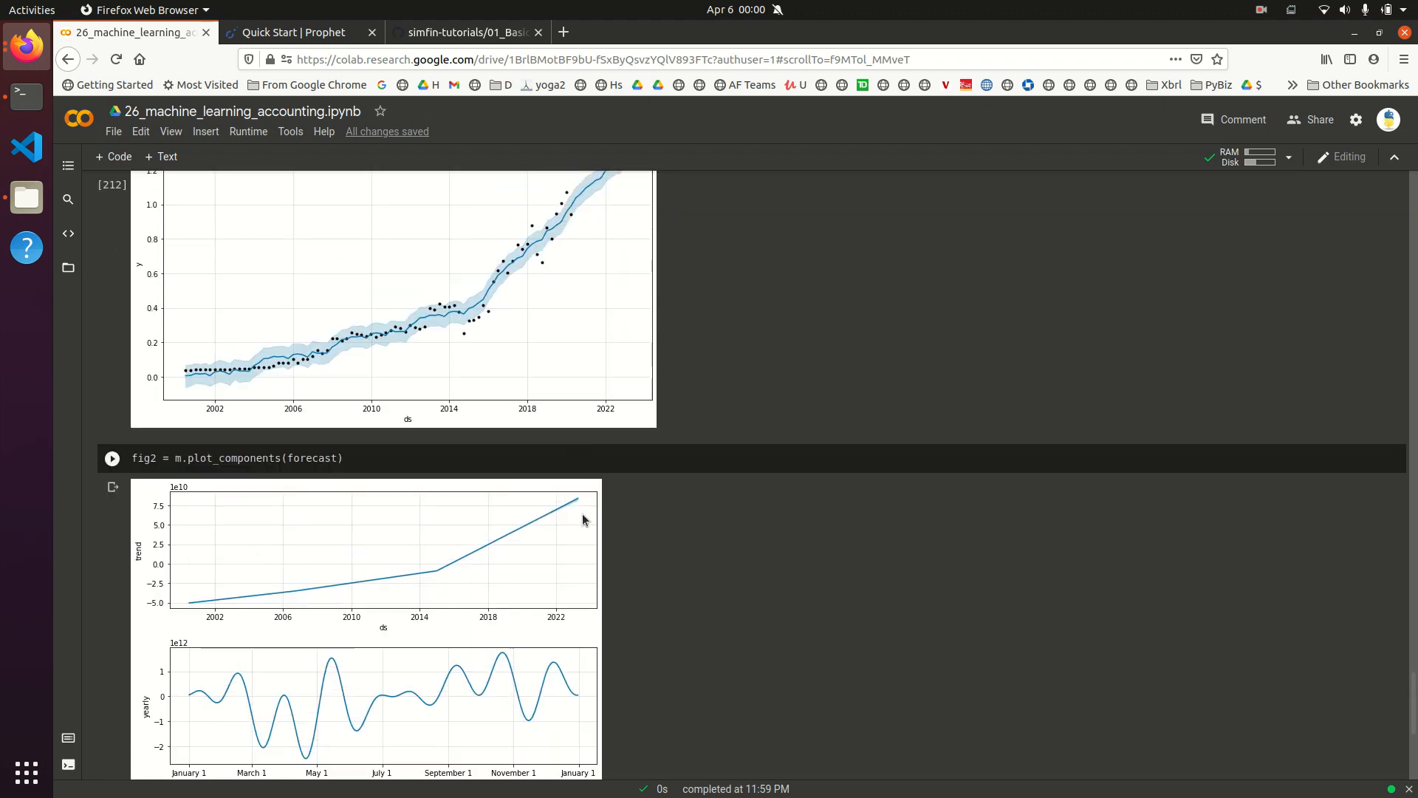
mouse_move(571, 514)
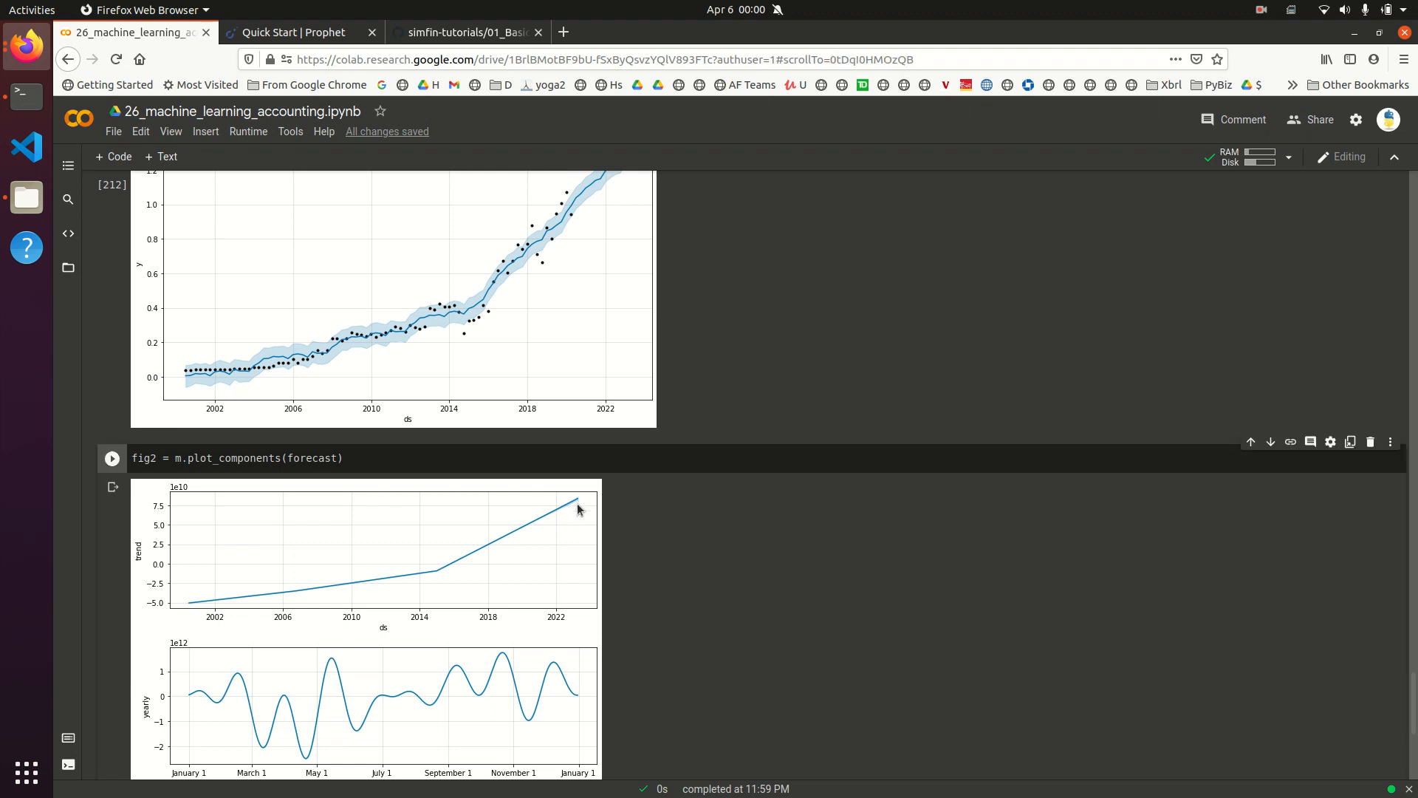
Step: Rerun the prediction over the extended future dates and redraw the forecast plot out to 2050
scroll(up, 3)
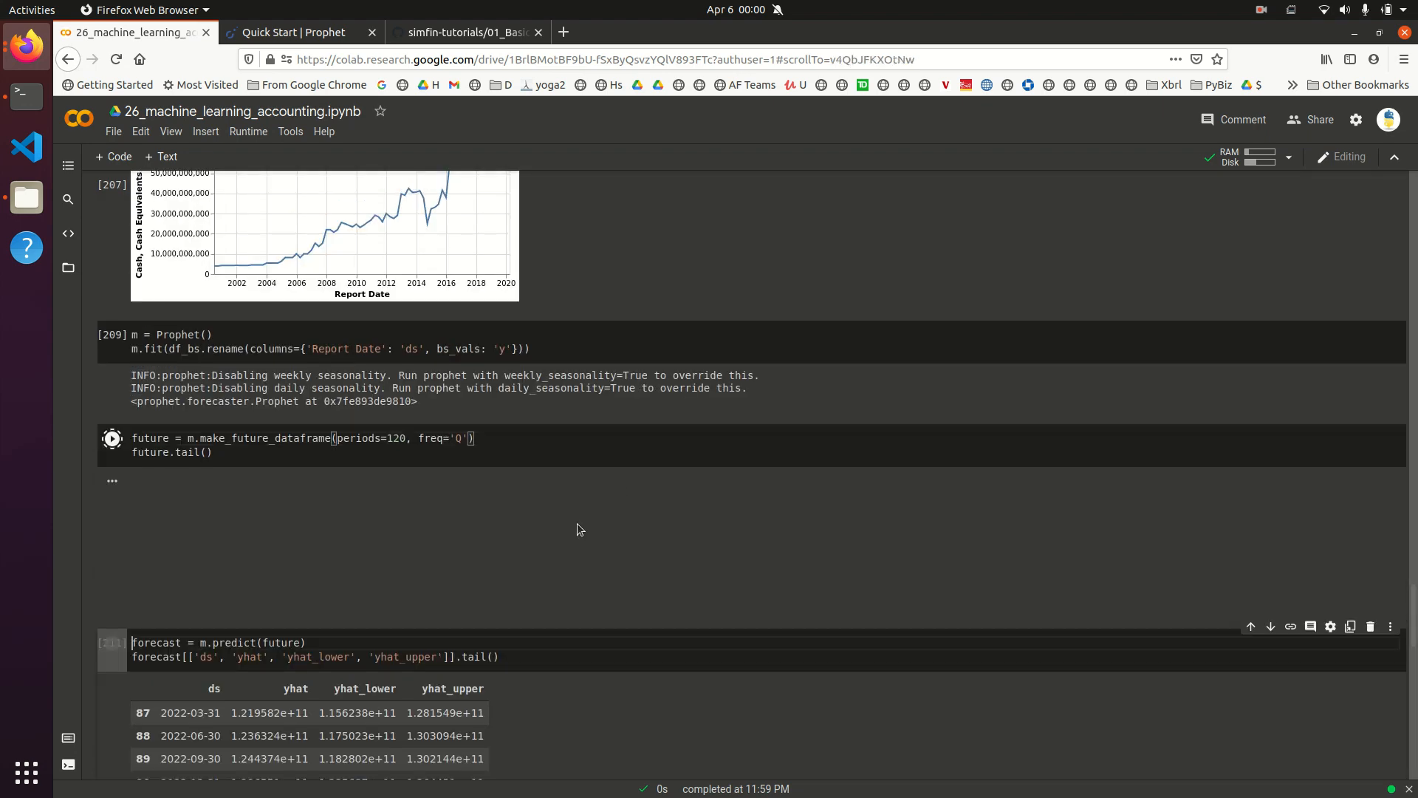
click(112, 438)
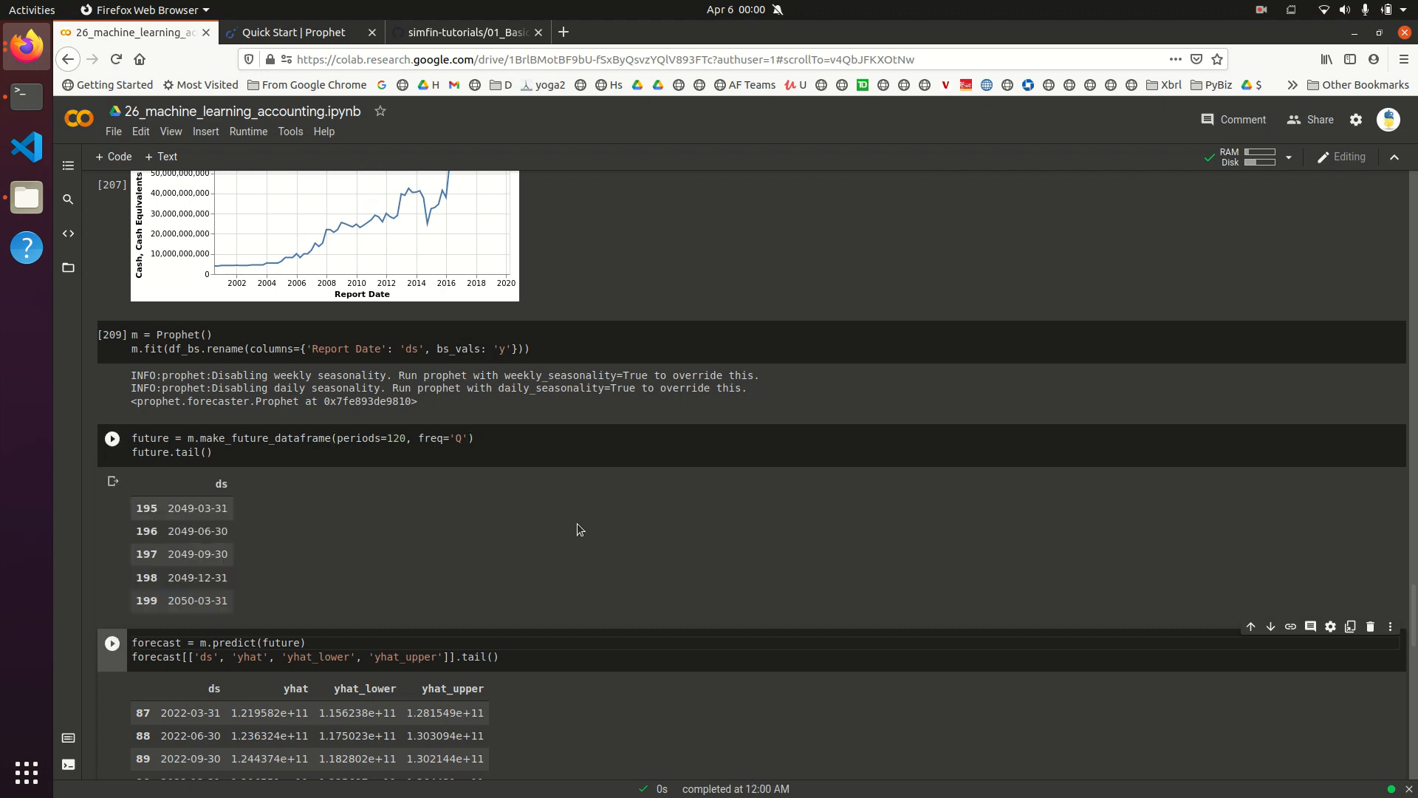
click(111, 642)
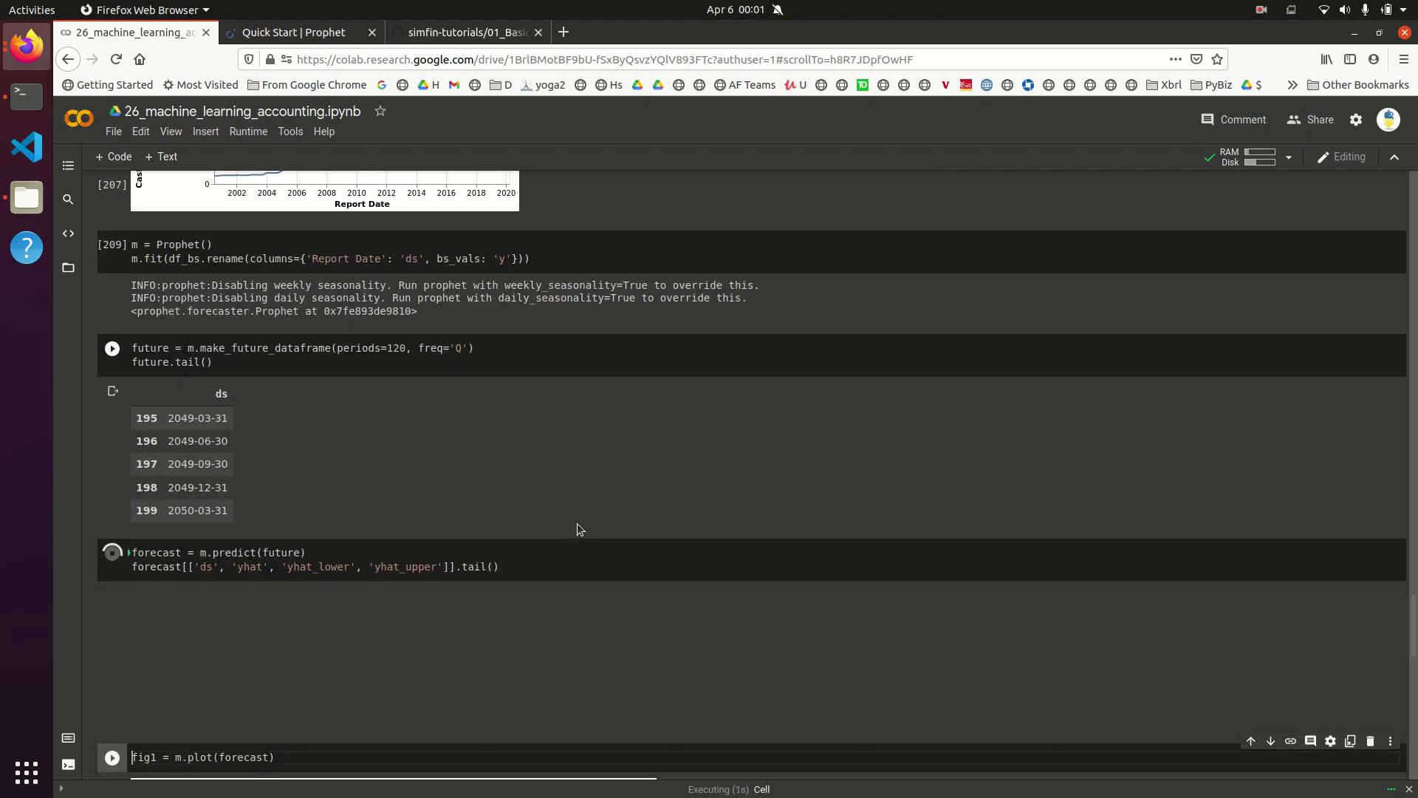
click(111, 552)
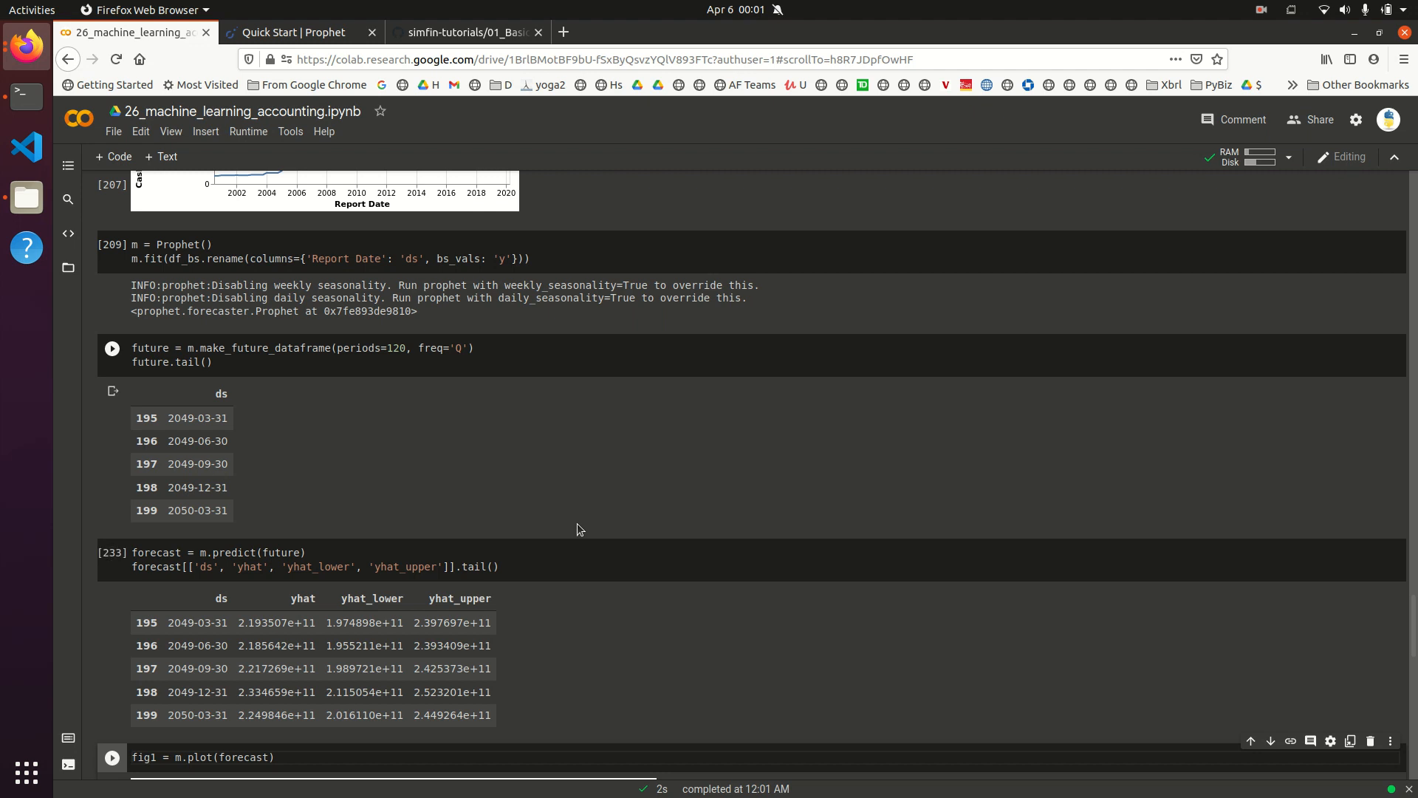
Step: Regenerate the fig2 trend and yearly seasonality components plot and inspect it
scroll(down, 3)
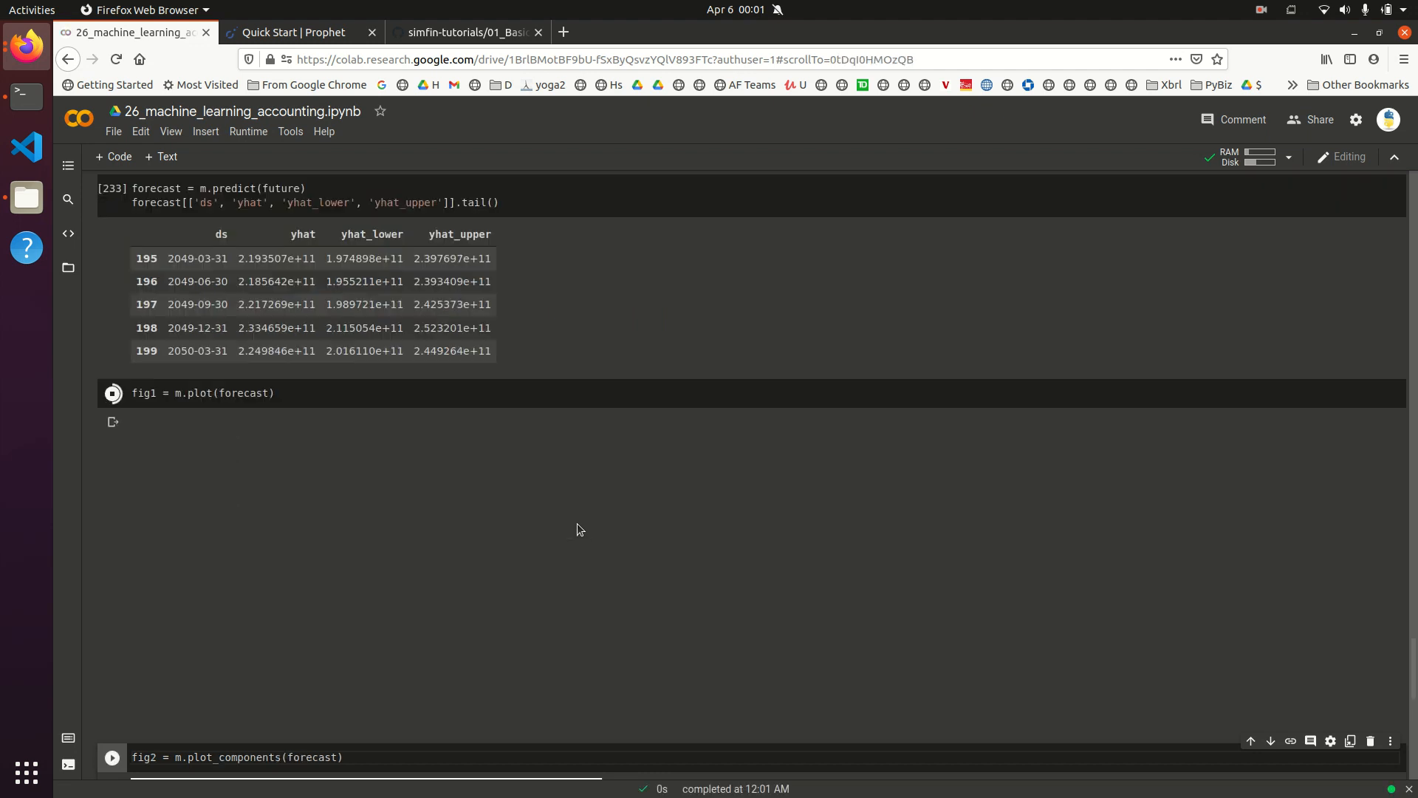
click(112, 393)
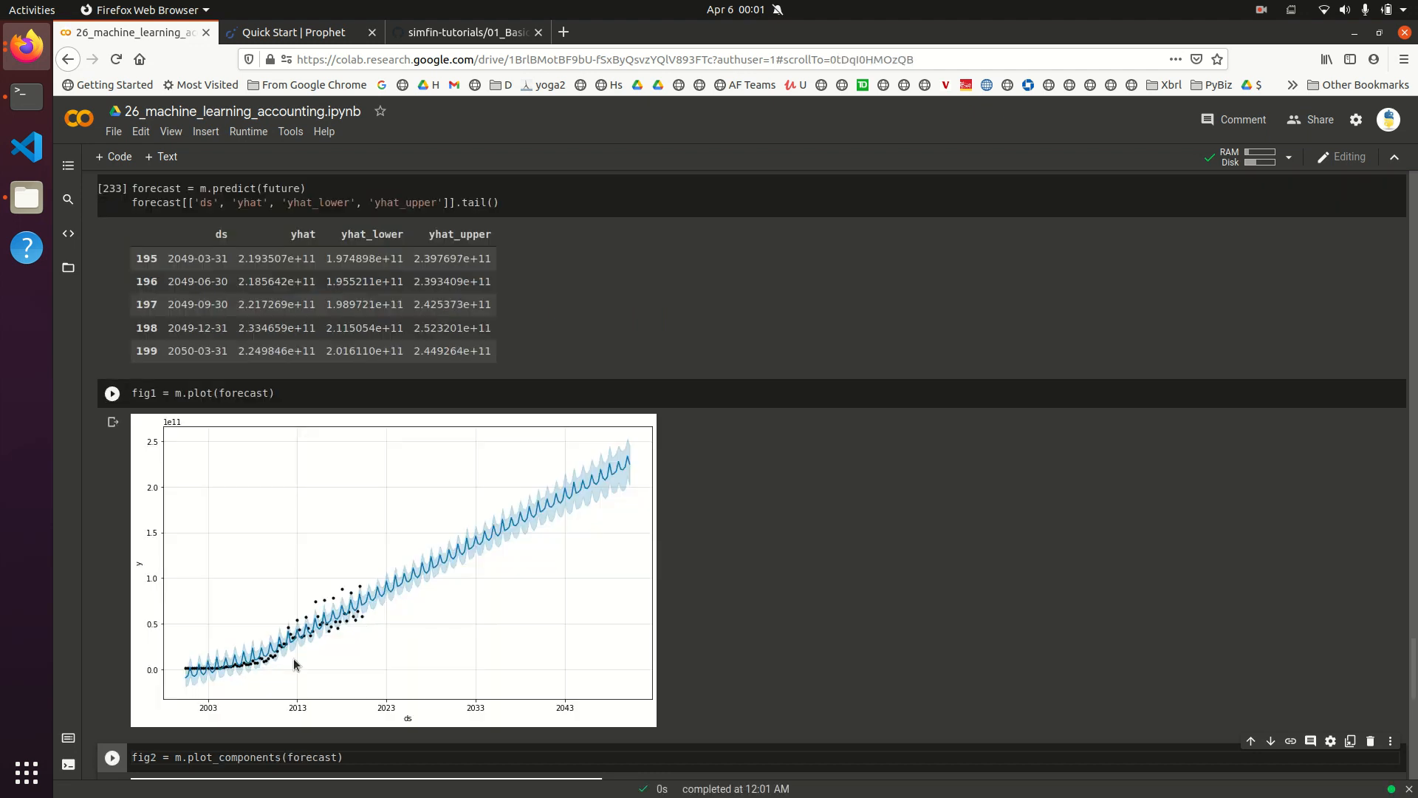
mouse_move(347, 620)
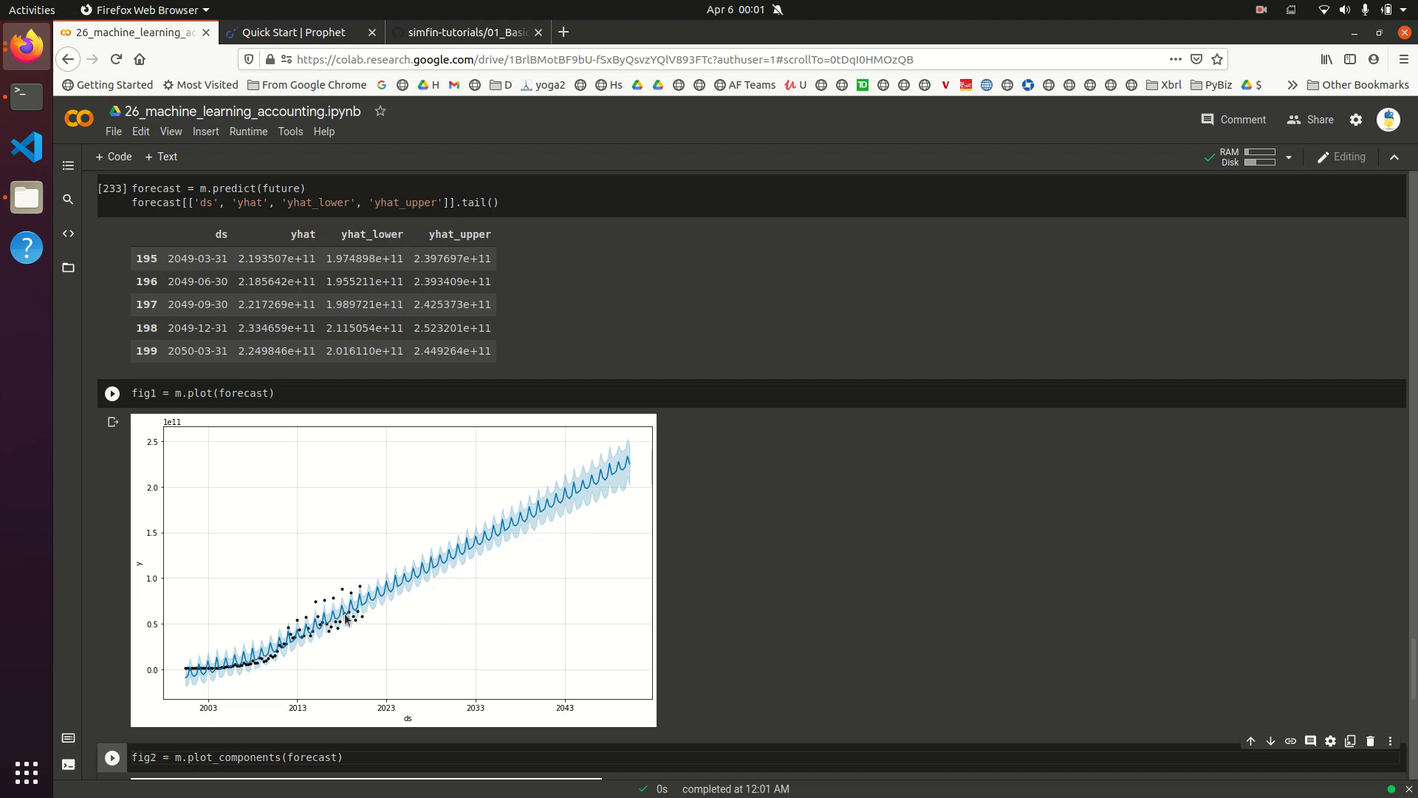
scroll(down, 3)
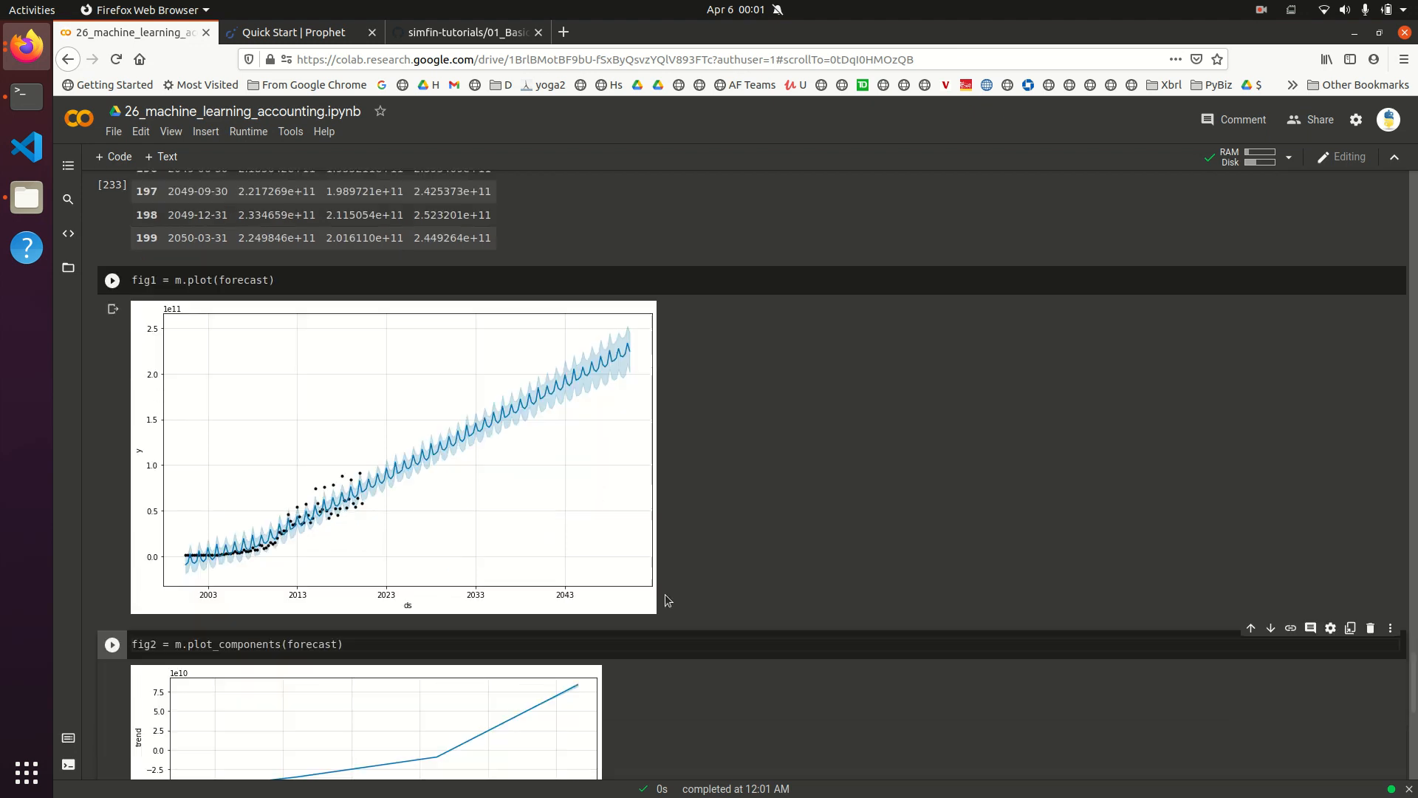
scroll(down, 3)
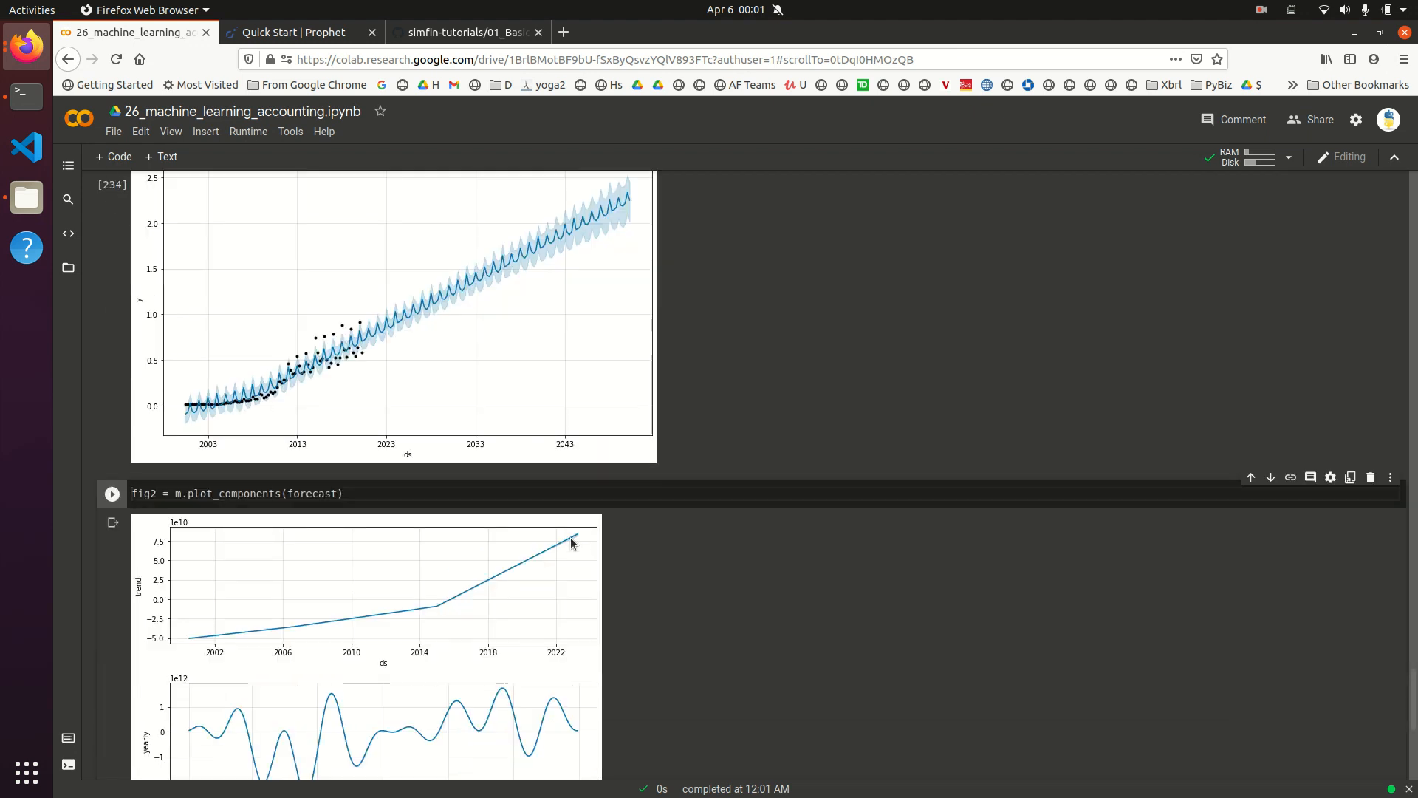
mouse_move(689, 538)
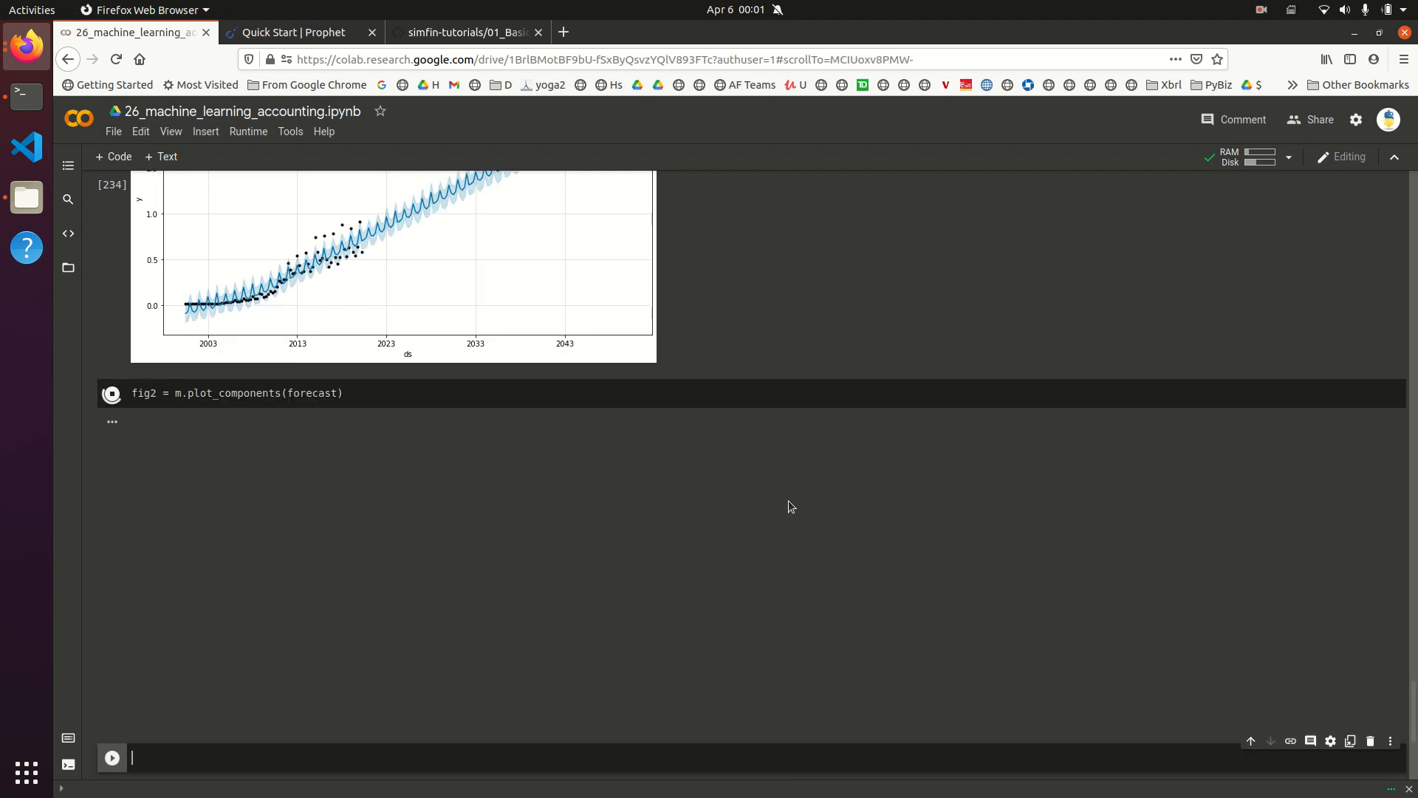
click(111, 392)
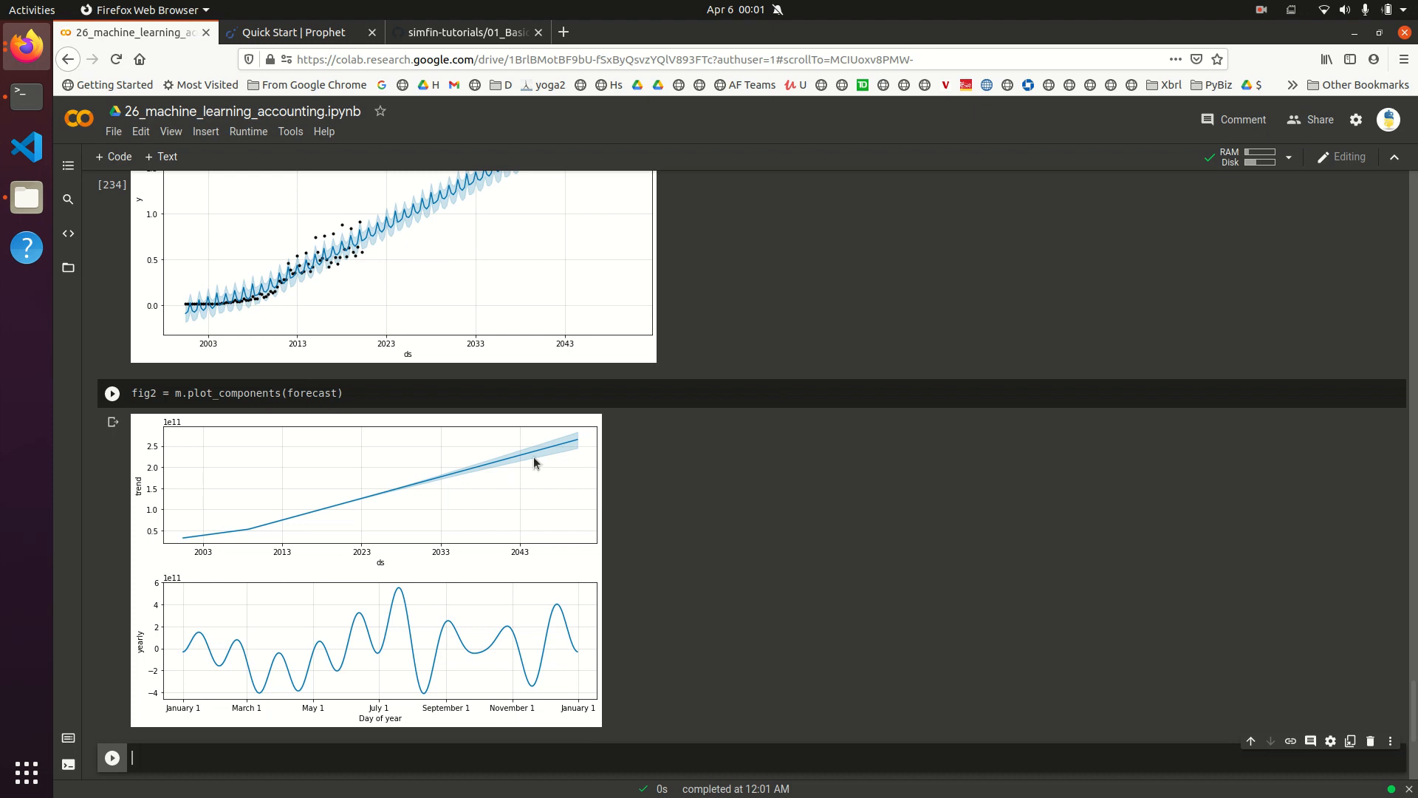
mouse_move(555, 451)
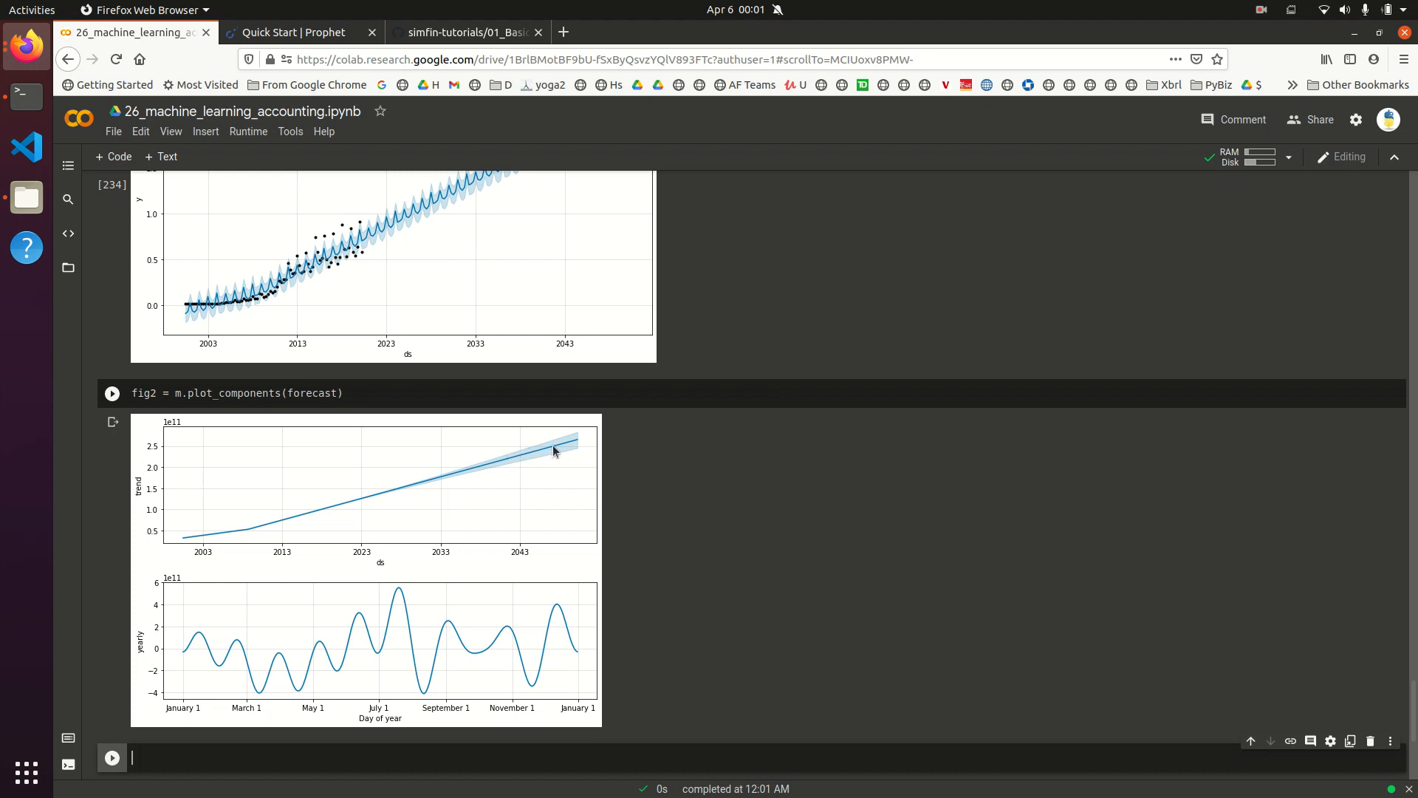
mouse_move(537, 461)
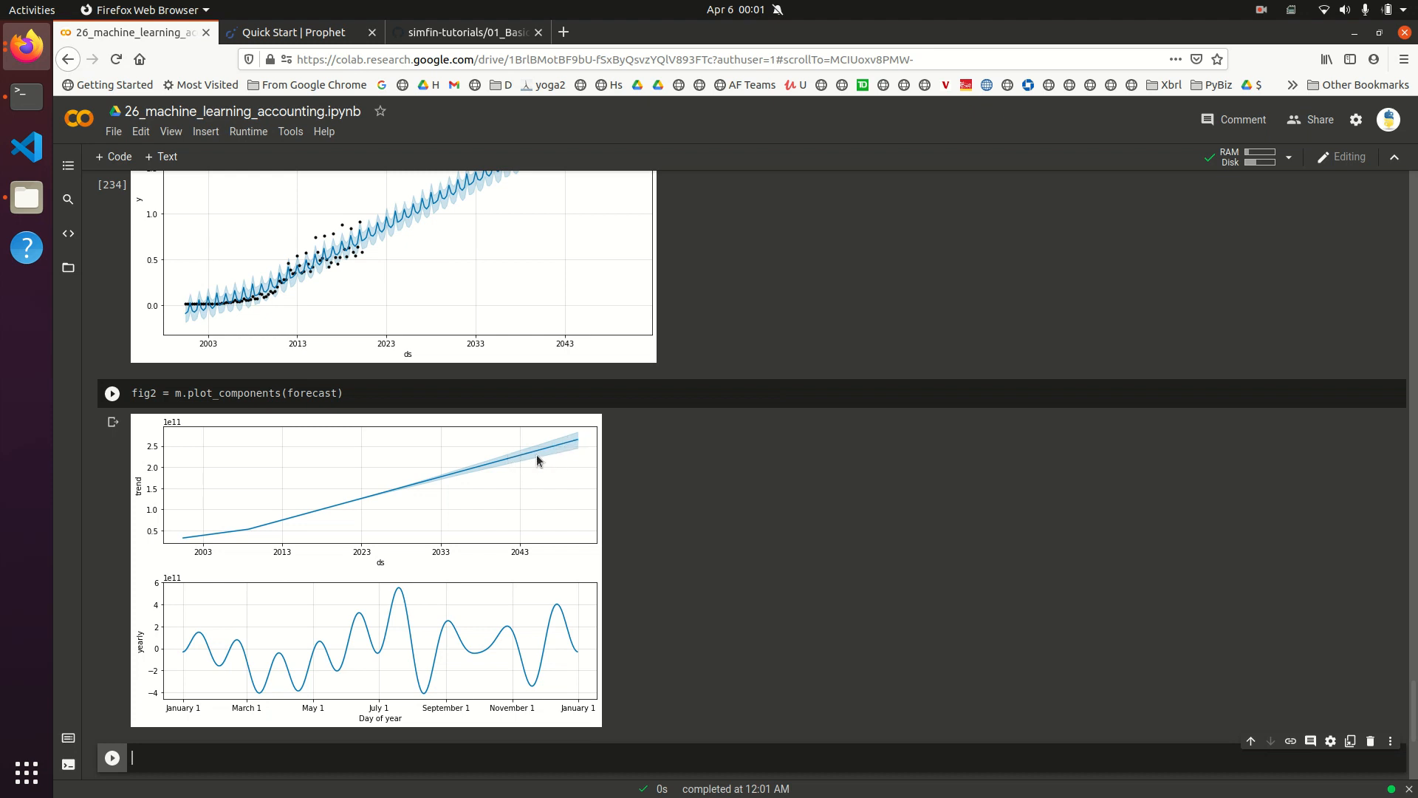
mouse_move(526, 451)
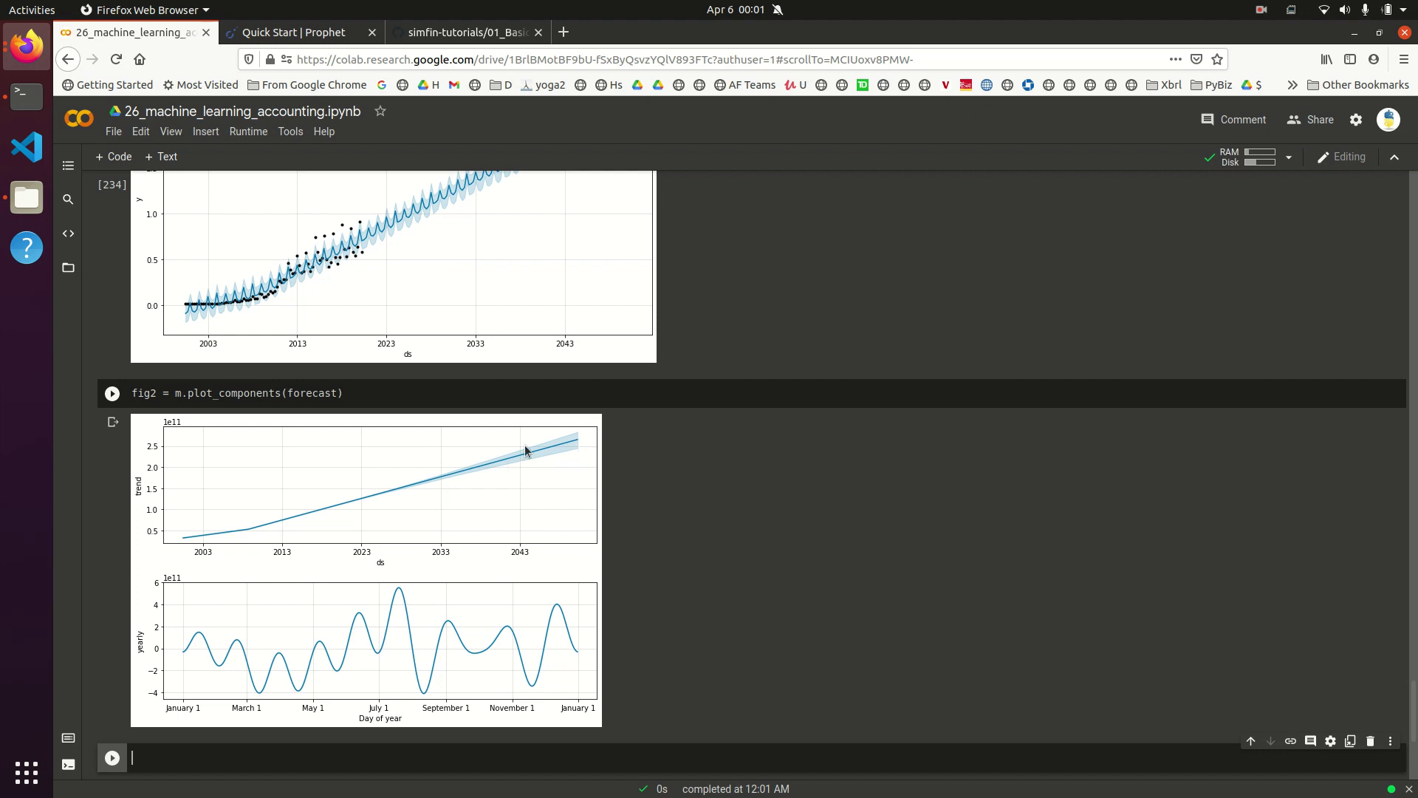
scroll(down, 3)
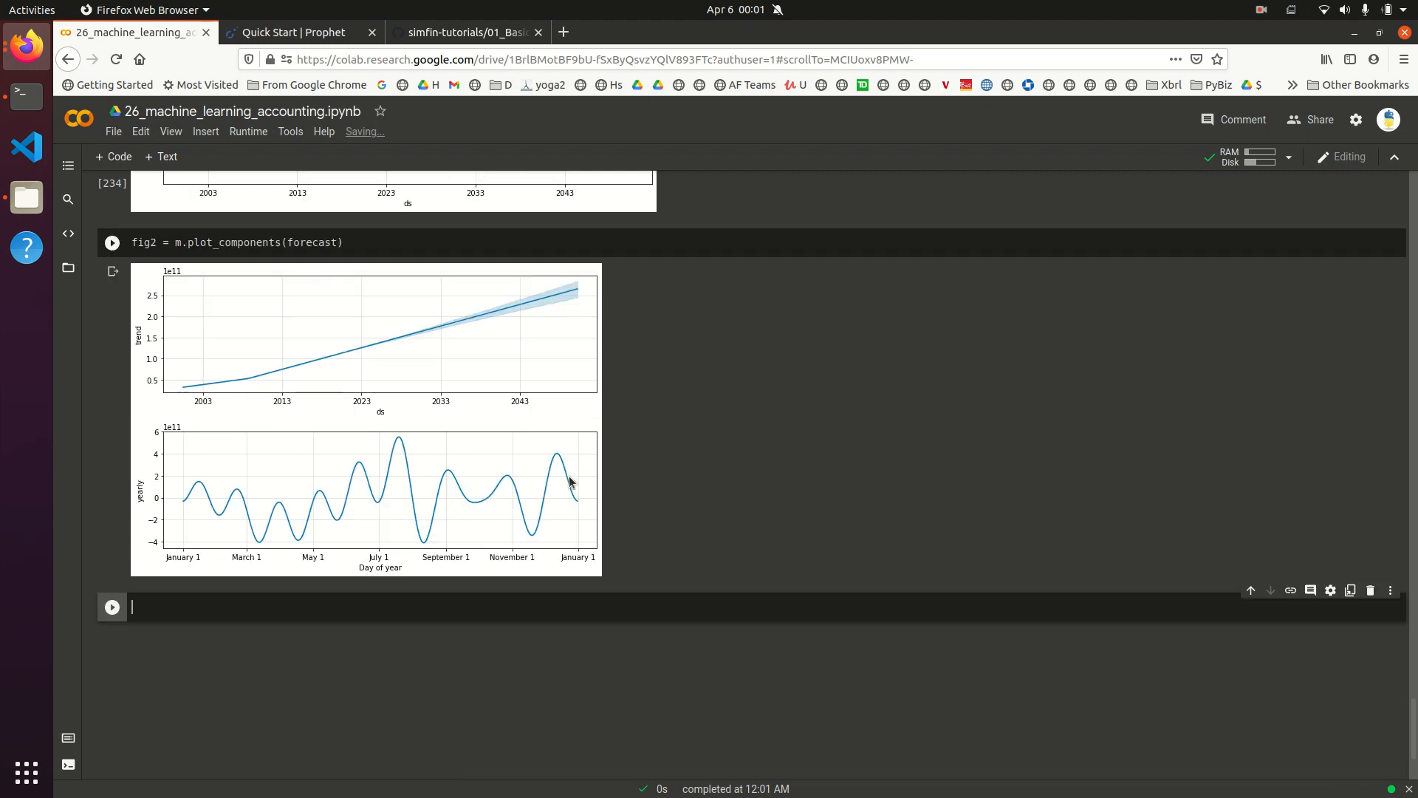
scroll(up, 3)
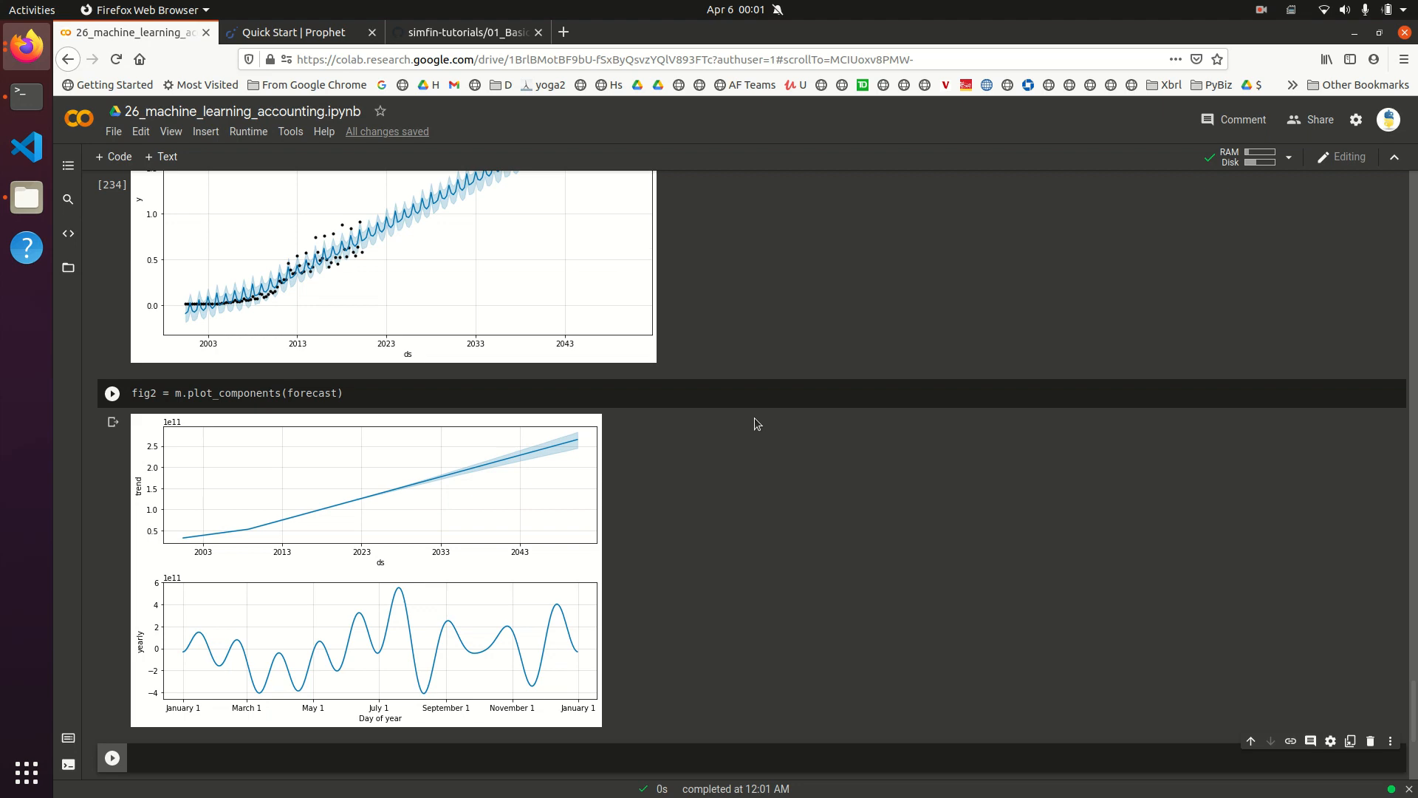
click(112, 392)
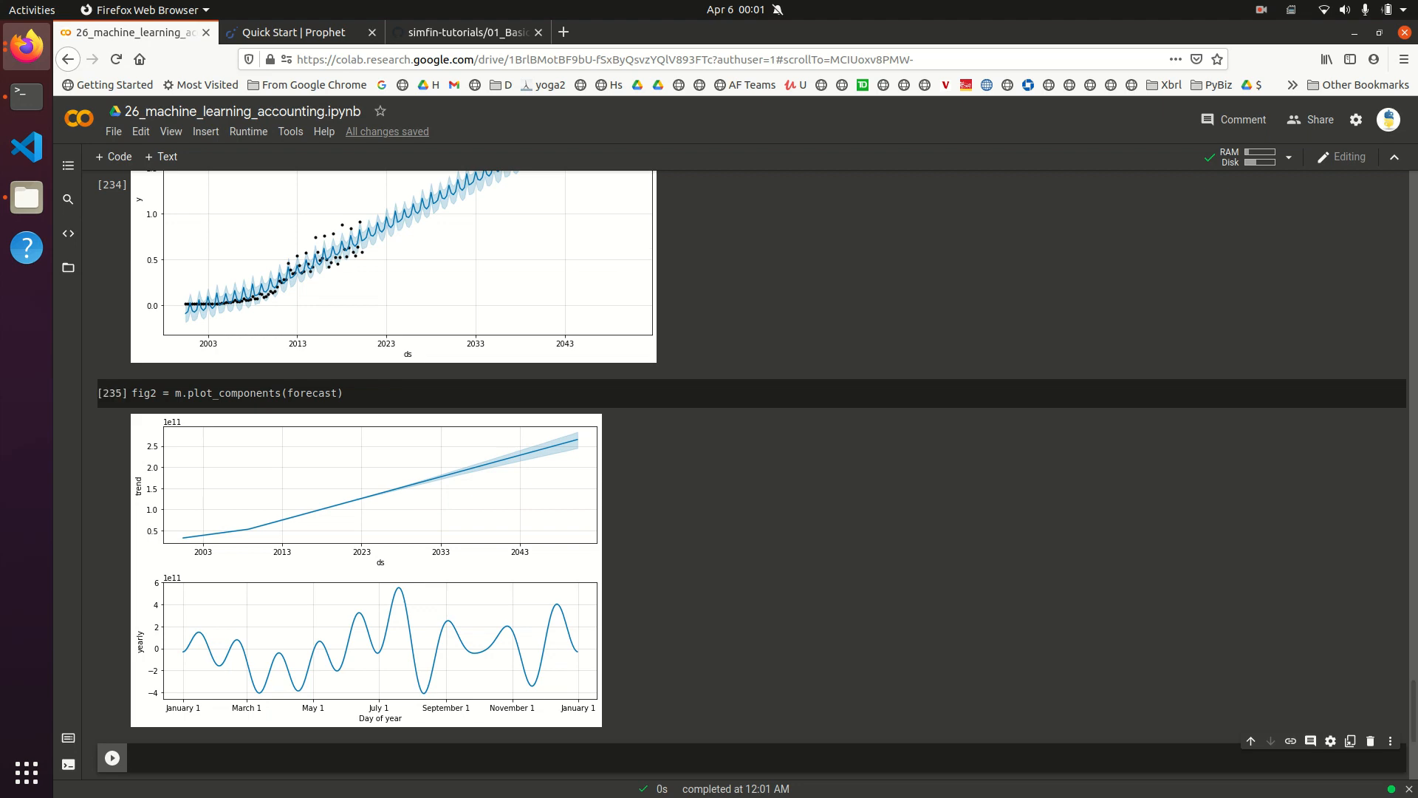
Step: Scroll the notebook to its top and switch to the 'Quick Start | Prophet' tab
scroll(up, 3)
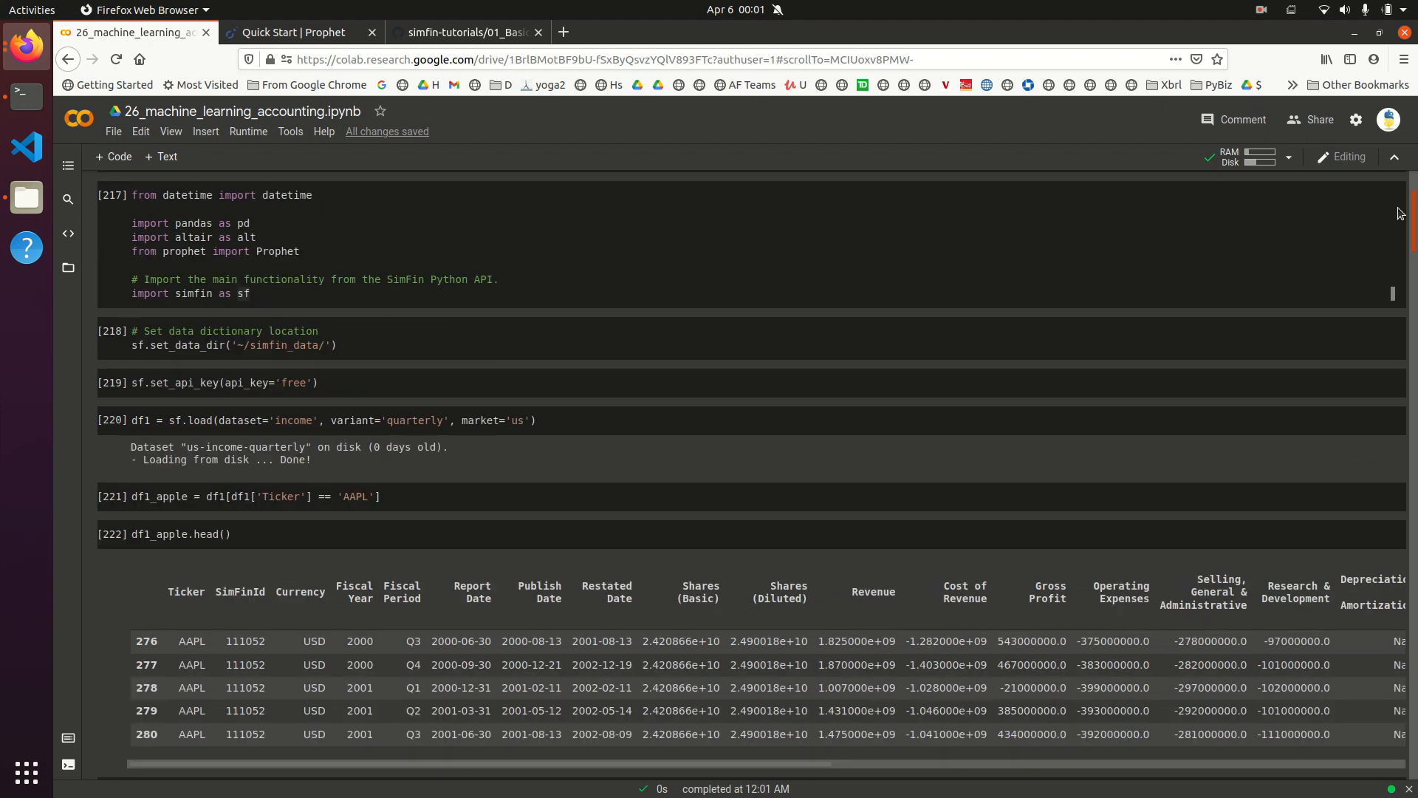
scroll(up, 3)
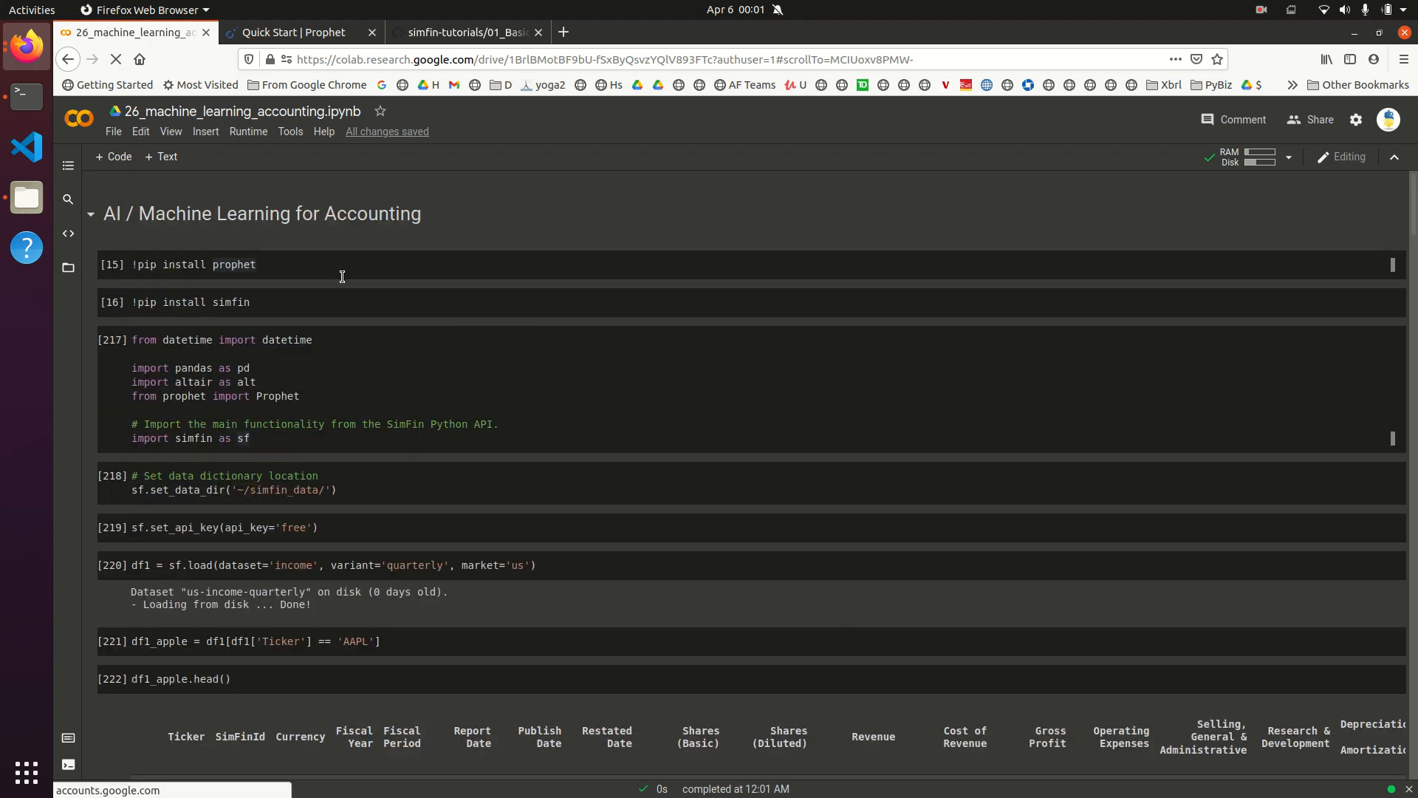
click(294, 32)
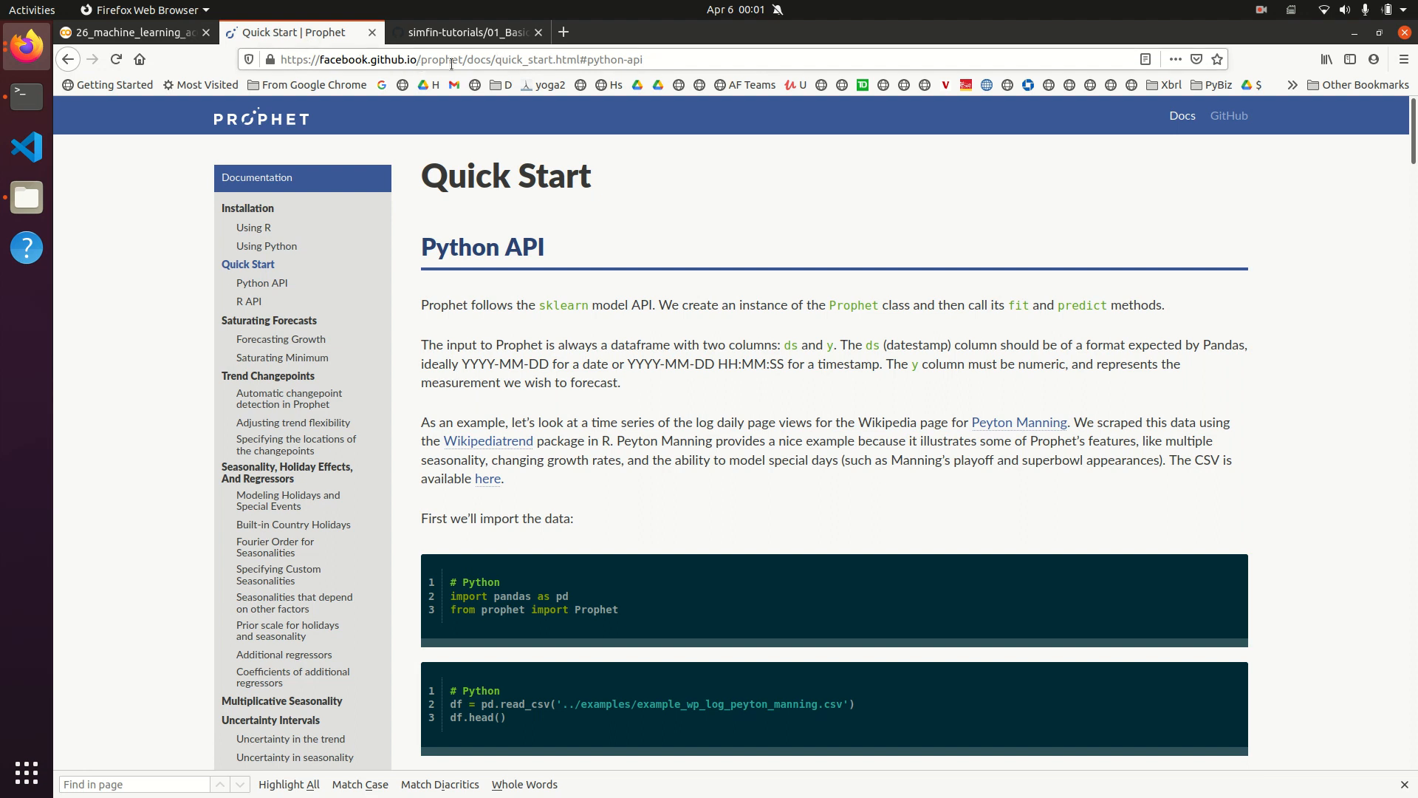
mouse_move(650, 302)
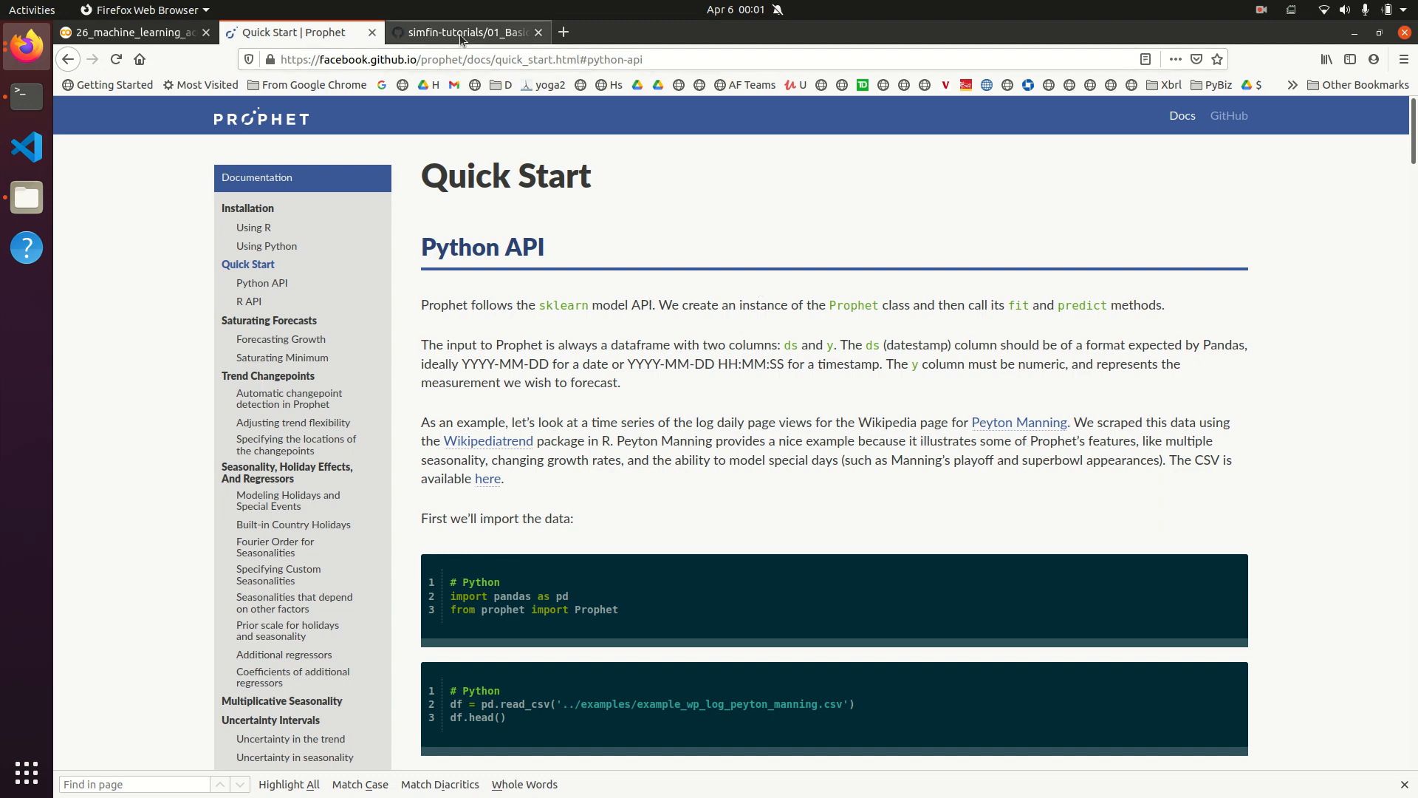
Step: Switch to the simfin-tutorials tab and view its Imports, Data Directory and API Key sections
click(464, 32)
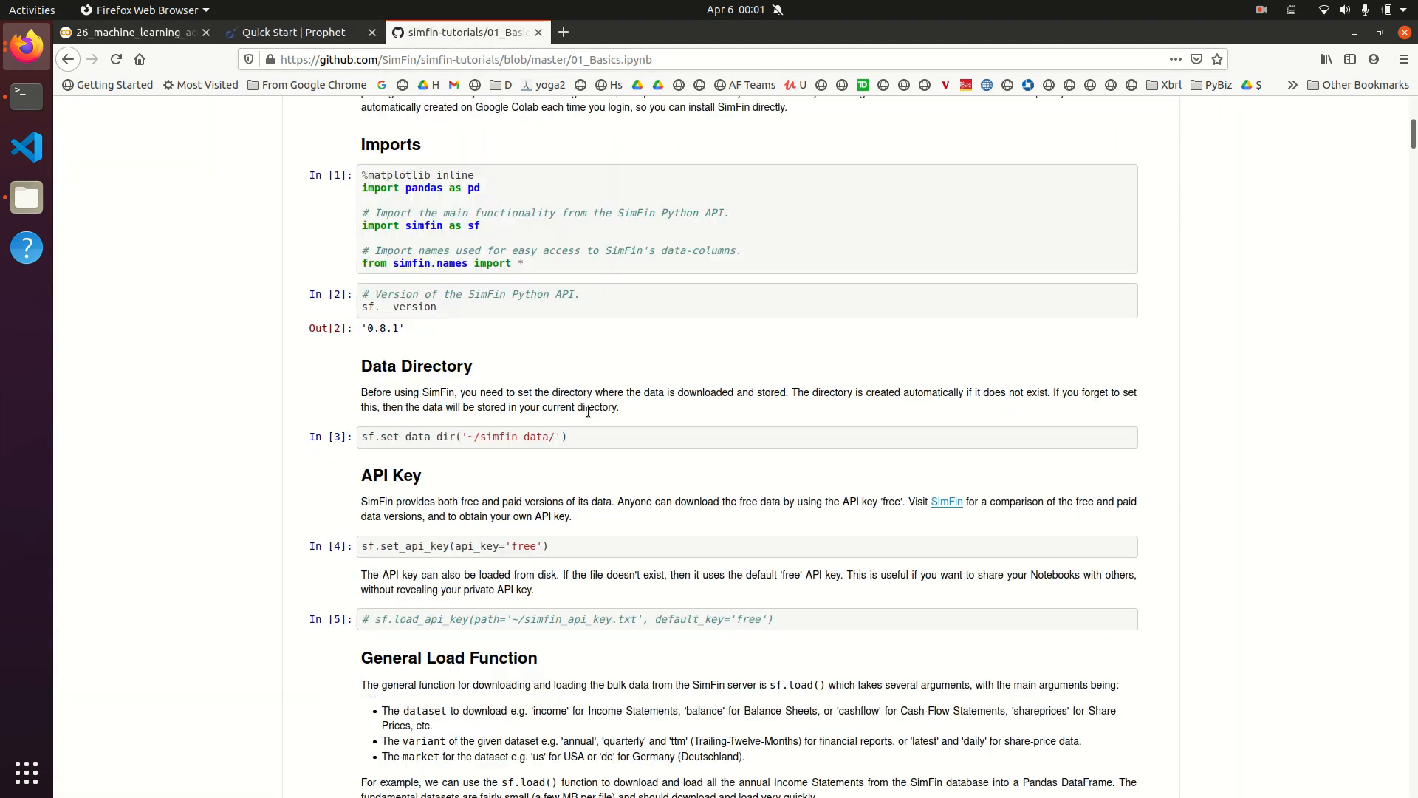
scroll(down, 3)
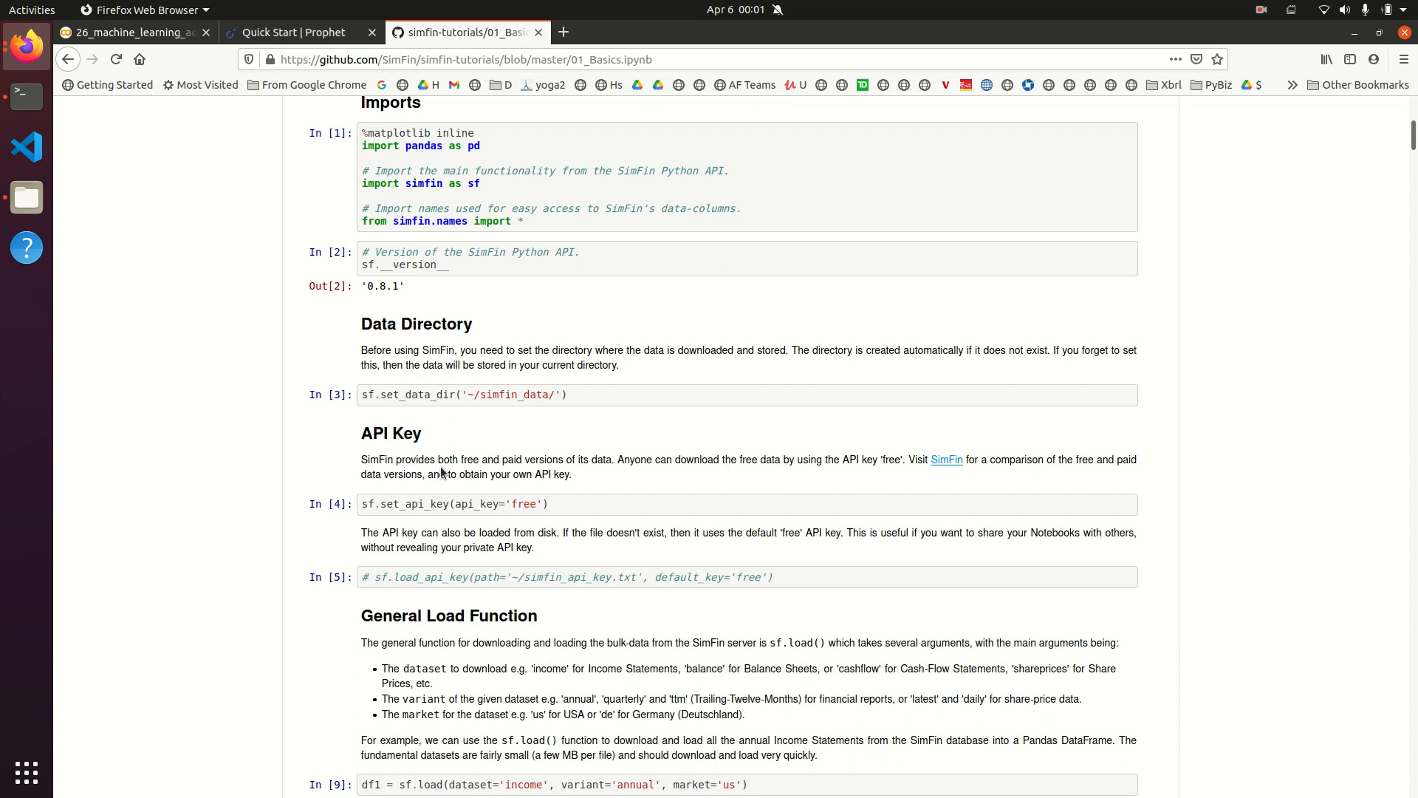
mouse_move(503, 528)
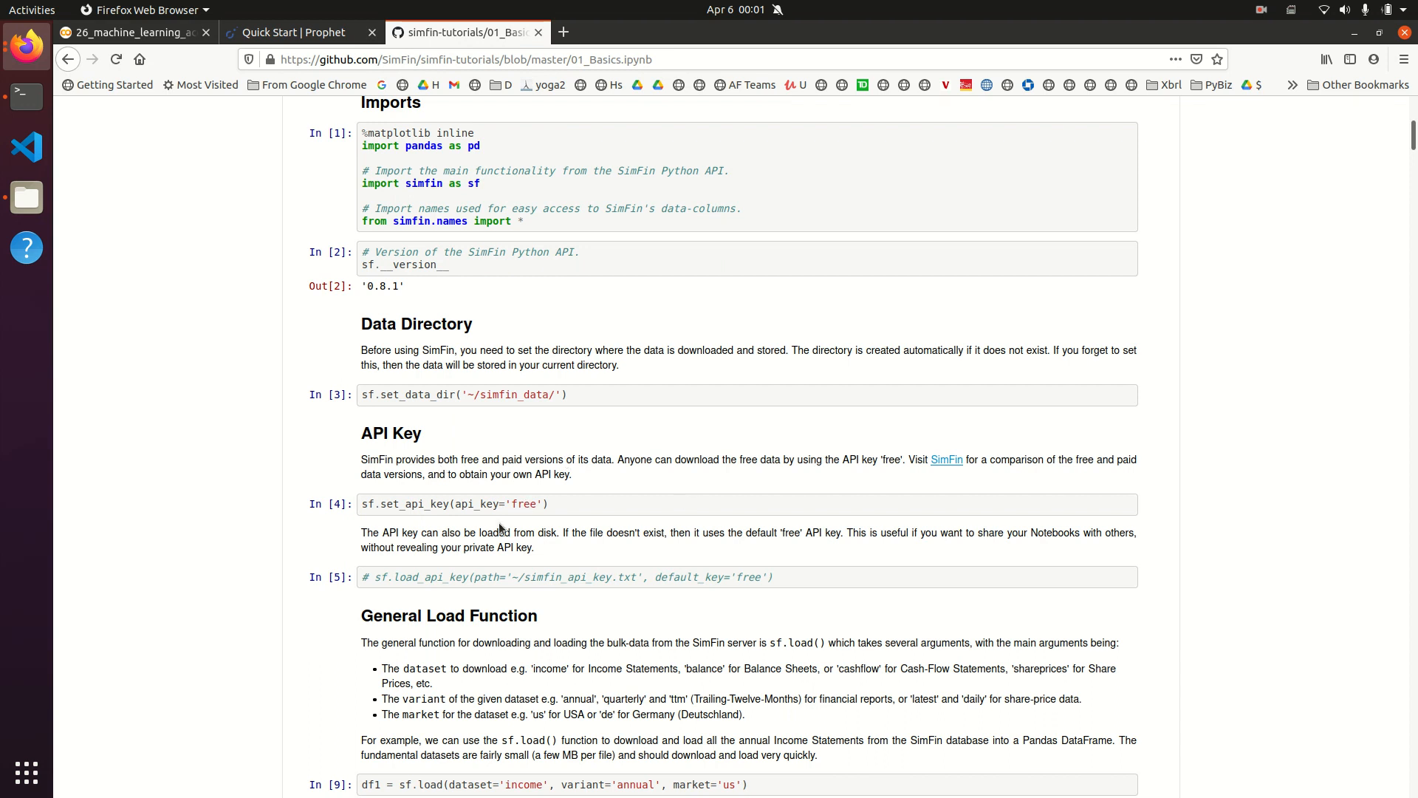
mouse_move(555, 516)
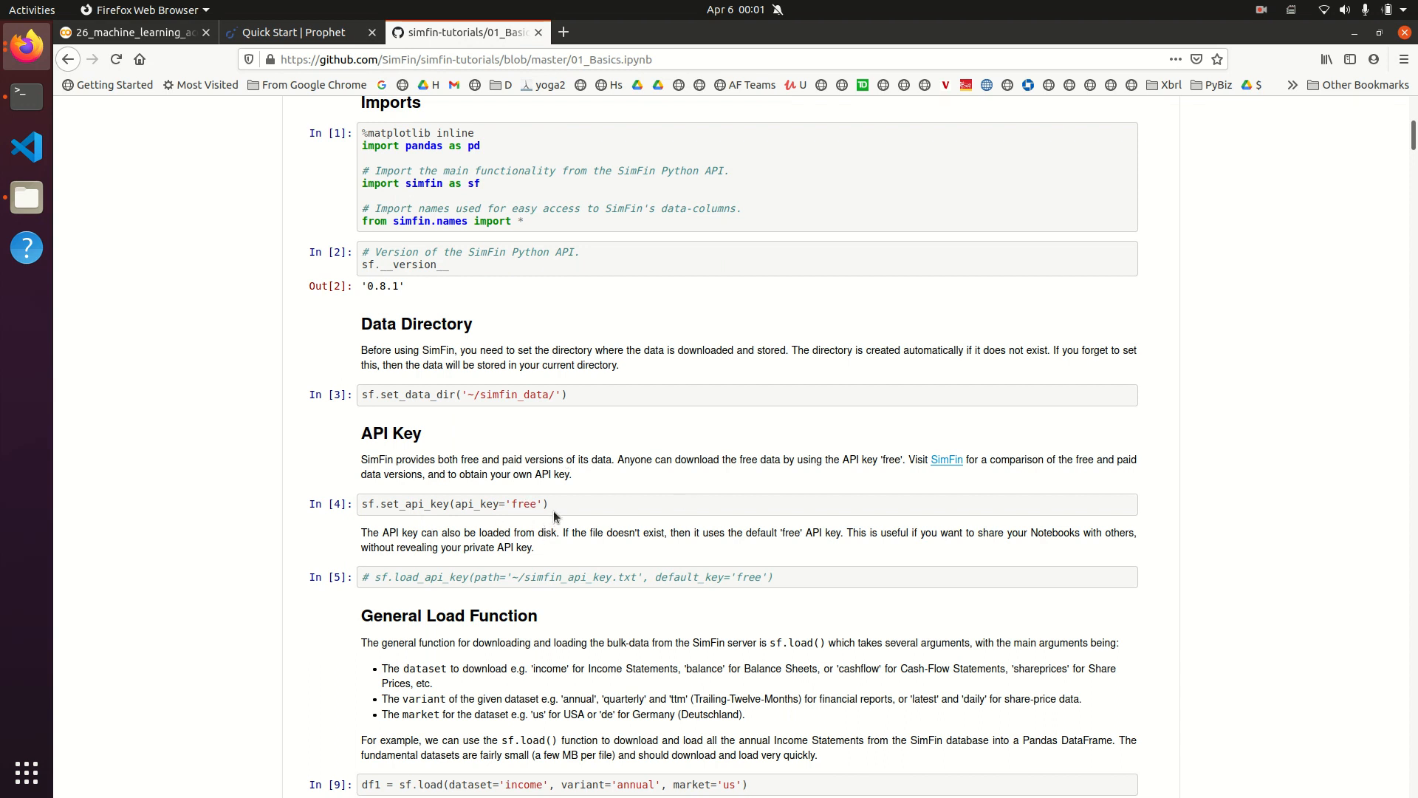
mouse_move(596, 515)
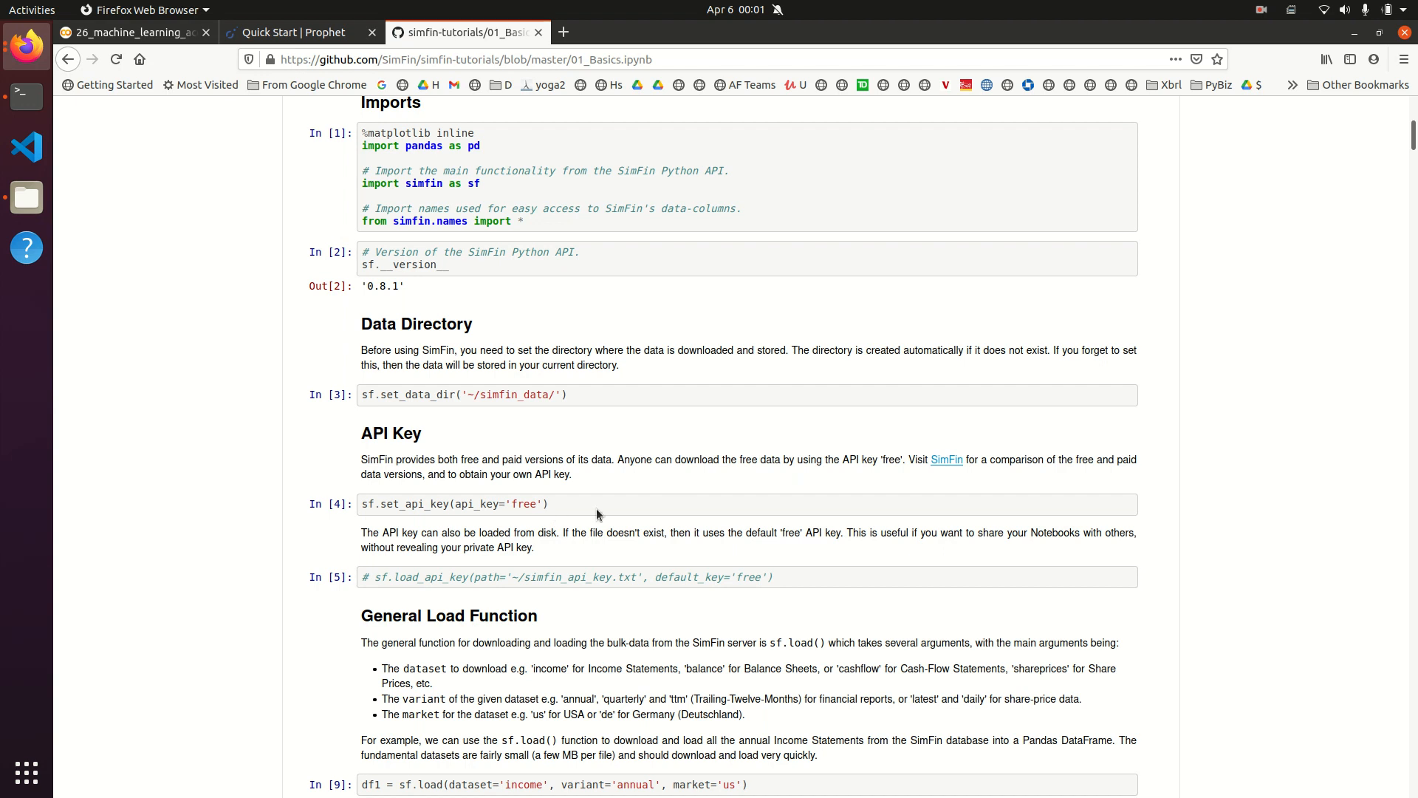
mouse_move(515, 489)
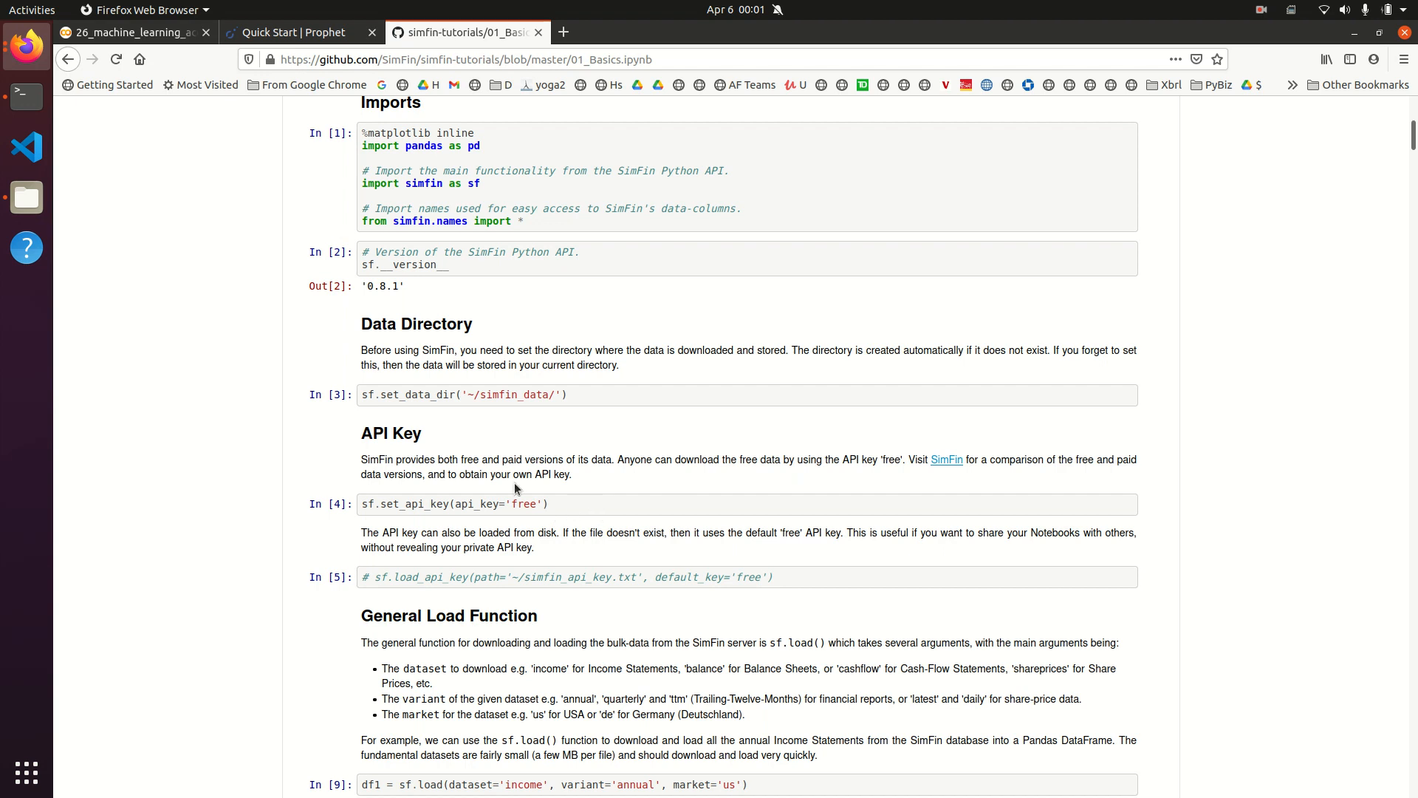
mouse_move(555, 488)
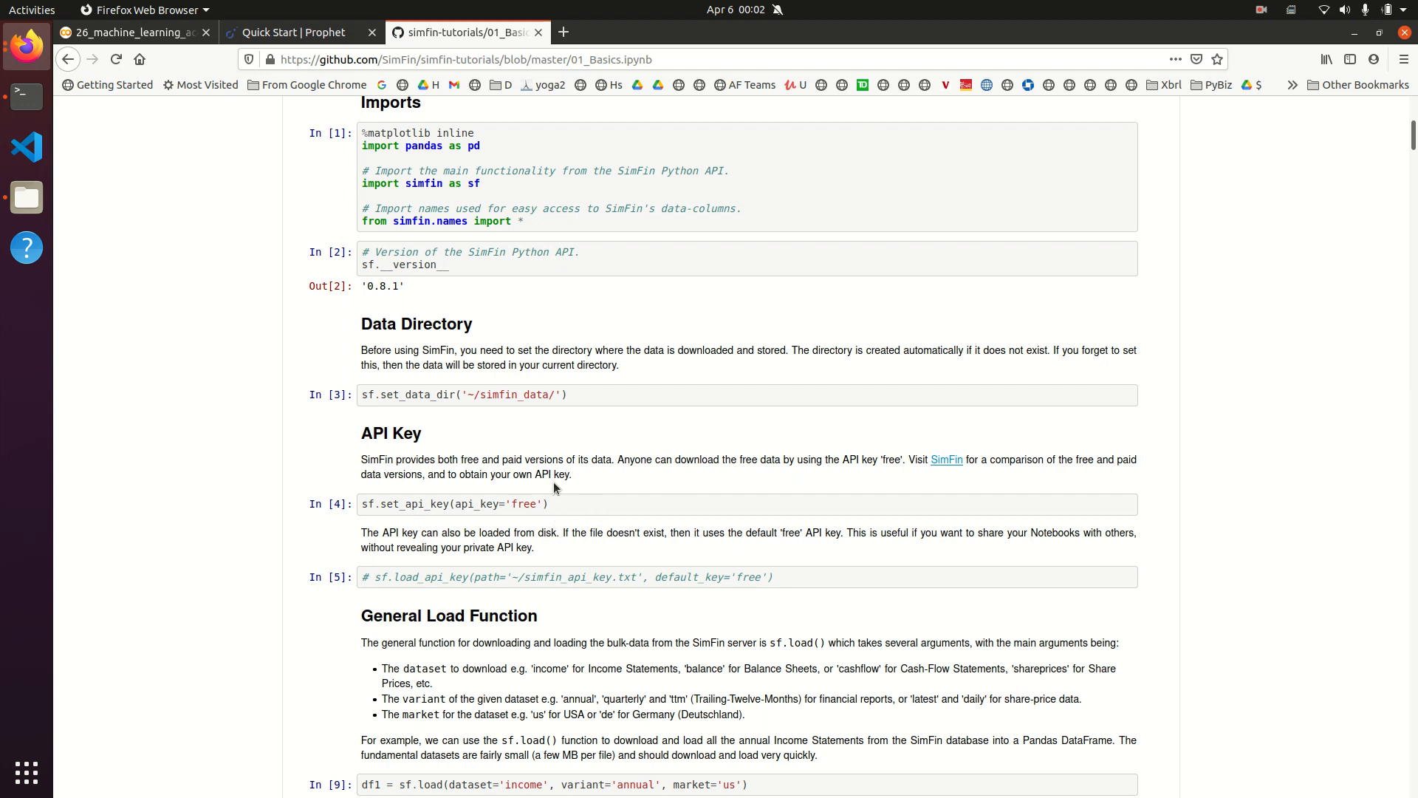
mouse_move(553, 508)
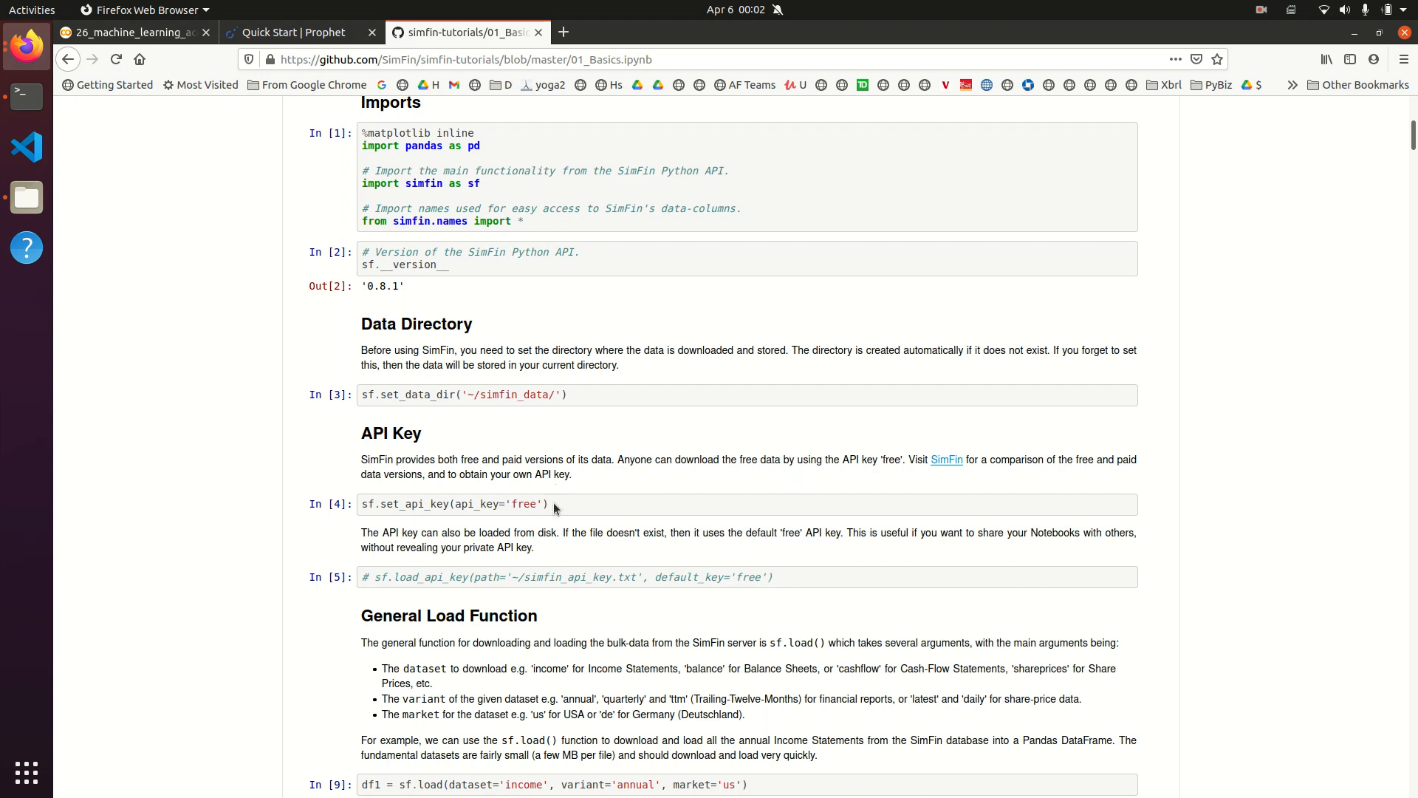
mouse_move(565, 491)
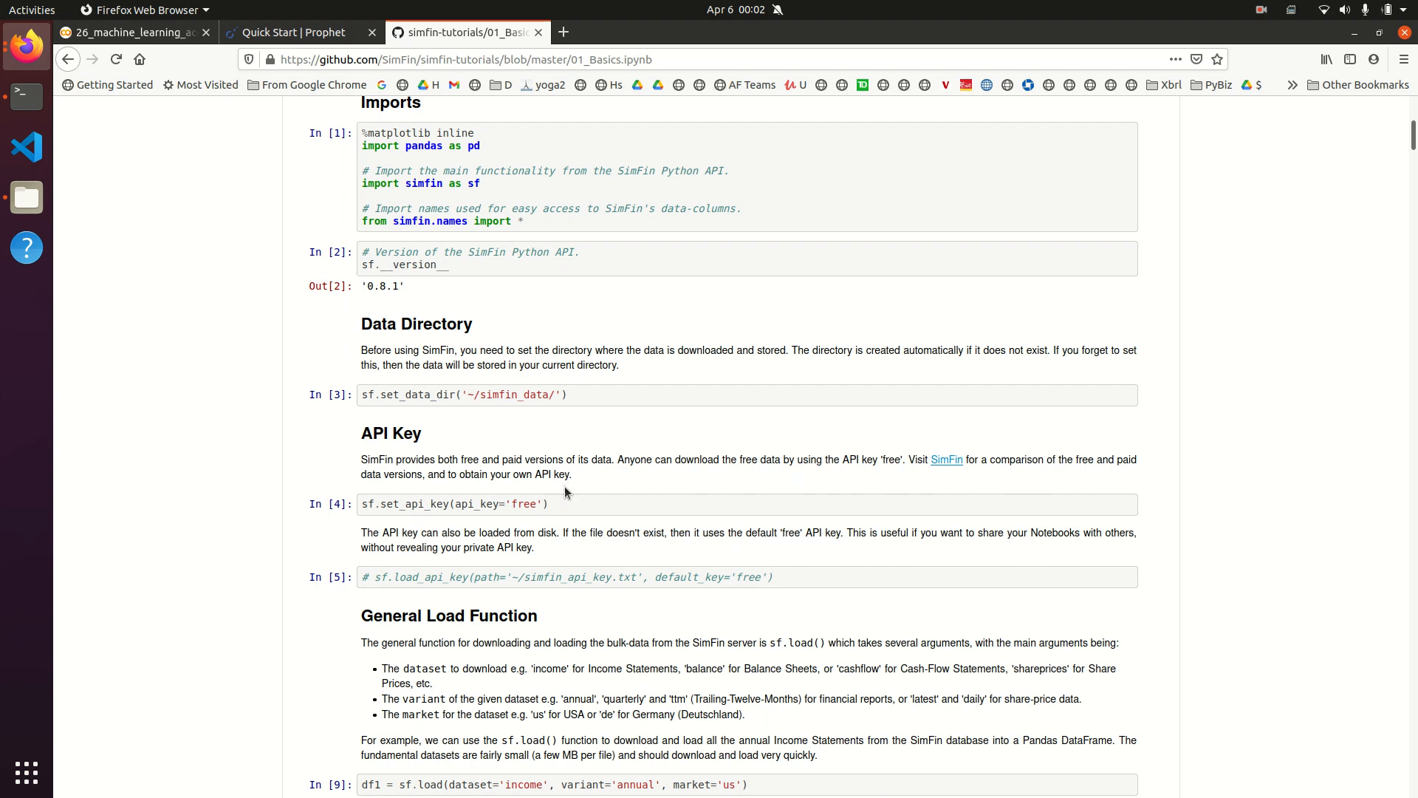
mouse_move(443, 291)
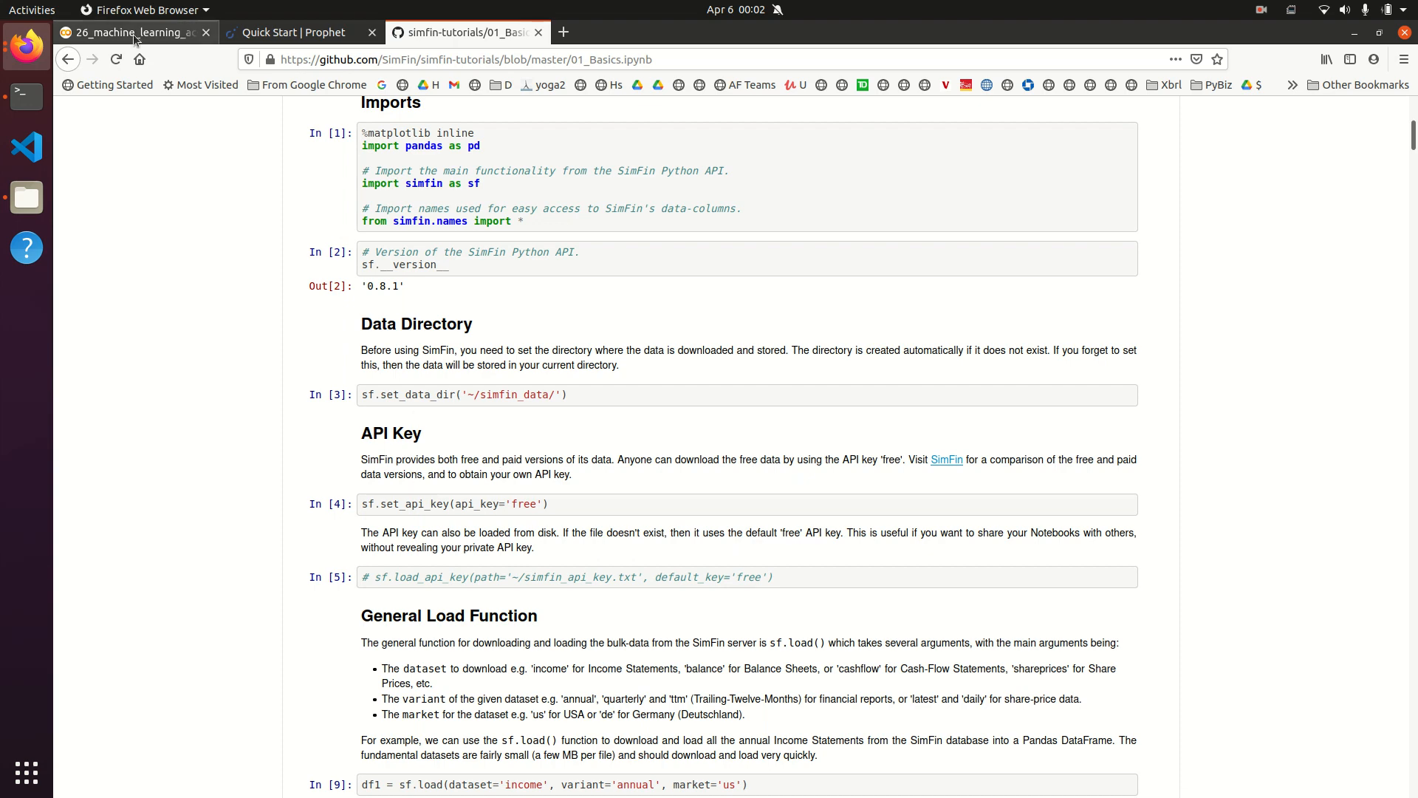
Step: Switch back to the 26_machine_learning_accounting.ipynb tab
click(131, 33)
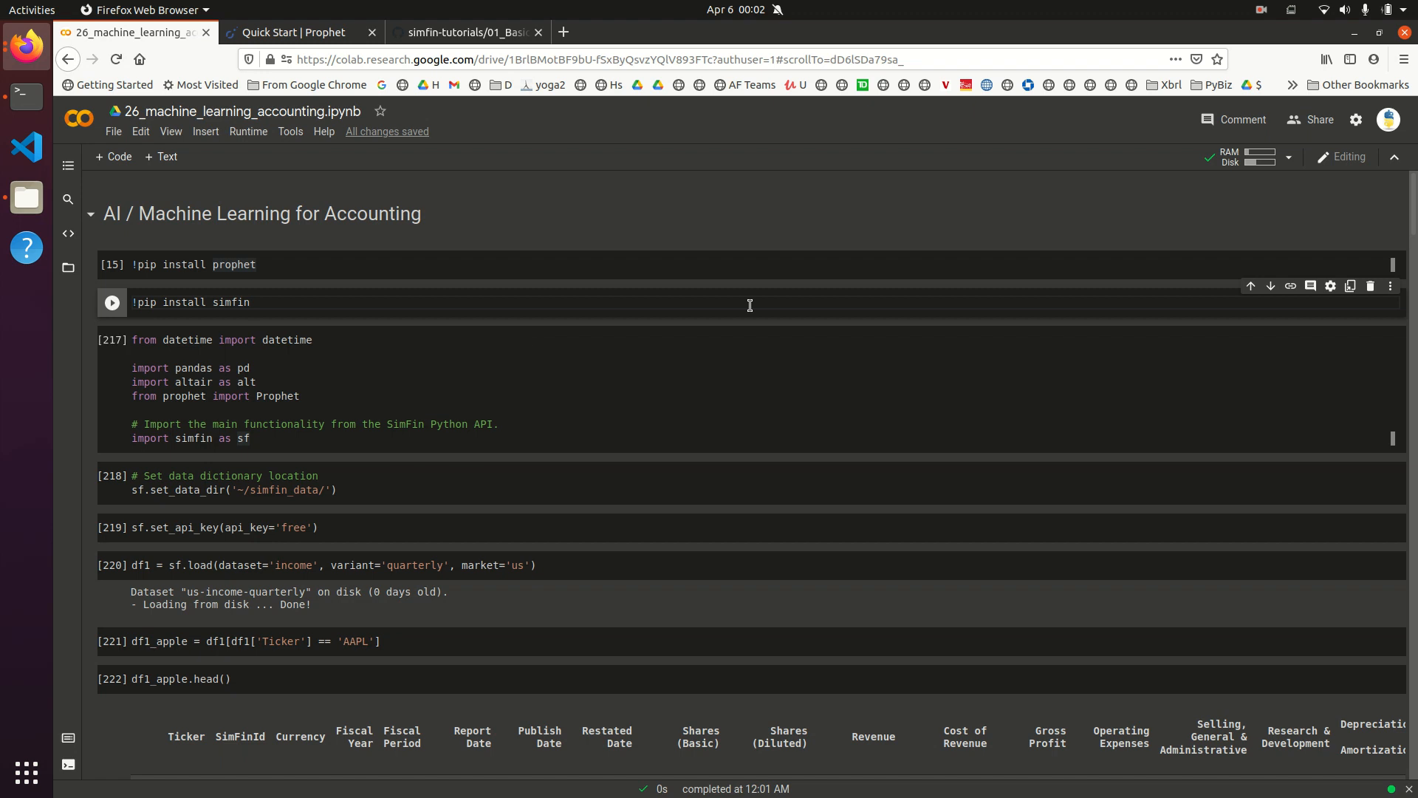
mouse_move(956, 276)
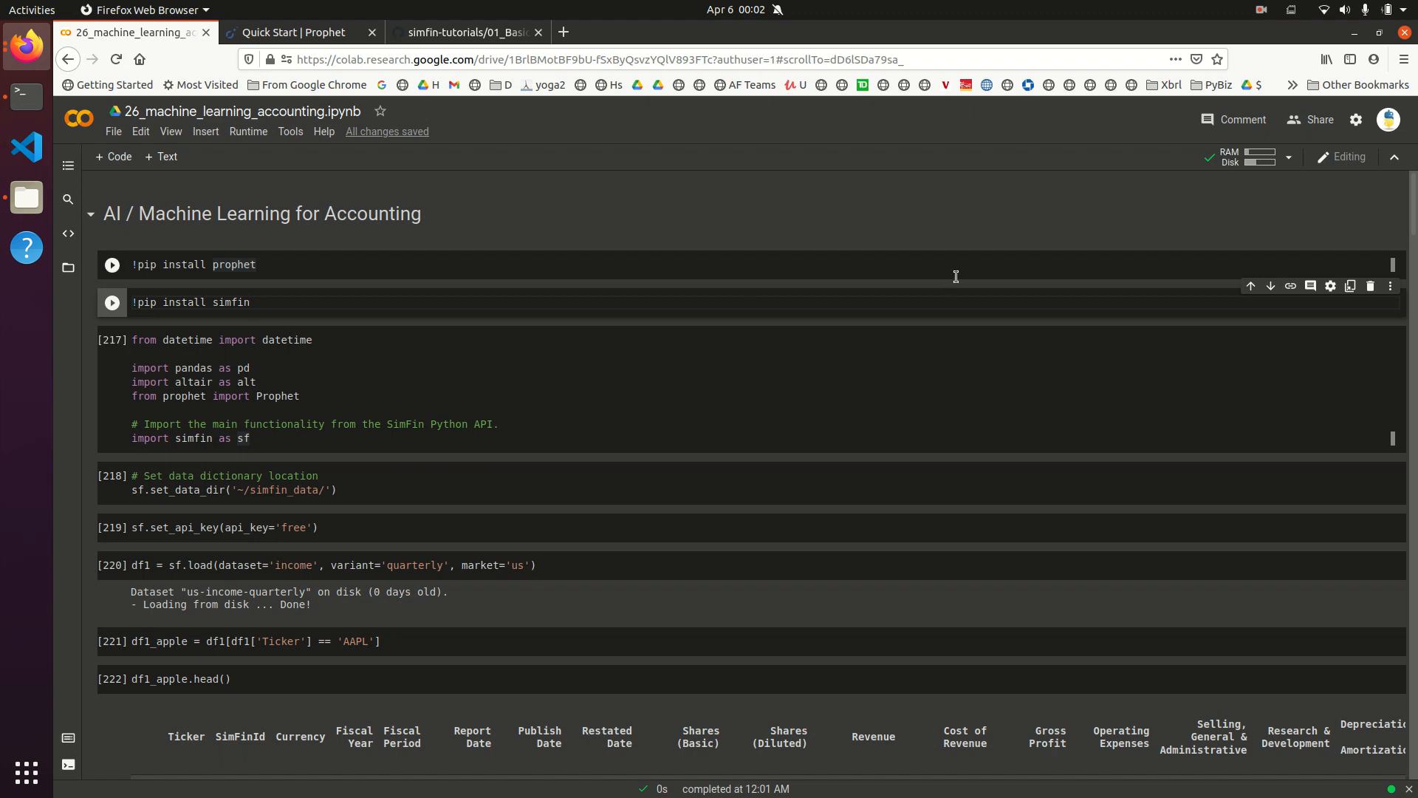